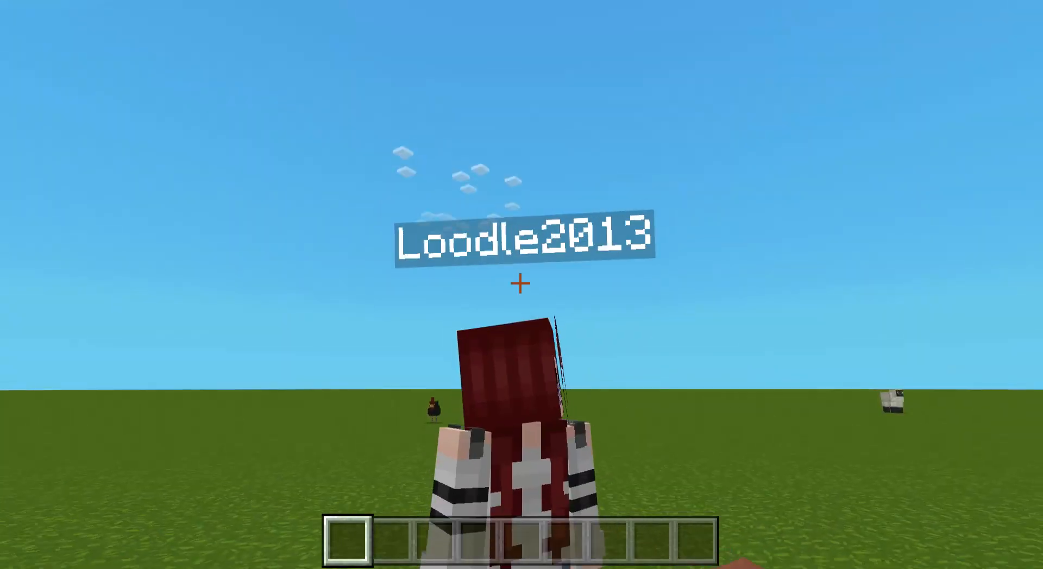
{"action": "mouse_move", "coordinate": [522, 284]}
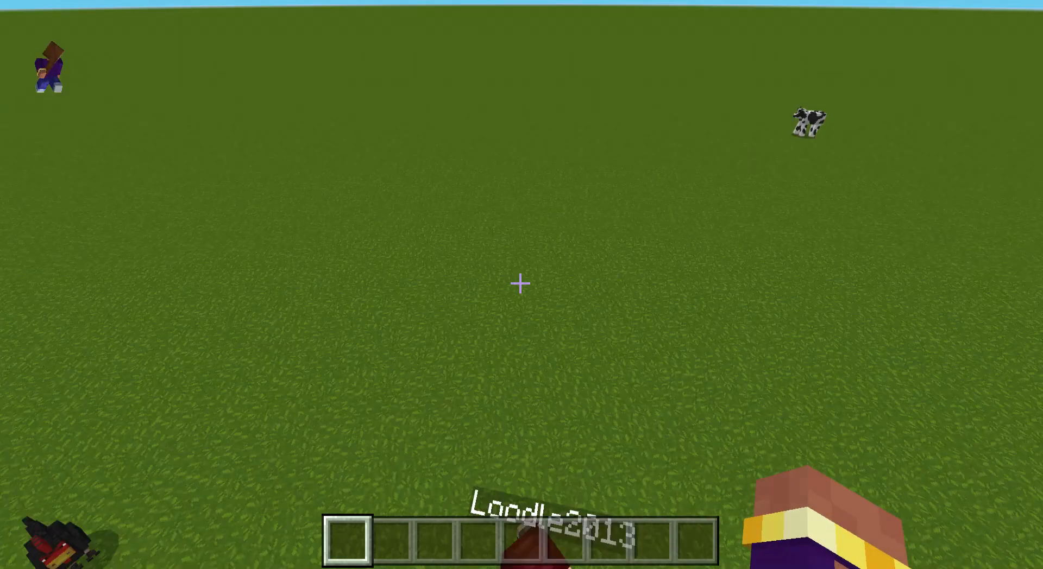
- Take white and black concrete from the creative inventory by searching "con"
{"action": "key", "text": "e"}
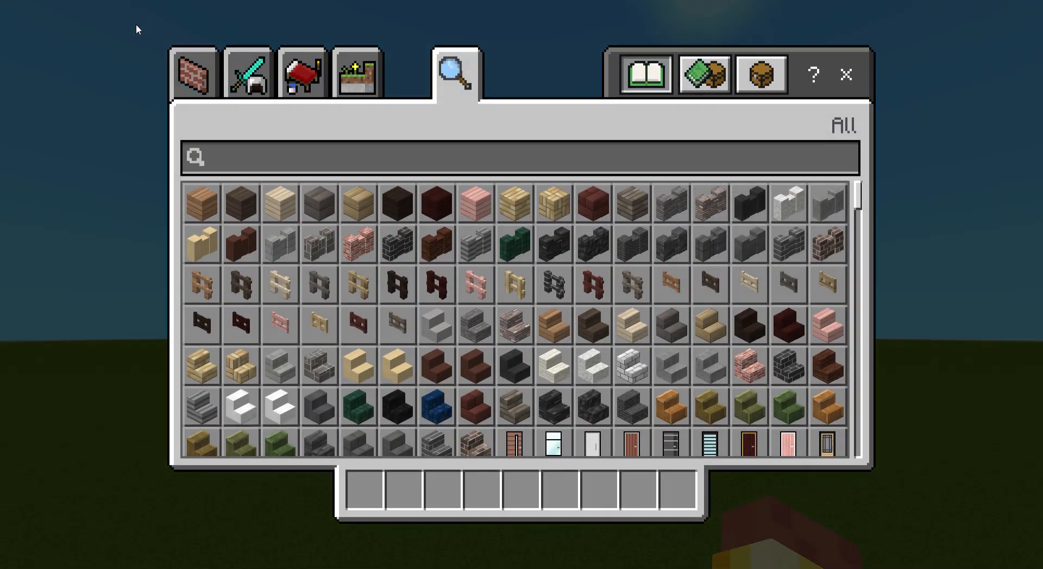
{"action": "left_click", "coordinate": [520, 157]}
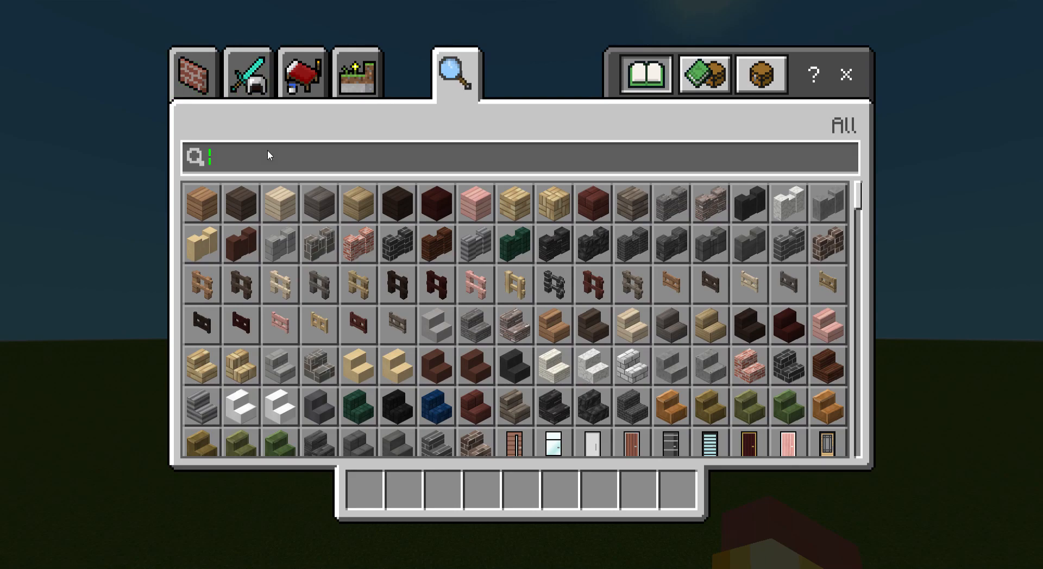
{"action": "type", "text": "co"}
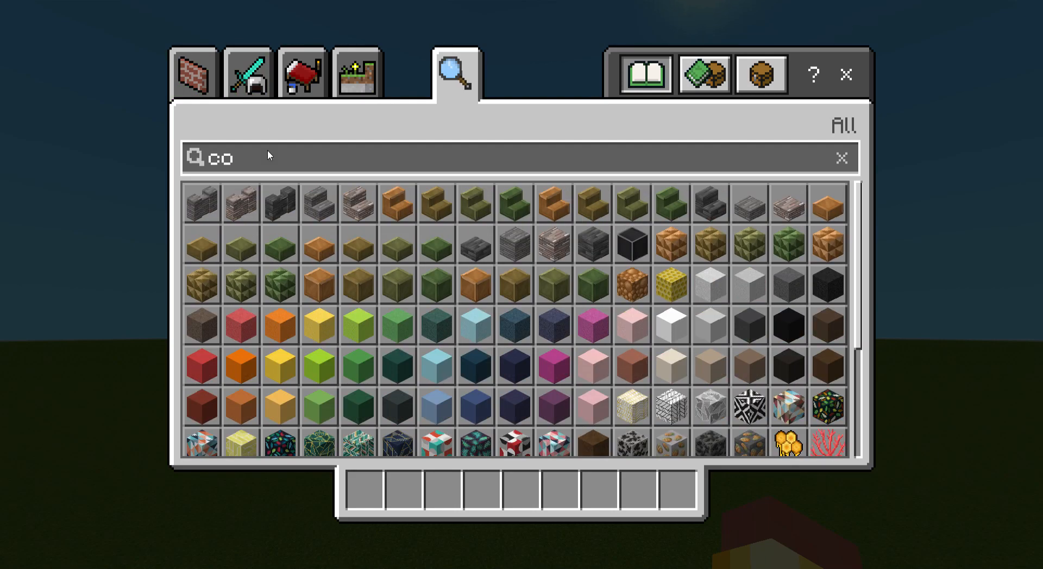
{"action": "type", "text": "n"}
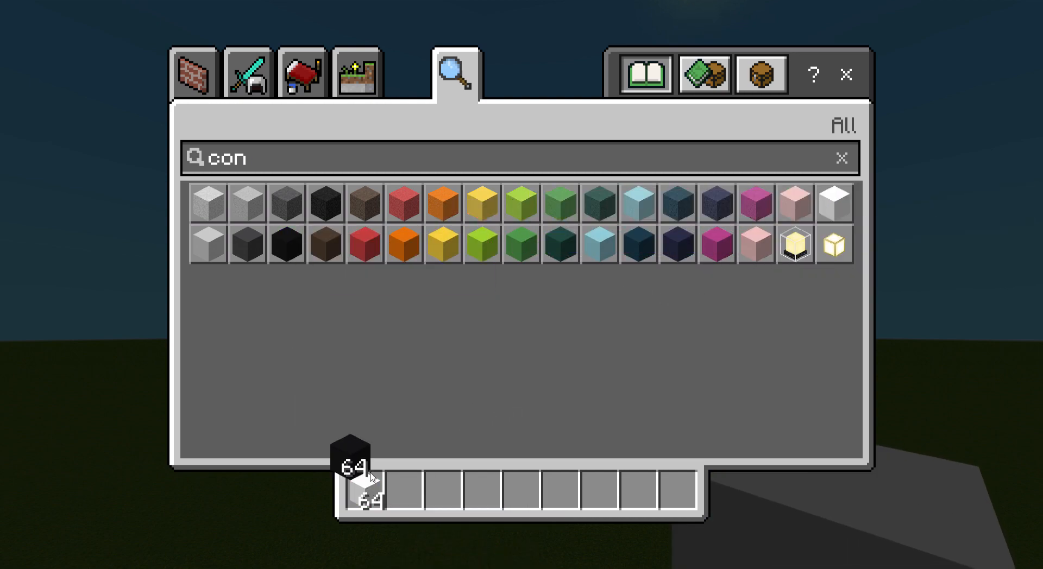
{"action": "key", "text": "Escape"}
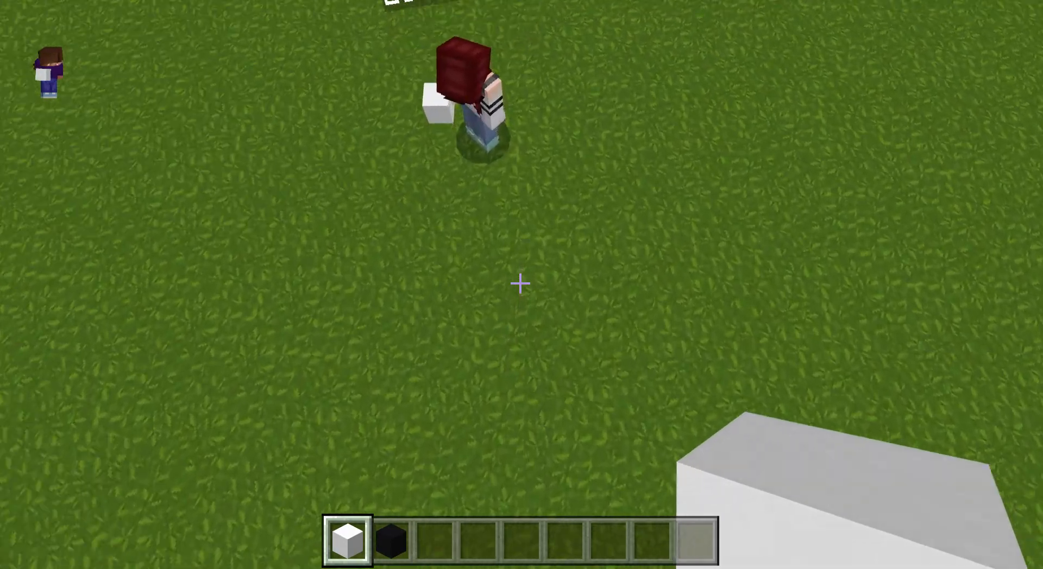
- Take black stained glass panes from the inventory and return to the world
{"action": "key", "text": "e"}
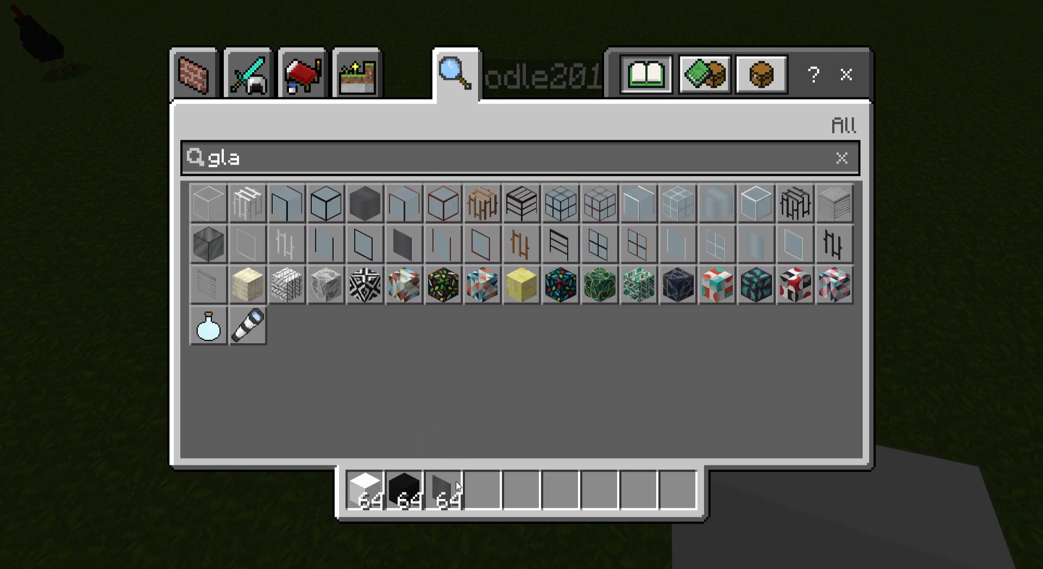
{"action": "mouse_move", "coordinate": [445, 486]}
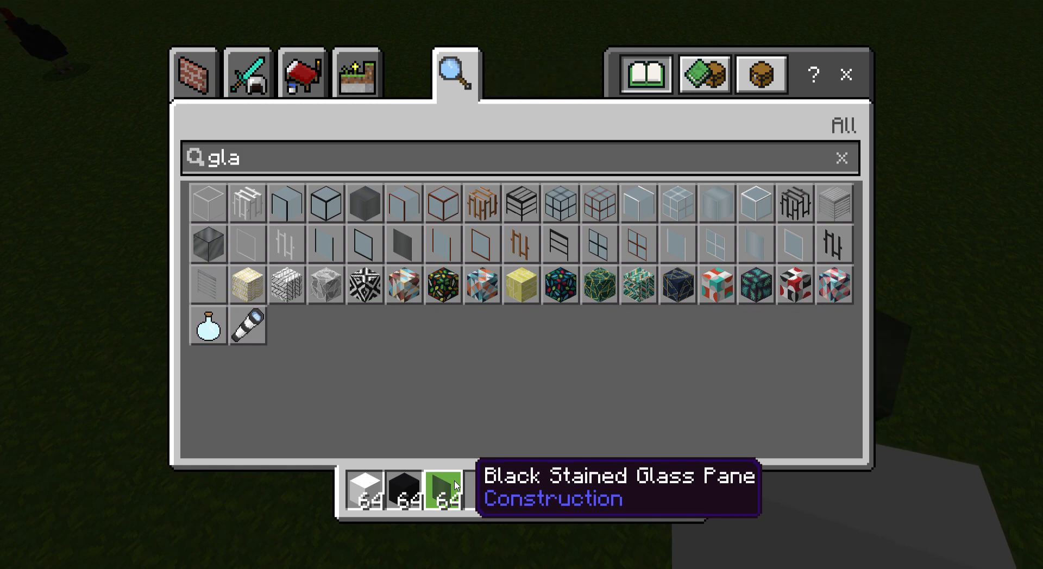
{"action": "key", "text": "Escape"}
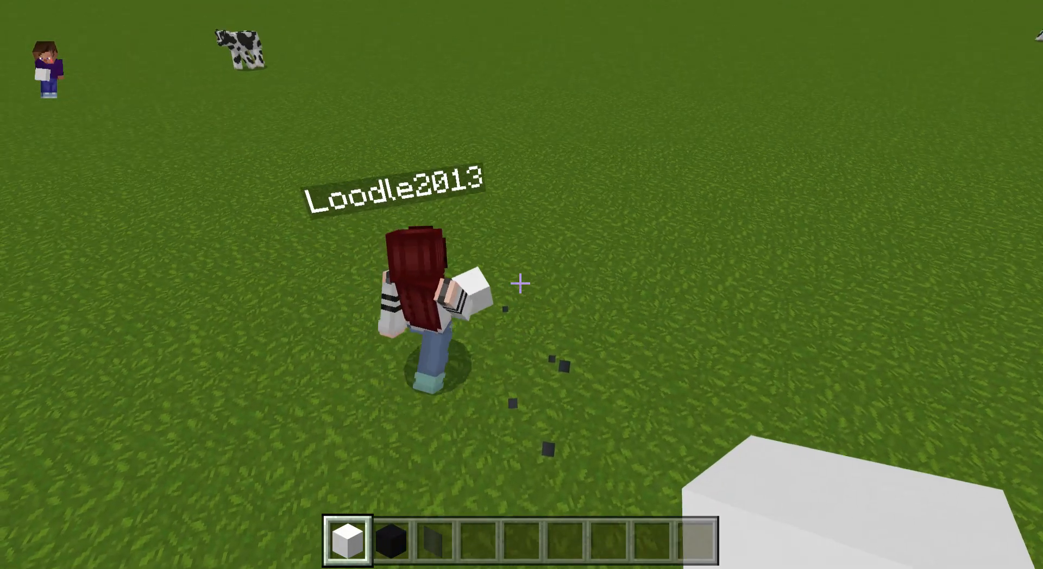
{"action": "mouse_move", "coordinate": [522, 285]}
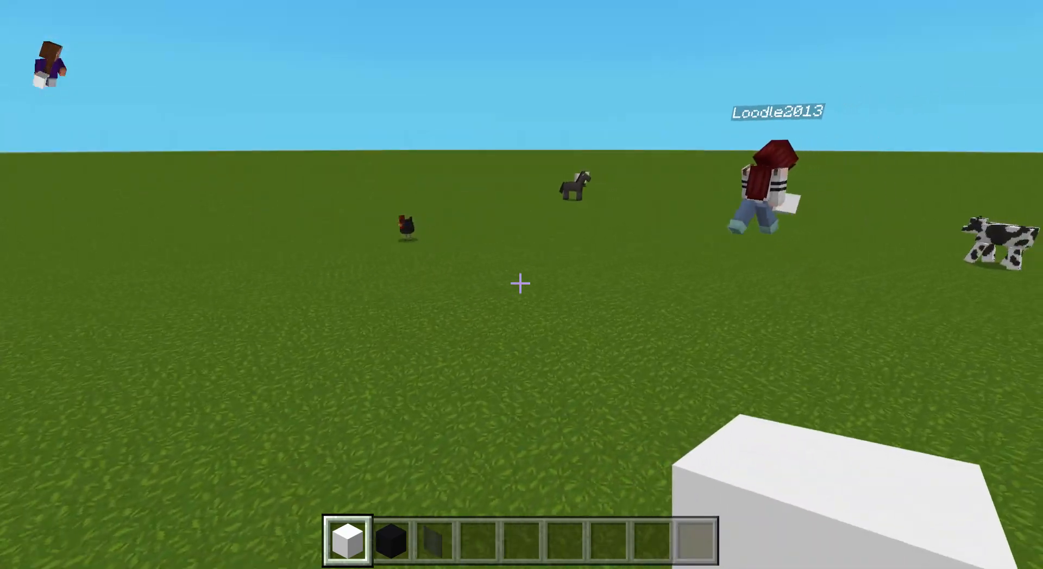
- Place white concrete blocks on the grass to start the mansion's footprint outline
{"action": "left_click", "coordinate": [522, 282]}
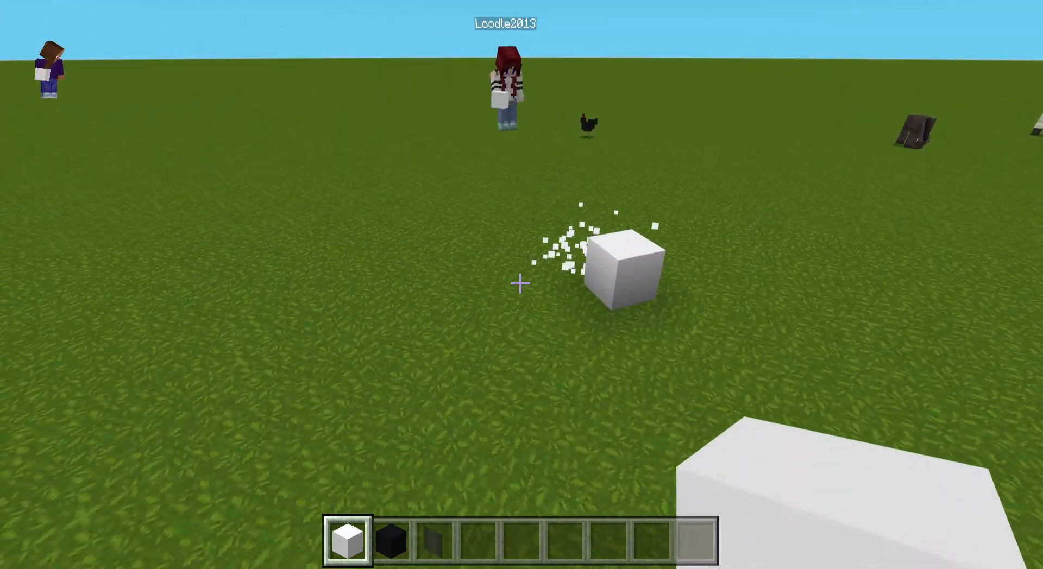
{"action": "mouse_move", "coordinate": [520, 283]}
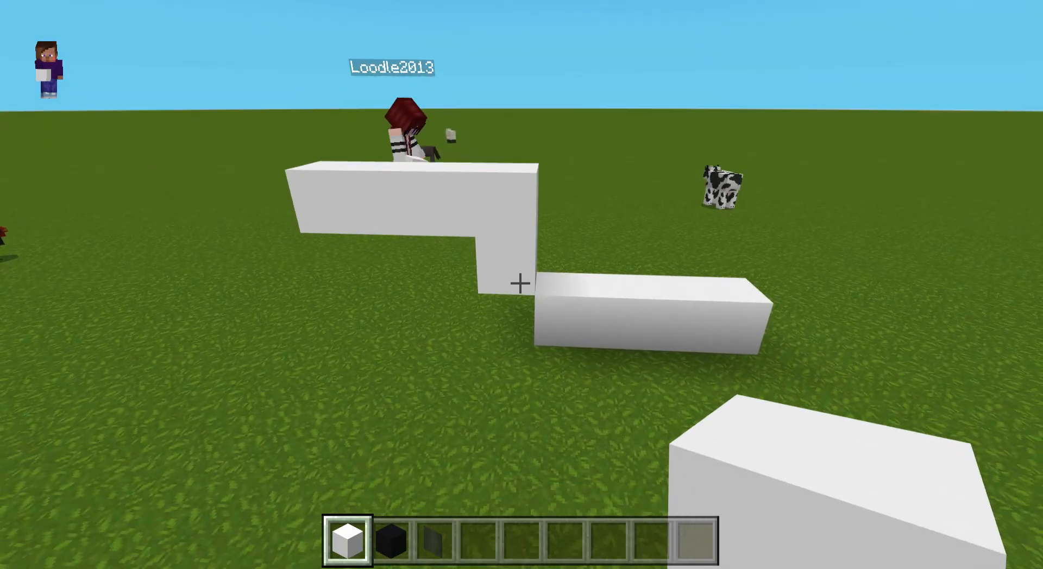
{"action": "mouse_move", "coordinate": [522, 285]}
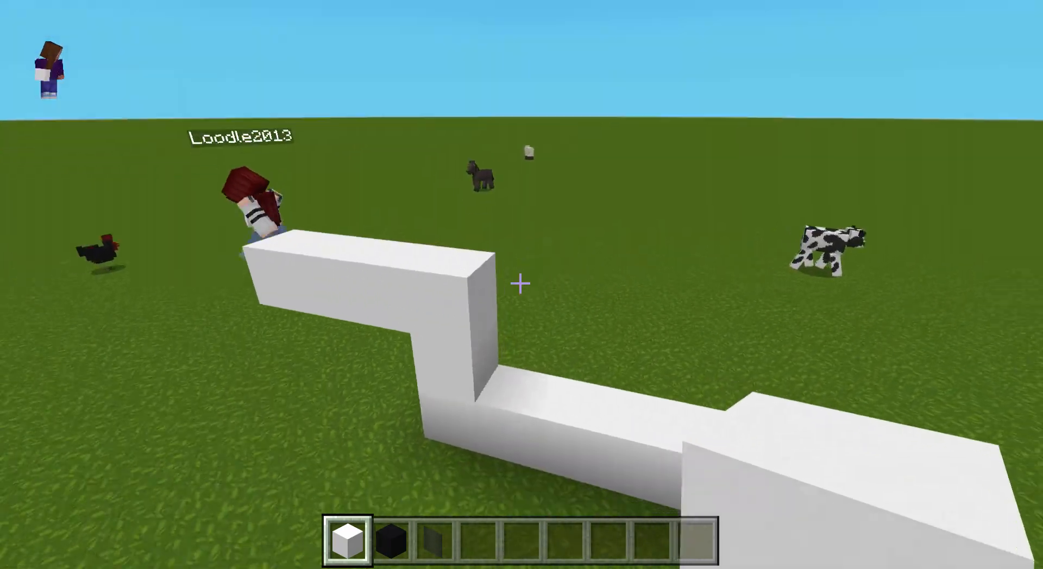
{"action": "mouse_move", "coordinate": [521, 284]}
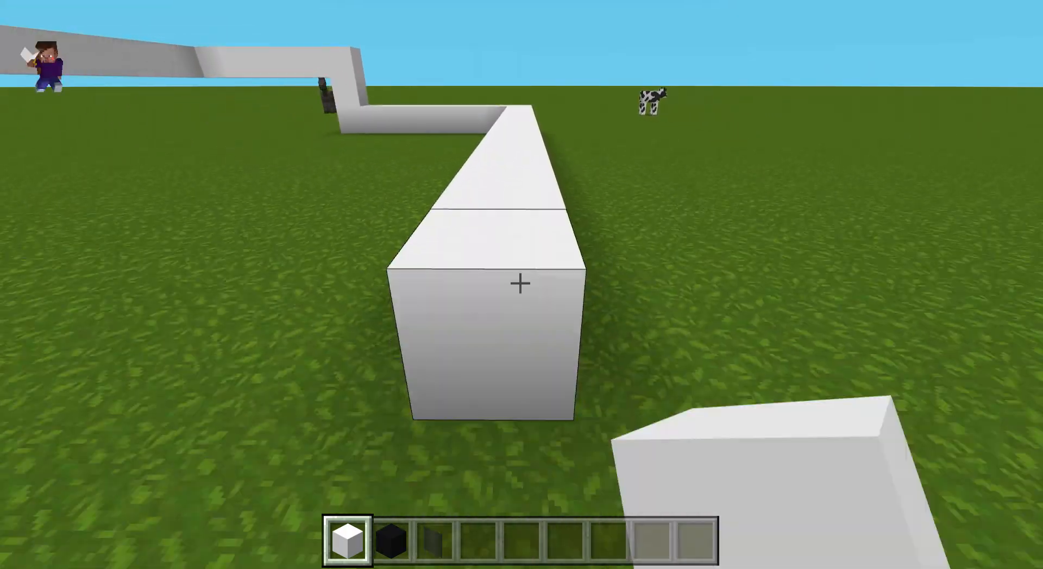
{"action": "left_click", "coordinate": [521, 284]}
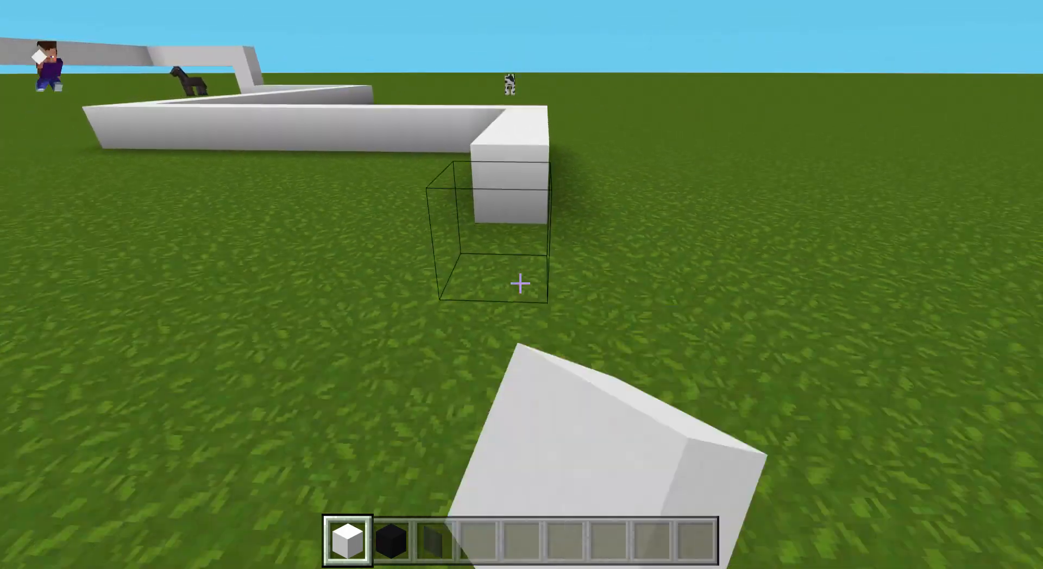
{"action": "mouse_move", "coordinate": [521, 285]}
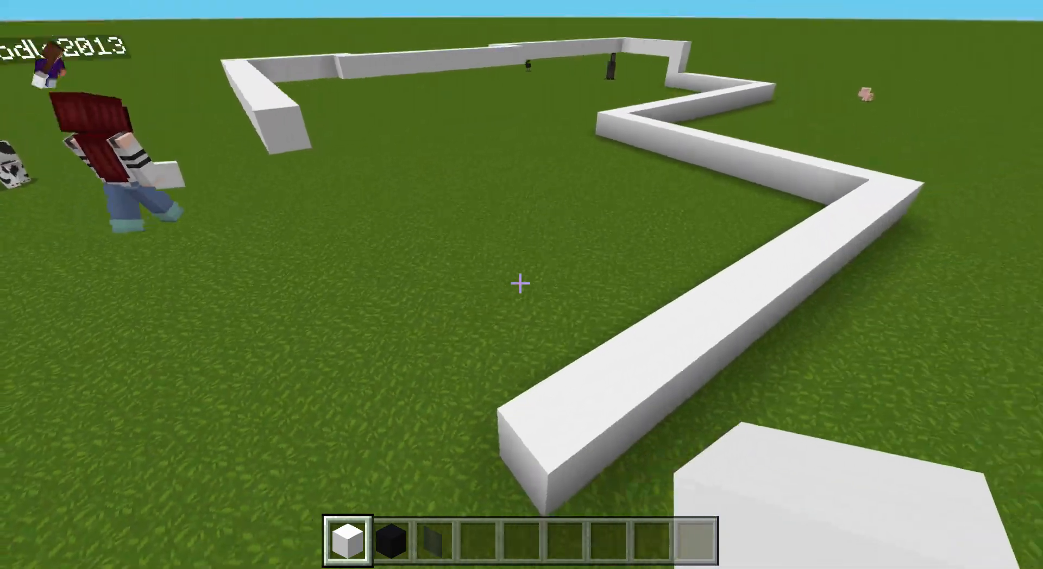
{"action": "mouse_move", "coordinate": [521, 284]}
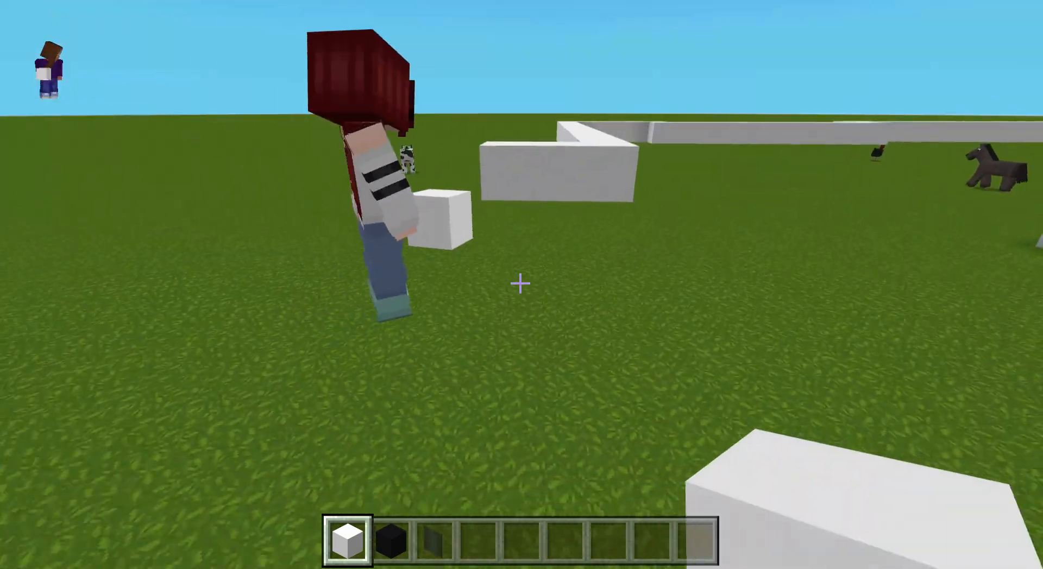
{"action": "mouse_move", "coordinate": [522, 284]}
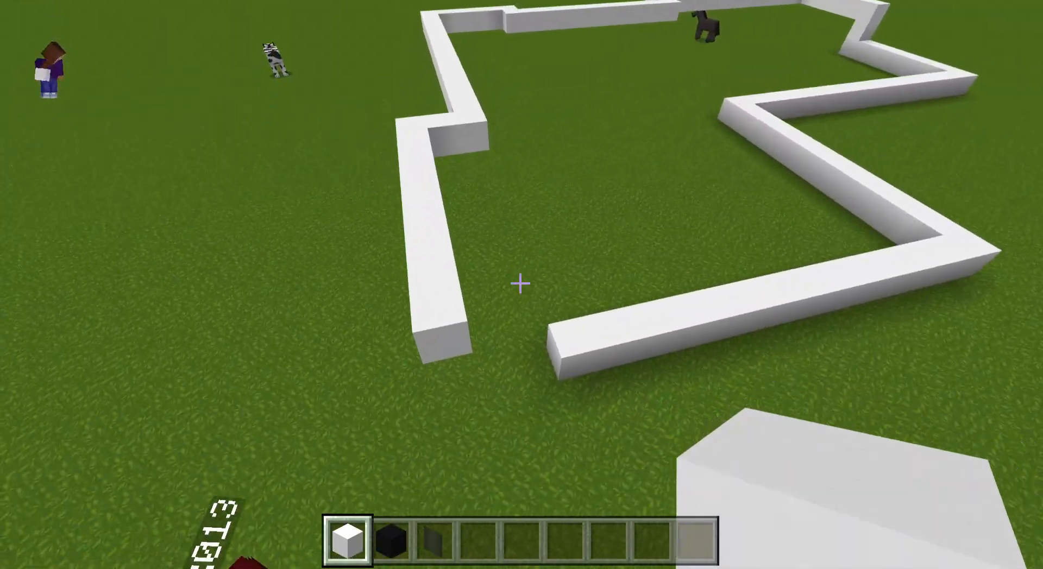
{"action": "mouse_move", "coordinate": [522, 285]}
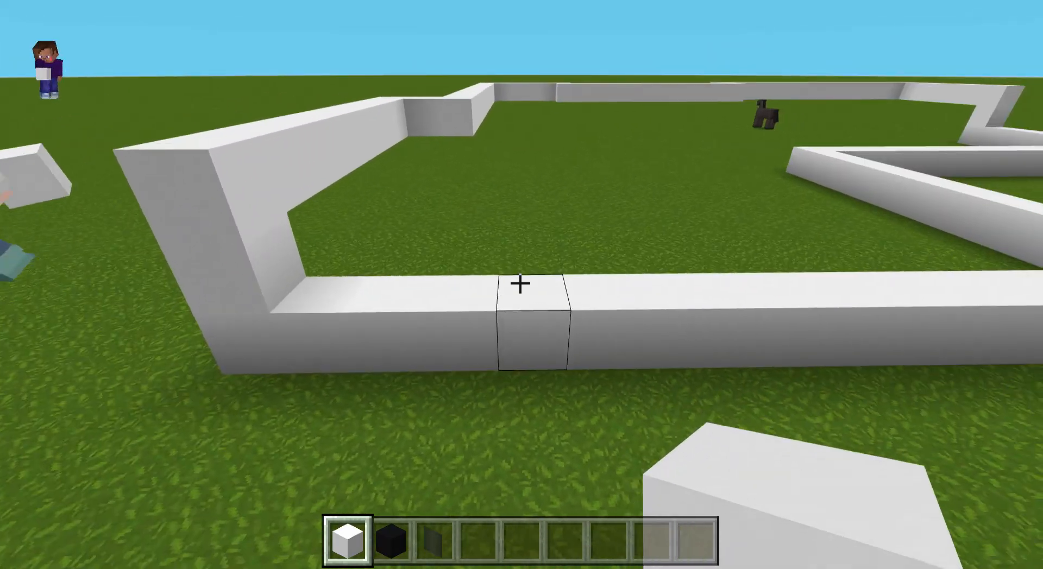
{"action": "mouse_move", "coordinate": [521, 285]}
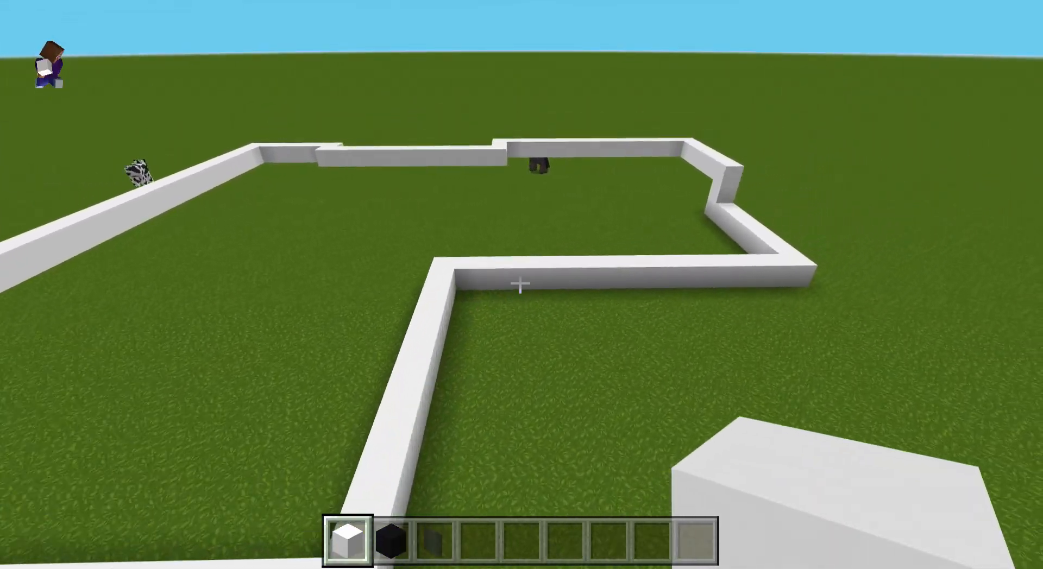
{"action": "mouse_move", "coordinate": [522, 284]}
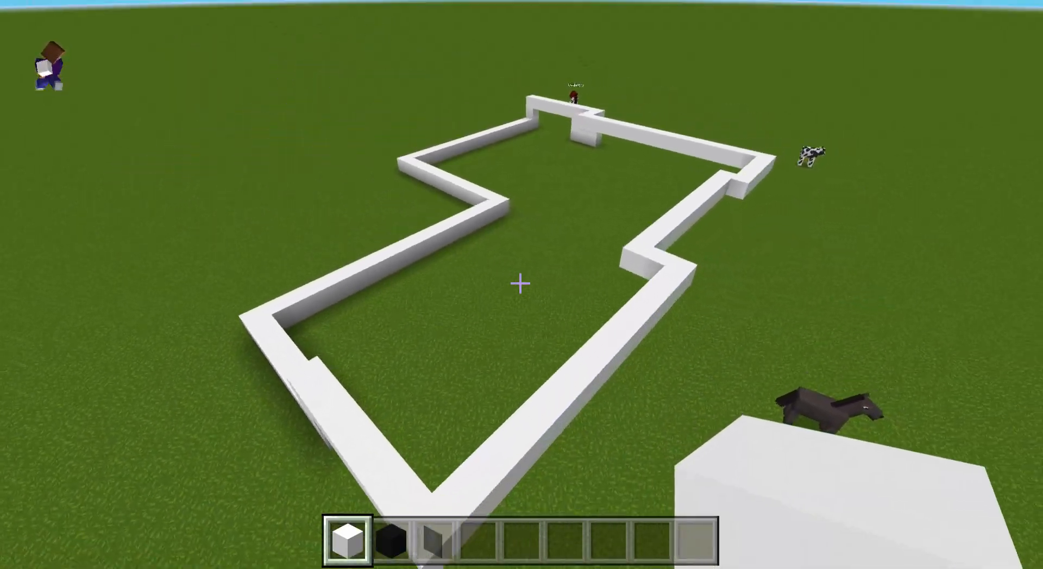
{"action": "mouse_move", "coordinate": [522, 285]}
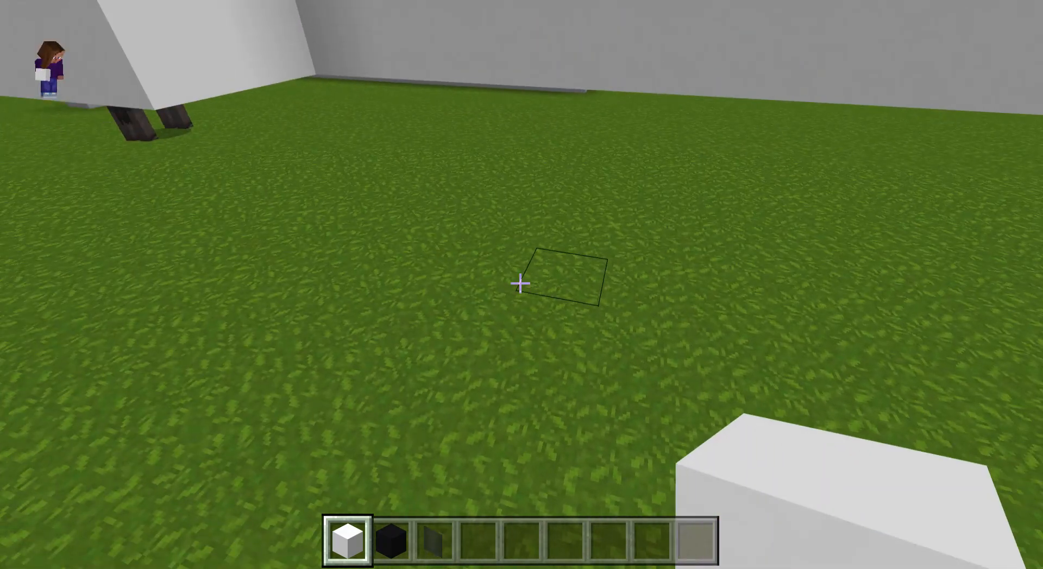
{"action": "mouse_move", "coordinate": [520, 283]}
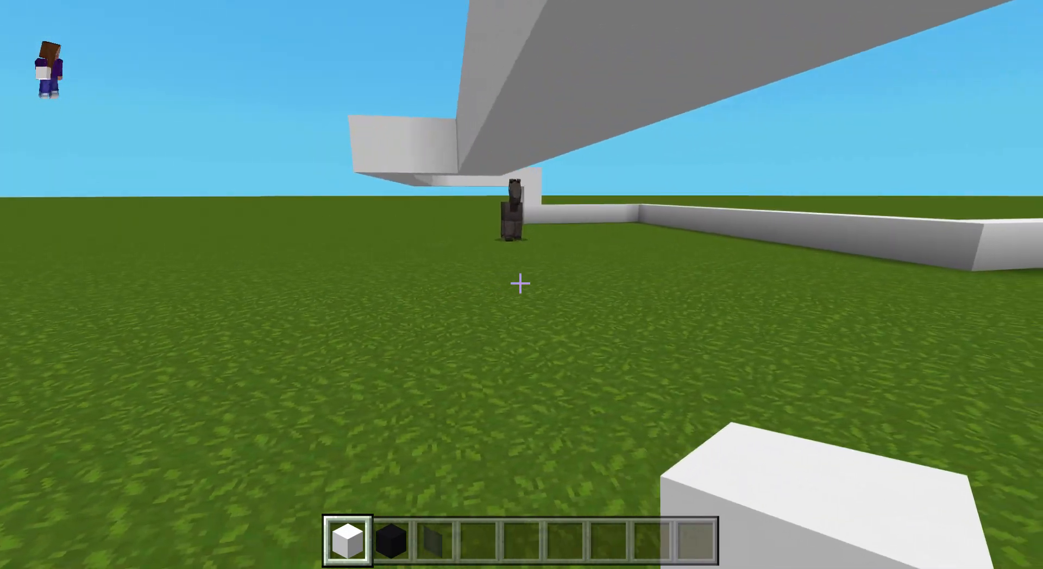
{"action": "mouse_move", "coordinate": [522, 283]}
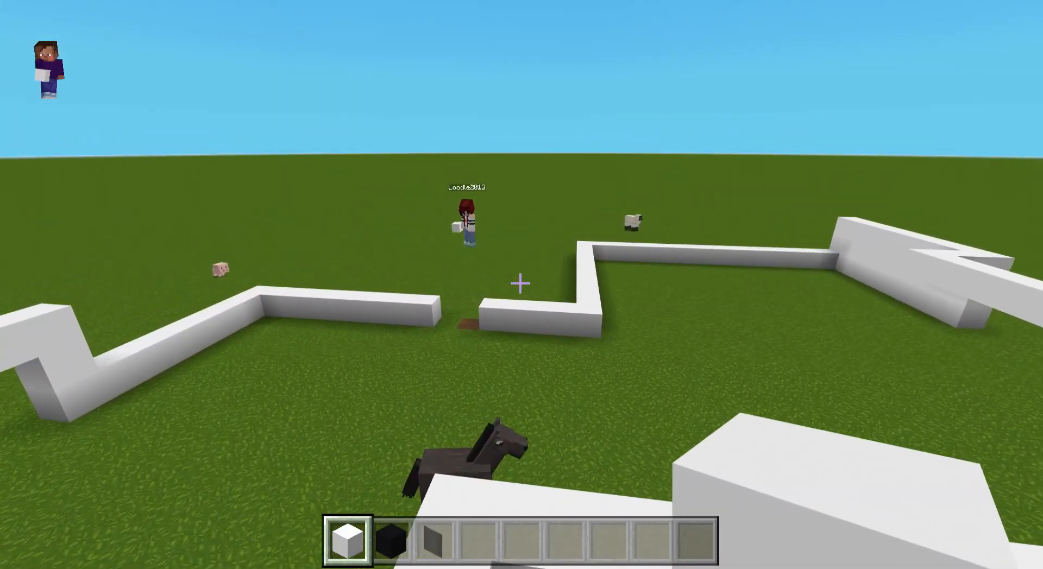
{"action": "mouse_move", "coordinate": [521, 284]}
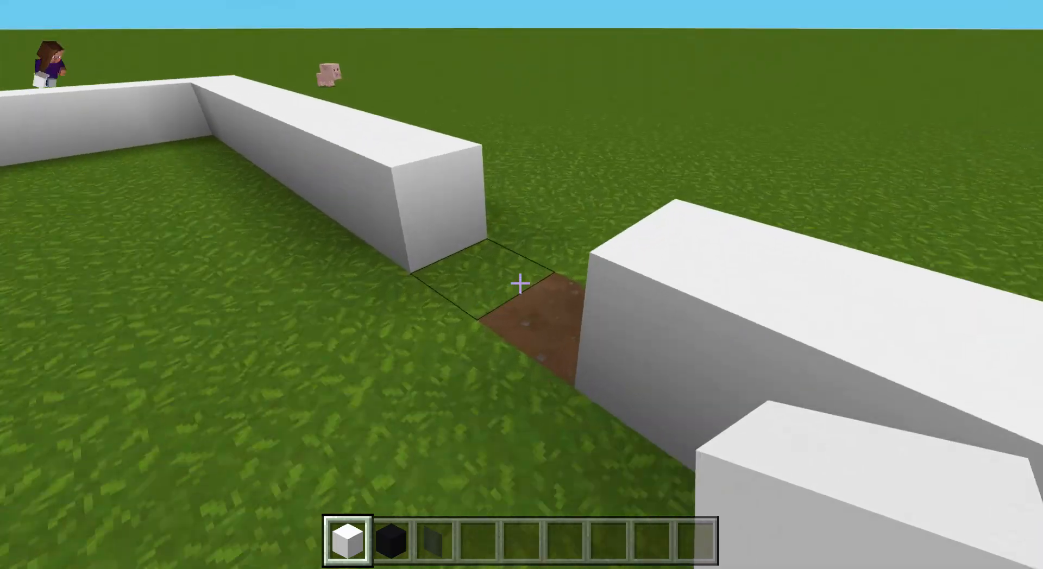
{"action": "mouse_move", "coordinate": [522, 285]}
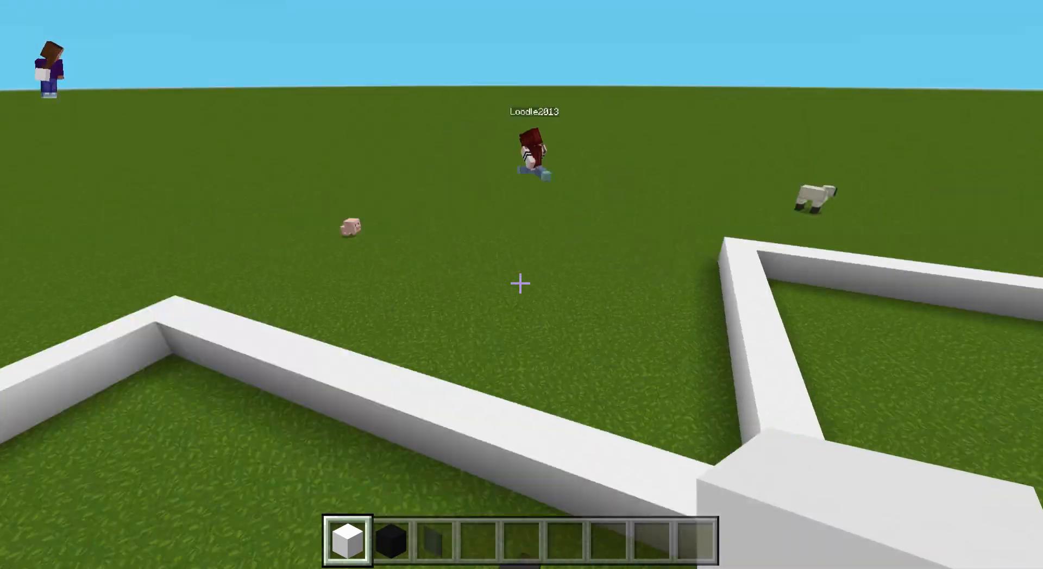
{"action": "mouse_move", "coordinate": [522, 285]}
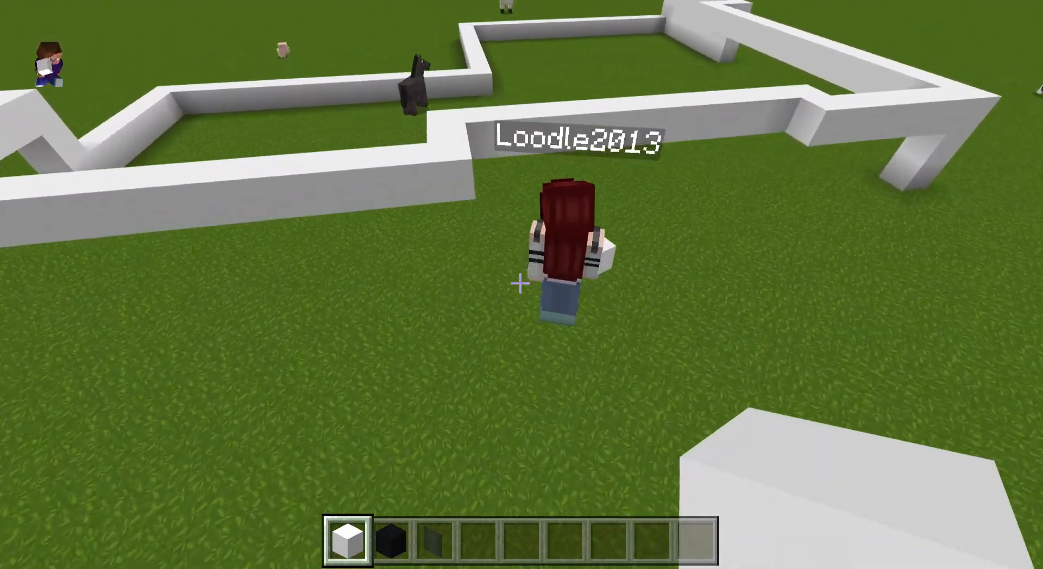
{"action": "mouse_move", "coordinate": [521, 285]}
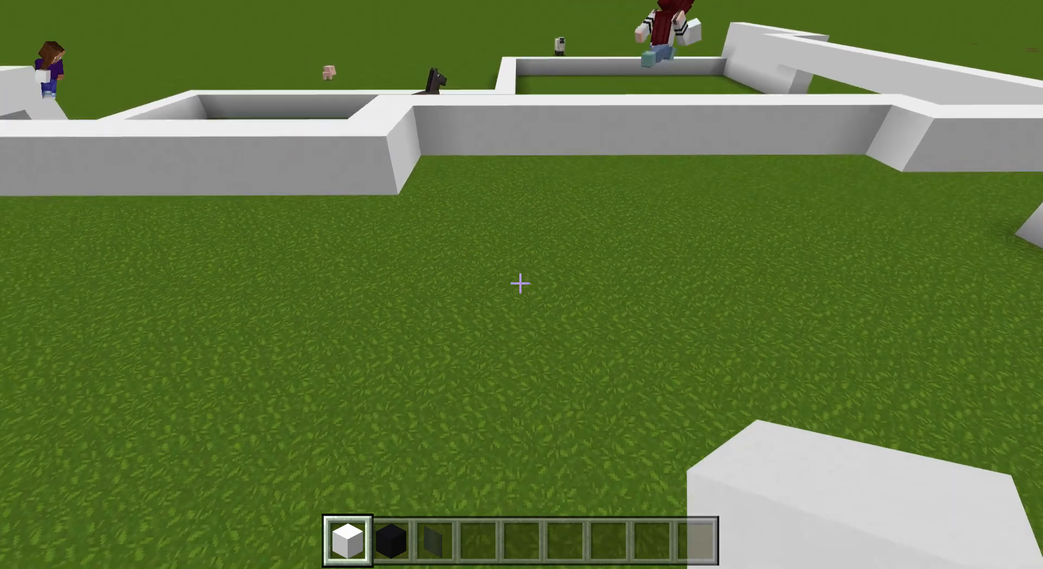
{"action": "mouse_move", "coordinate": [520, 284]}
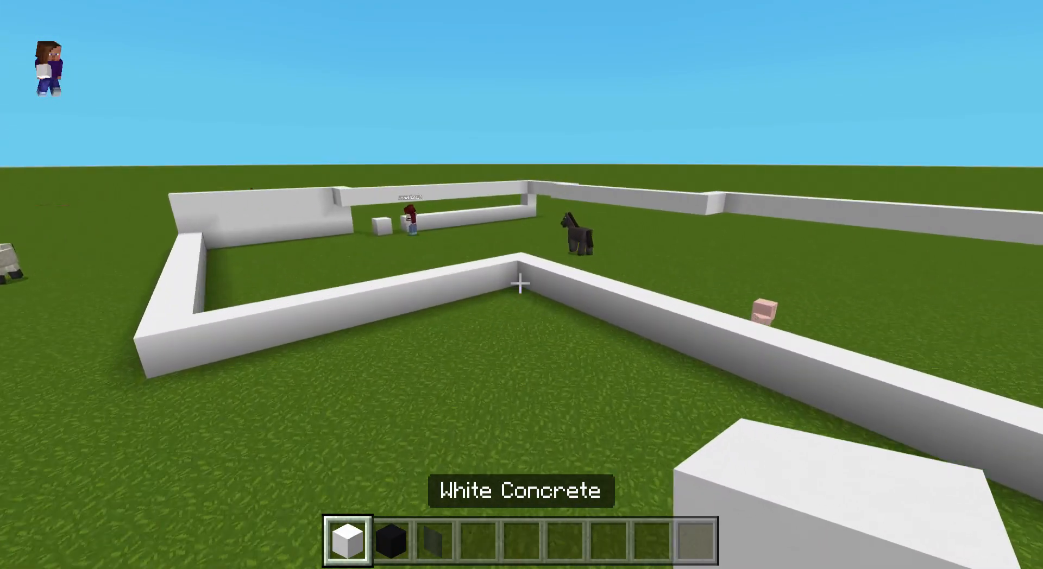
{"action": "mouse_move", "coordinate": [521, 285]}
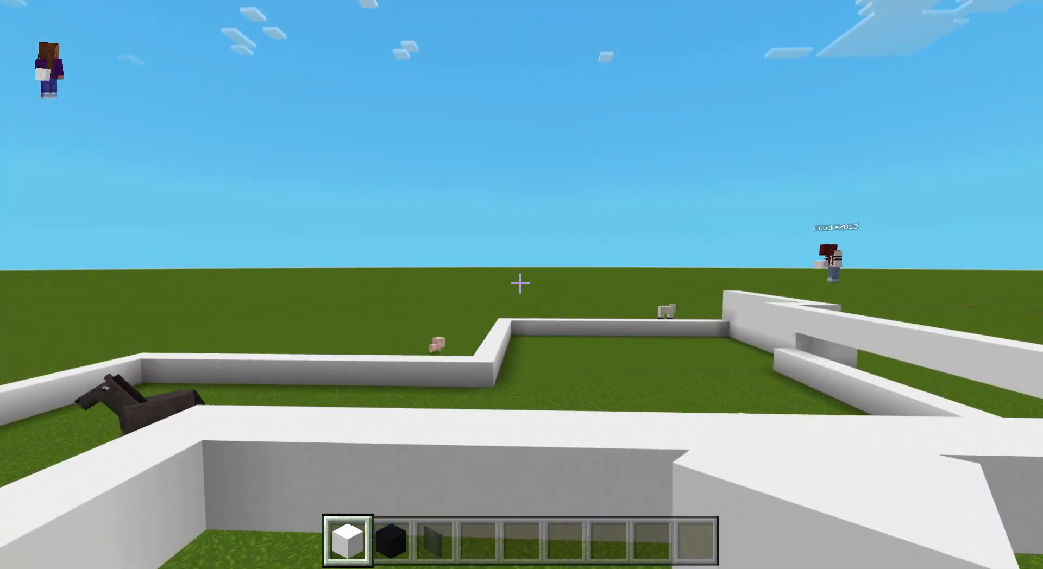
{"action": "mouse_move", "coordinate": [522, 284]}
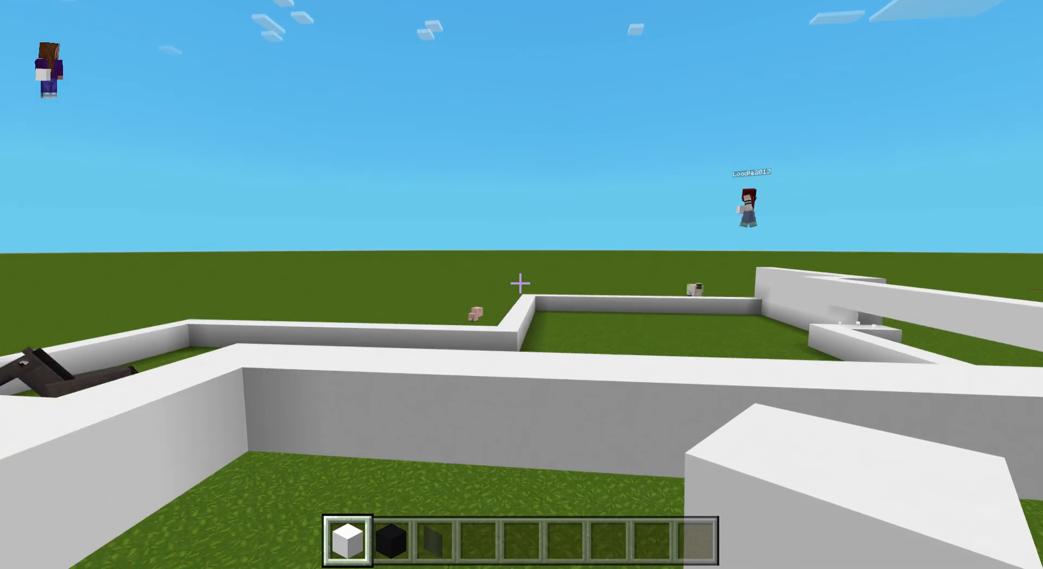
{"action": "mouse_move", "coordinate": [522, 282]}
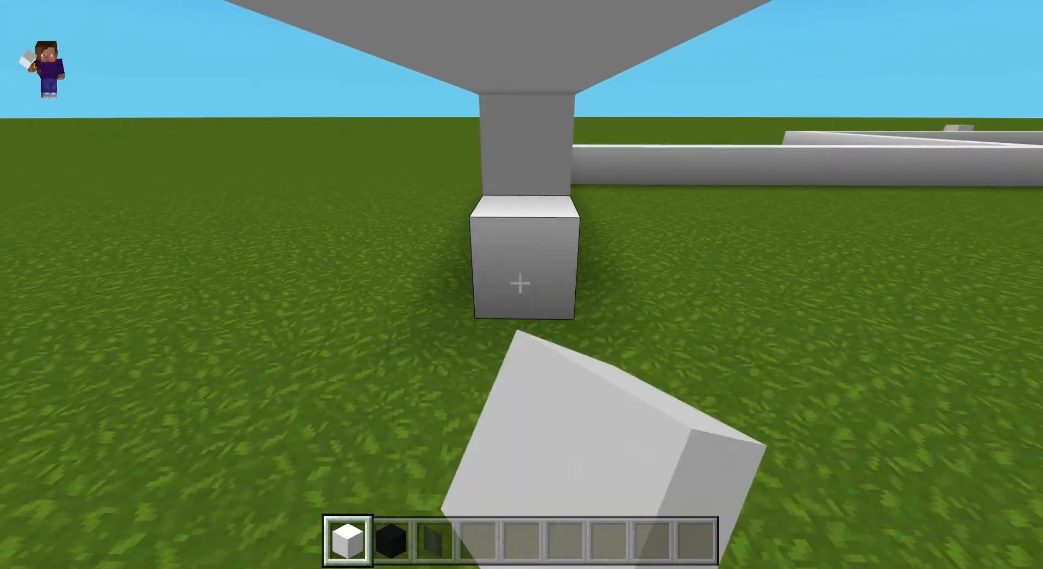
{"action": "mouse_move", "coordinate": [522, 285]}
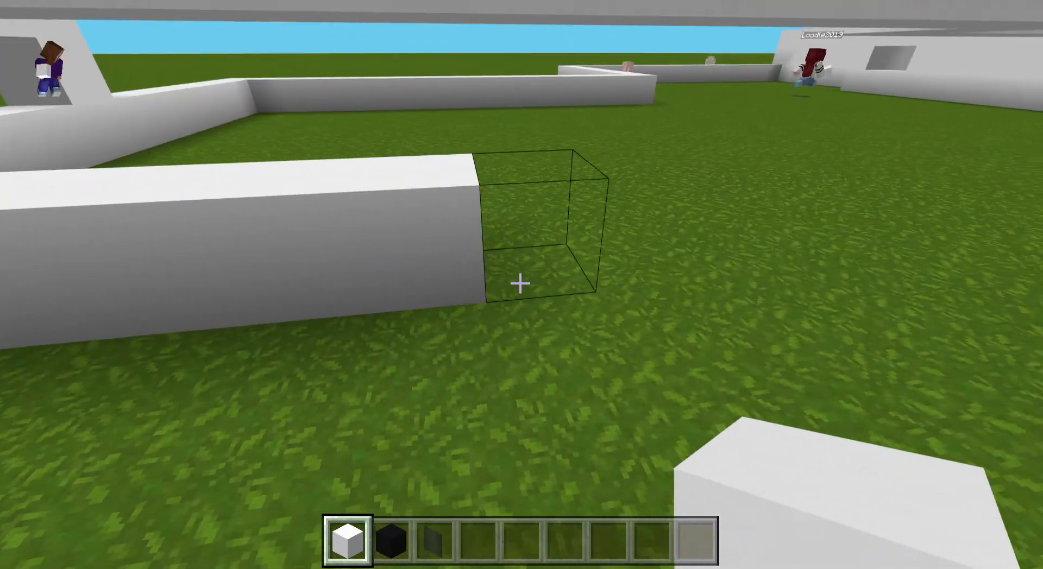
- Extend the white concrete ground strip beneath the raised walls
{"action": "left_click", "coordinate": [520, 282]}
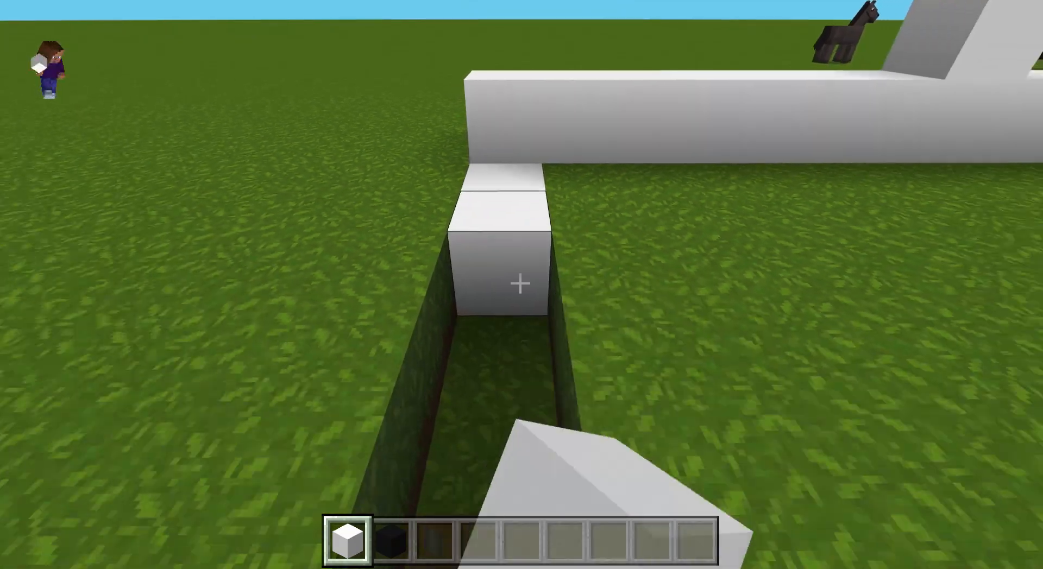
{"action": "mouse_move", "coordinate": [521, 266]}
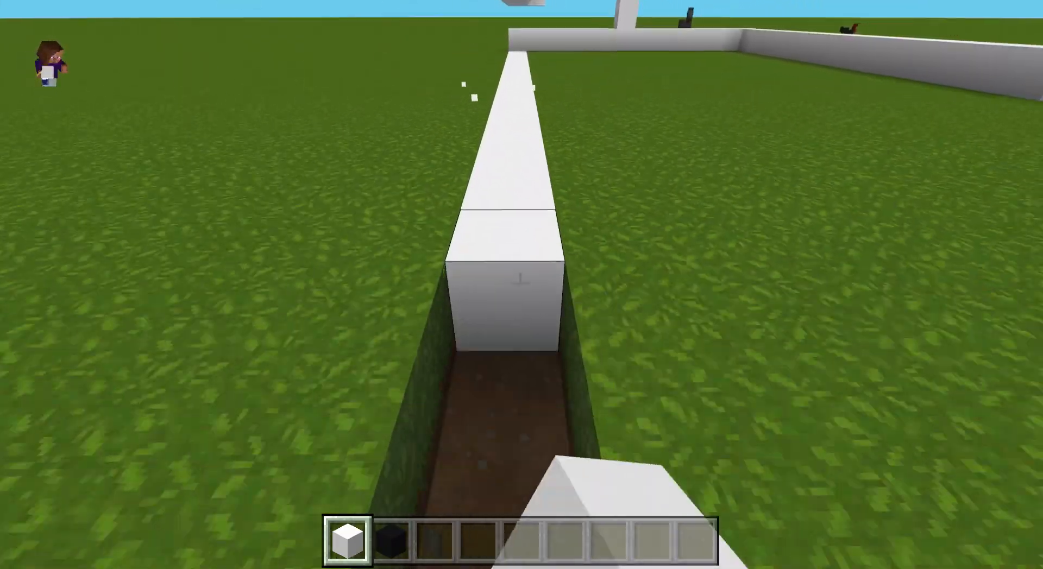
{"action": "mouse_move", "coordinate": [522, 285]}
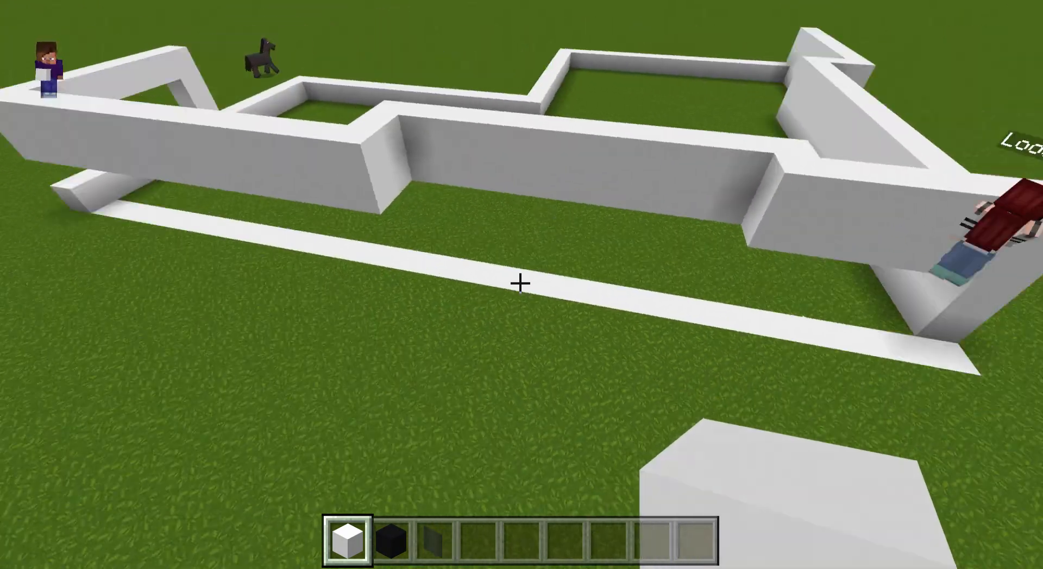
{"action": "mouse_move", "coordinate": [521, 284]}
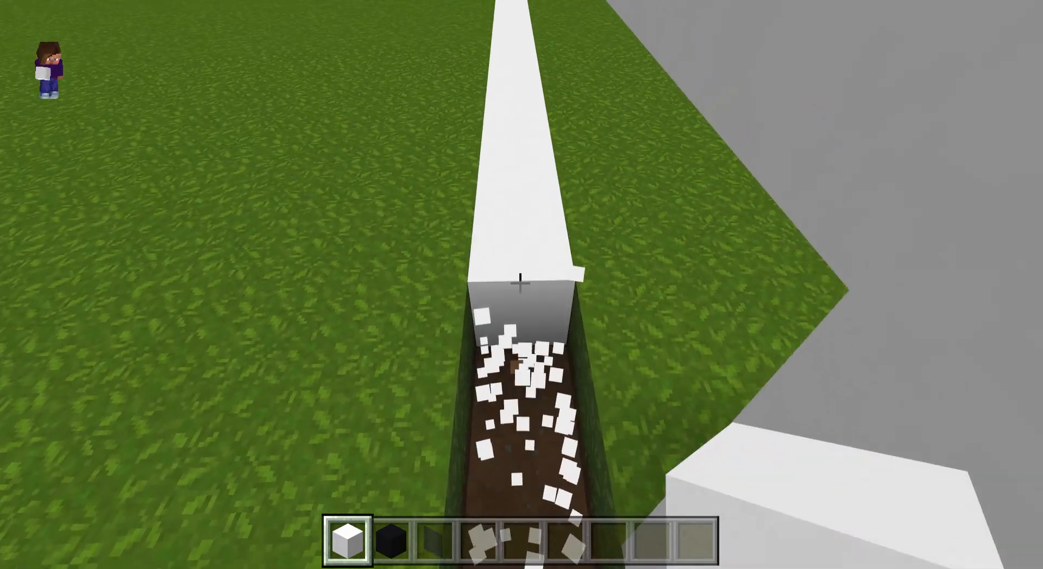
{"action": "mouse_move", "coordinate": [521, 284]}
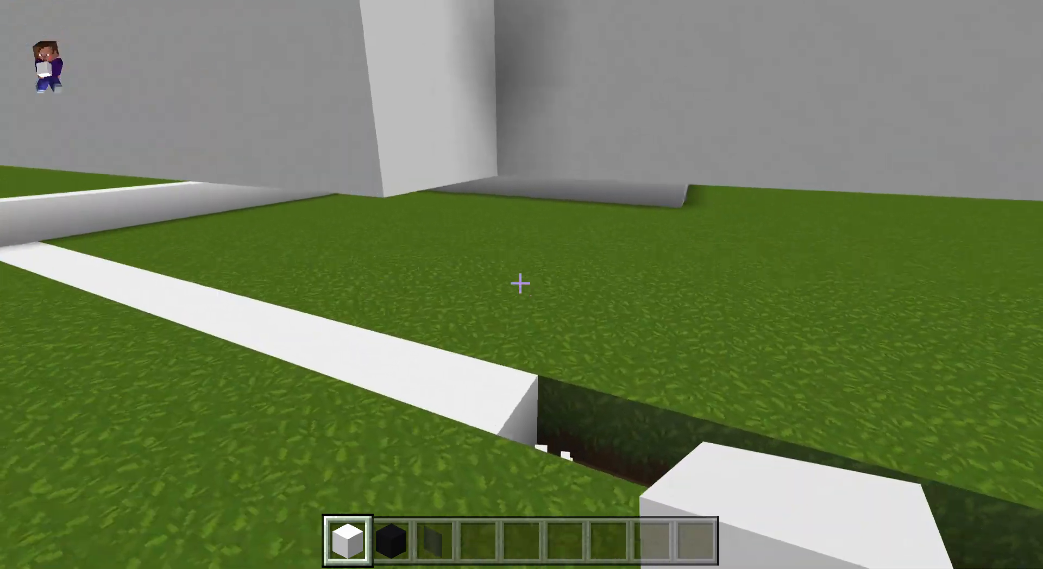
{"action": "mouse_move", "coordinate": [522, 285]}
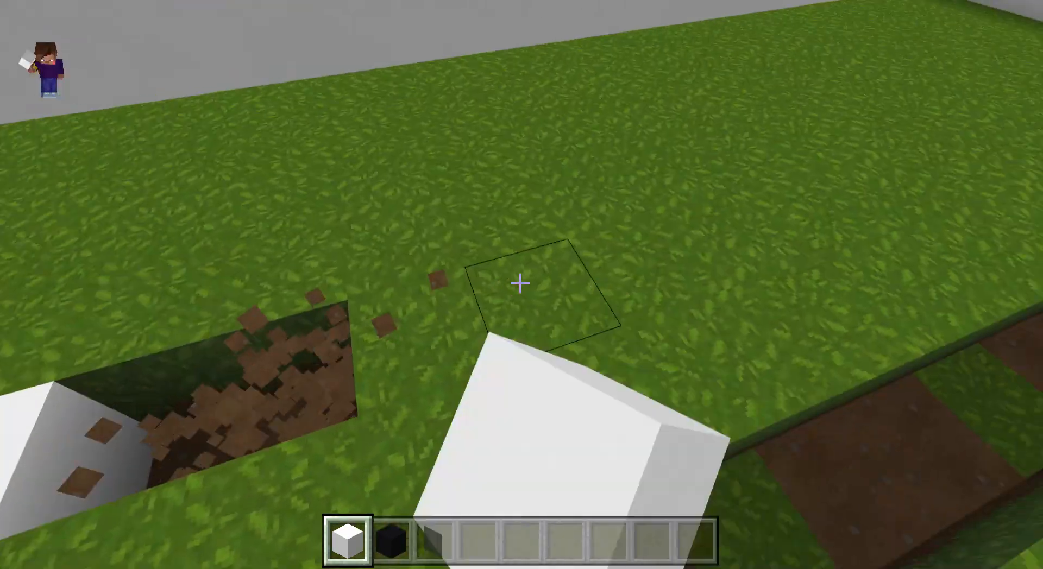
{"action": "mouse_move", "coordinate": [522, 284]}
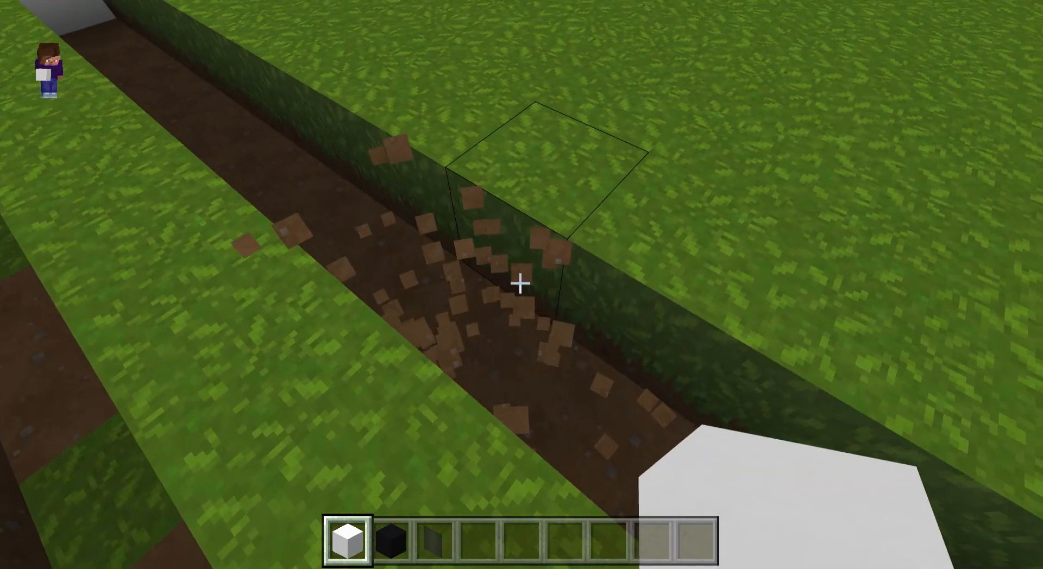
{"action": "mouse_move", "coordinate": [521, 286]}
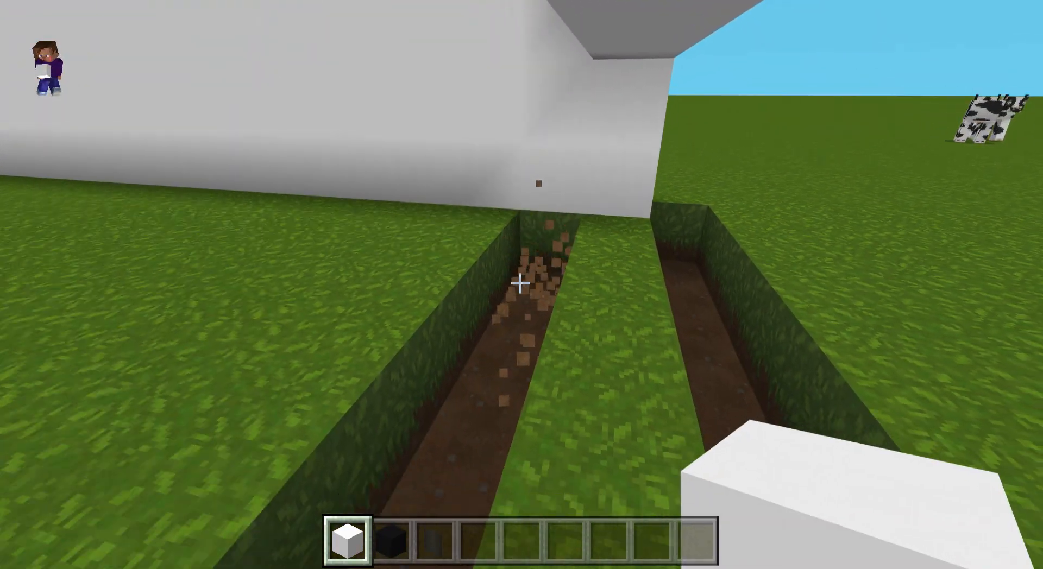
{"action": "mouse_move", "coordinate": [522, 285]}
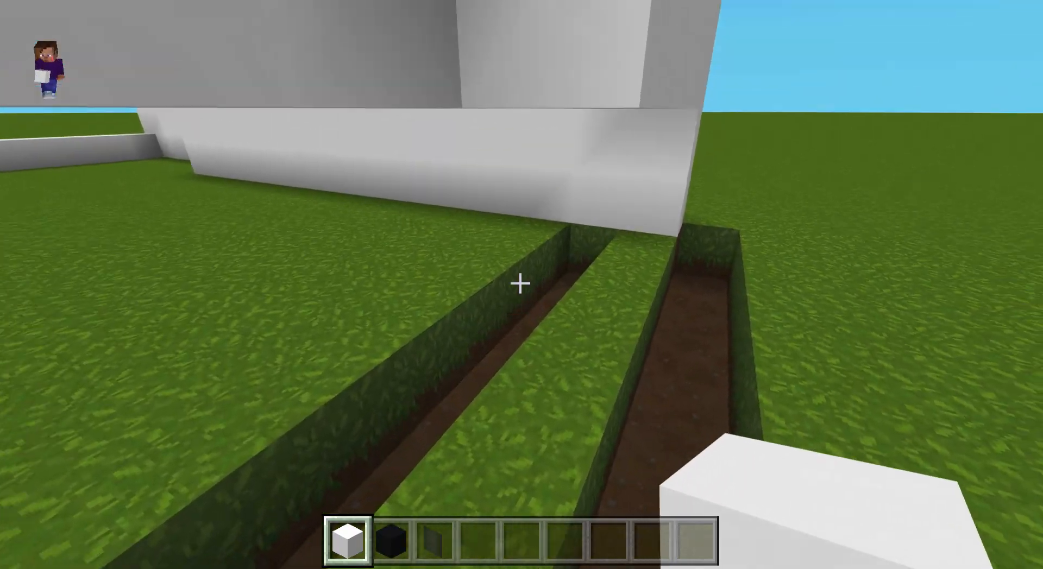
{"action": "mouse_move", "coordinate": [521, 285]}
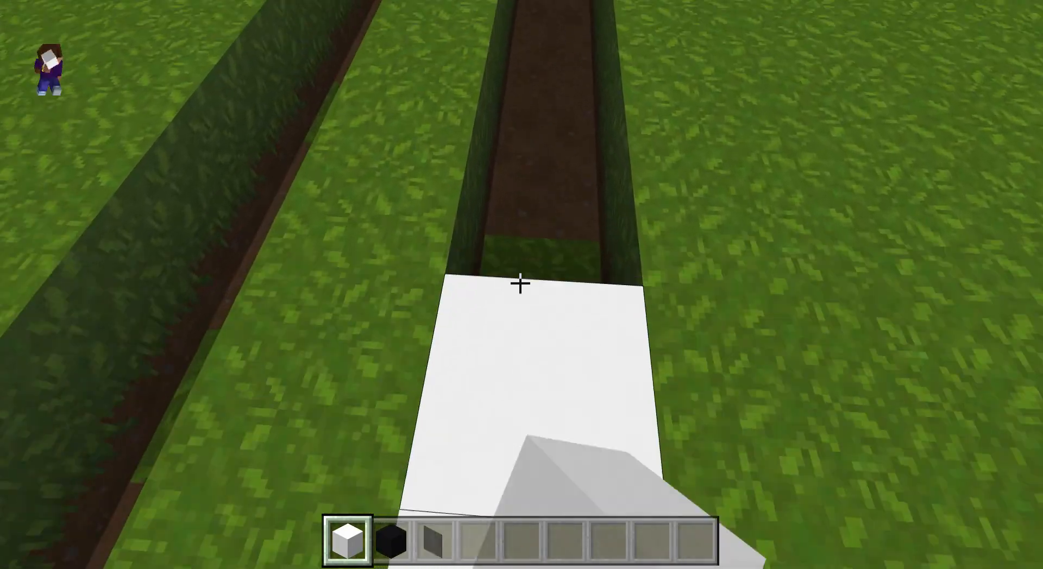
{"action": "mouse_move", "coordinate": [522, 285]}
{"action": "type", "text": "g"}
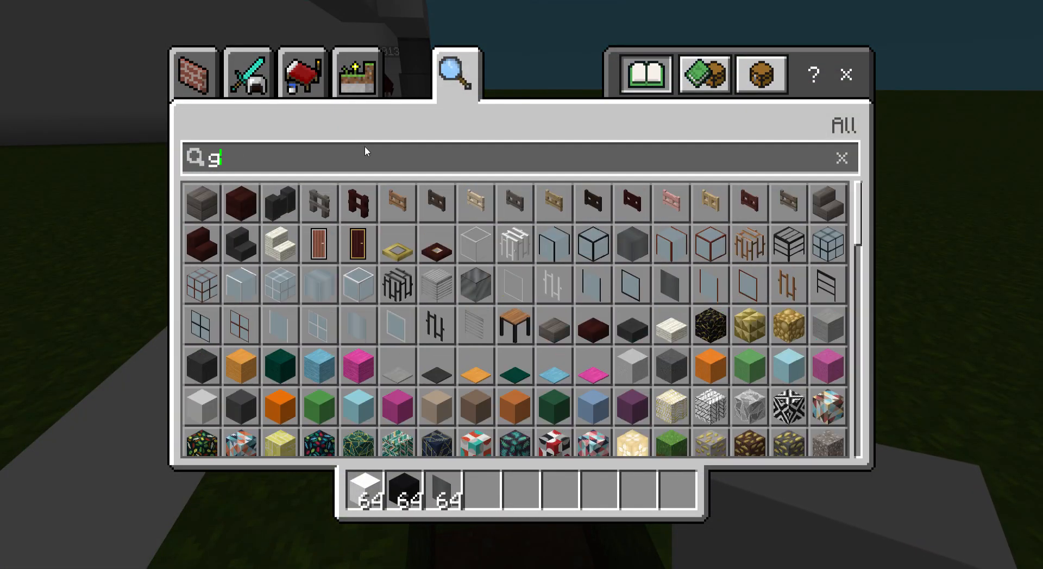
- Take leaf blocks from the inventory and start the hedge beside the front path
{"action": "type", "text": "ra"}
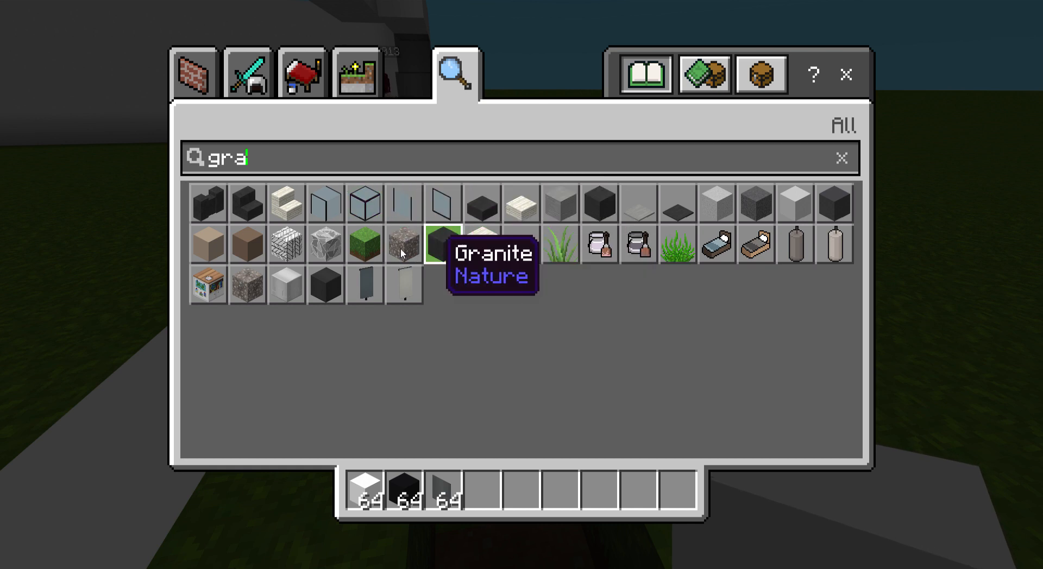
{"action": "key", "text": "Escape"}
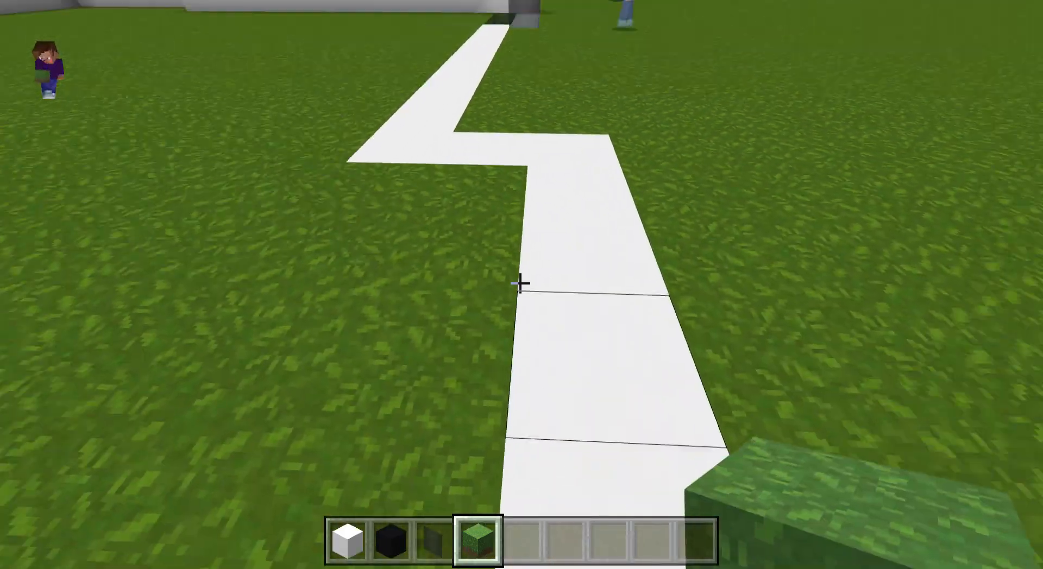
{"action": "mouse_move", "coordinate": [522, 285]}
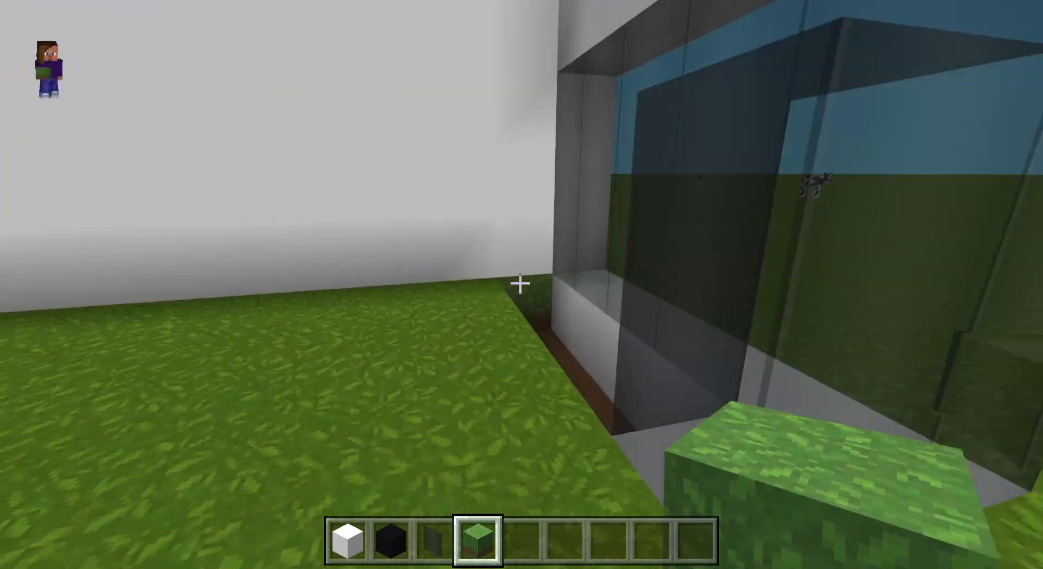
{"action": "mouse_move", "coordinate": [521, 285]}
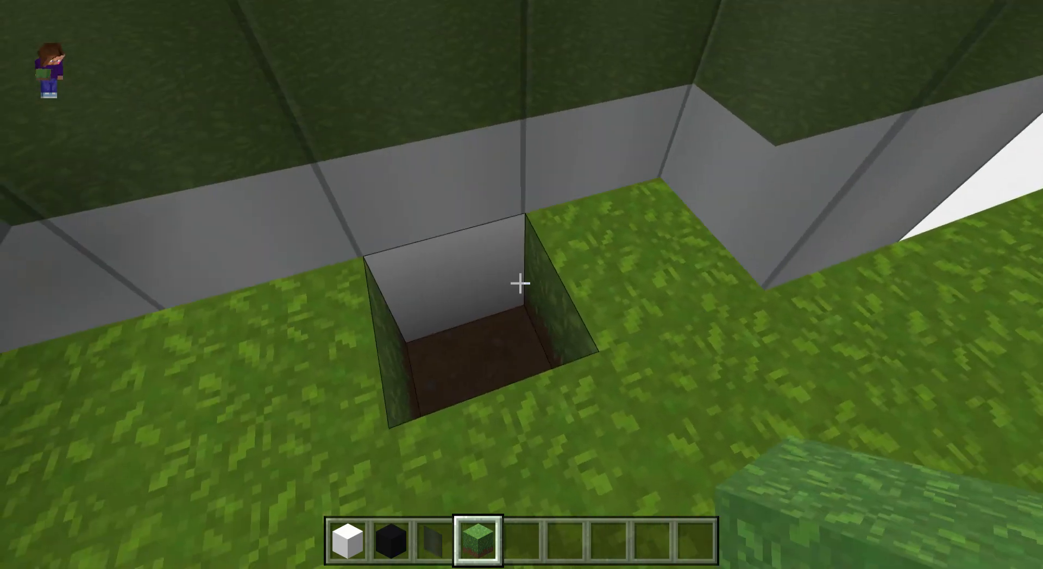
{"action": "mouse_move", "coordinate": [522, 285]}
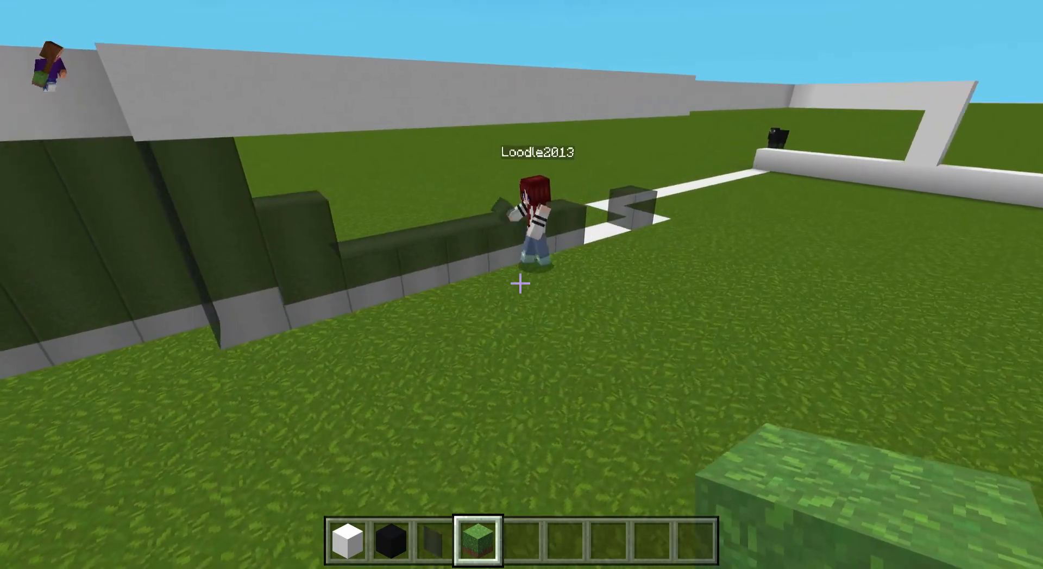
{"action": "key", "text": "e"}
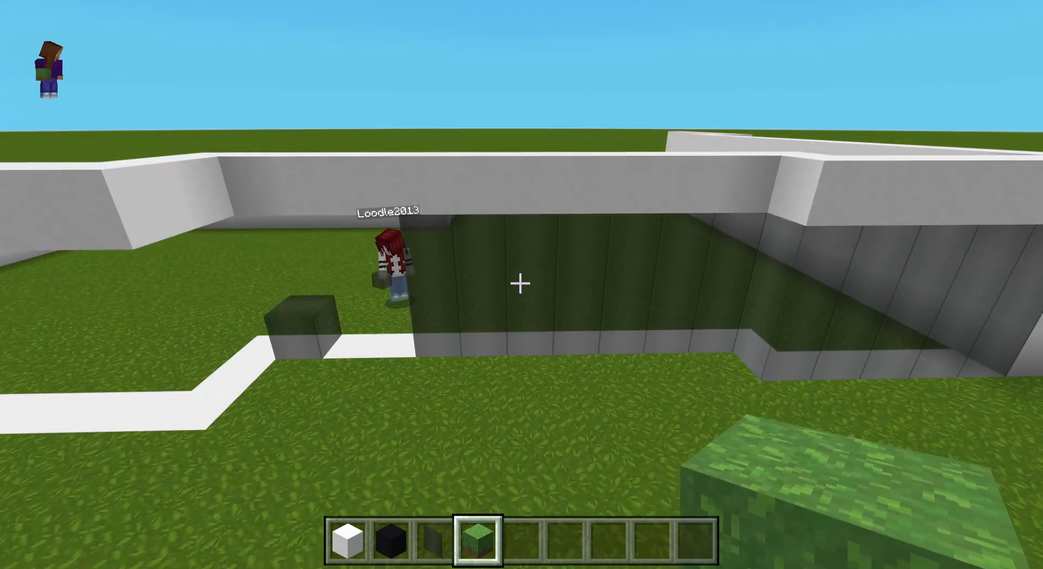
- Search the inventory for the Dark Oak Door to use as the entrance
{"action": "key", "text": "e"}
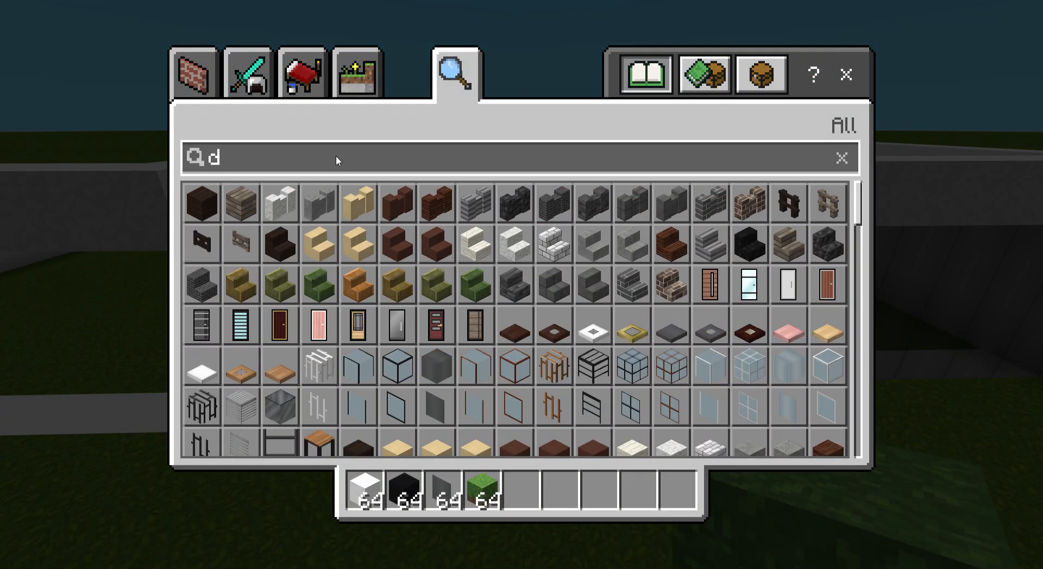
{"action": "type", "text": "oo"}
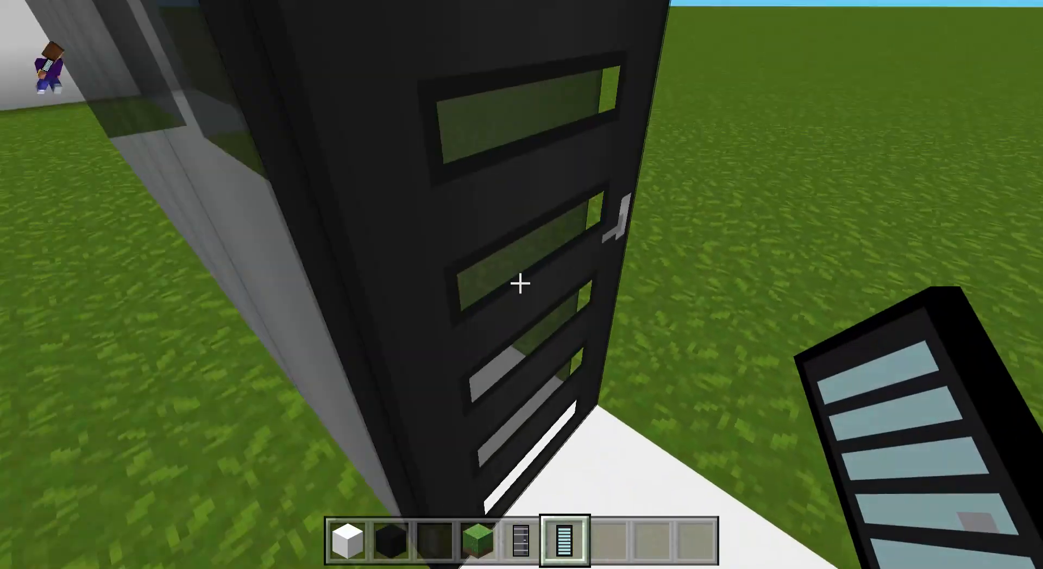
{"action": "mouse_move", "coordinate": [522, 284]}
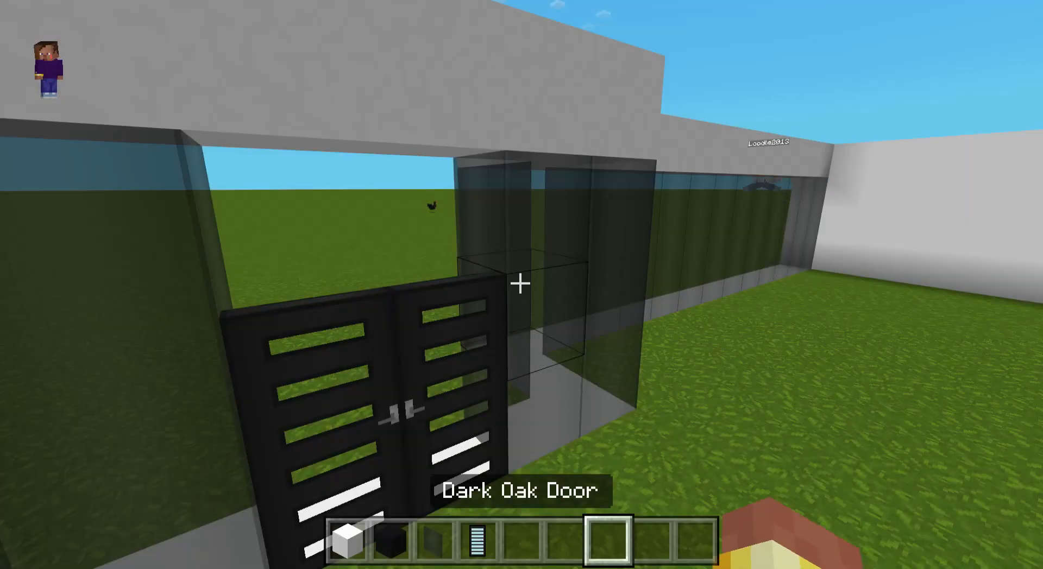
{"action": "mouse_move", "coordinate": [522, 279]}
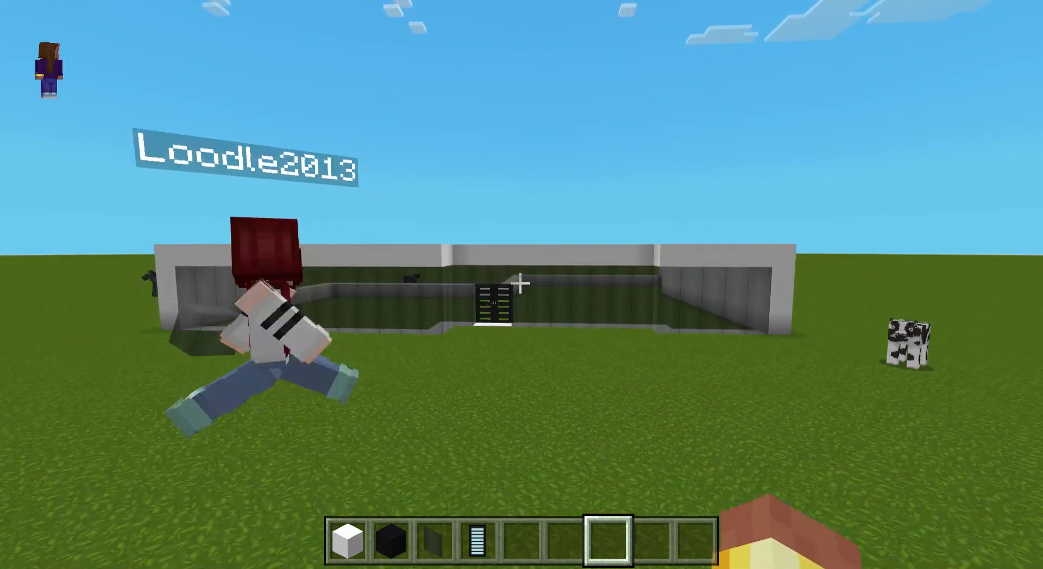
{"action": "mouse_move", "coordinate": [522, 283]}
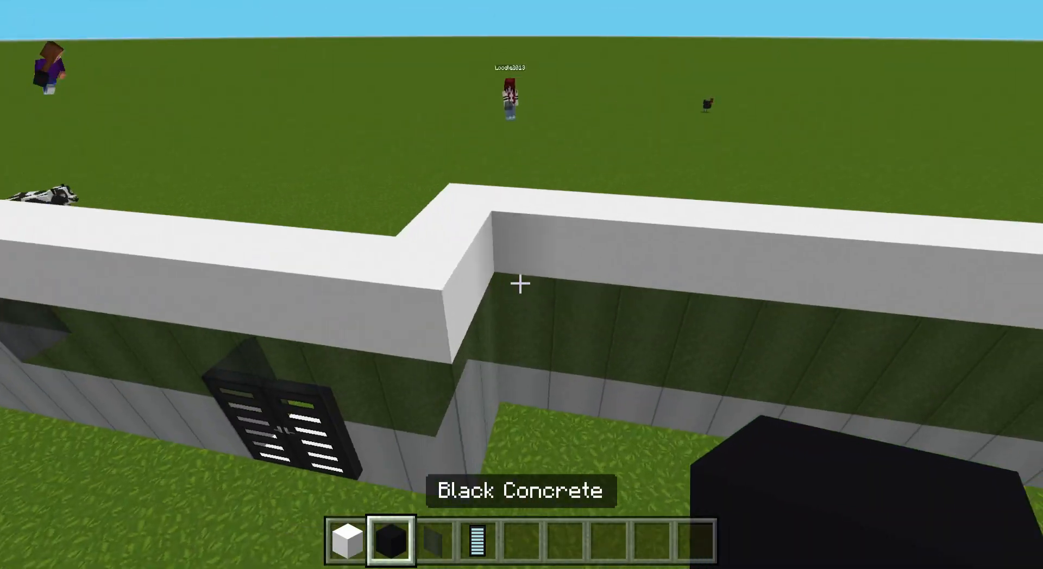
- Take birch planks from the inventory to fill the remaining ceiling gaps
{"action": "key", "text": "e"}
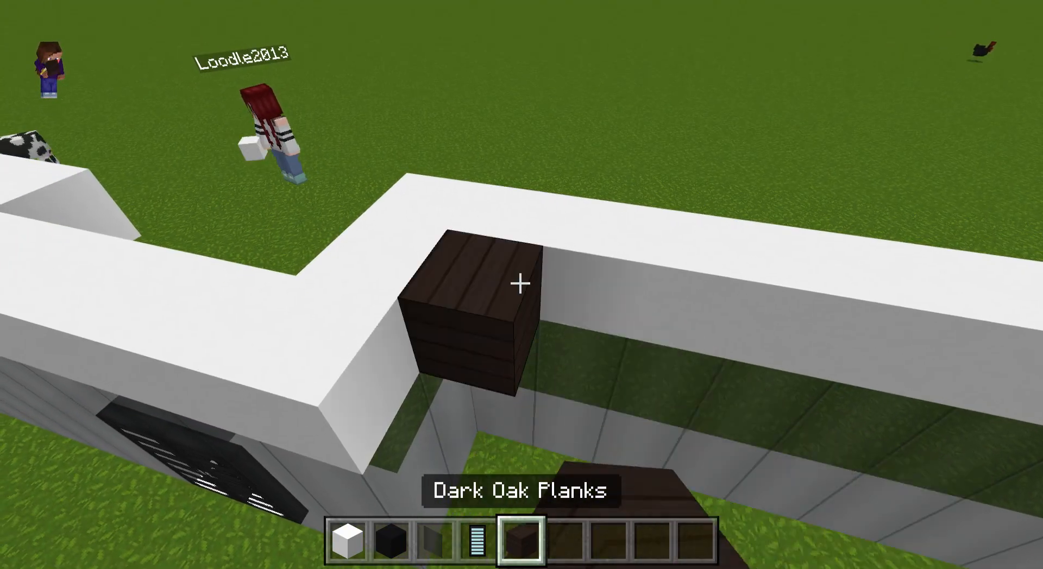
{"action": "mouse_move", "coordinate": [522, 284]}
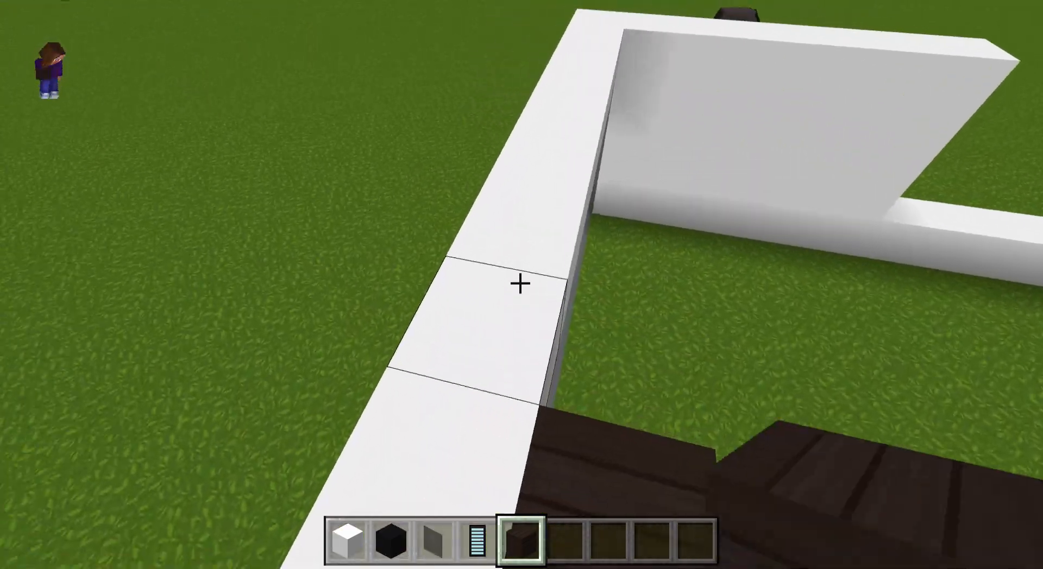
{"action": "mouse_move", "coordinate": [521, 284]}
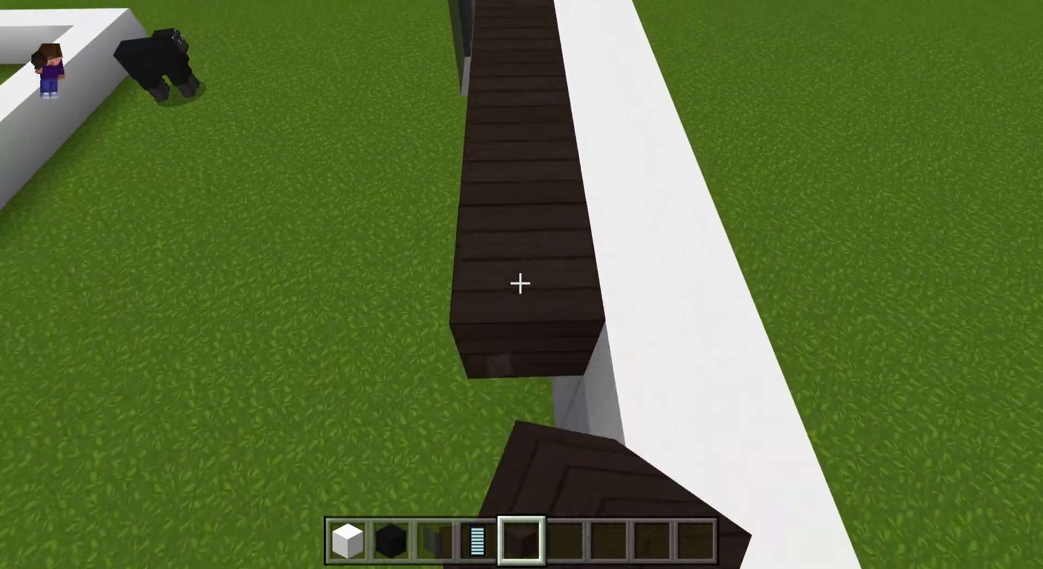
{"action": "key", "text": "e"}
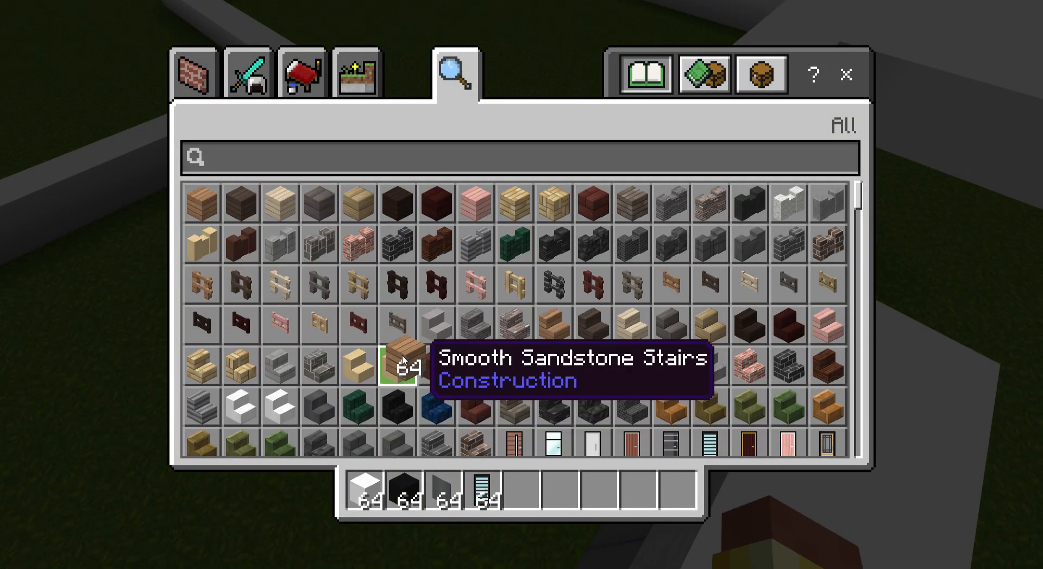
{"action": "key", "text": "Escape"}
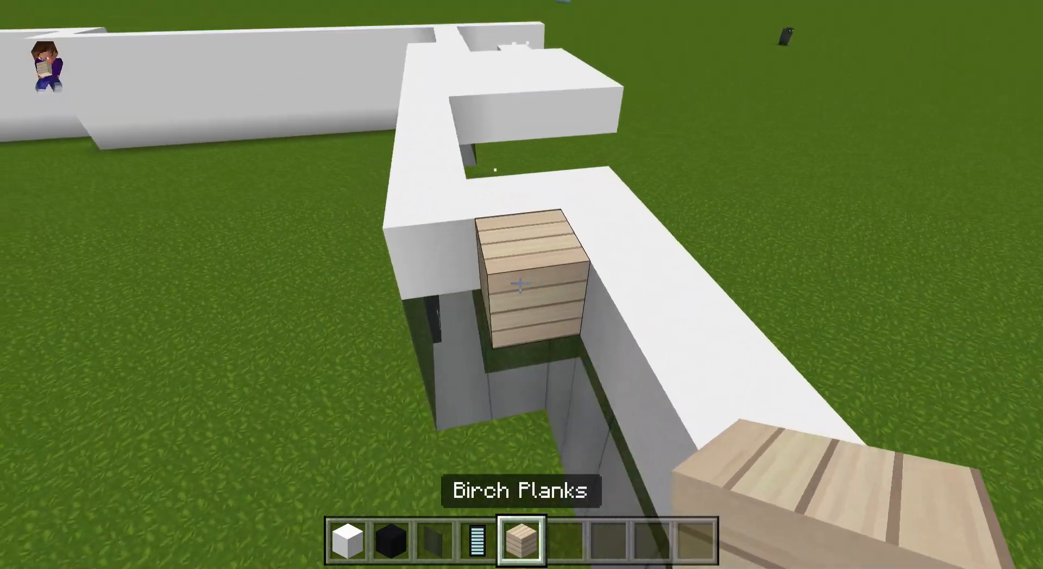
{"action": "mouse_move", "coordinate": [522, 284]}
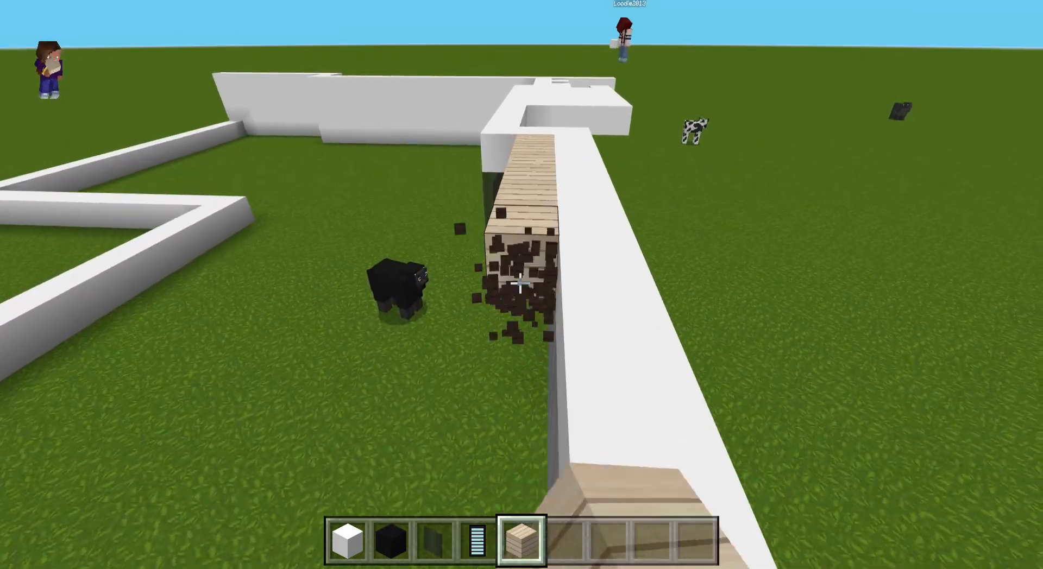
{"action": "mouse_move", "coordinate": [522, 285]}
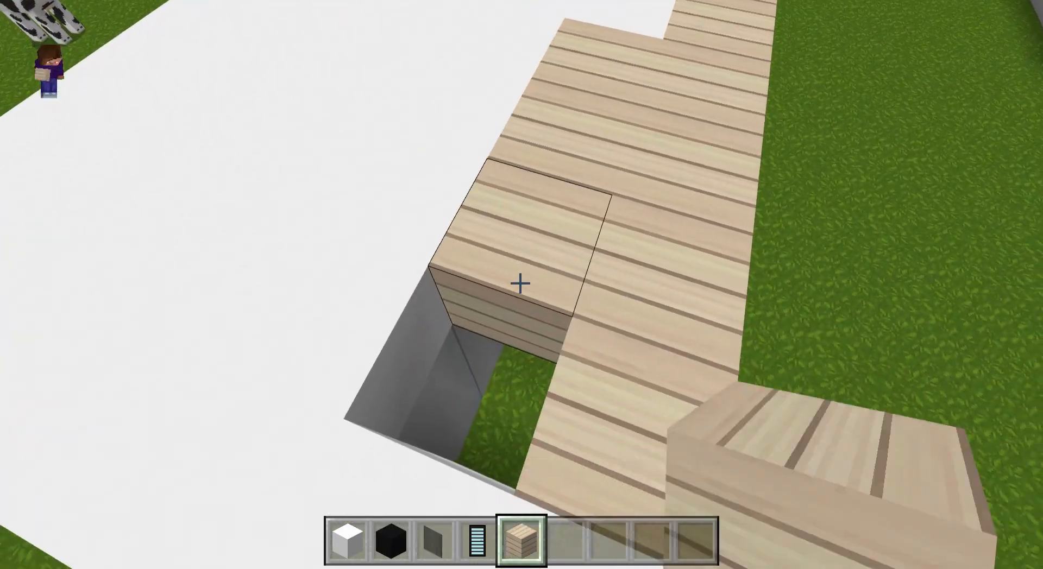
{"action": "mouse_move", "coordinate": [521, 284]}
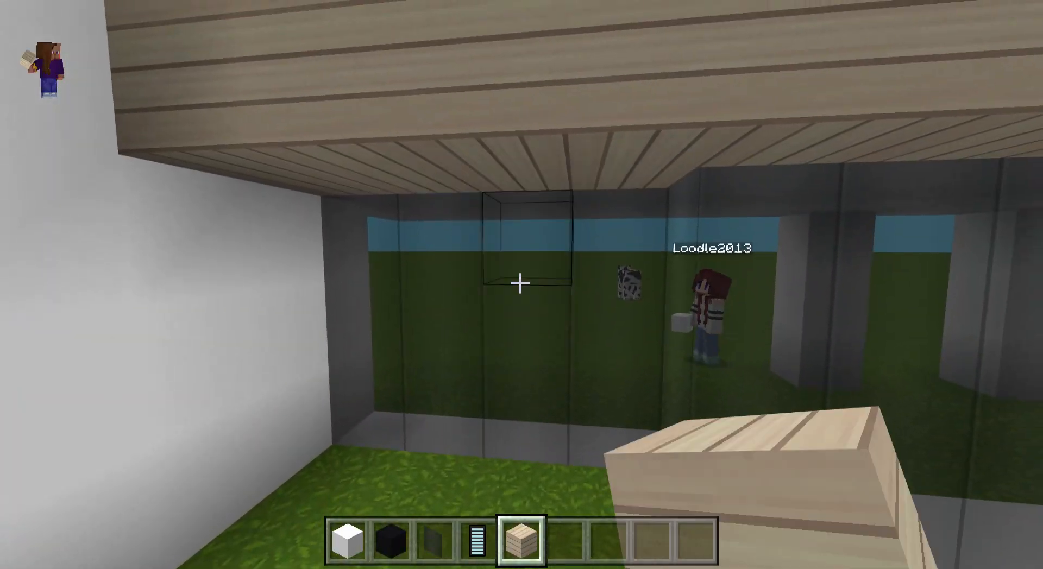
{"action": "mouse_move", "coordinate": [521, 284]}
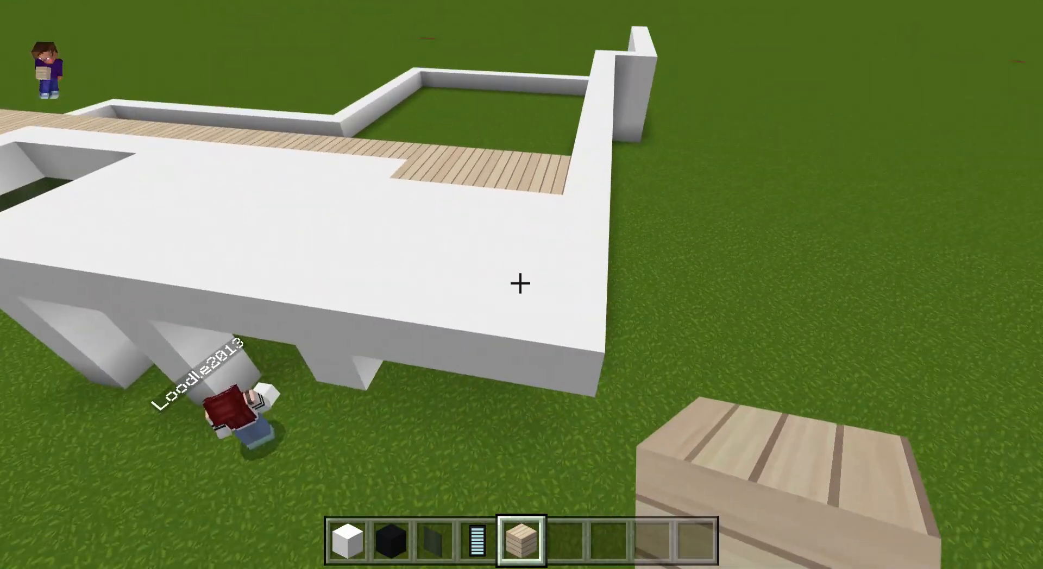
- Take leaves from the inventory for the roof-corner hedge bushes
{"action": "key", "text": "e"}
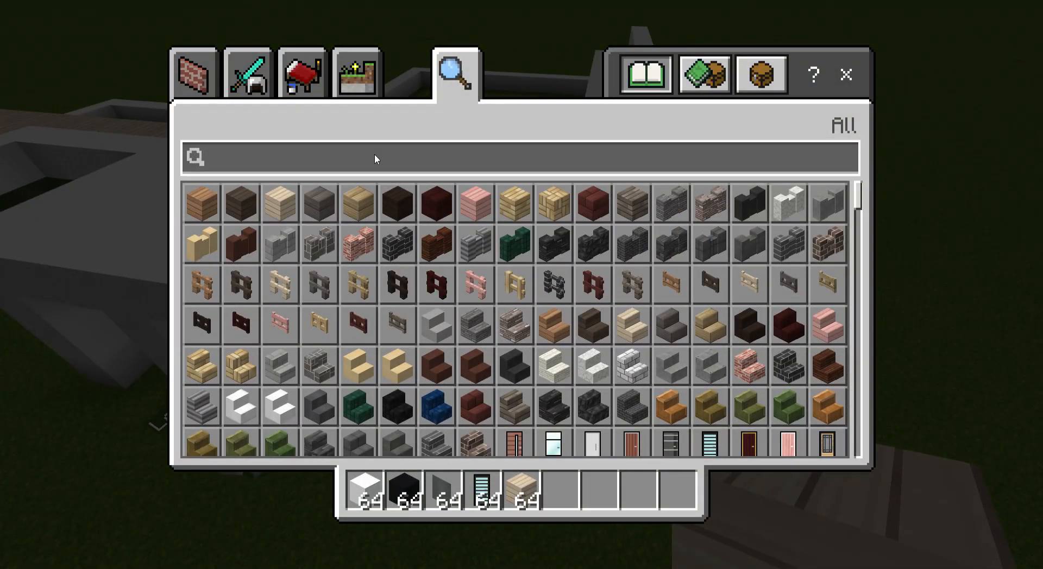
{"action": "type", "text": "lea"}
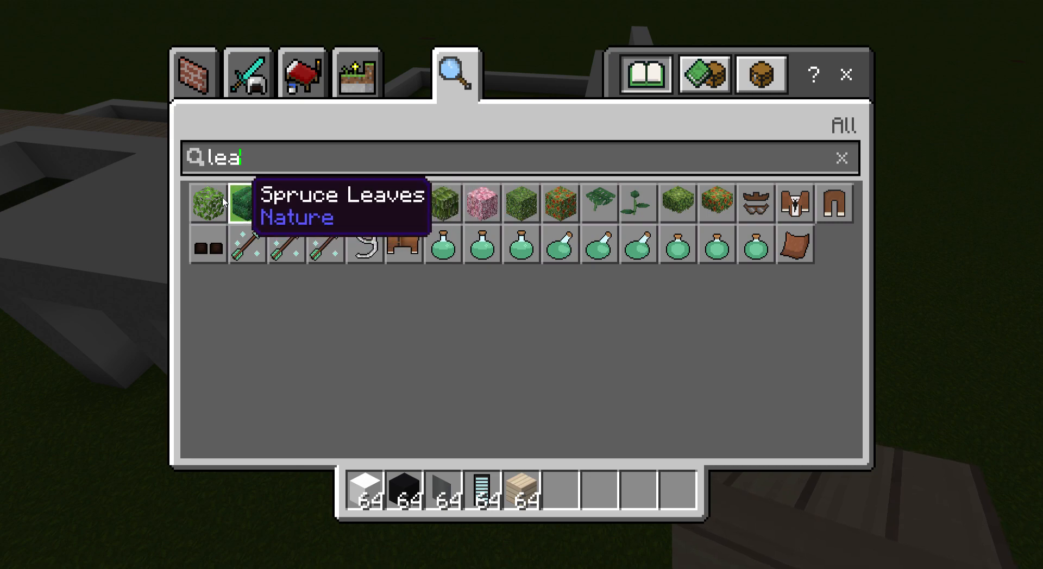
{"action": "key", "text": "Escape"}
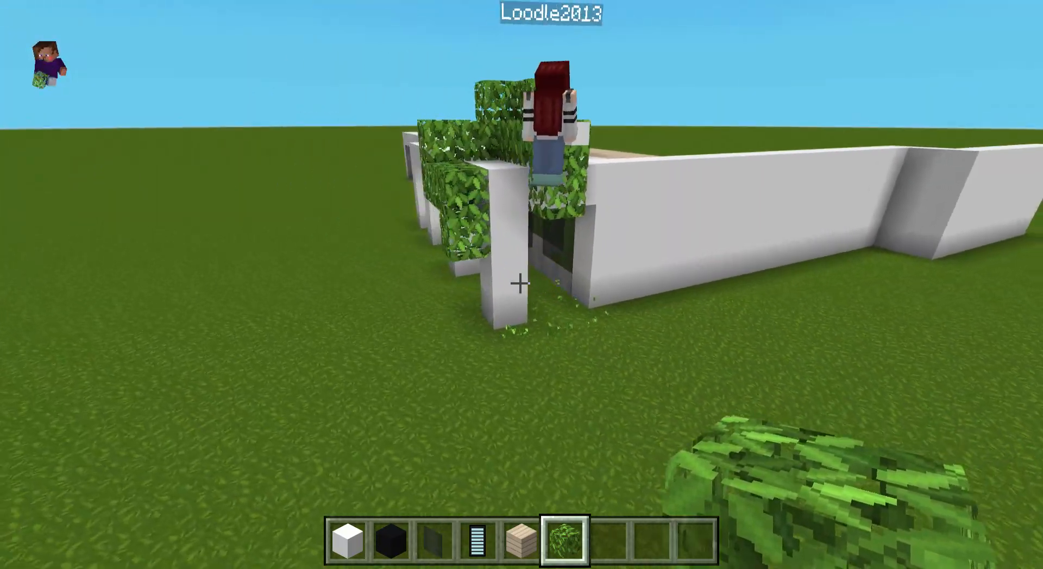
{"action": "mouse_move", "coordinate": [521, 282]}
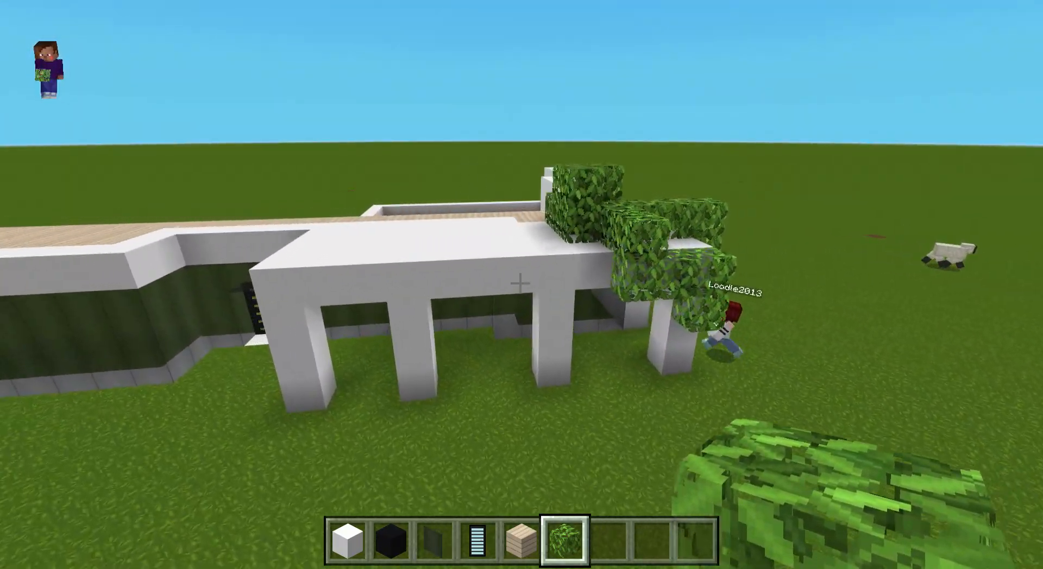
{"action": "mouse_move", "coordinate": [522, 285]}
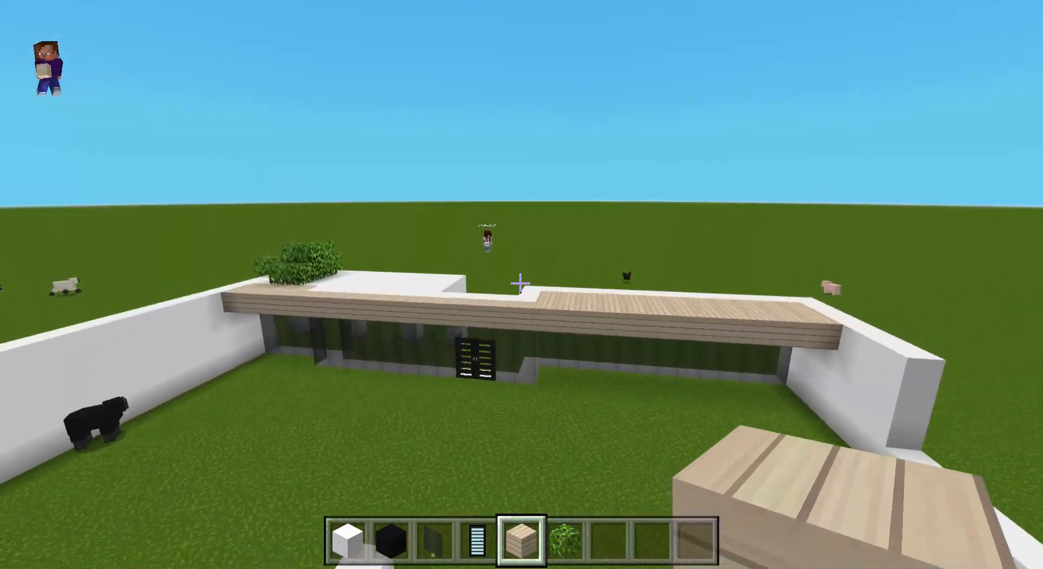
{"action": "mouse_move", "coordinate": [519, 282]}
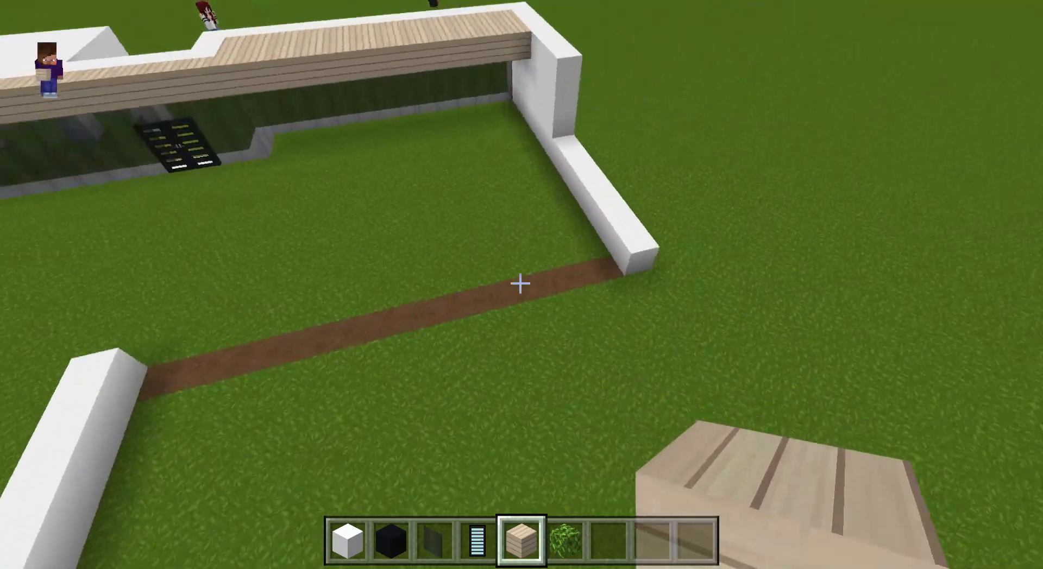
{"action": "mouse_move", "coordinate": [522, 285]}
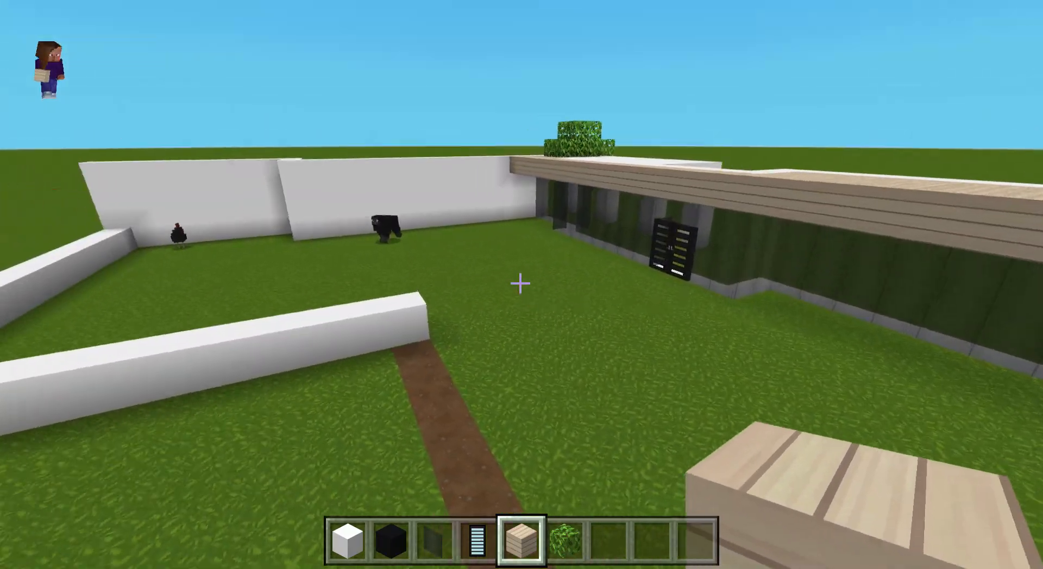
{"action": "mouse_move", "coordinate": [521, 285]}
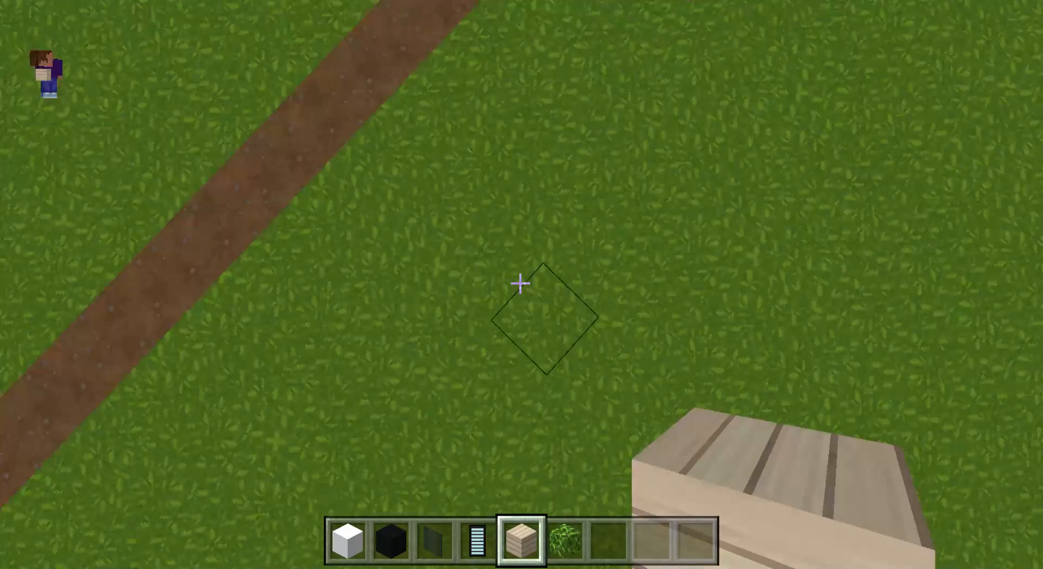
{"action": "mouse_move", "coordinate": [522, 285]}
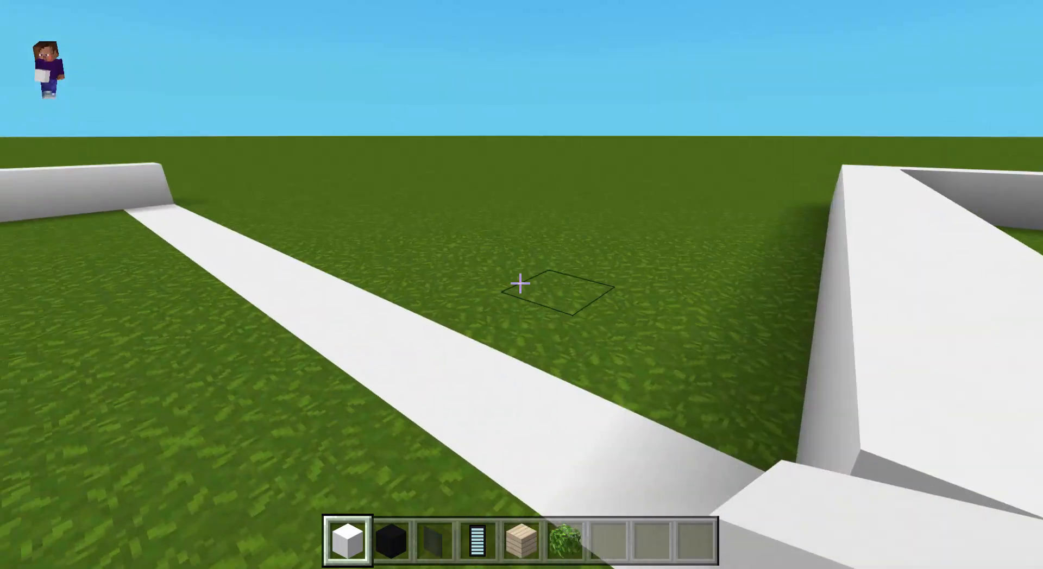
{"action": "mouse_move", "coordinate": [521, 285]}
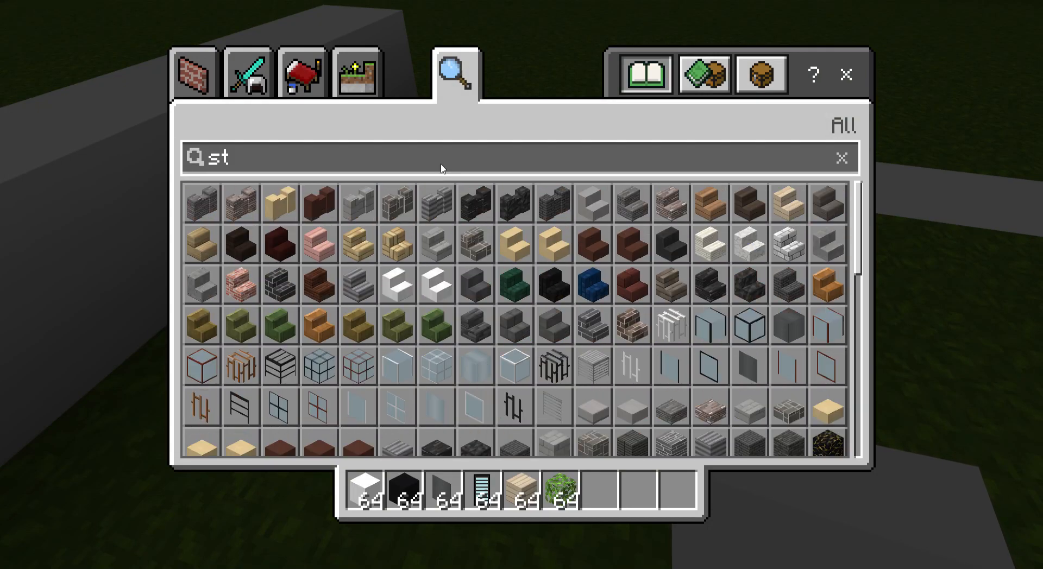
- Take dark stone bricks from the inventory for the walkway beside the white strip
{"action": "type", "text": "one"}
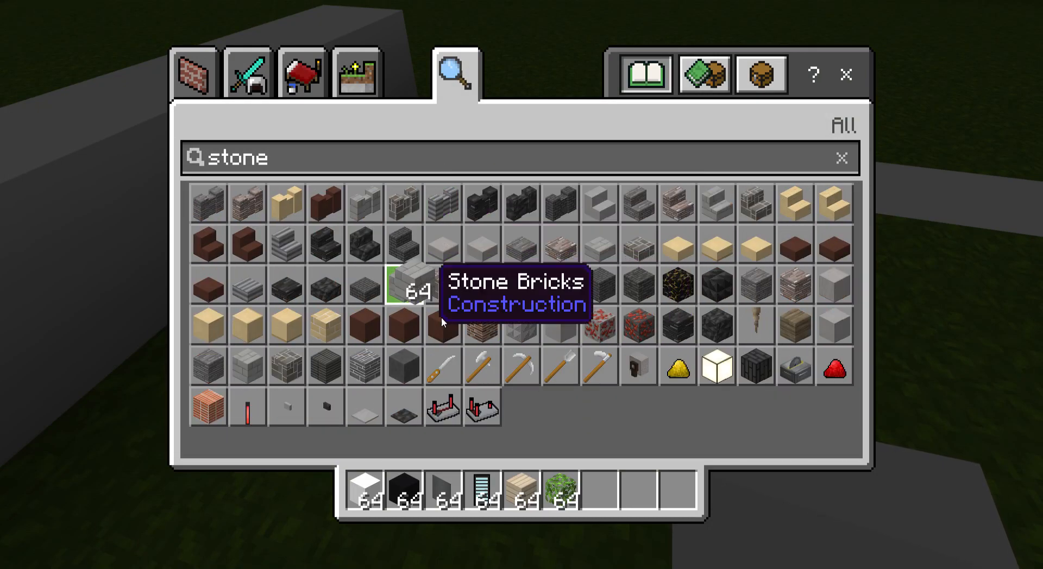
{"action": "key", "text": "Escape"}
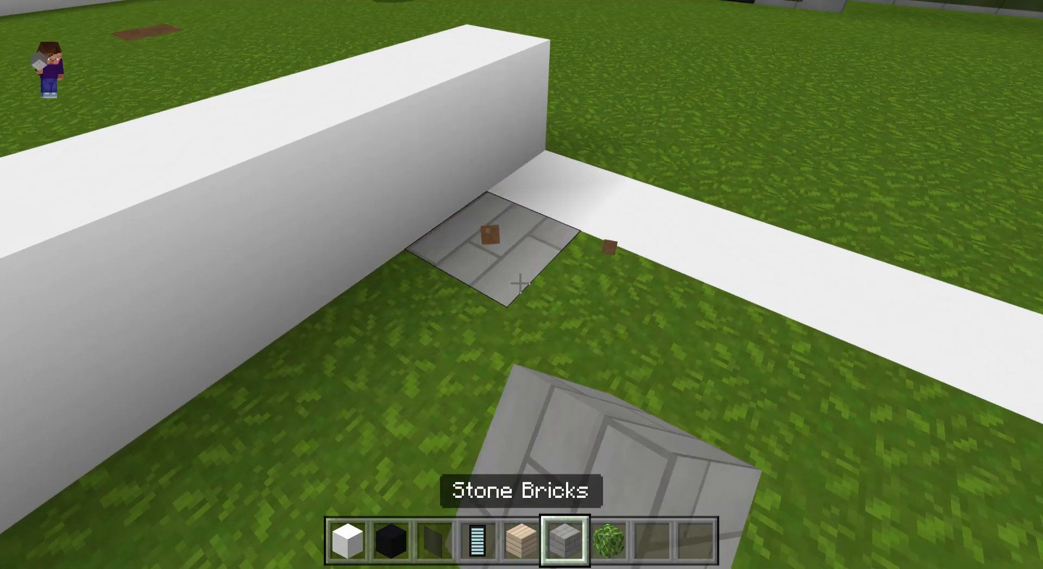
{"action": "key", "text": "e"}
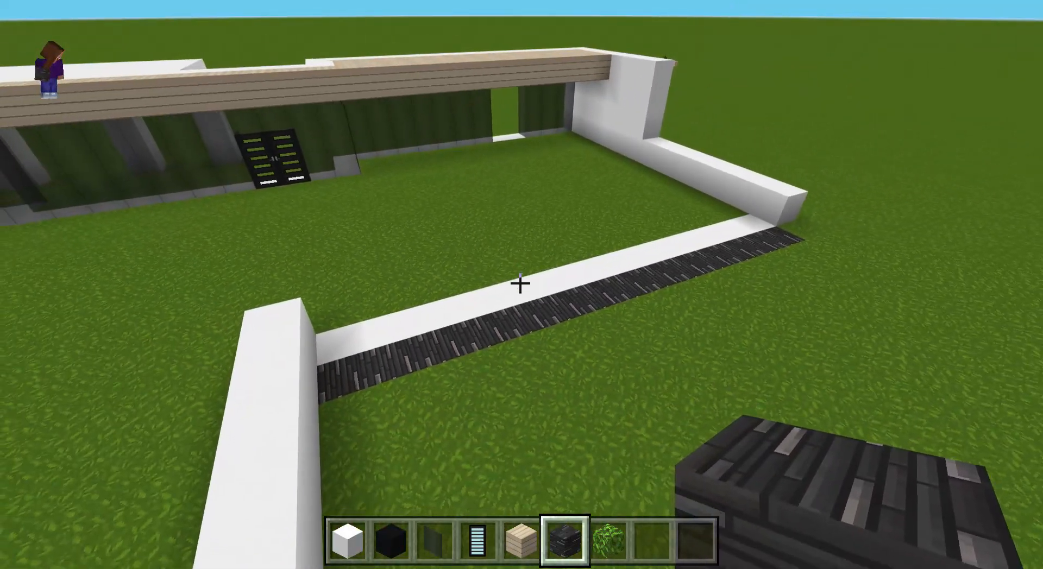
{"action": "mouse_move", "coordinate": [522, 285]}
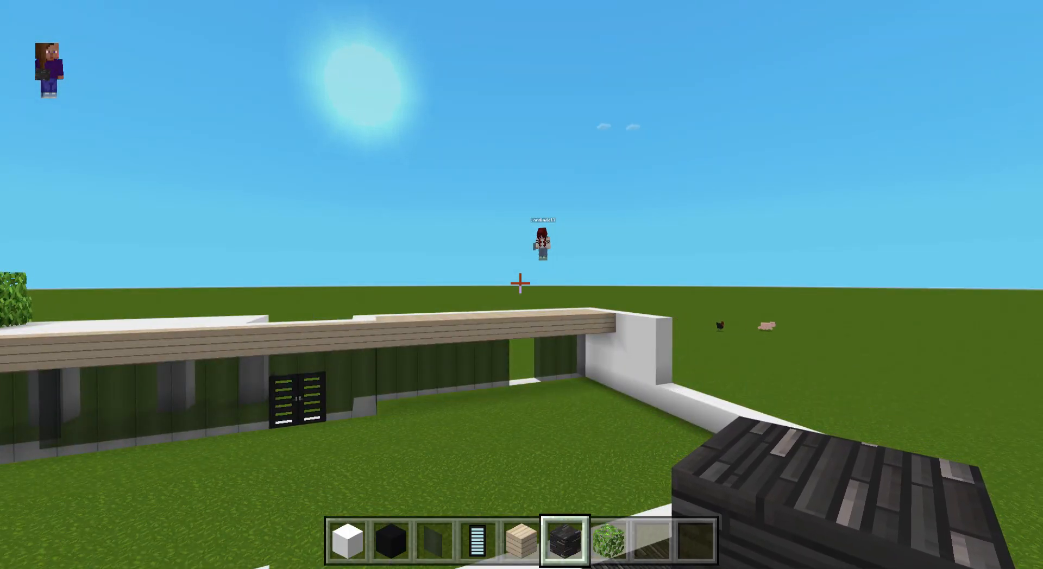
{"action": "mouse_move", "coordinate": [522, 285]}
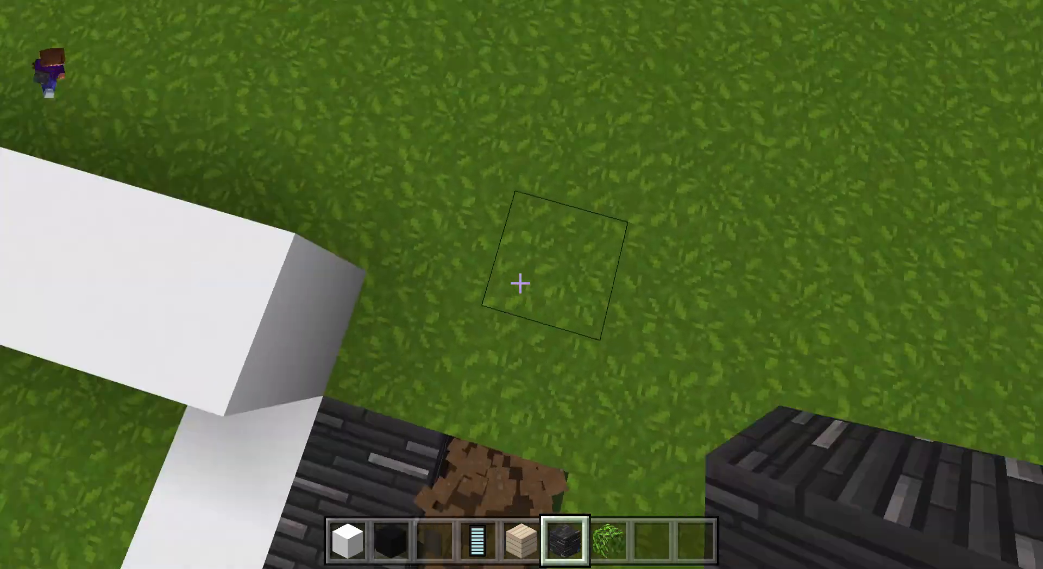
{"action": "mouse_move", "coordinate": [522, 285]}
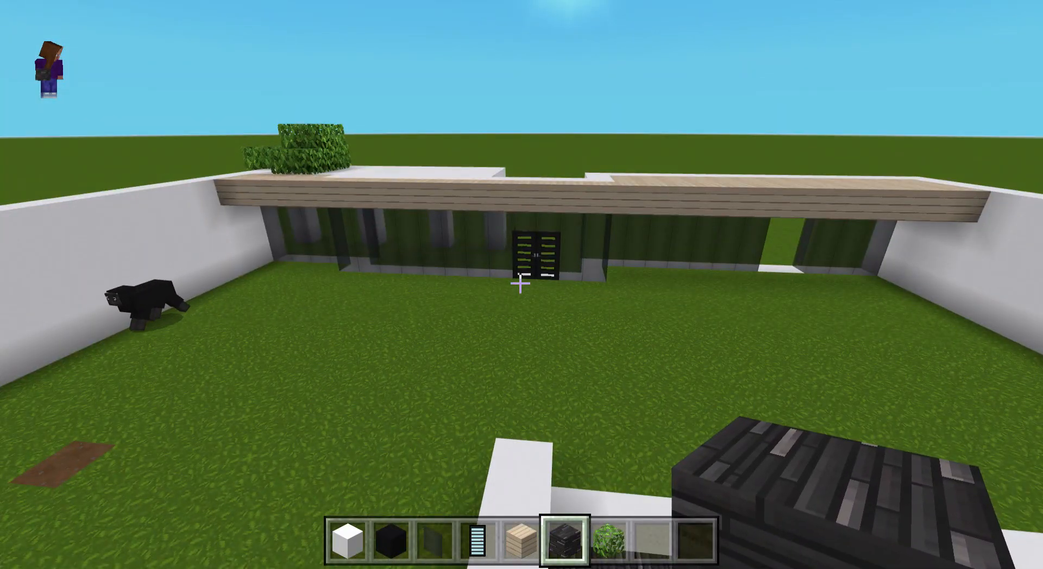
{"action": "mouse_move", "coordinate": [522, 285]}
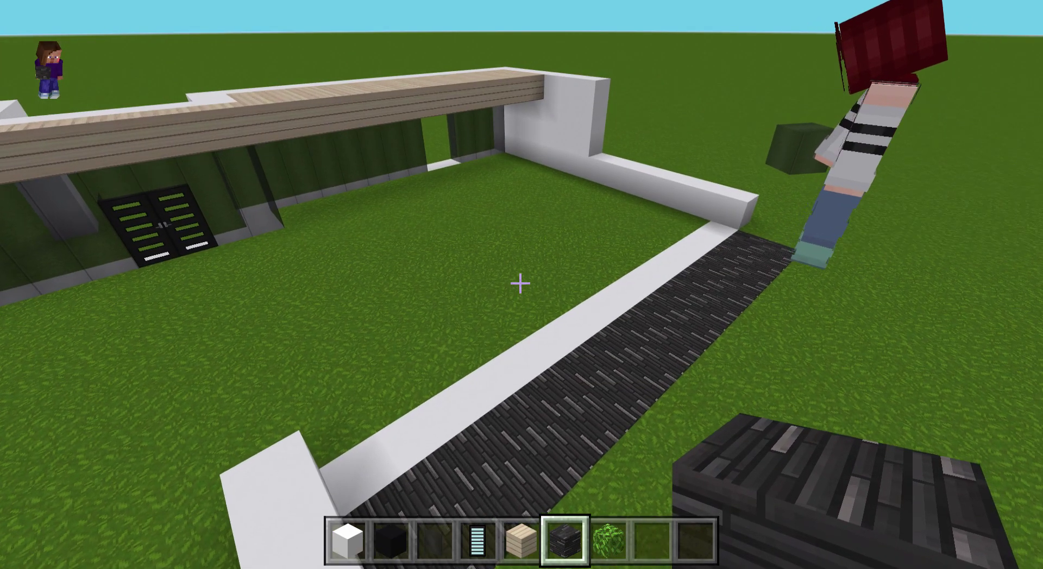
{"action": "mouse_move", "coordinate": [522, 285]}
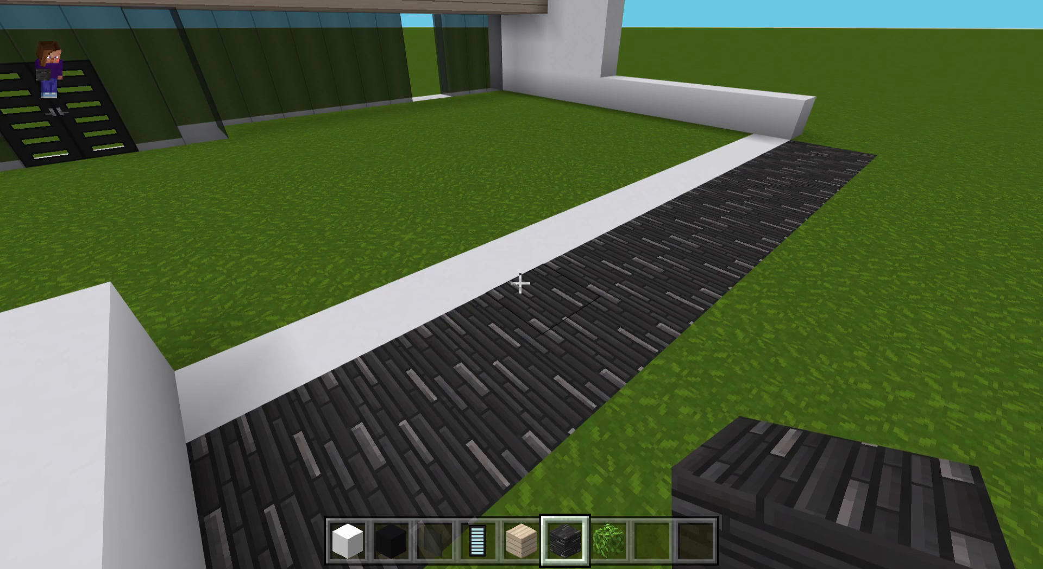
{"action": "mouse_move", "coordinate": [522, 284]}
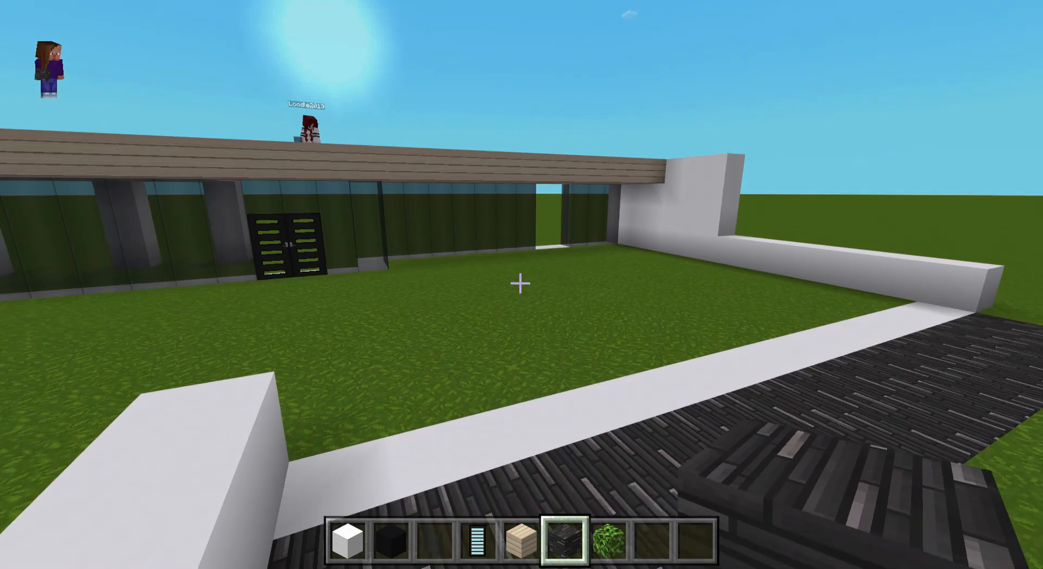
{"action": "mouse_move", "coordinate": [521, 283]}
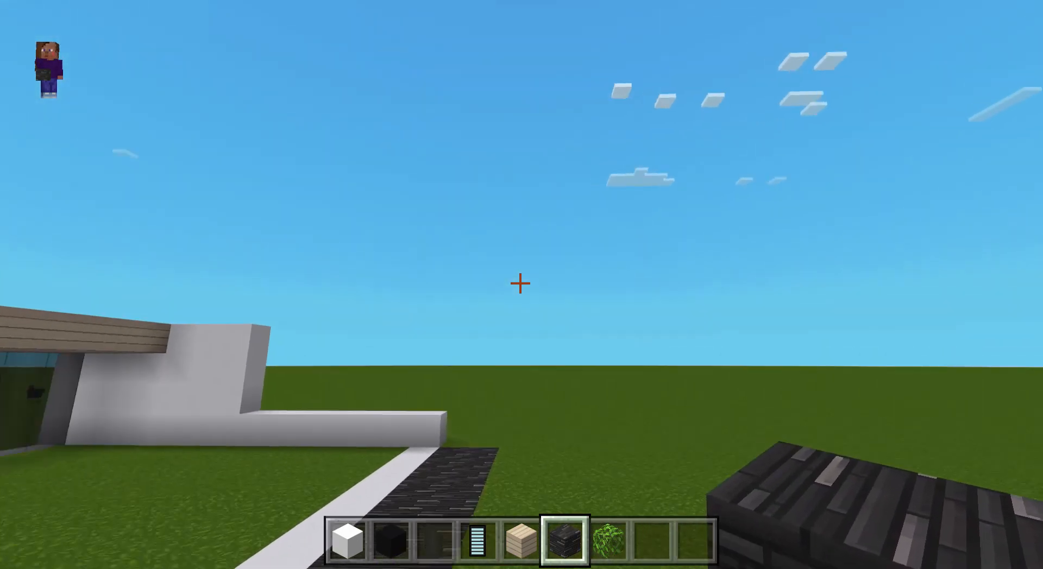
{"action": "mouse_move", "coordinate": [522, 285]}
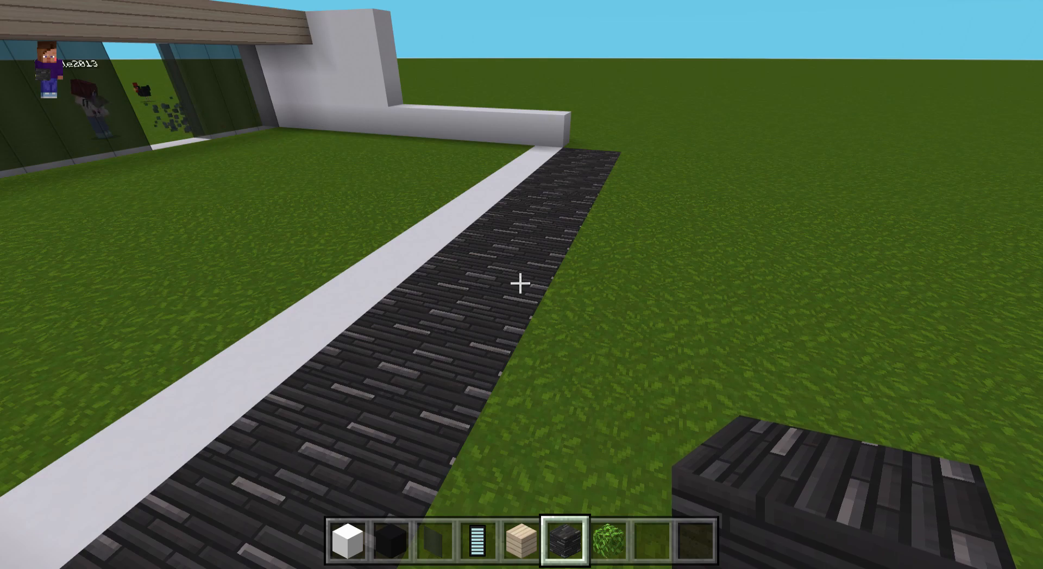
{"action": "mouse_move", "coordinate": [522, 285]}
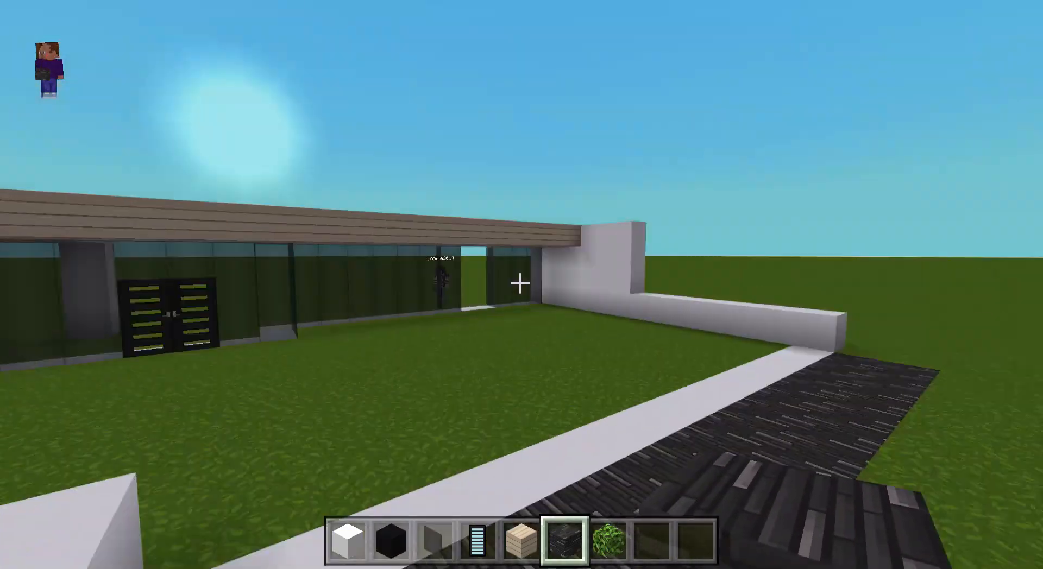
- Pause the game and browse the world's game and general settings pages
{"action": "key", "text": "Escape"}
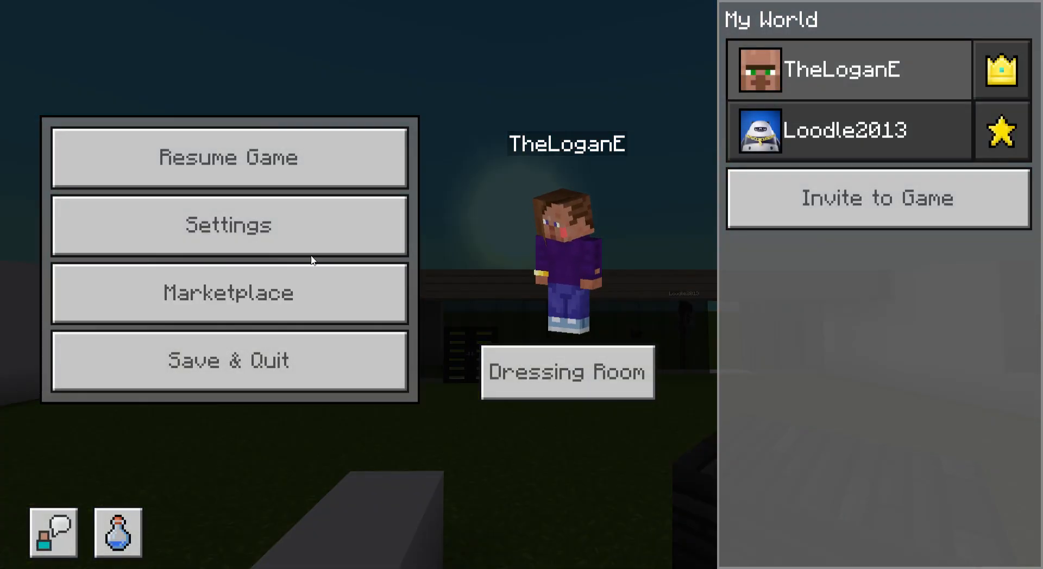
{"action": "left_click", "coordinate": [228, 225]}
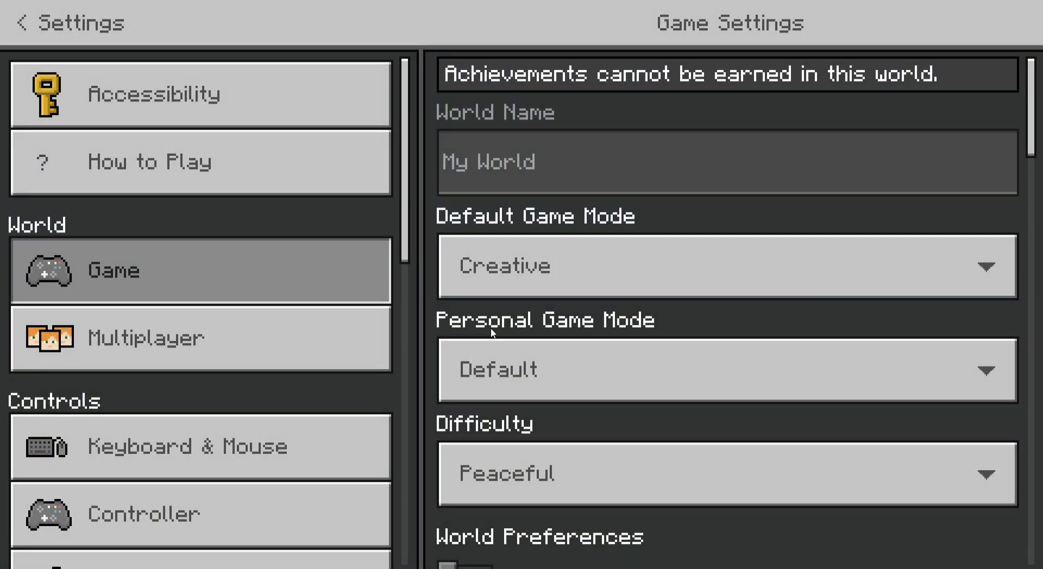
{"action": "scroll", "scroll_direction": "down", "scroll_amount": 3}
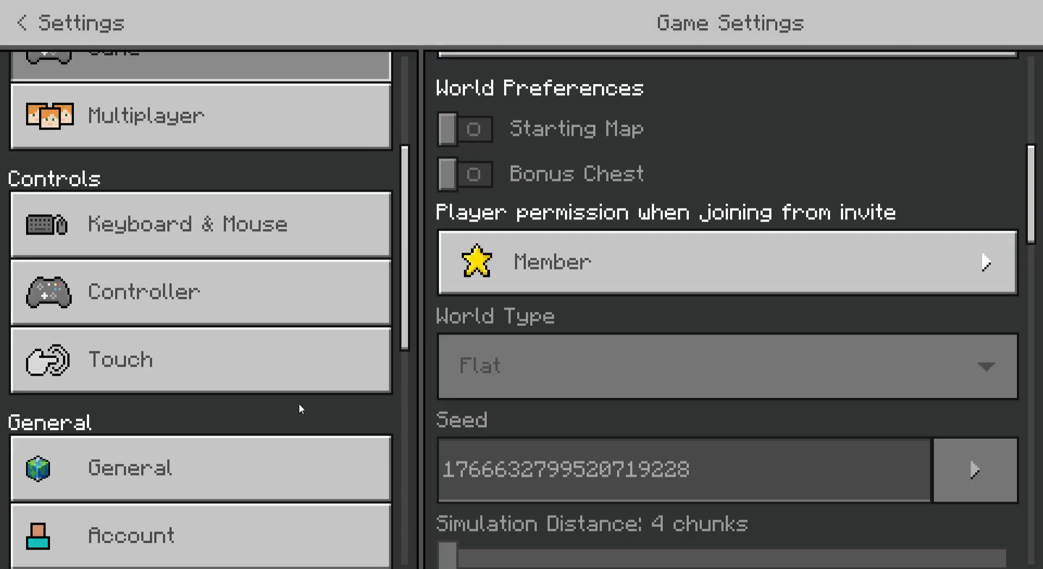
{"action": "scroll", "scroll_direction": "down", "scroll_amount": 3}
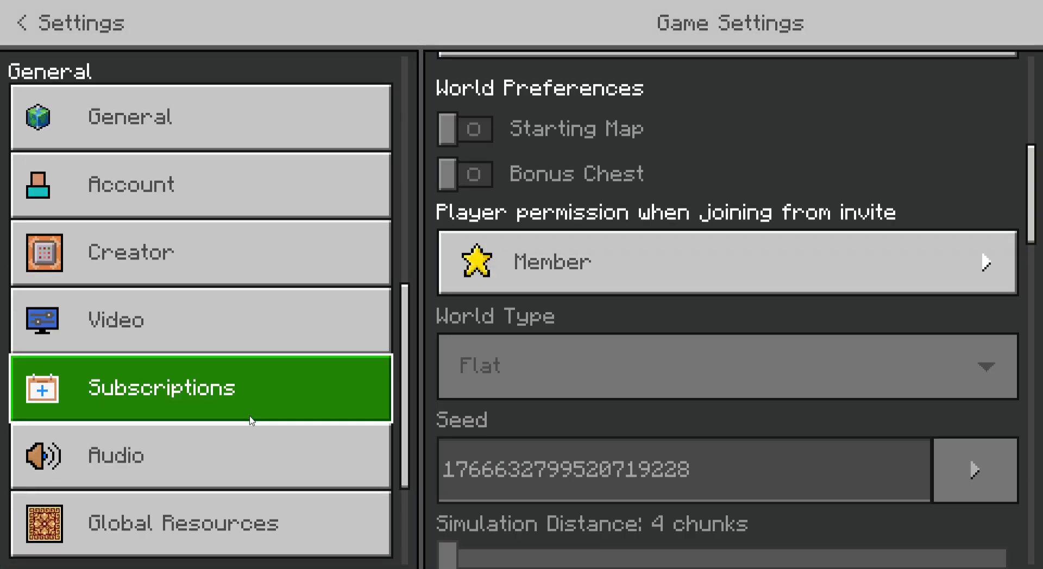
{"action": "left_click", "coordinate": [131, 117]}
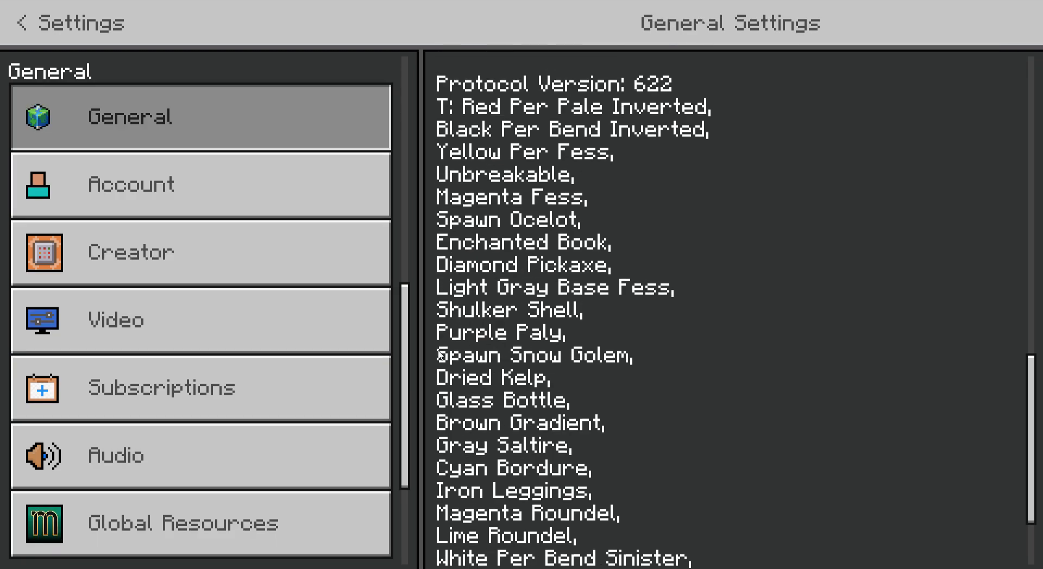
{"action": "scroll", "scroll_direction": "down", "scroll_amount": 3}
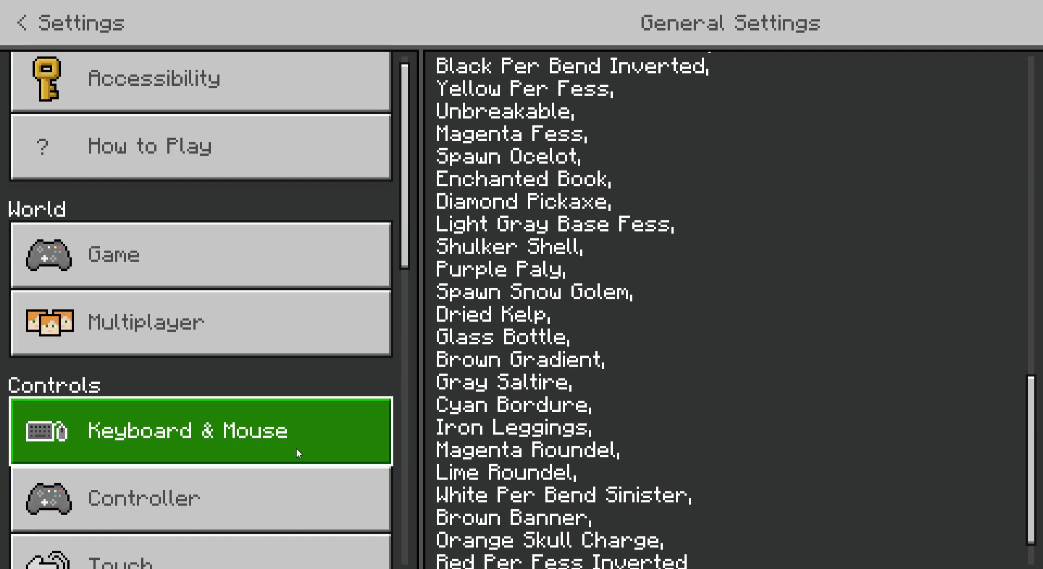
{"action": "scroll", "scroll_direction": "down", "scroll_amount": 3}
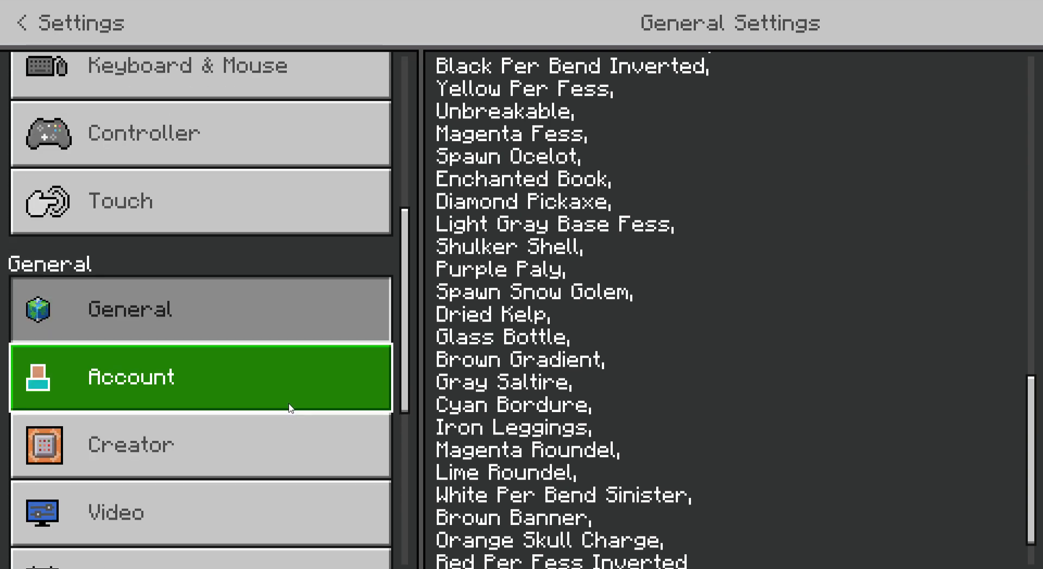
{"action": "scroll", "scroll_direction": "down", "scroll_amount": 3}
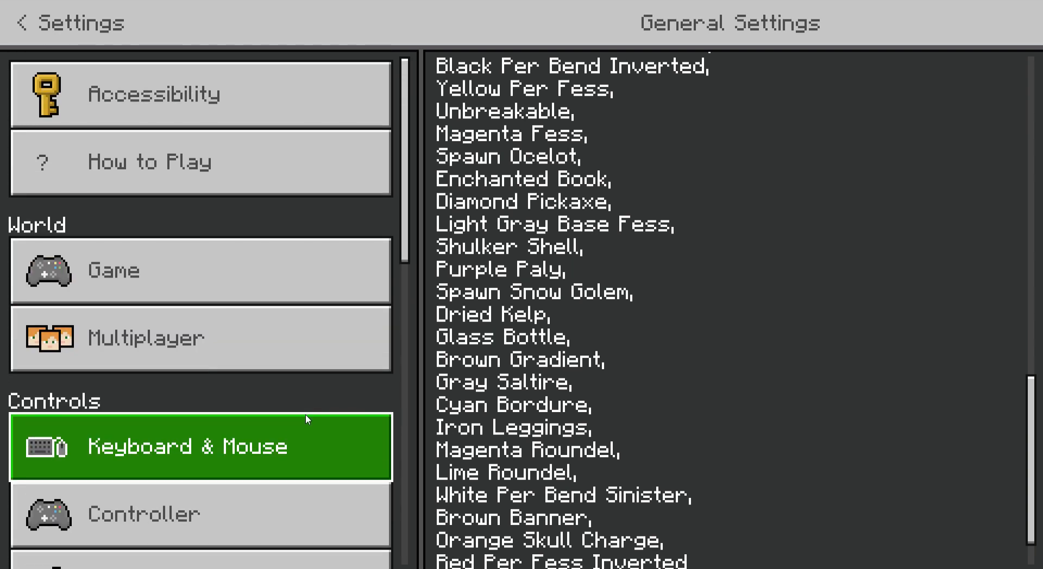
- Return to the game settings and scroll through Experiments and Cheats
{"action": "left_click", "coordinate": [200, 271]}
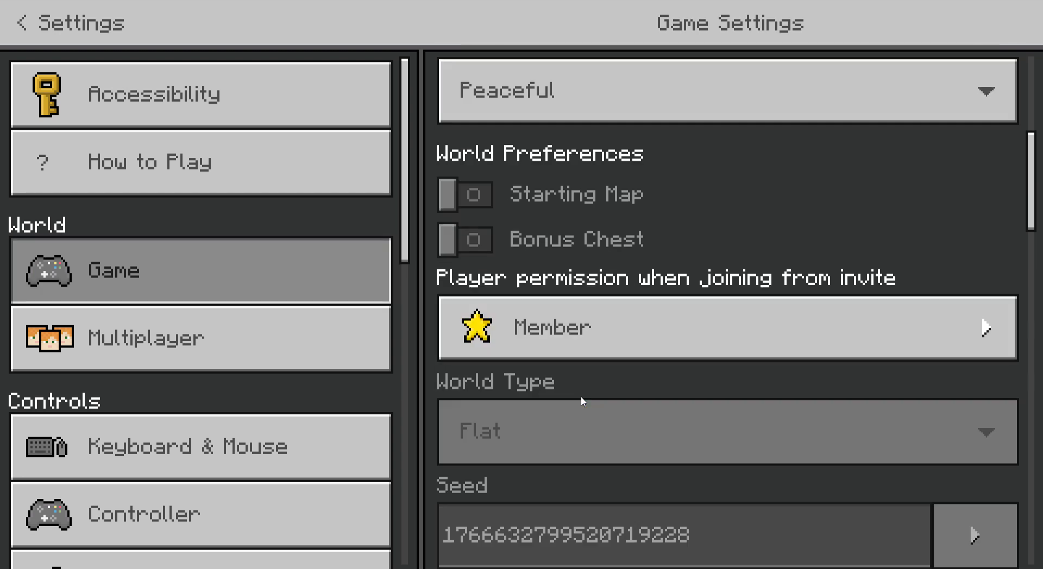
{"action": "scroll", "scroll_direction": "down", "scroll_amount": 3}
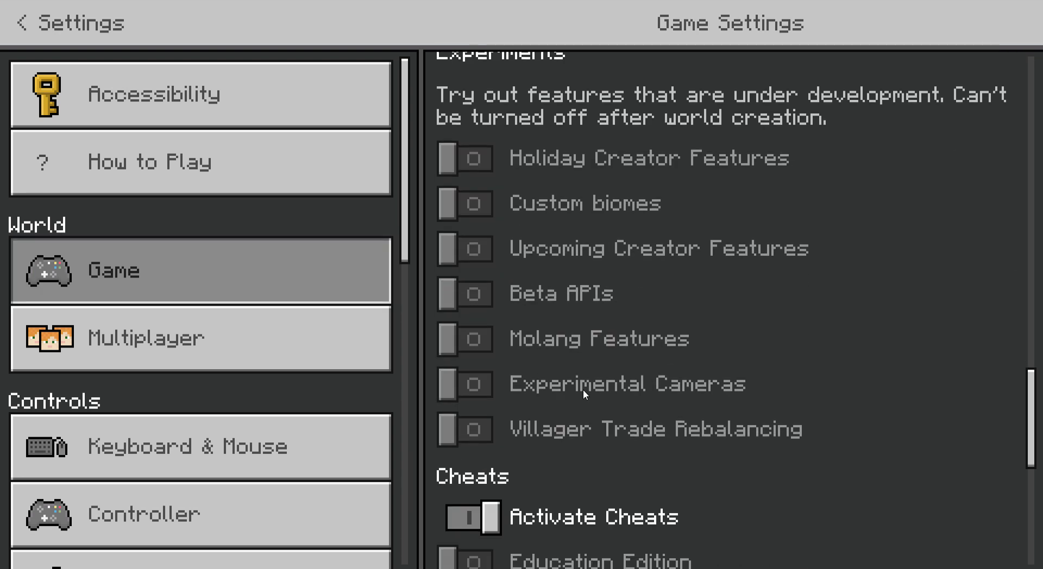
{"action": "scroll", "scroll_direction": "down", "scroll_amount": 3}
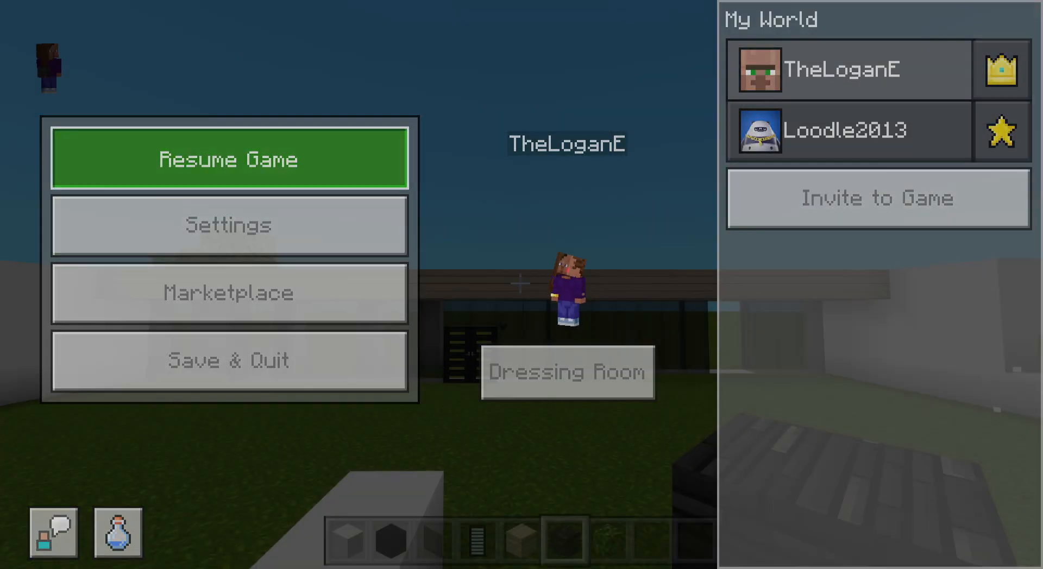
- Resume play from the pause screen
{"action": "left_click", "coordinate": [229, 158]}
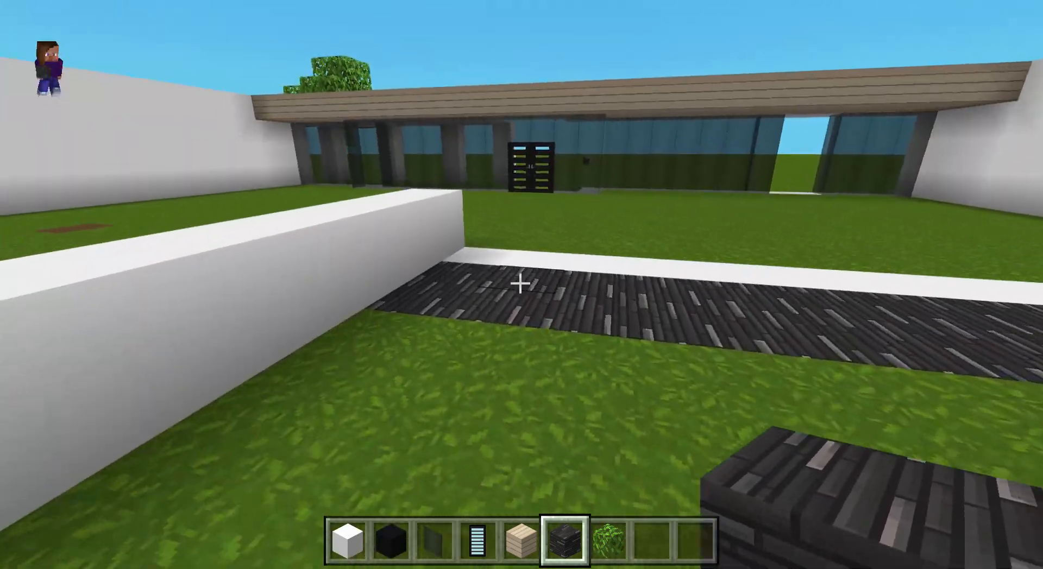
{"action": "mouse_move", "coordinate": [522, 284]}
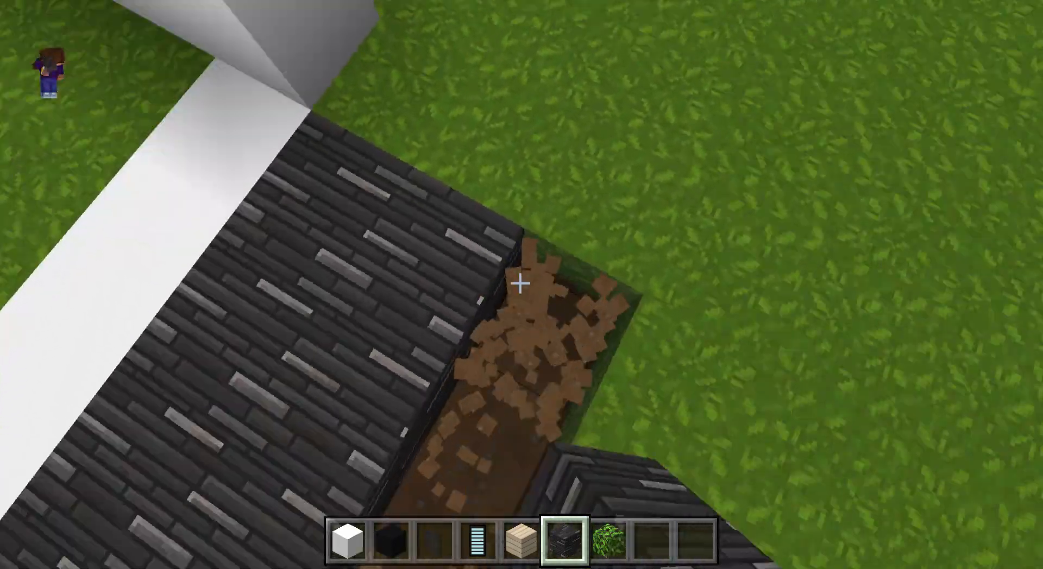
{"action": "mouse_move", "coordinate": [522, 285]}
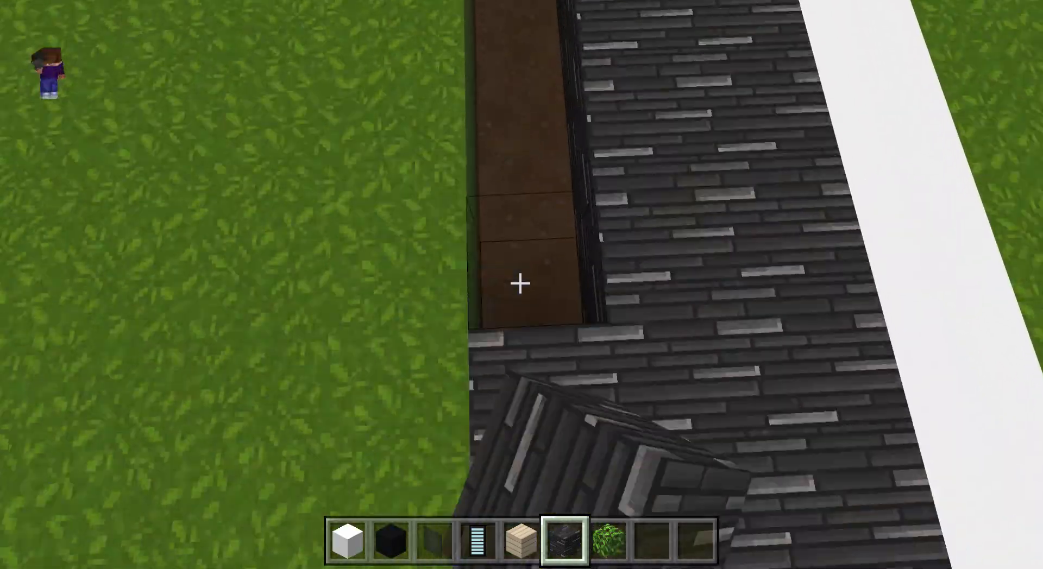
{"action": "mouse_move", "coordinate": [521, 285]}
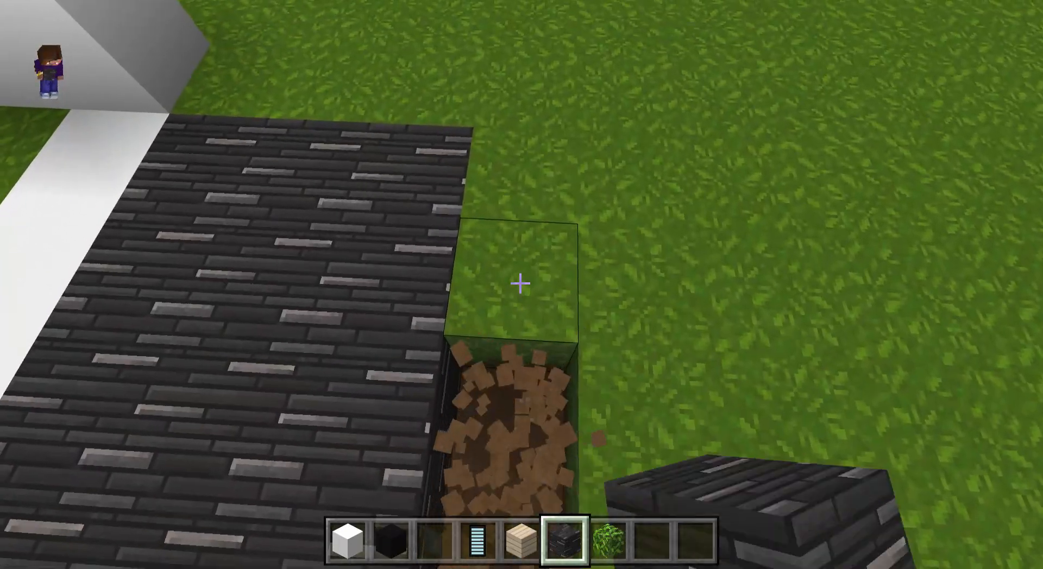
{"action": "mouse_move", "coordinate": [522, 284]}
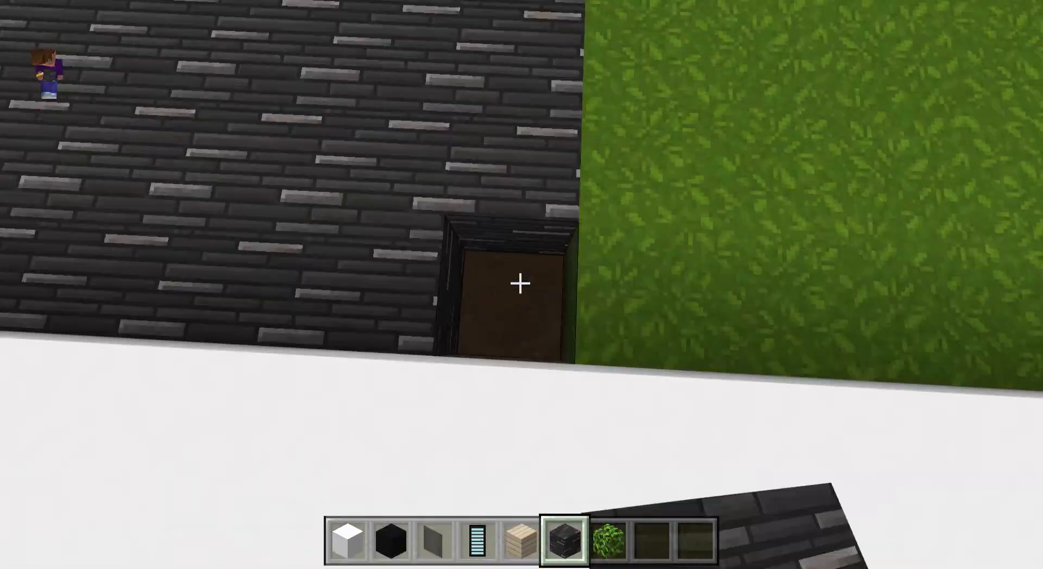
{"action": "mouse_move", "coordinate": [522, 285]}
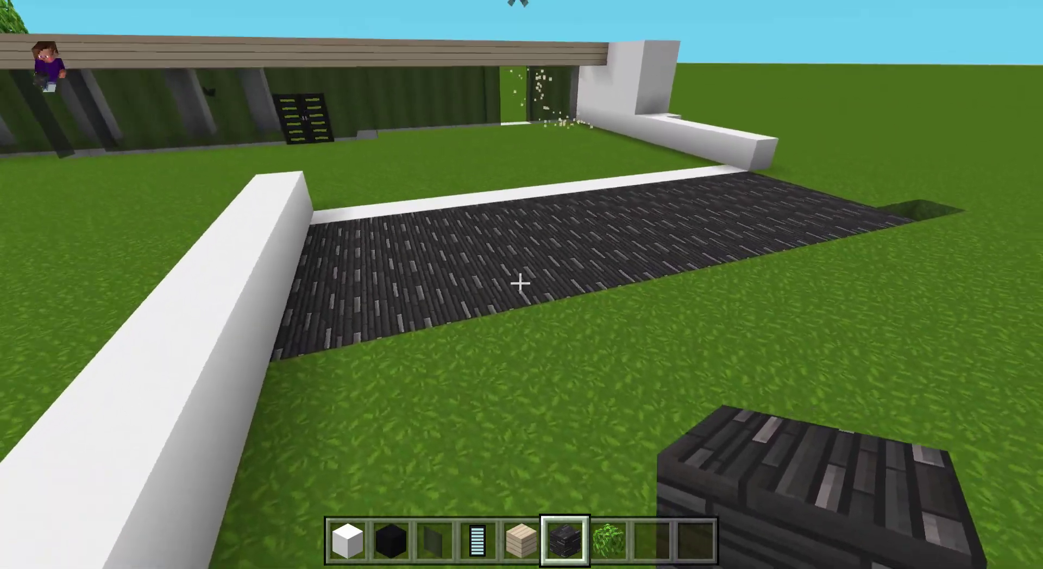
{"action": "mouse_move", "coordinate": [521, 284]}
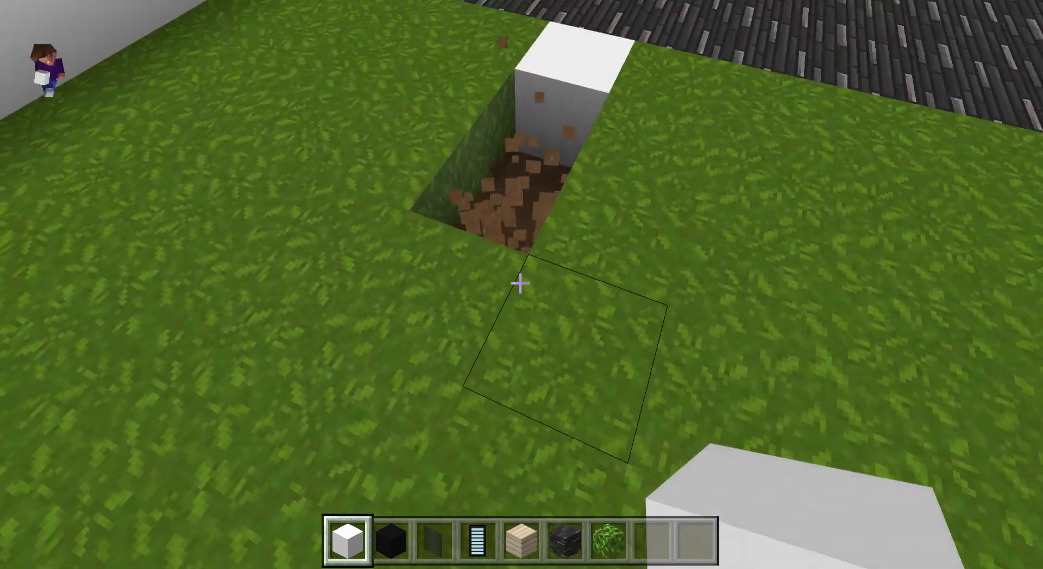
{"action": "mouse_move", "coordinate": [522, 285]}
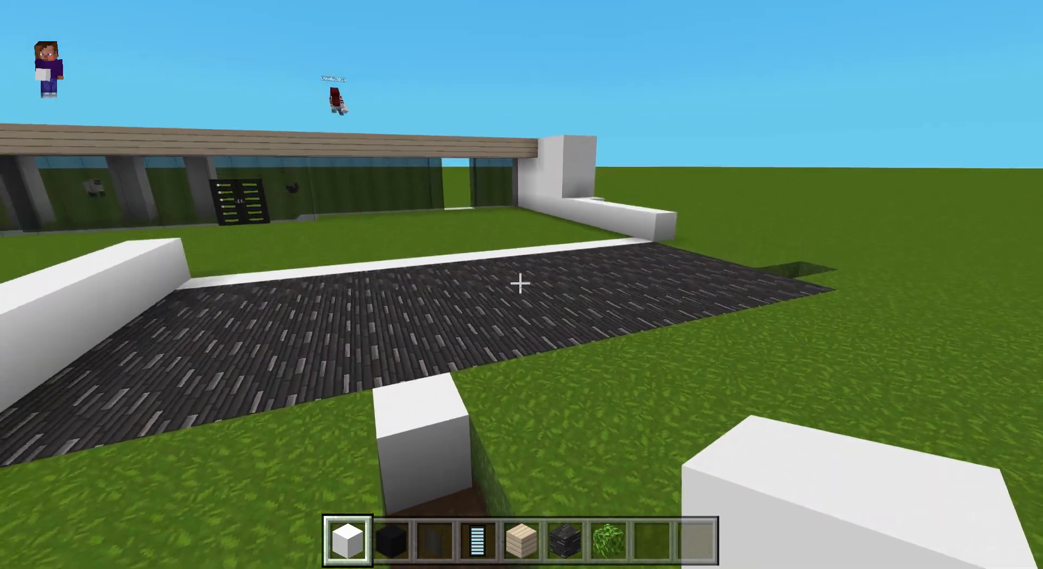
{"action": "mouse_move", "coordinate": [521, 285]}
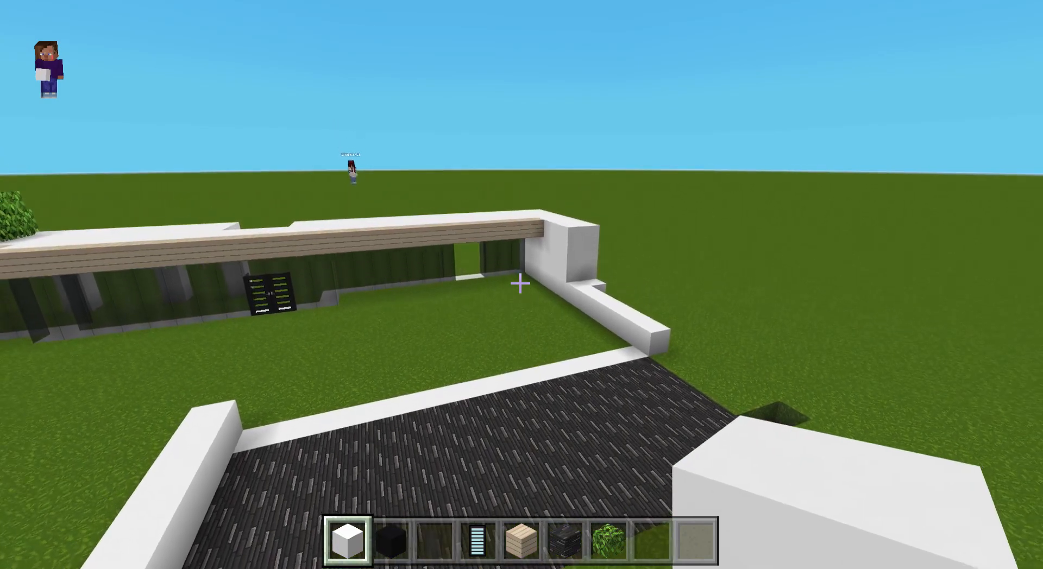
{"action": "mouse_move", "coordinate": [521, 285]}
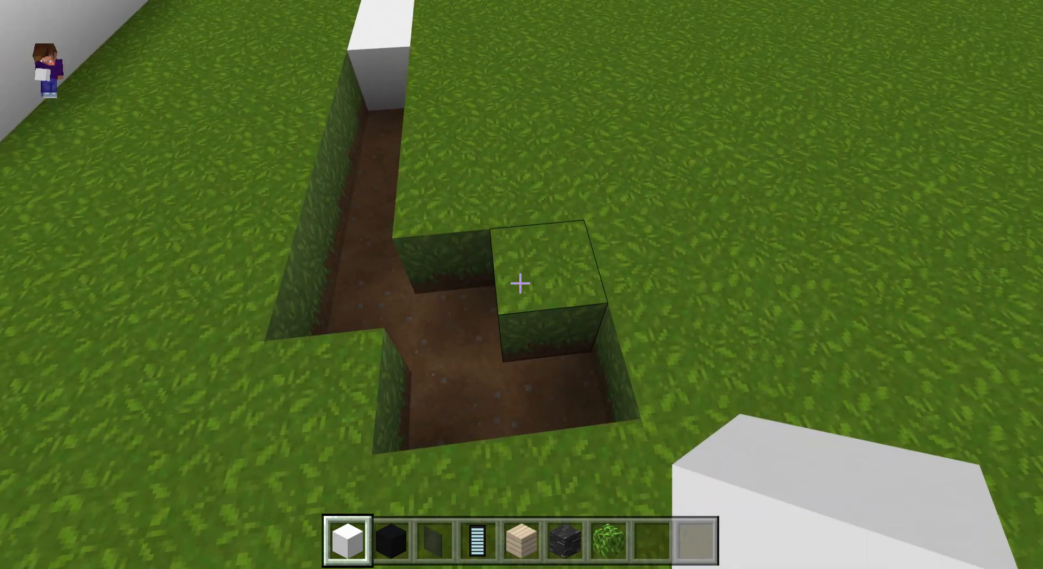
- Dig out a grass block to extend the L-shaped trench beside the patio
{"action": "left_click", "coordinate": [521, 282]}
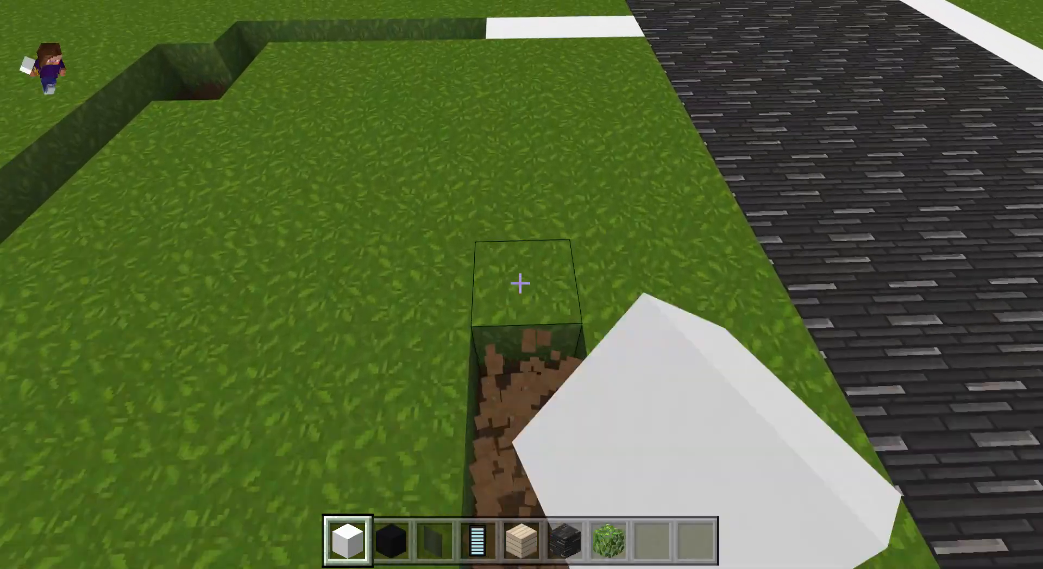
{"action": "mouse_move", "coordinate": [522, 285]}
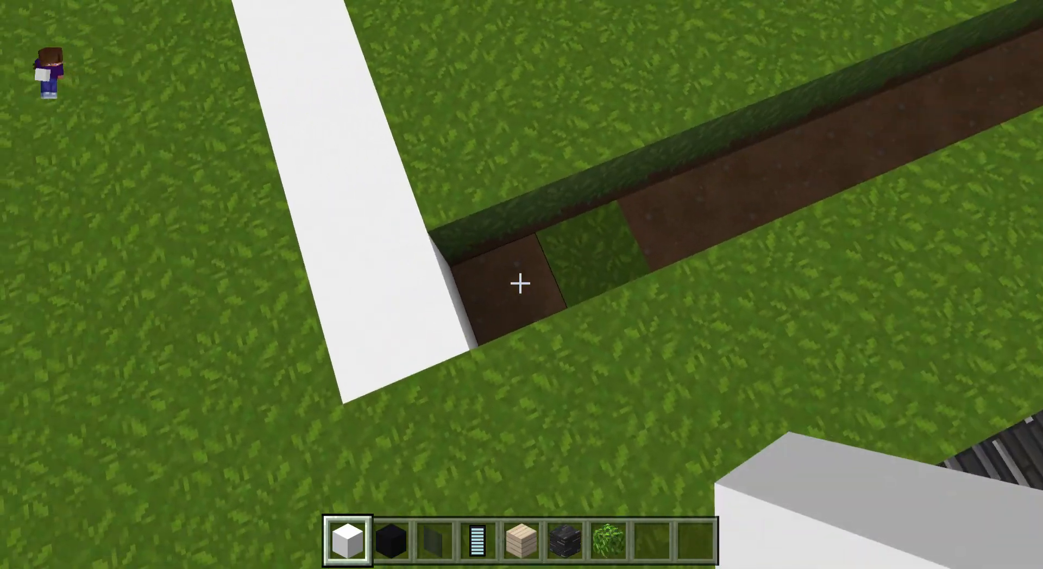
{"action": "mouse_move", "coordinate": [522, 285]}
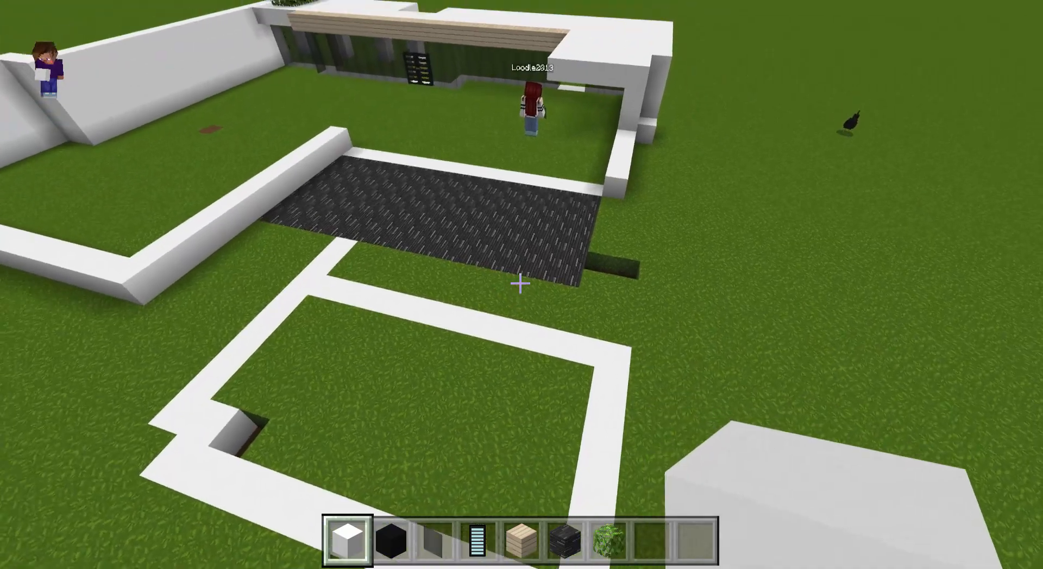
{"action": "mouse_move", "coordinate": [521, 285]}
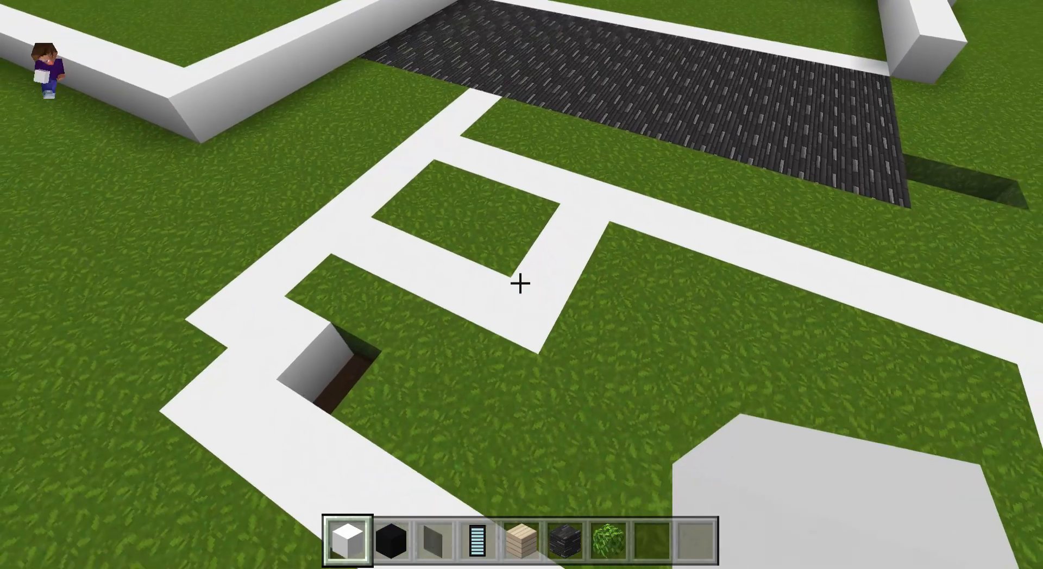
{"action": "mouse_move", "coordinate": [521, 284]}
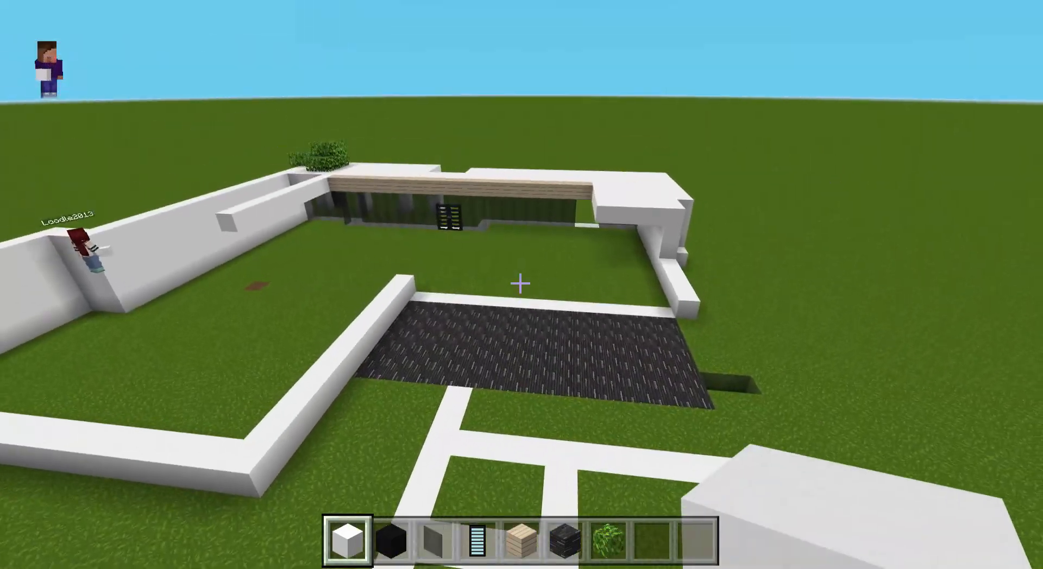
{"action": "mouse_move", "coordinate": [522, 285]}
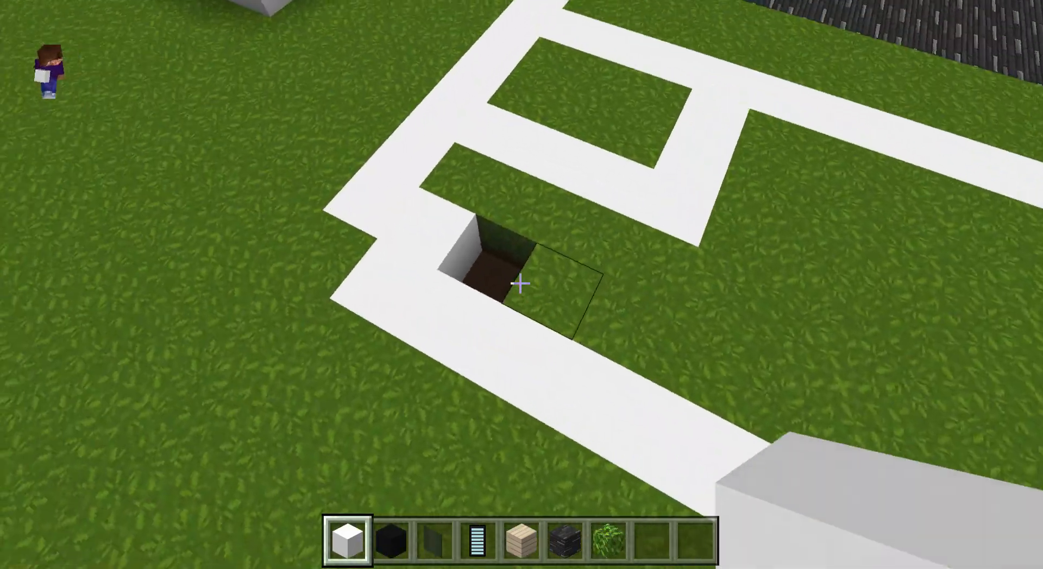
{"action": "mouse_move", "coordinate": [522, 285]}
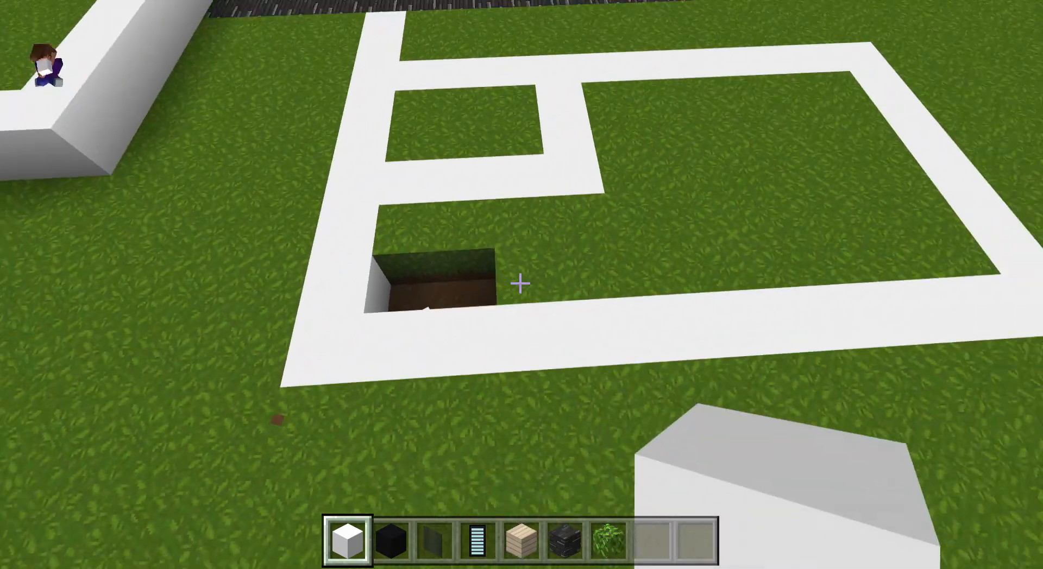
{"action": "mouse_move", "coordinate": [520, 283]}
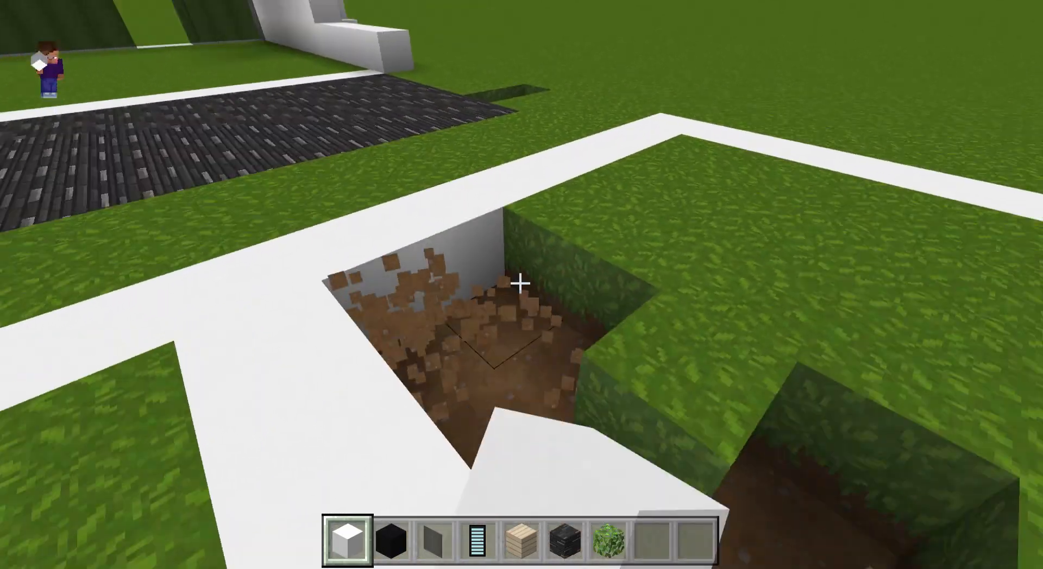
{"action": "mouse_move", "coordinate": [522, 284]}
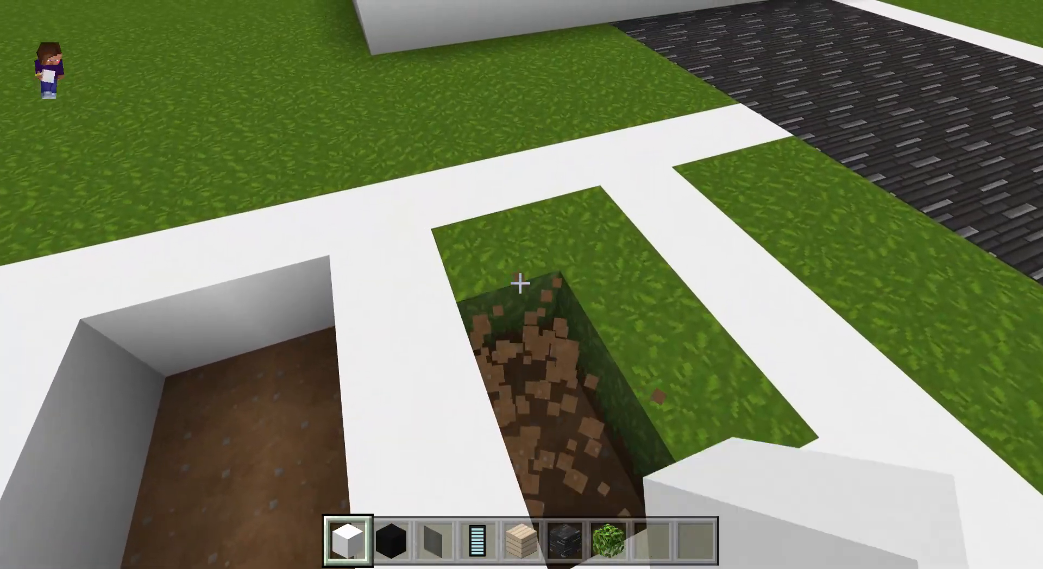
{"action": "mouse_move", "coordinate": [521, 285]}
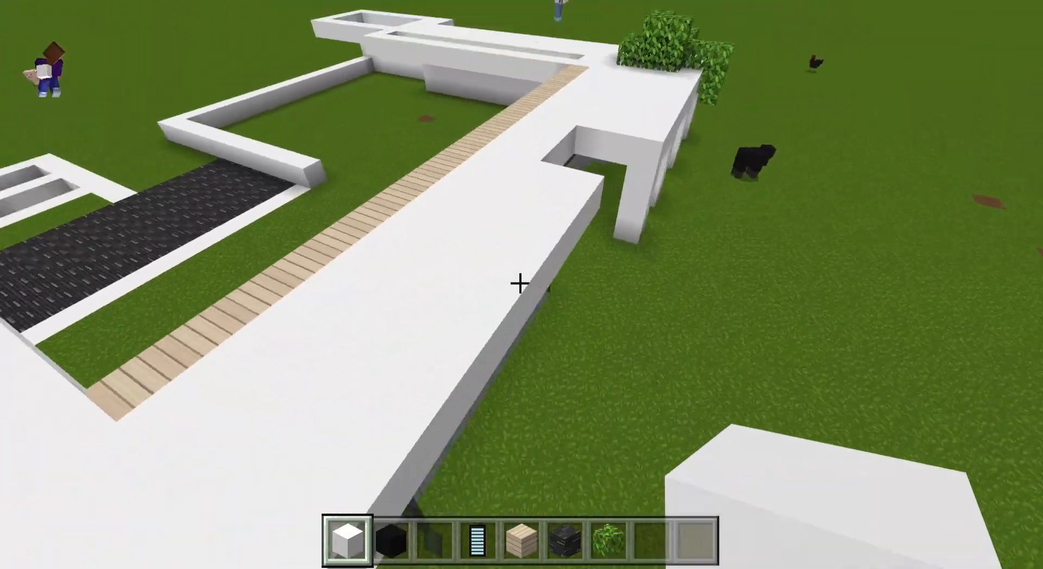
{"action": "mouse_move", "coordinate": [521, 285]}
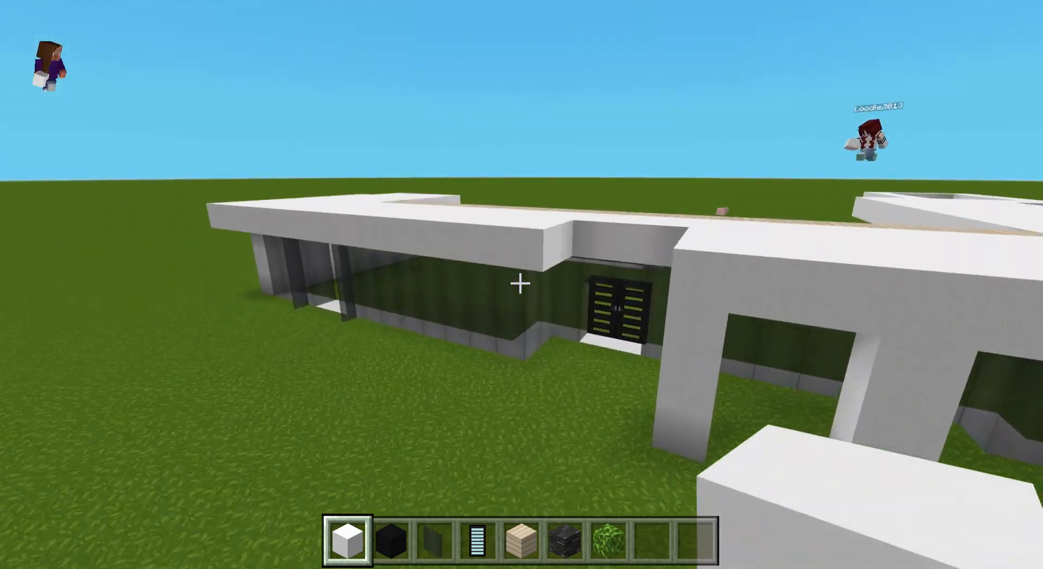
{"action": "mouse_move", "coordinate": [522, 285]}
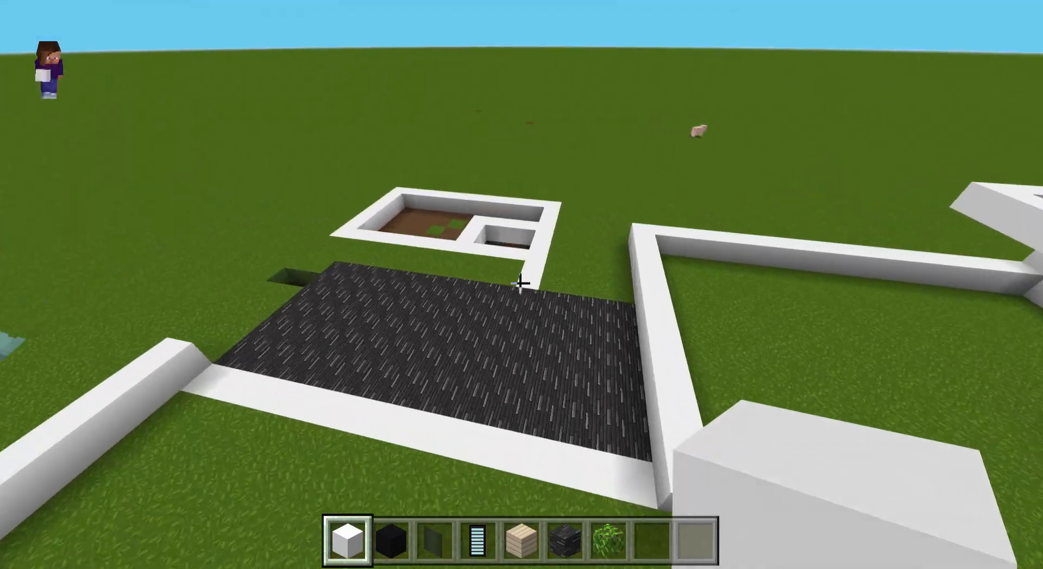
{"action": "mouse_move", "coordinate": [520, 284]}
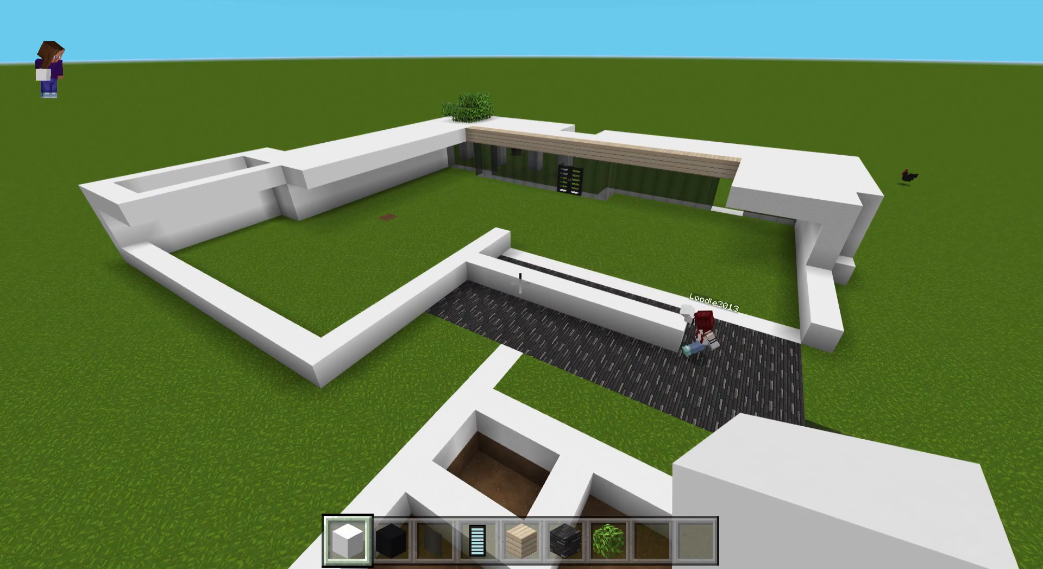
{"action": "mouse_move", "coordinate": [522, 285]}
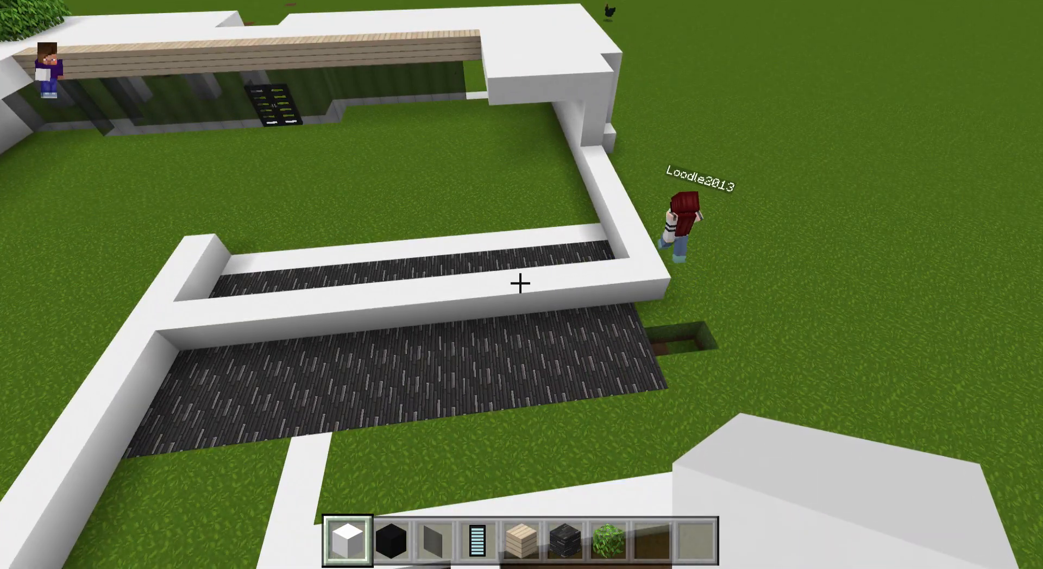
{"action": "mouse_move", "coordinate": [521, 283]}
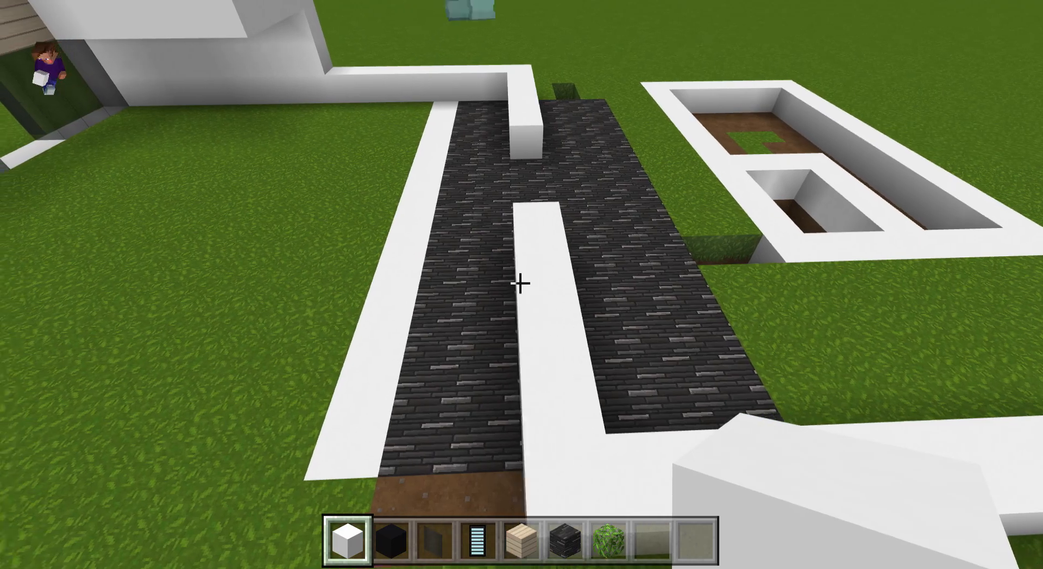
{"action": "mouse_move", "coordinate": [522, 284]}
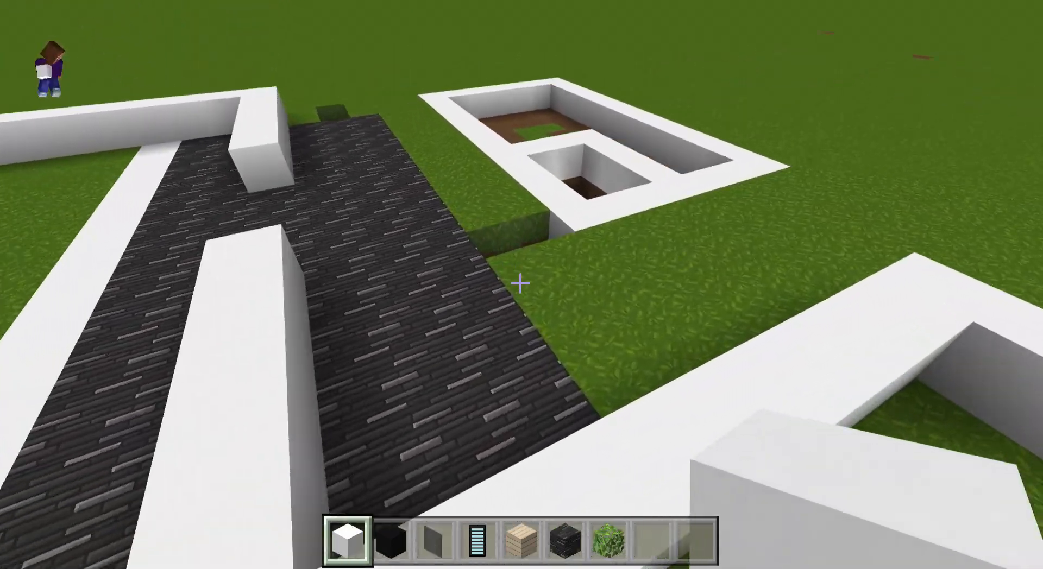
{"action": "mouse_move", "coordinate": [522, 285]}
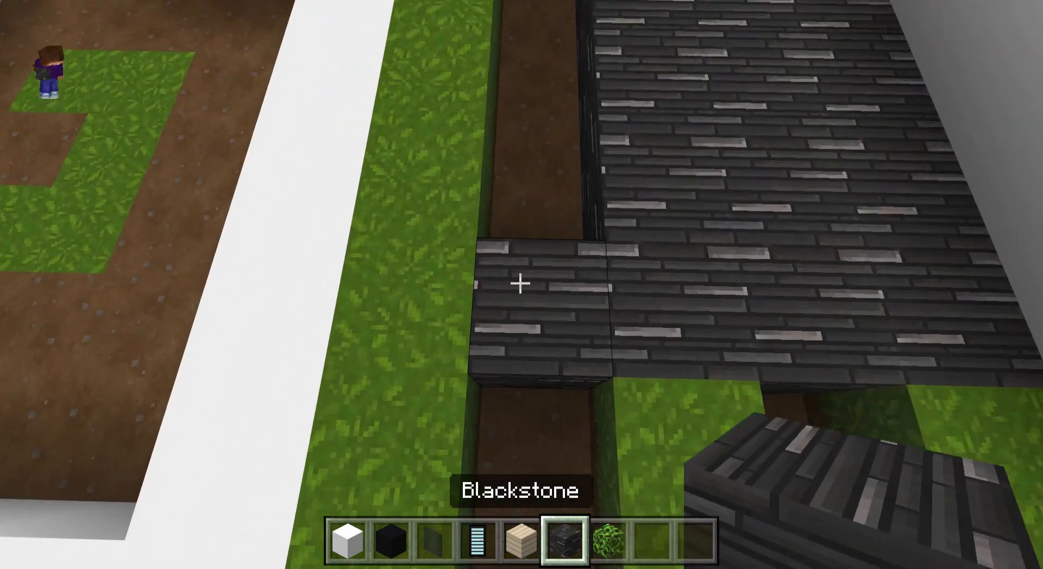
{"action": "mouse_move", "coordinate": [522, 285]}
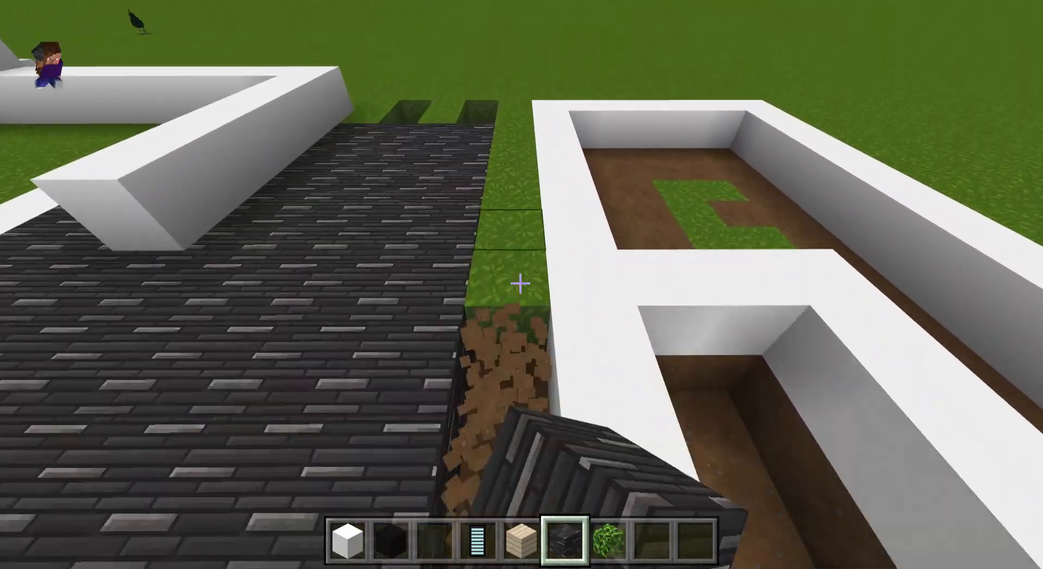
{"action": "mouse_move", "coordinate": [521, 285]}
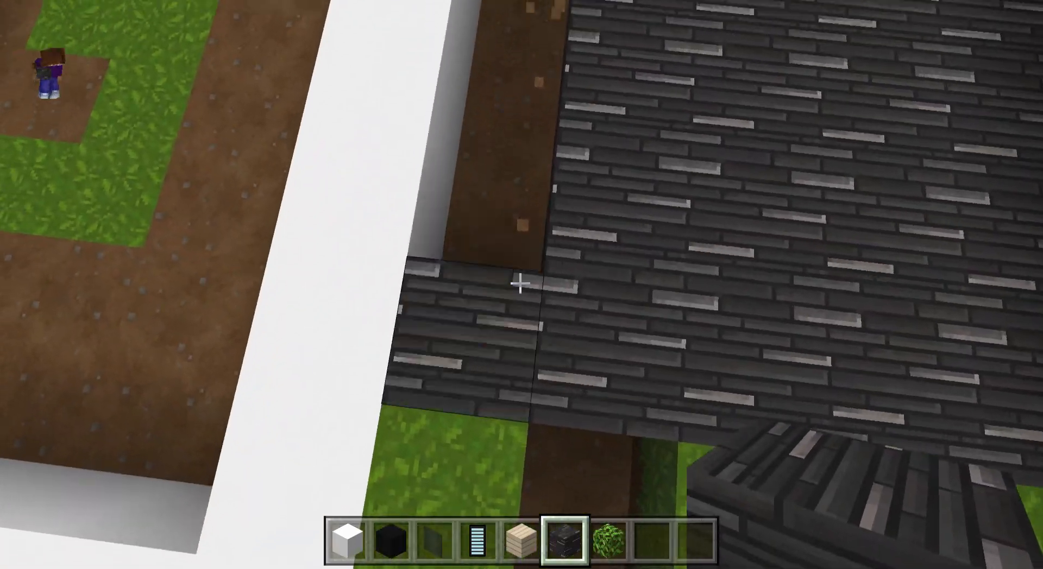
{"action": "mouse_move", "coordinate": [522, 285]}
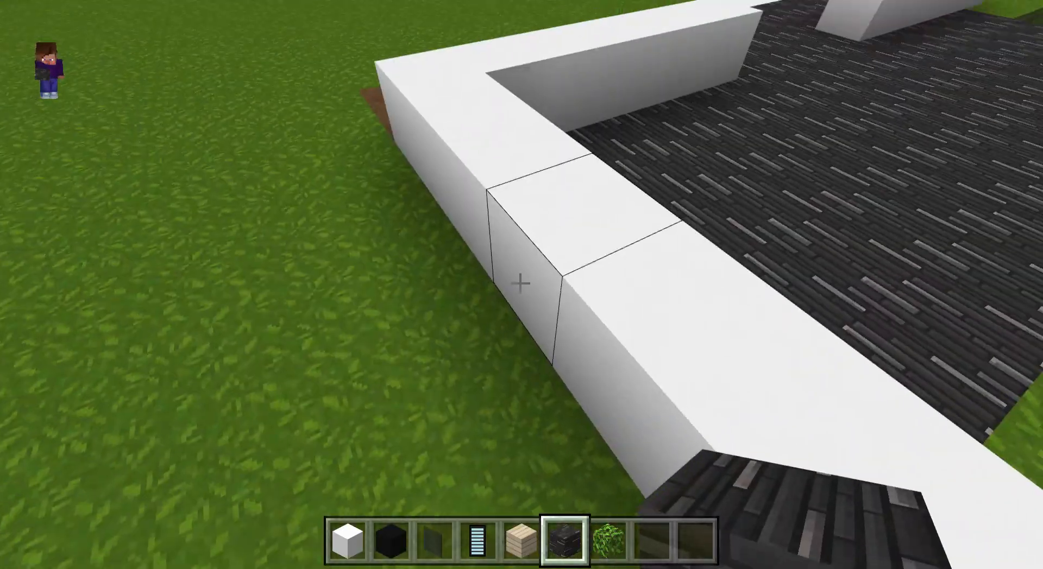
{"action": "mouse_move", "coordinate": [521, 284]}
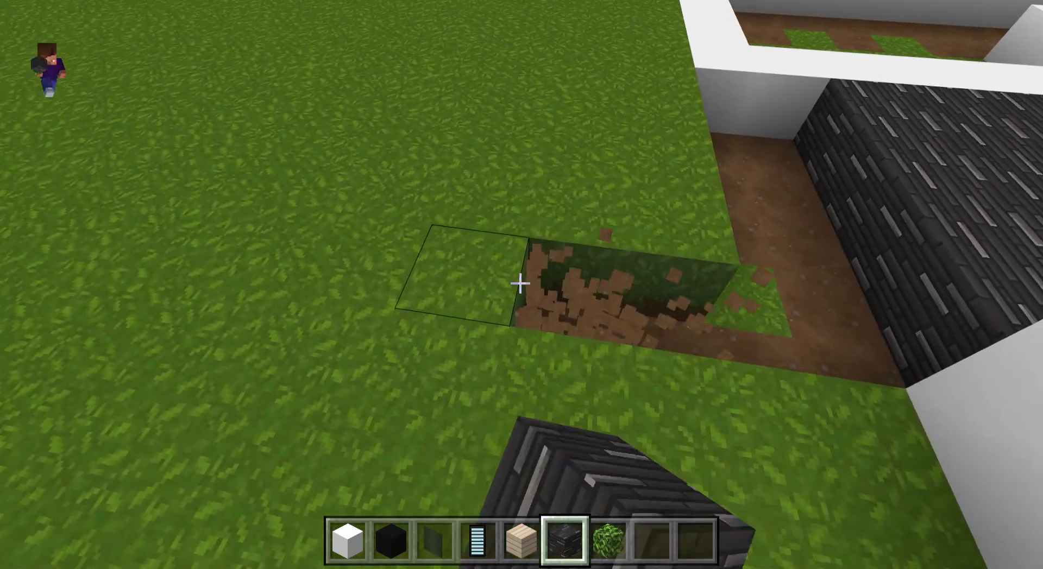
{"action": "mouse_move", "coordinate": [521, 283]}
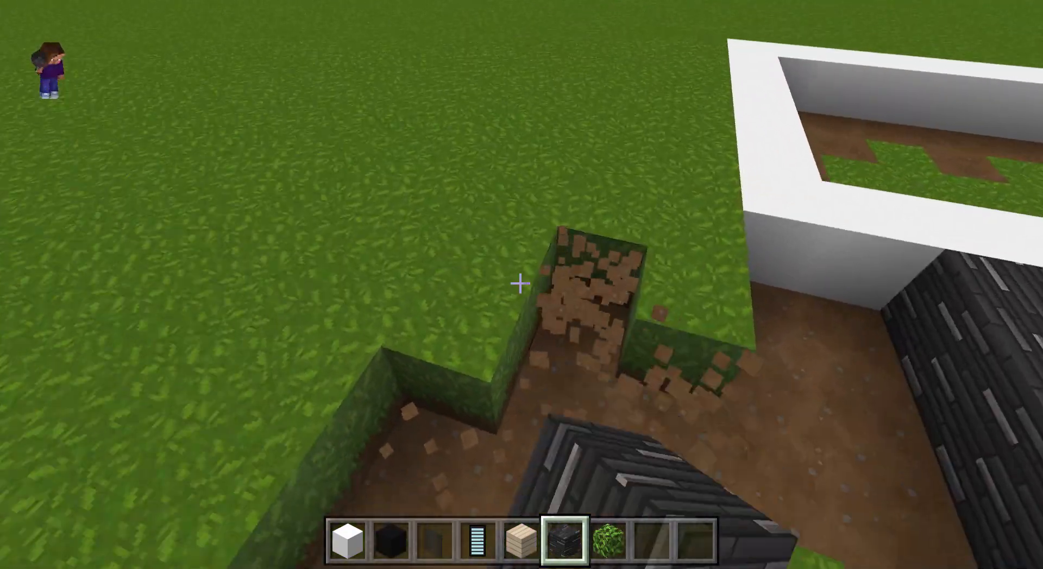
{"action": "mouse_move", "coordinate": [521, 284]}
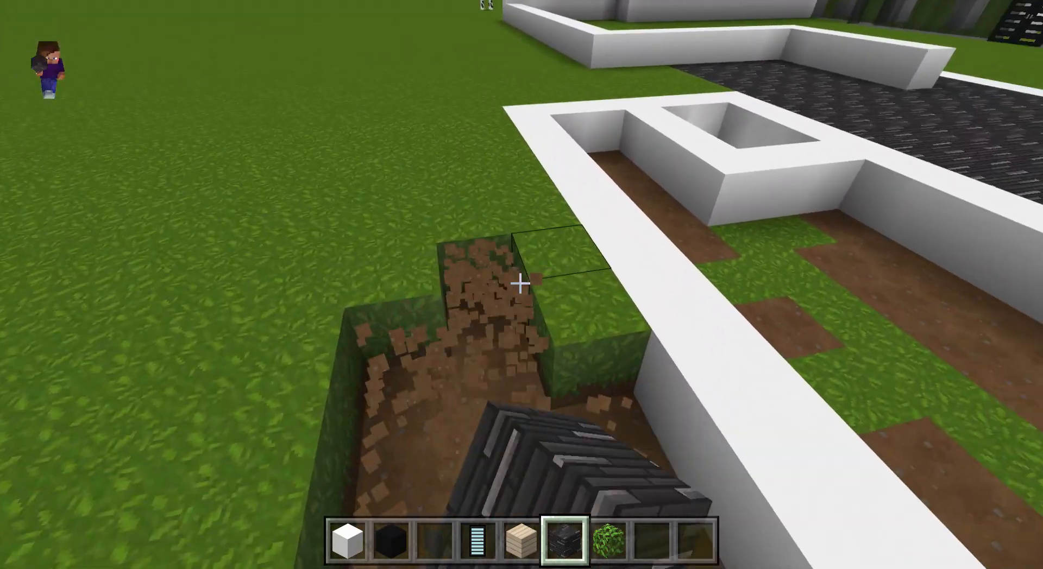
{"action": "mouse_move", "coordinate": [522, 284]}
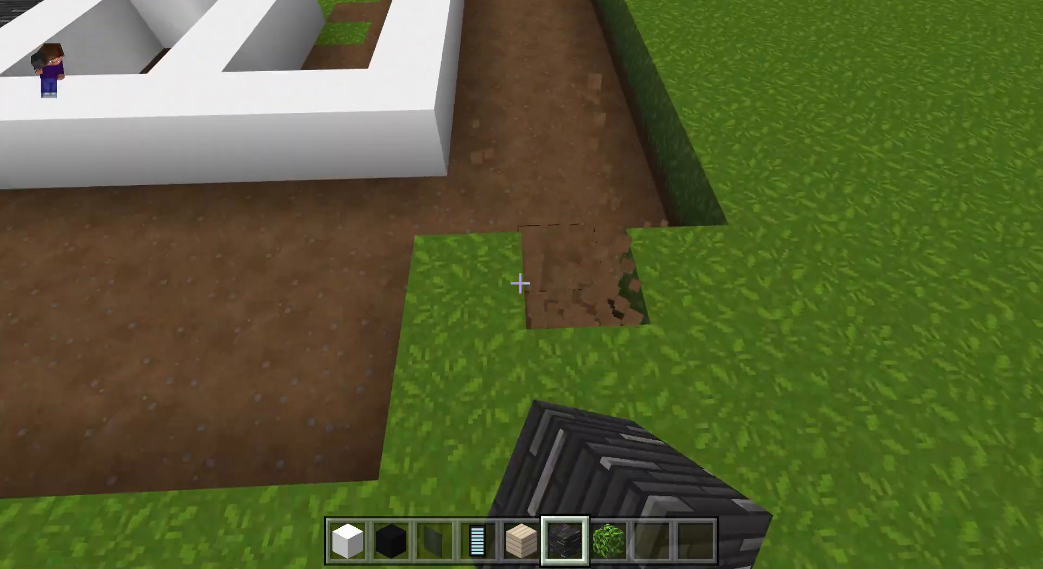
{"action": "mouse_move", "coordinate": [522, 284]}
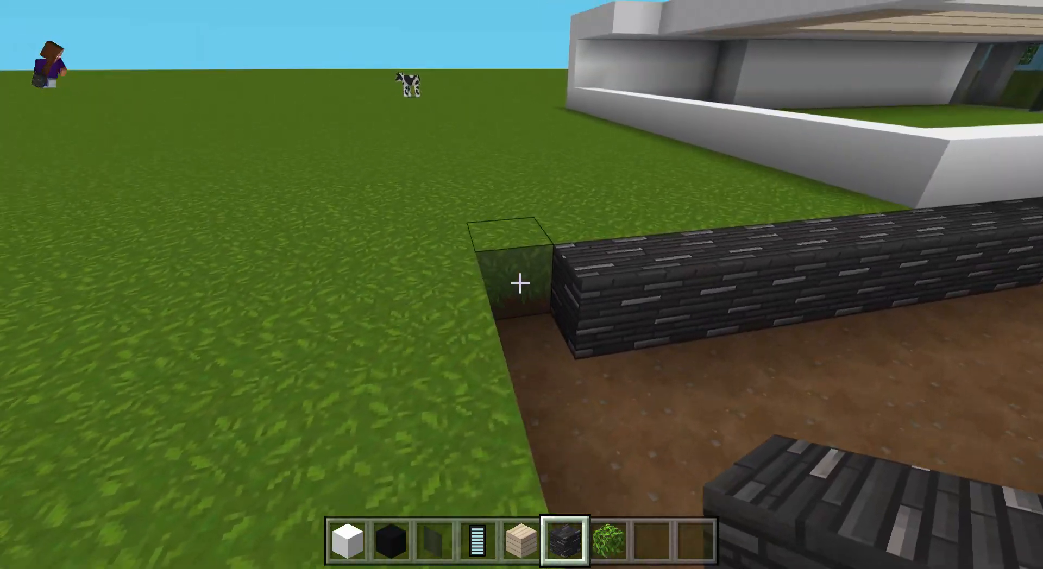
{"action": "mouse_move", "coordinate": [522, 285]}
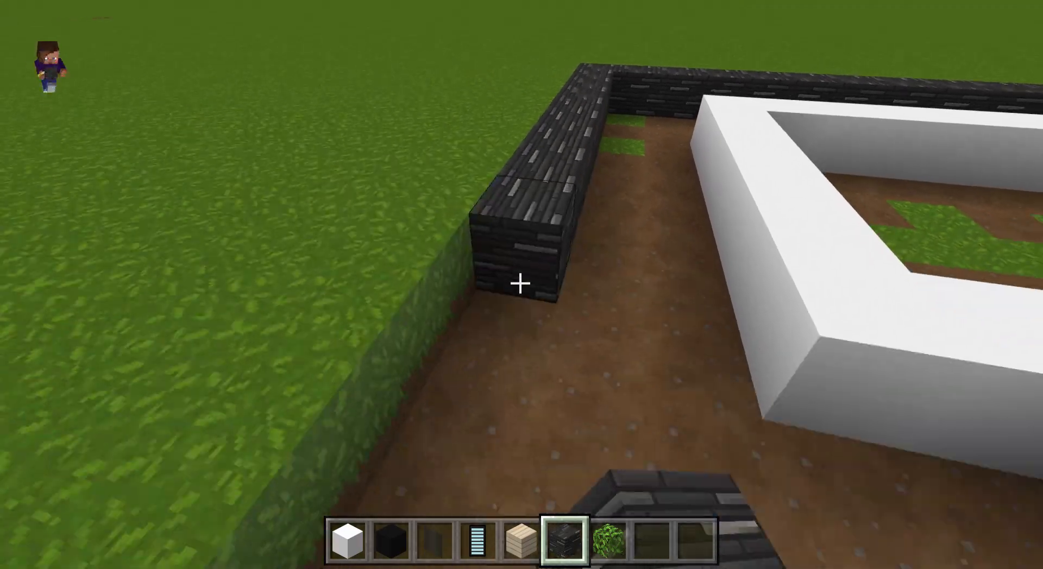
{"action": "mouse_move", "coordinate": [521, 284]}
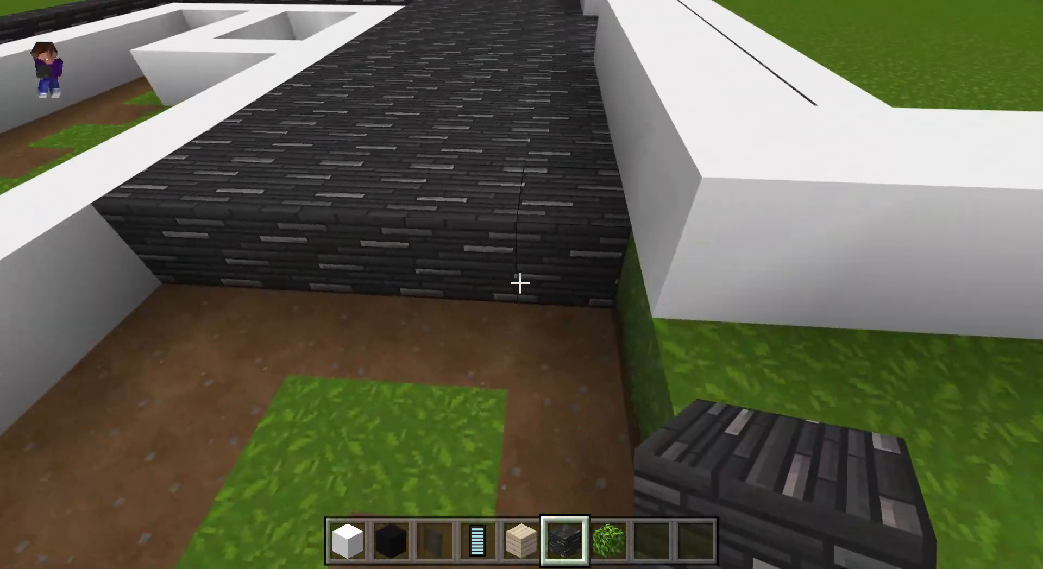
{"action": "mouse_move", "coordinate": [522, 285]}
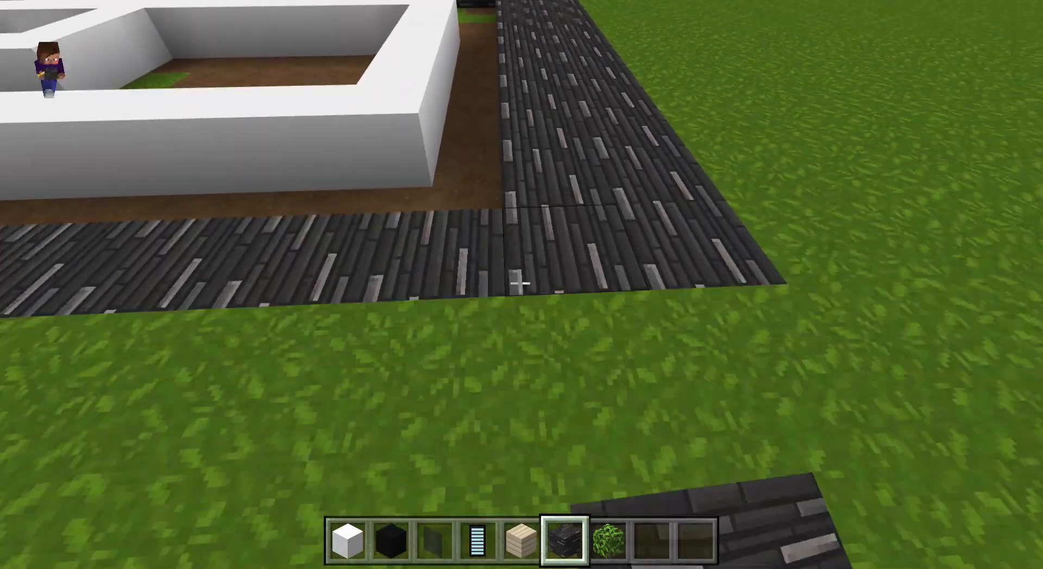
{"action": "mouse_move", "coordinate": [522, 285]}
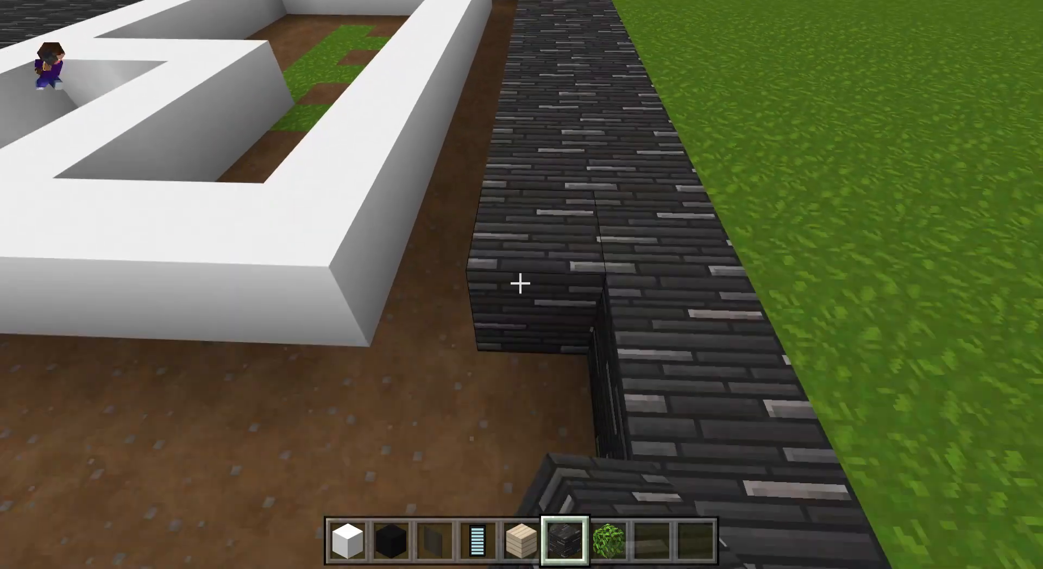
{"action": "mouse_move", "coordinate": [522, 284]}
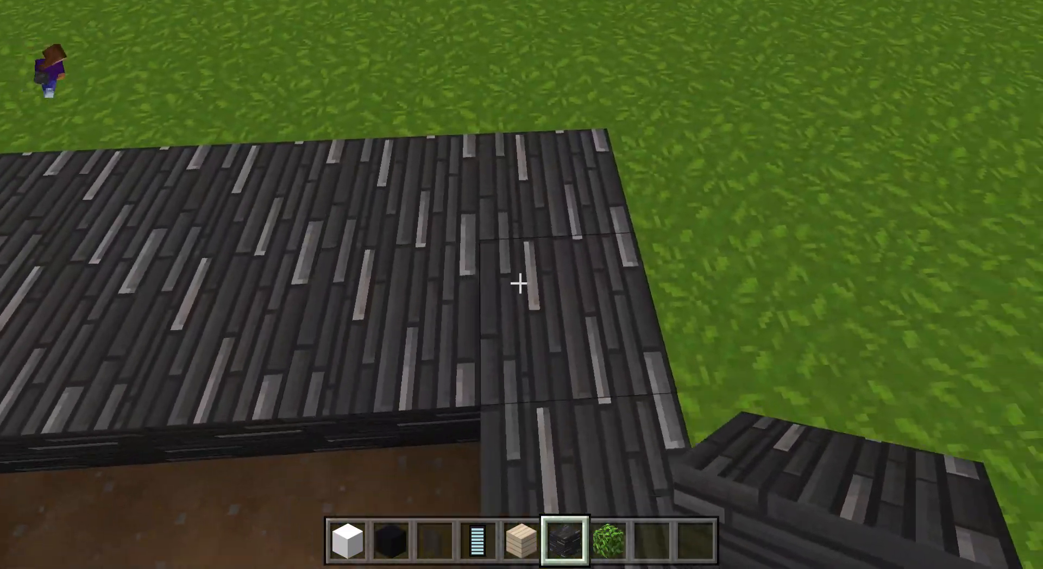
{"action": "mouse_move", "coordinate": [521, 285]}
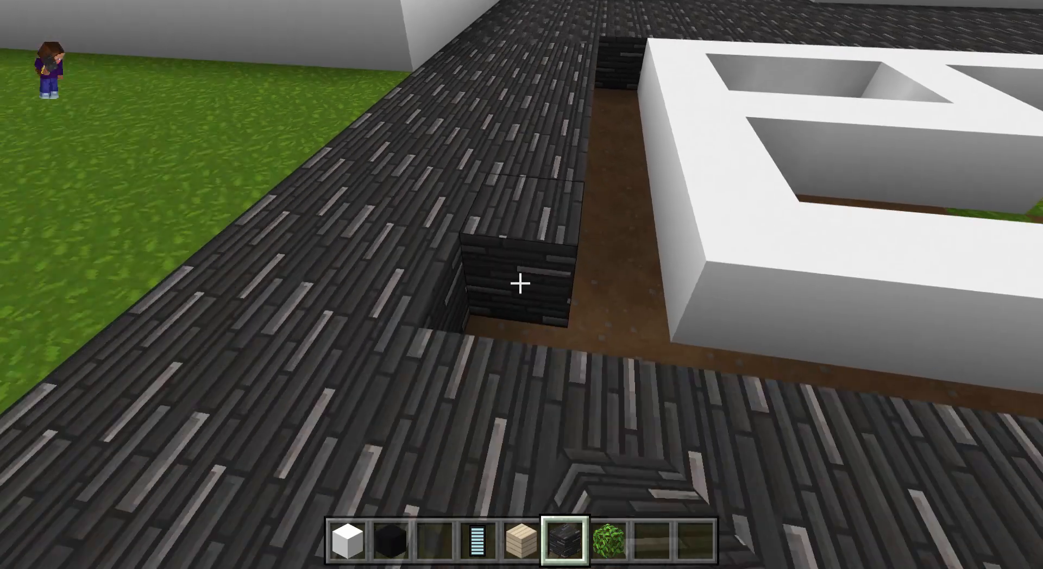
{"action": "mouse_move", "coordinate": [522, 284]}
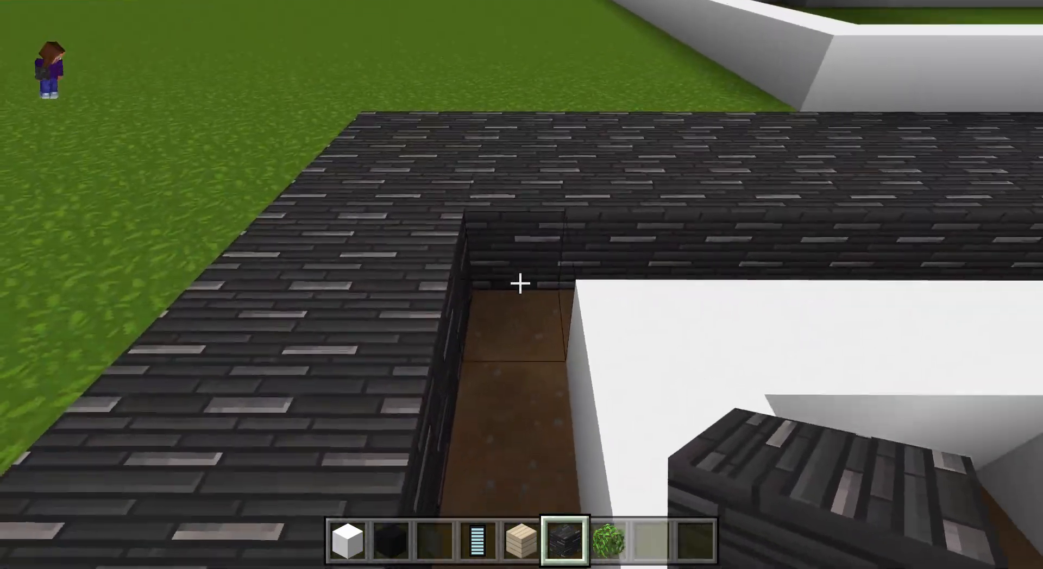
{"action": "mouse_move", "coordinate": [522, 284]}
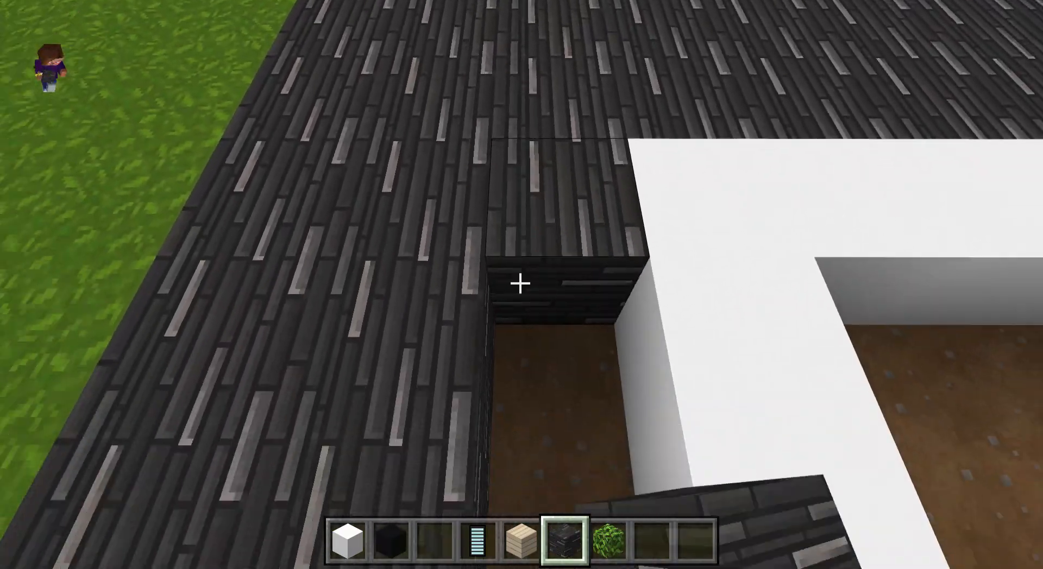
{"action": "mouse_move", "coordinate": [522, 285]}
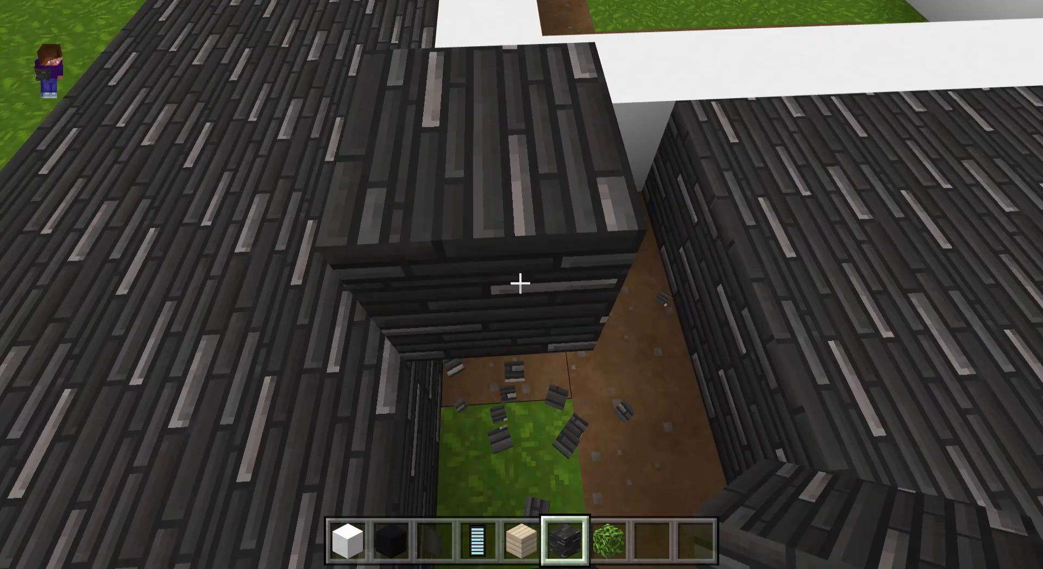
{"action": "mouse_move", "coordinate": [522, 284]}
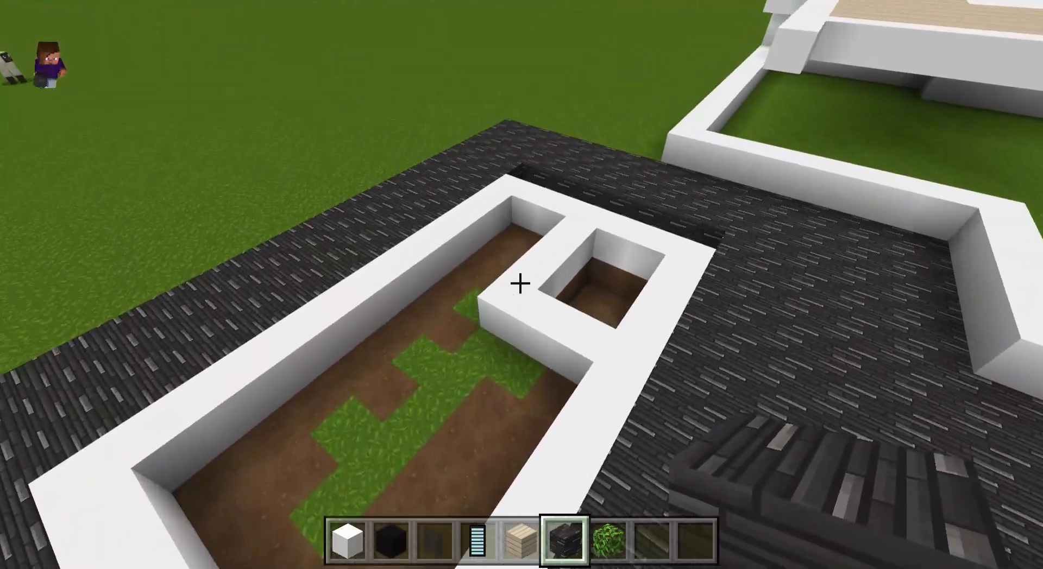
{"action": "mouse_move", "coordinate": [522, 285]}
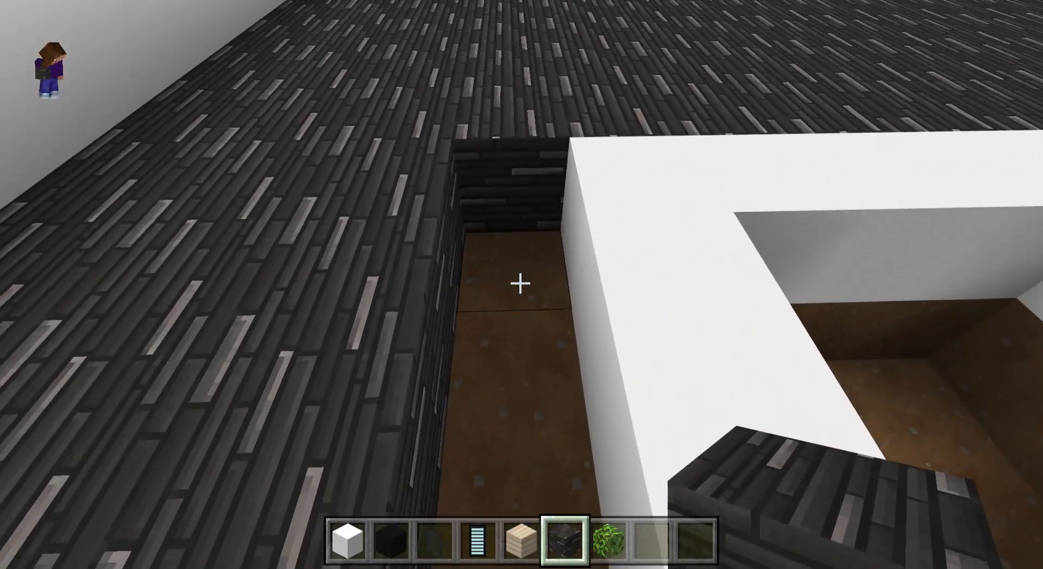
{"action": "mouse_move", "coordinate": [522, 285]}
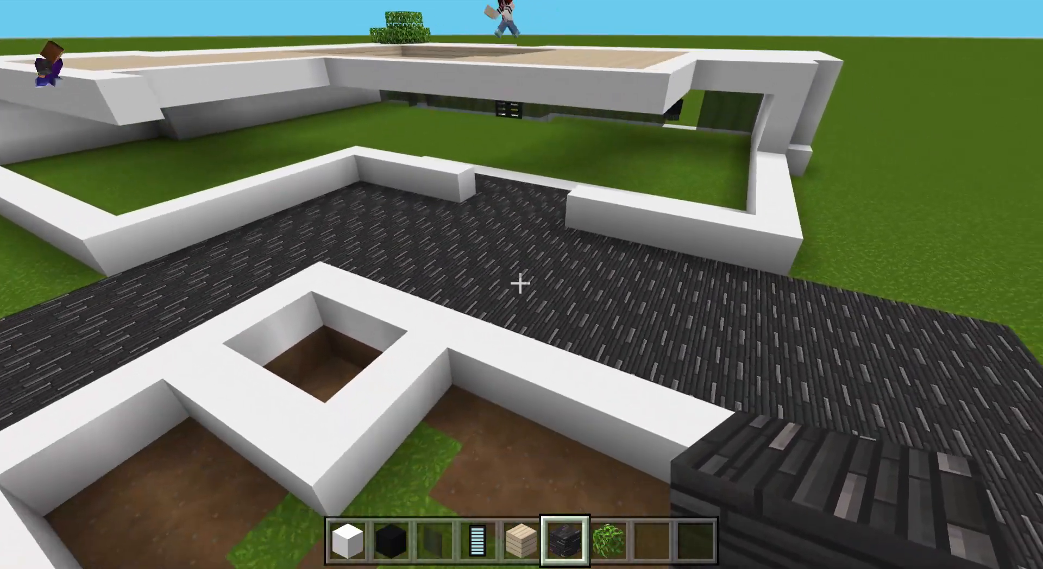
{"action": "mouse_move", "coordinate": [521, 285]}
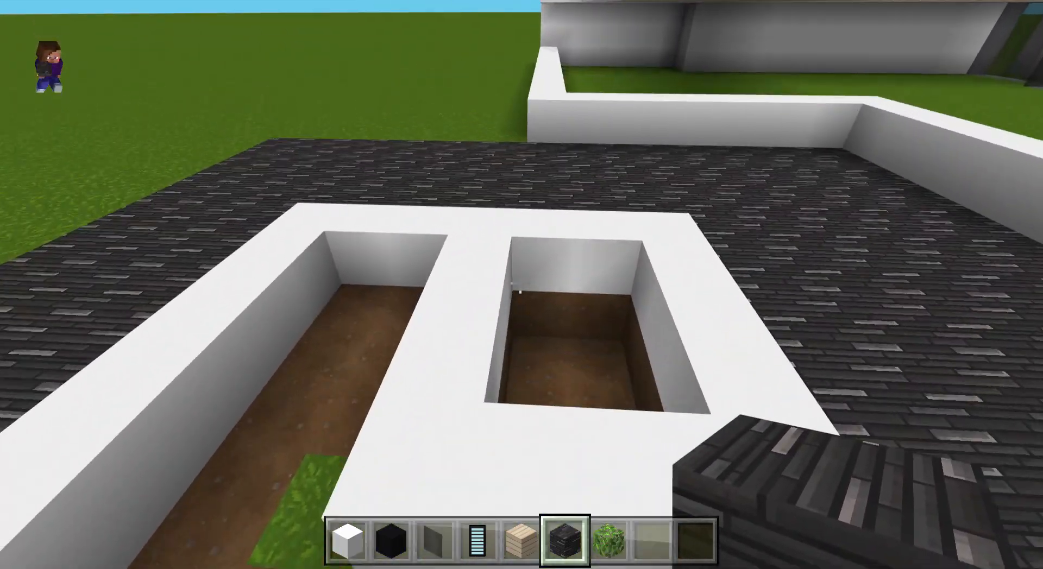
- Take Smooth Quartz Stairs from the inventory and place one at the square opening's edge
{"action": "key", "text": "e"}
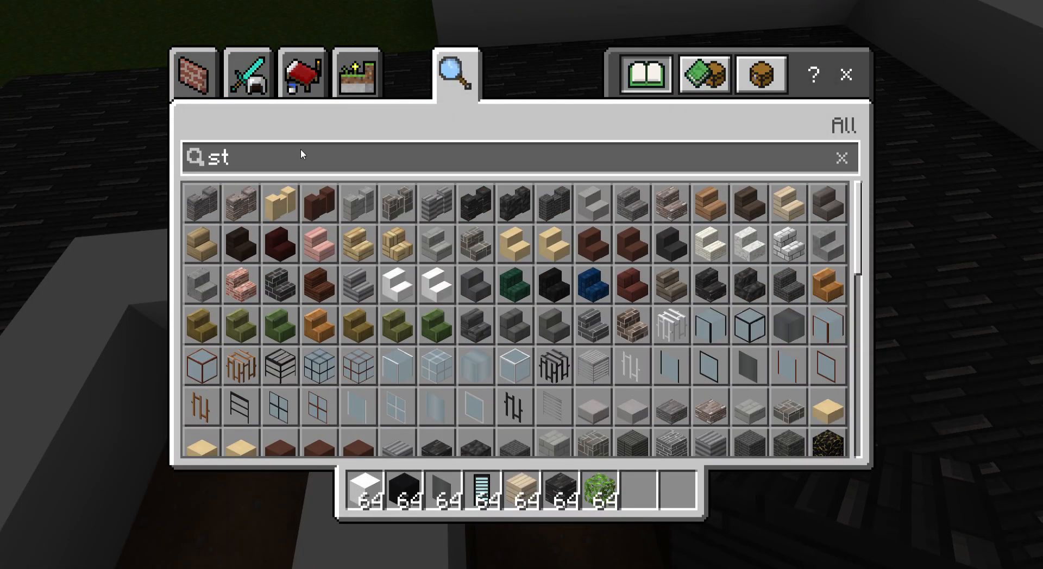
{"action": "type", "text": "a"}
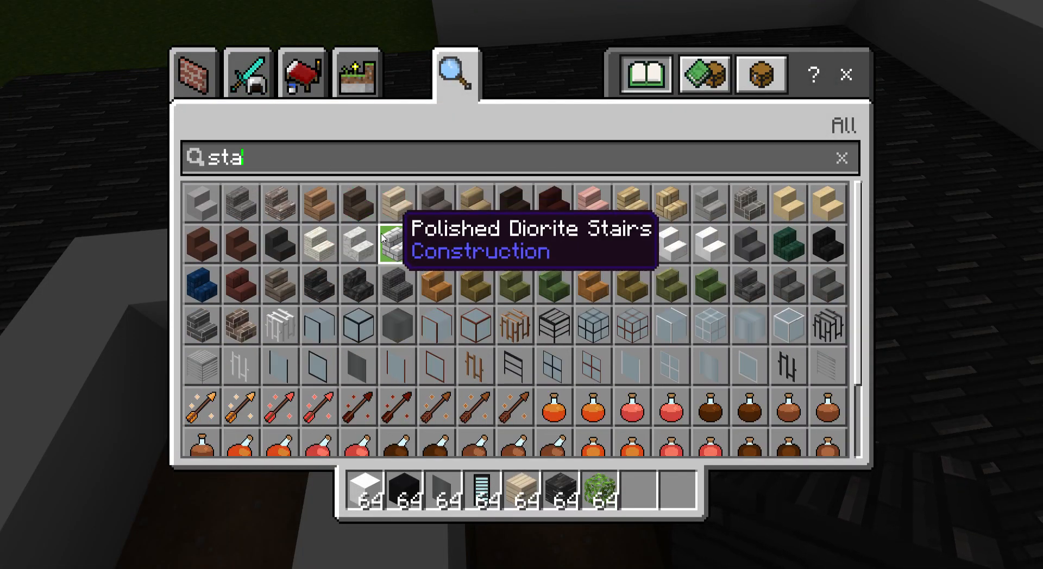
{"action": "mouse_move", "coordinate": [709, 242]}
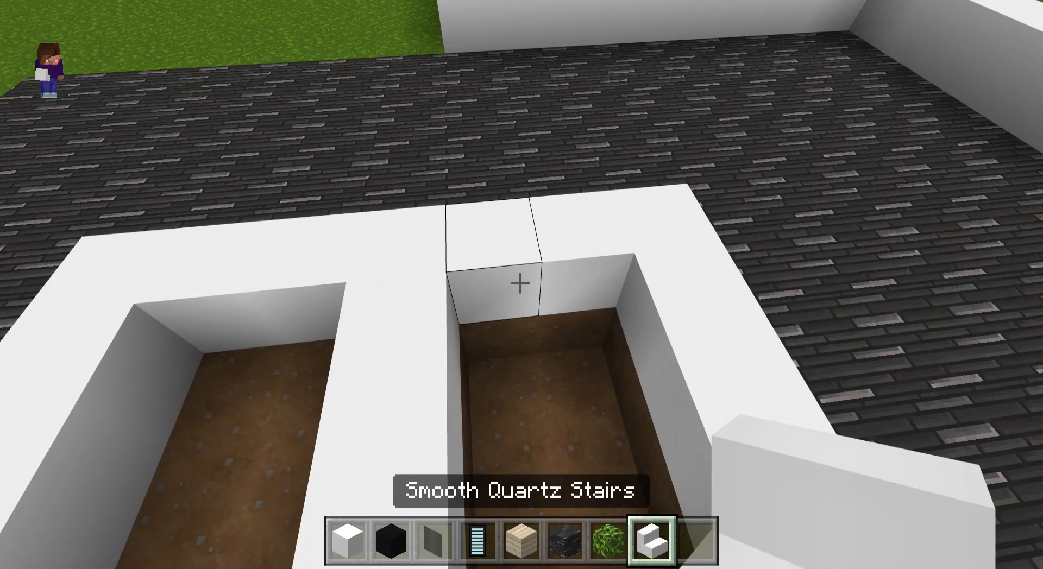
{"action": "left_click", "coordinate": [521, 285]}
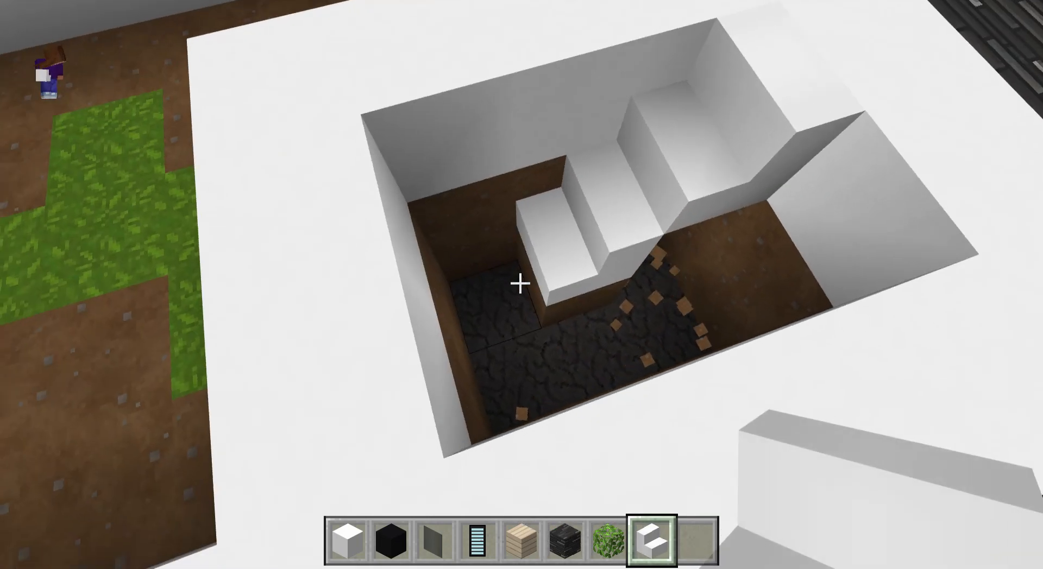
{"action": "mouse_move", "coordinate": [521, 284]}
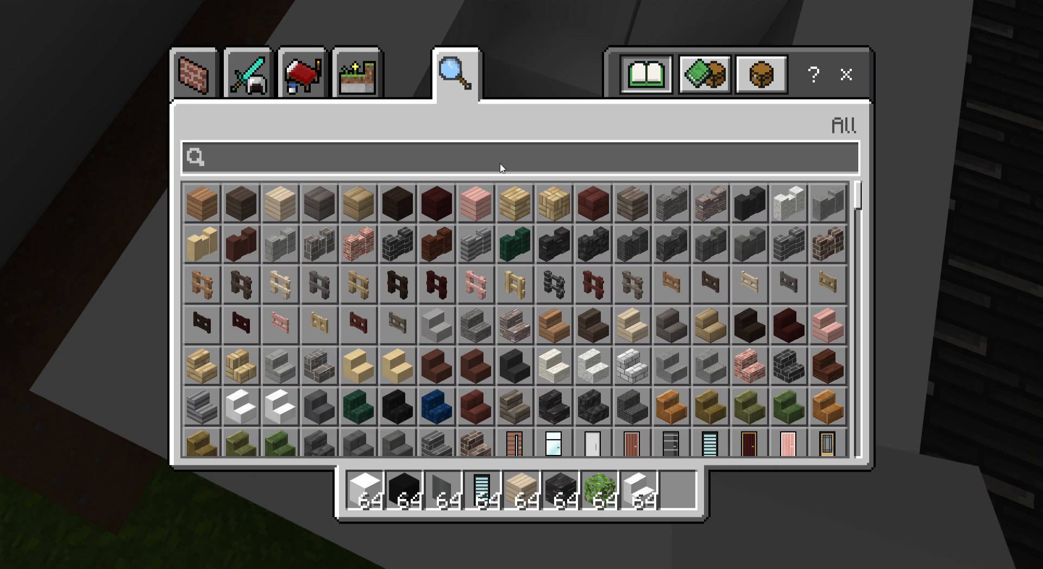
- Search "blue" and take Blue Ice from the results for the pool floor
{"action": "type", "text": "blue"}
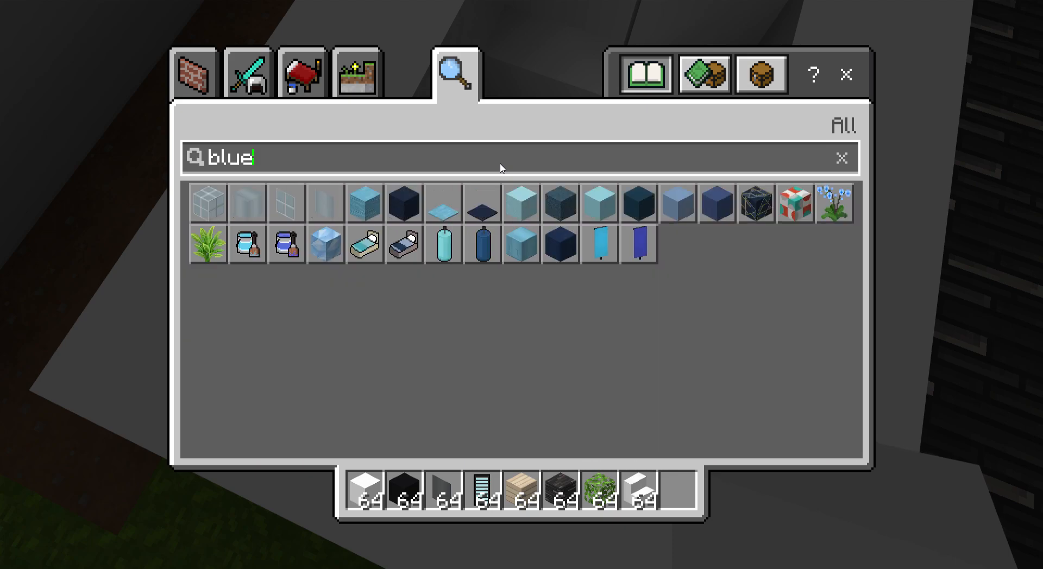
{"action": "mouse_move", "coordinate": [520, 205]}
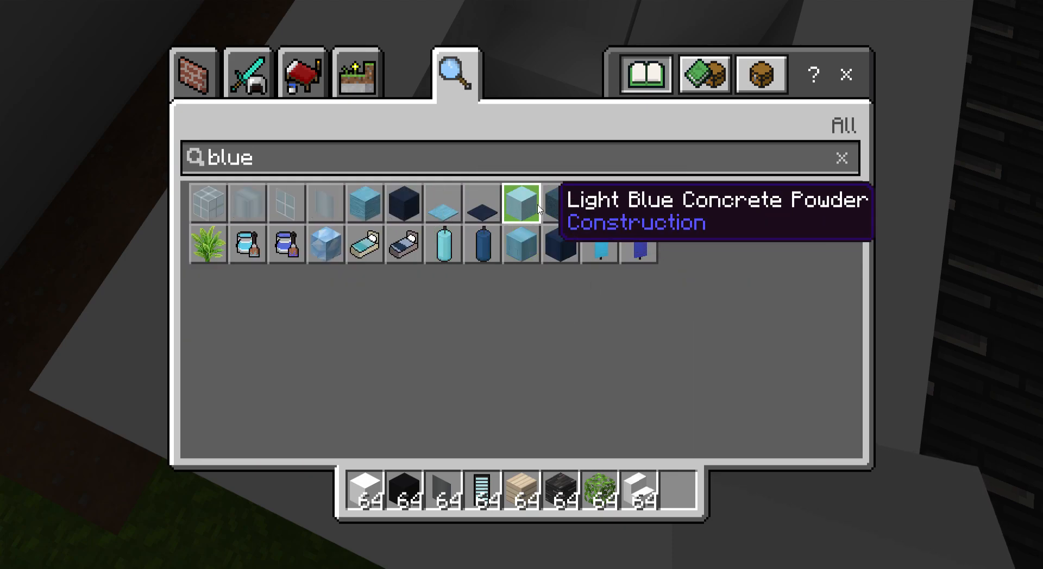
{"action": "mouse_move", "coordinate": [325, 245]}
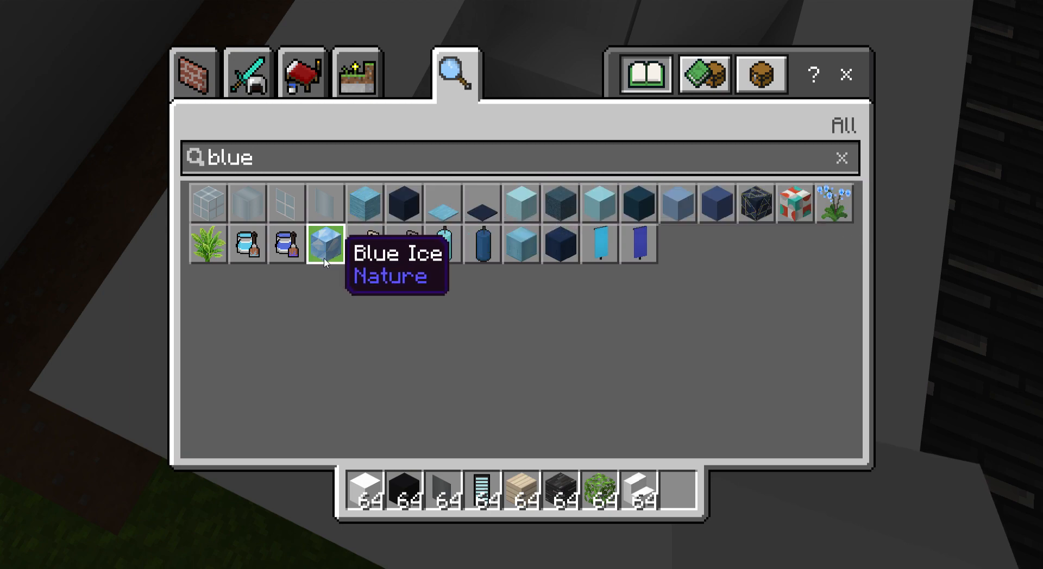
{"action": "mouse_move", "coordinate": [339, 331]}
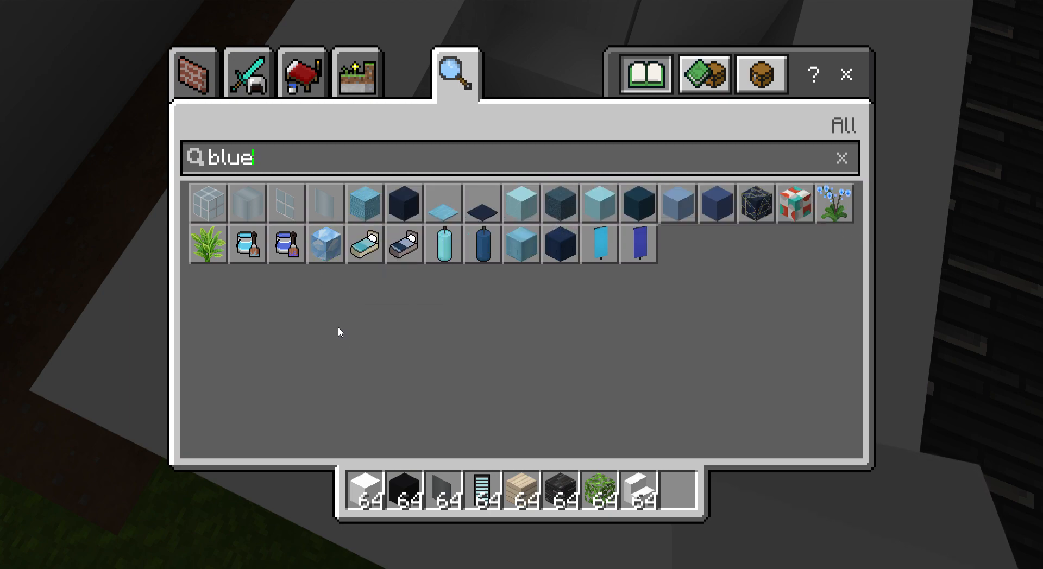
{"action": "mouse_move", "coordinate": [352, 331]}
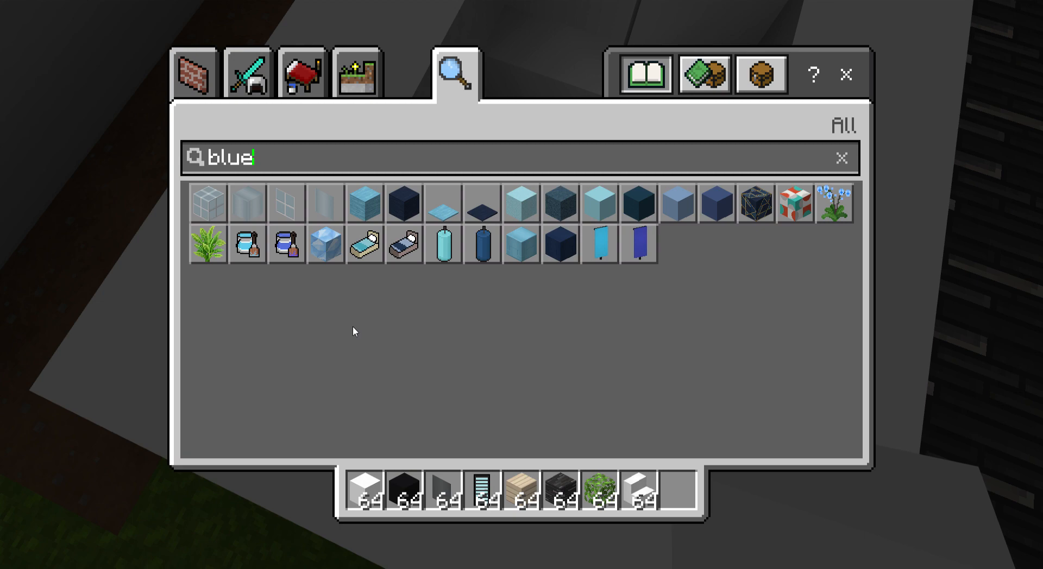
{"action": "left_click", "coordinate": [326, 245]}
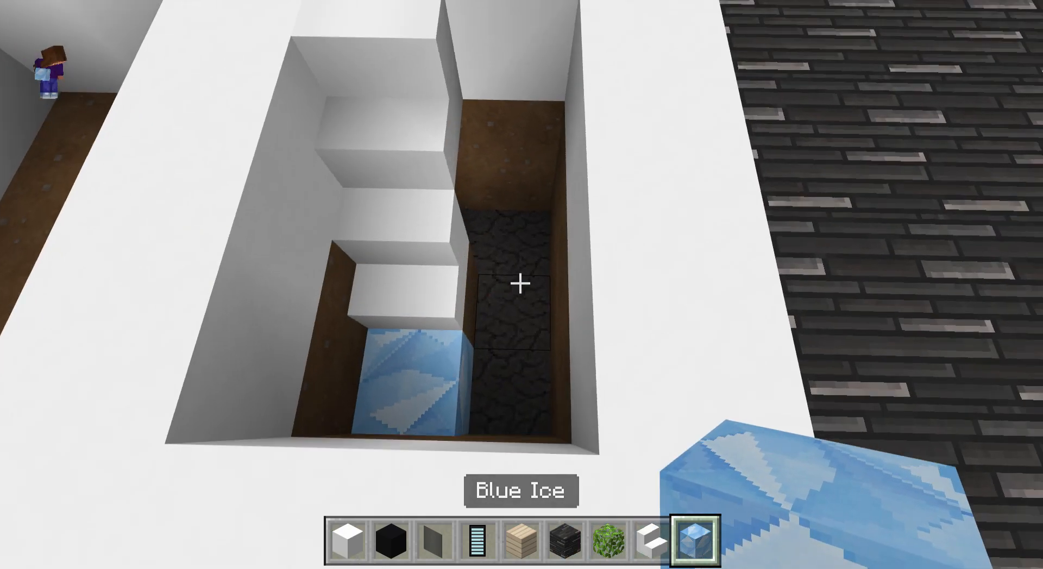
{"action": "mouse_move", "coordinate": [522, 285]}
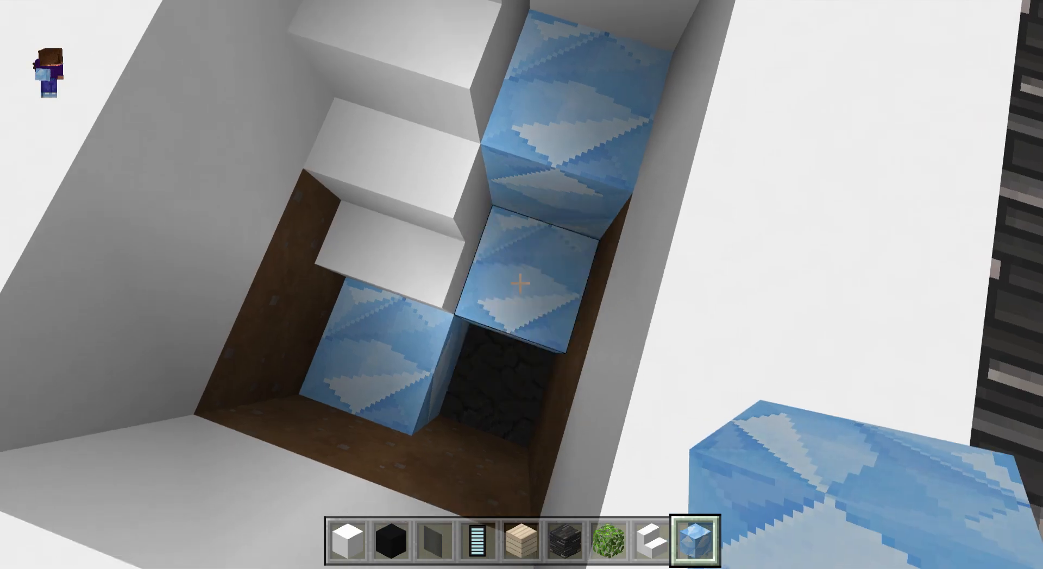
{"action": "mouse_move", "coordinate": [522, 285]}
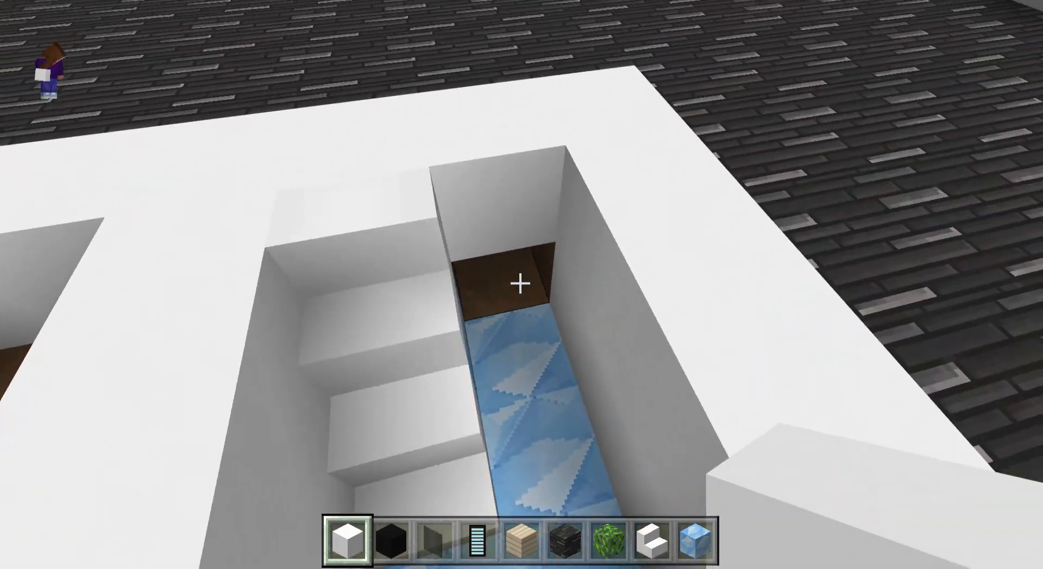
{"action": "mouse_move", "coordinate": [522, 285]}
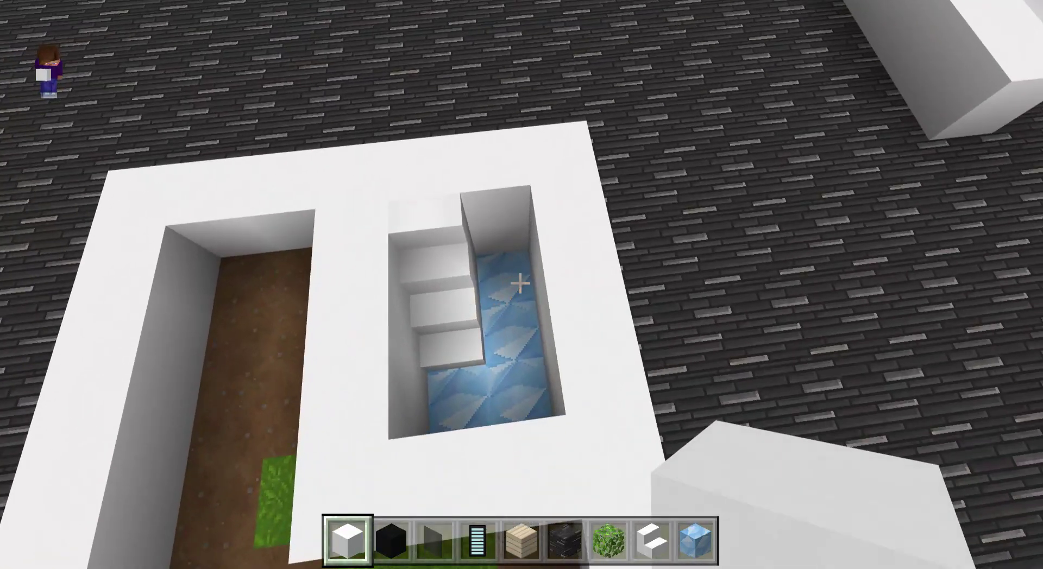
{"action": "mouse_move", "coordinate": [521, 285]}
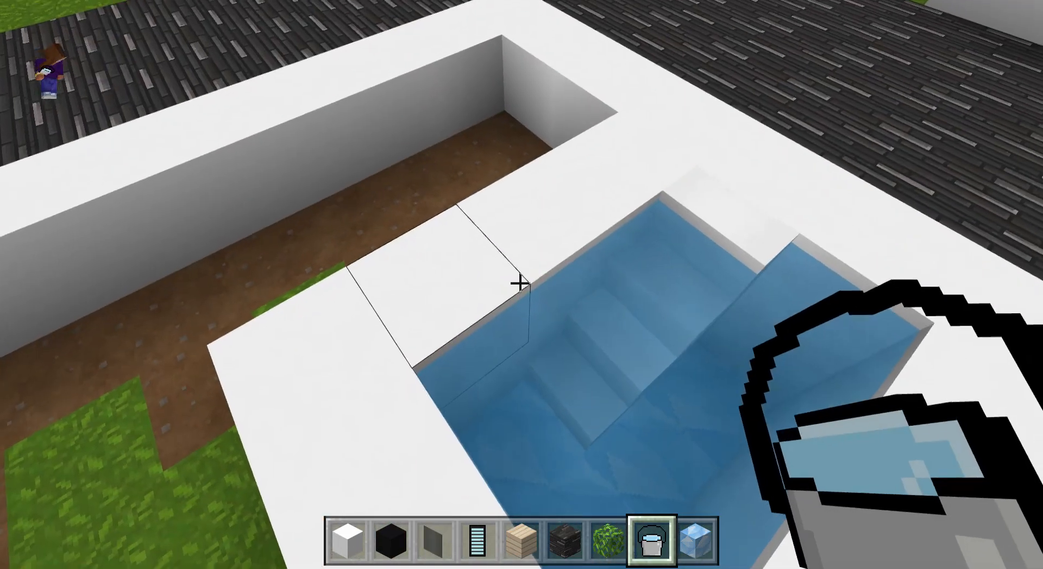
{"action": "mouse_move", "coordinate": [522, 284]}
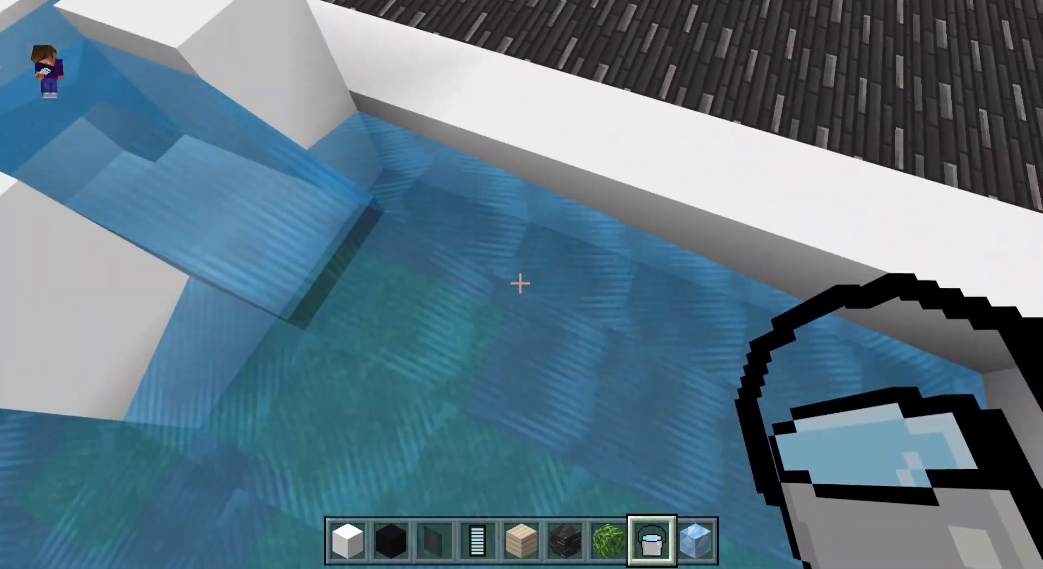
{"action": "mouse_move", "coordinate": [522, 285]}
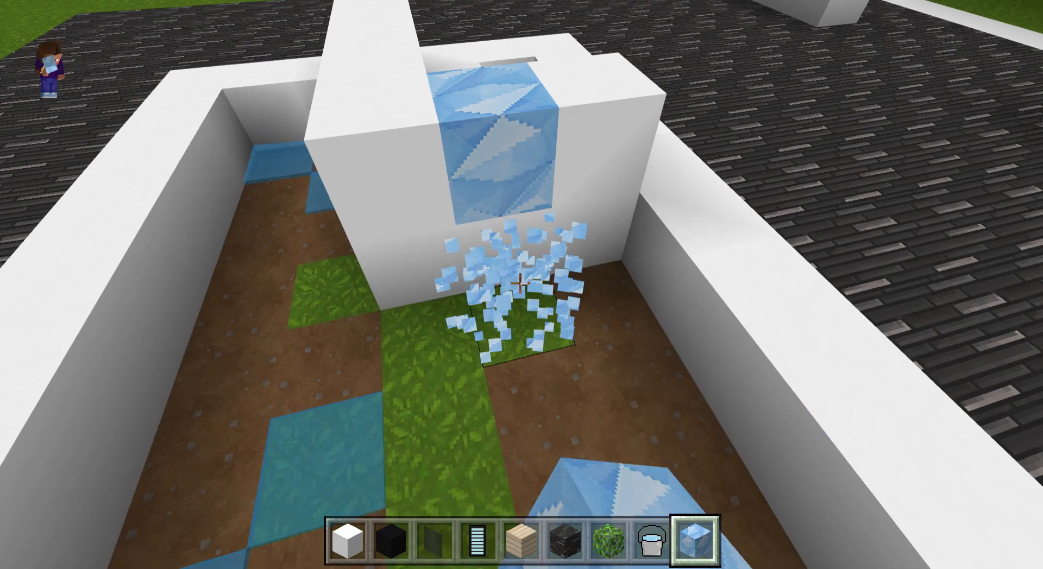
{"action": "mouse_move", "coordinate": [521, 285]}
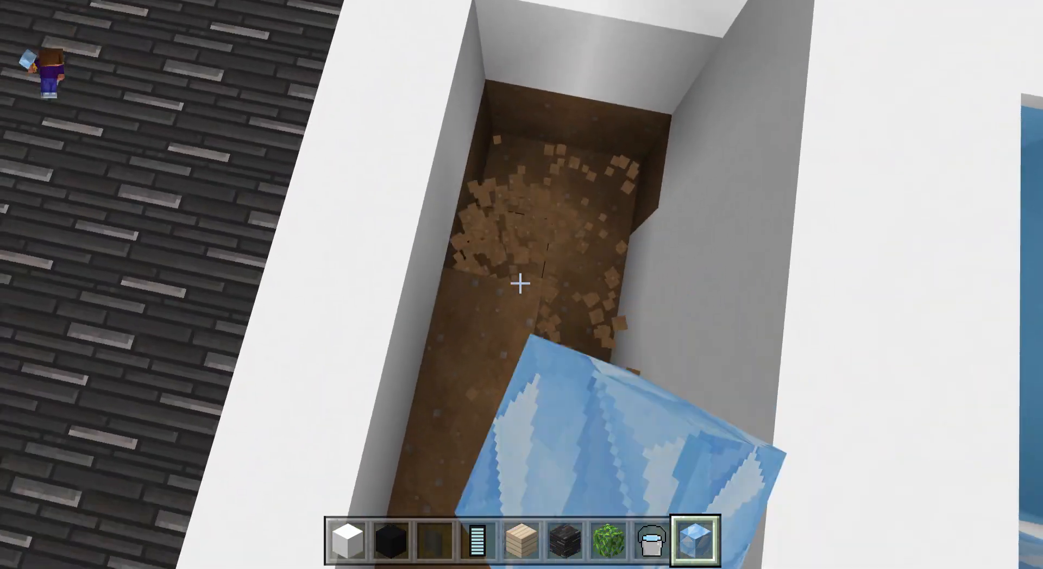
{"action": "mouse_move", "coordinate": [521, 285]}
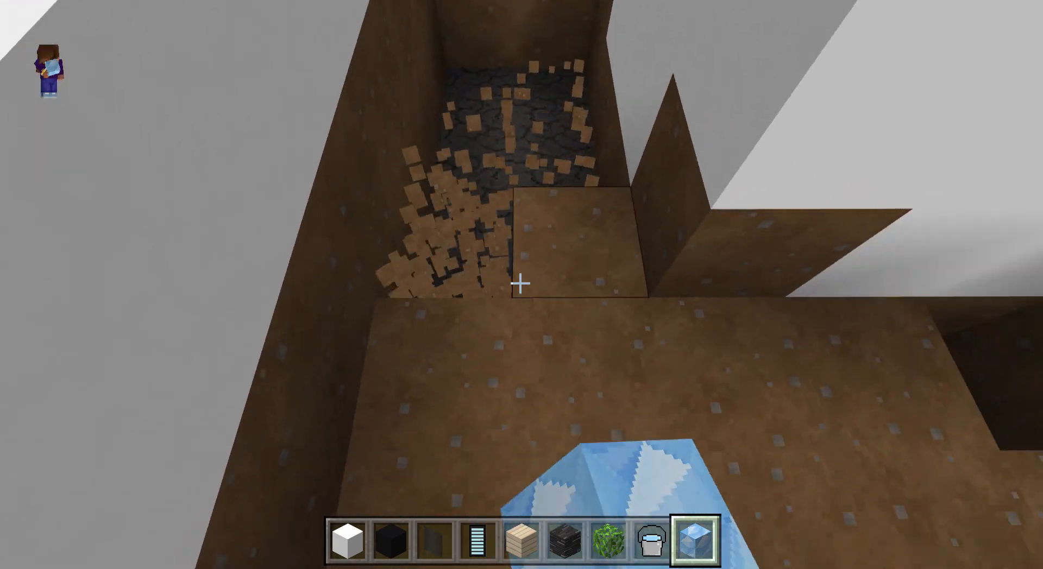
{"action": "mouse_move", "coordinate": [522, 285]}
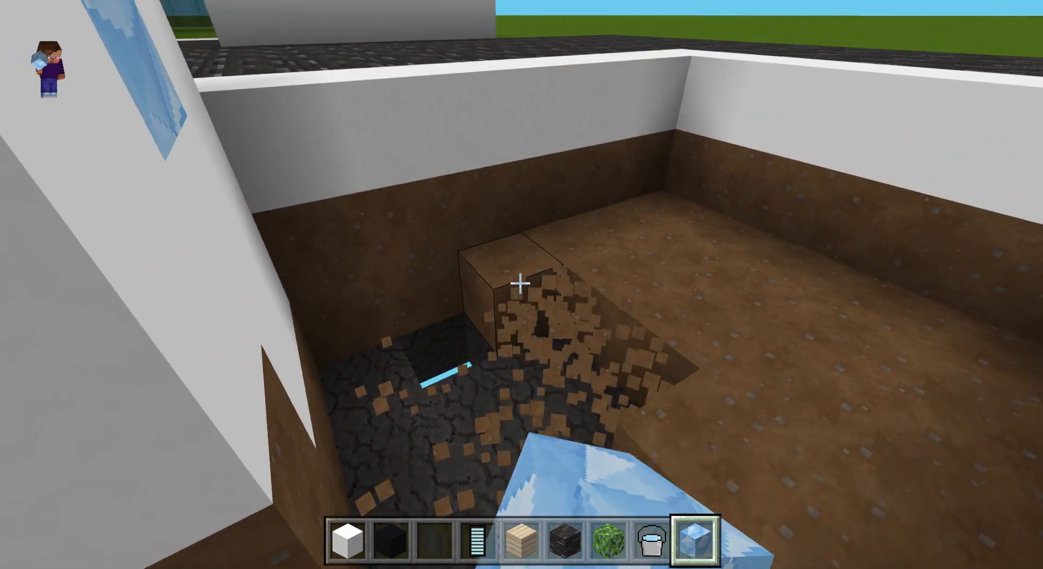
{"action": "mouse_move", "coordinate": [522, 284]}
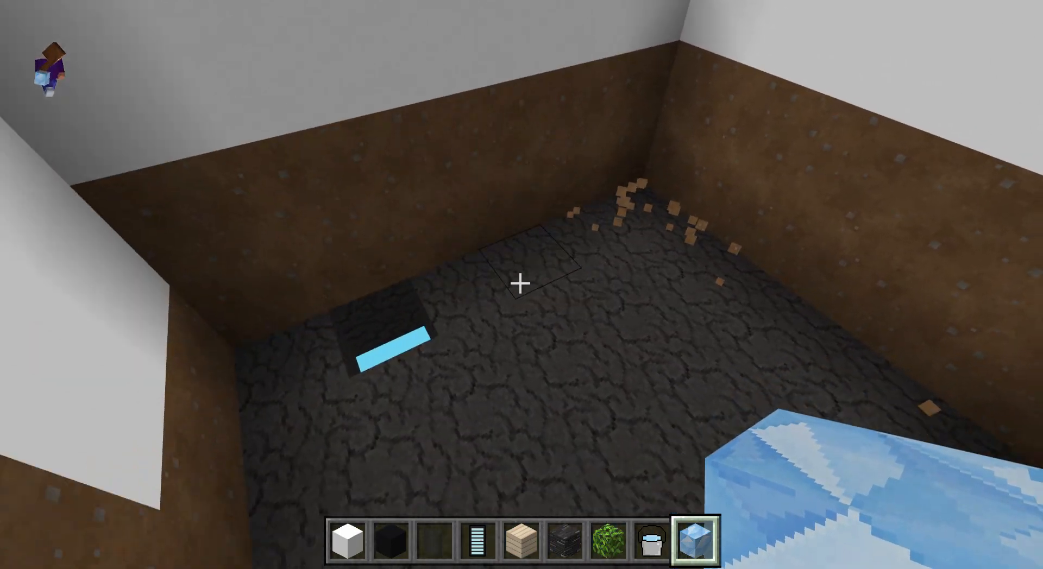
{"action": "mouse_move", "coordinate": [521, 285]}
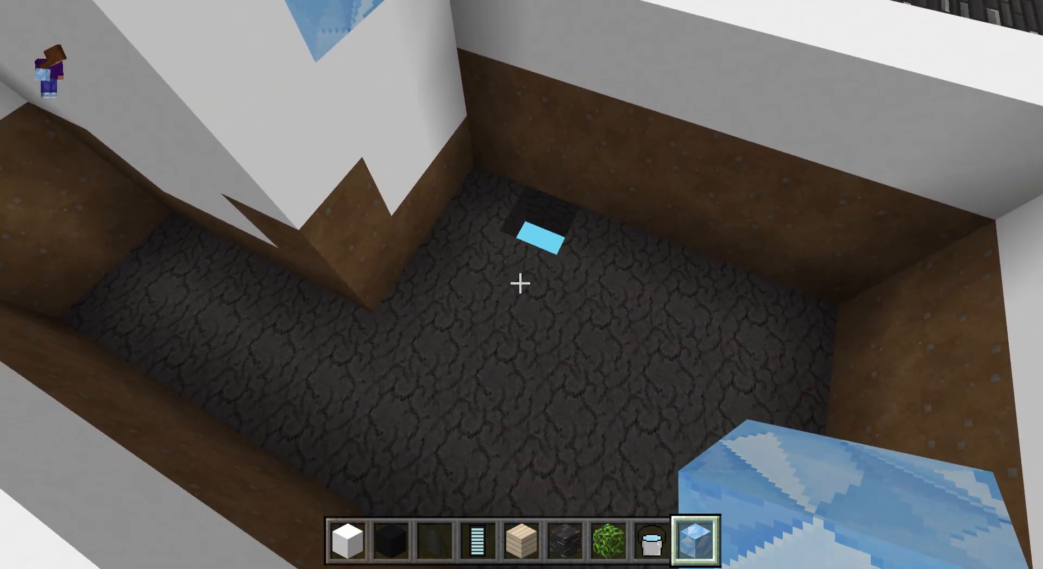
{"action": "mouse_move", "coordinate": [522, 285]}
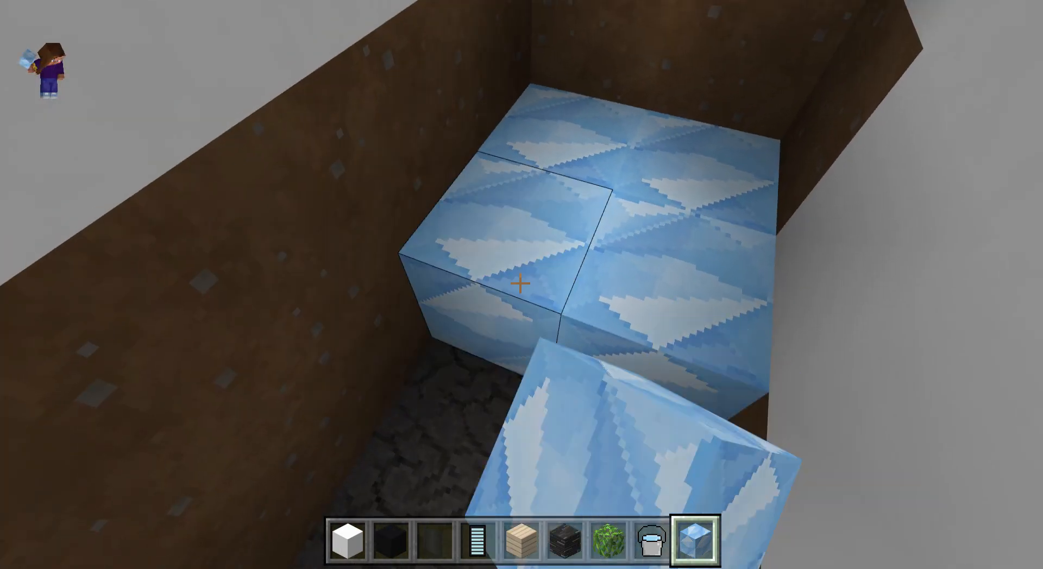
{"action": "mouse_move", "coordinate": [522, 285]}
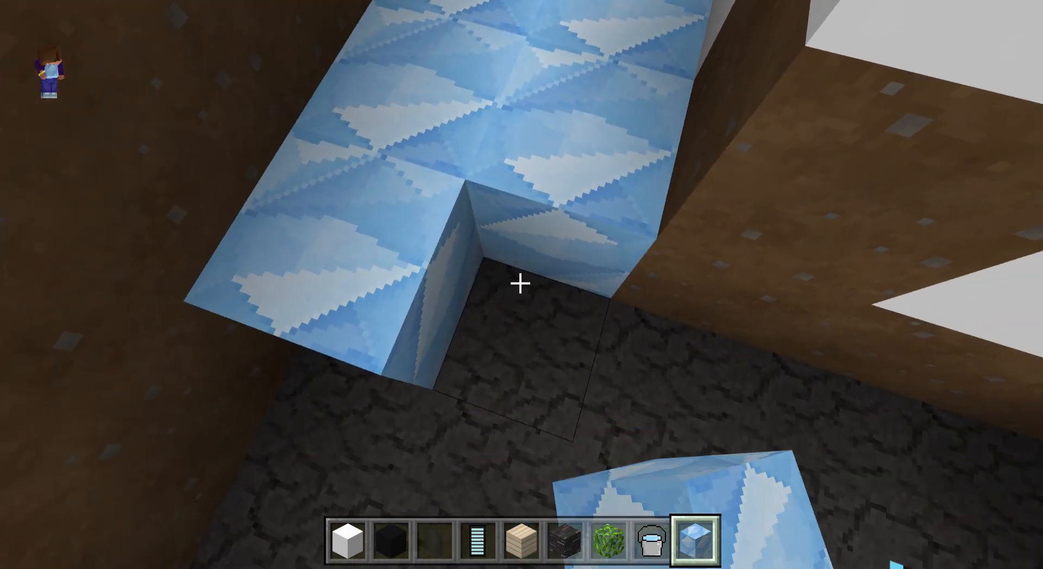
{"action": "mouse_move", "coordinate": [522, 285]}
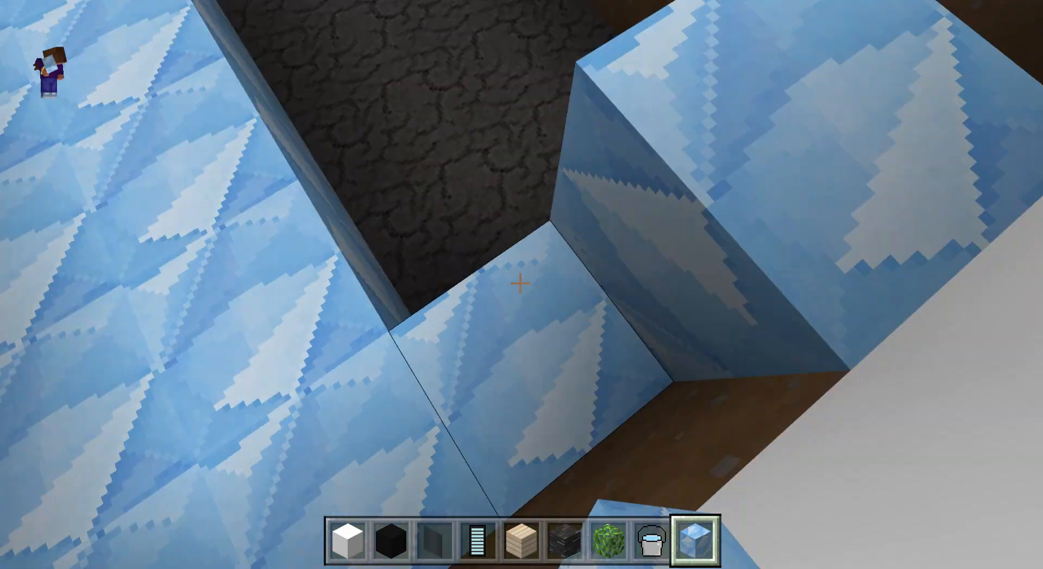
{"action": "mouse_move", "coordinate": [522, 285]}
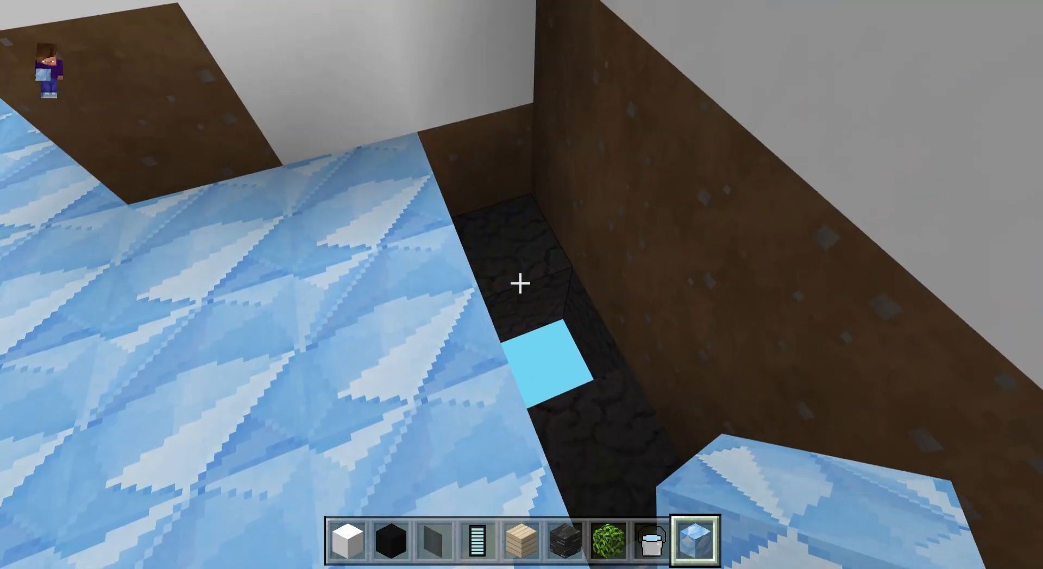
{"action": "mouse_move", "coordinate": [521, 285]}
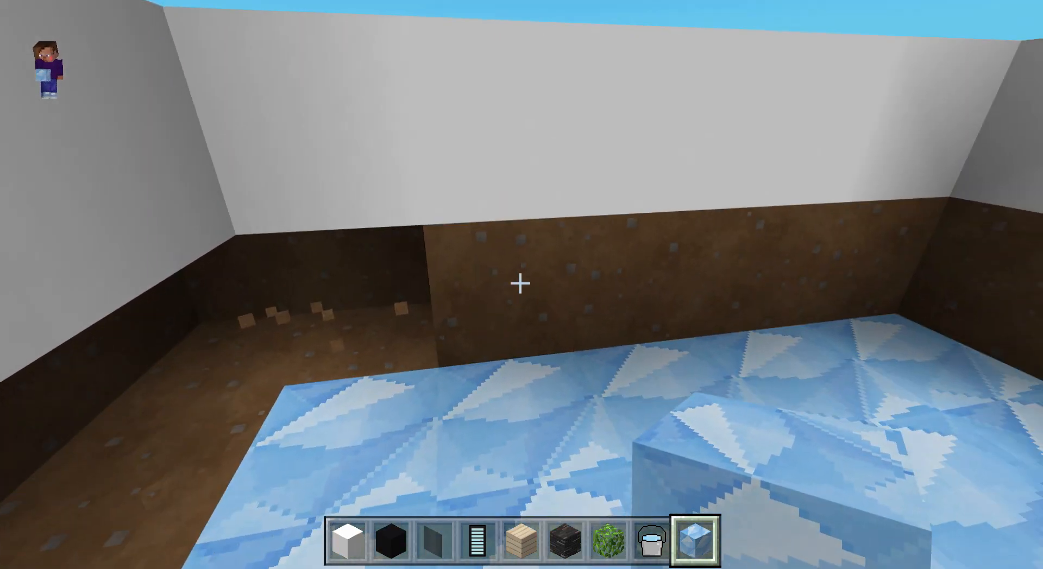
{"action": "mouse_move", "coordinate": [521, 284]}
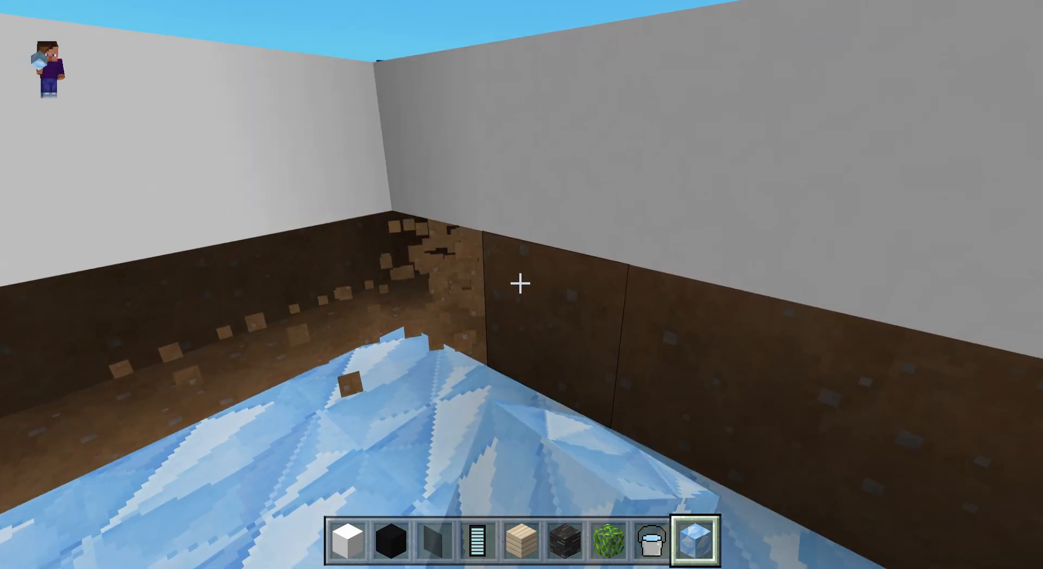
{"action": "mouse_move", "coordinate": [521, 284]}
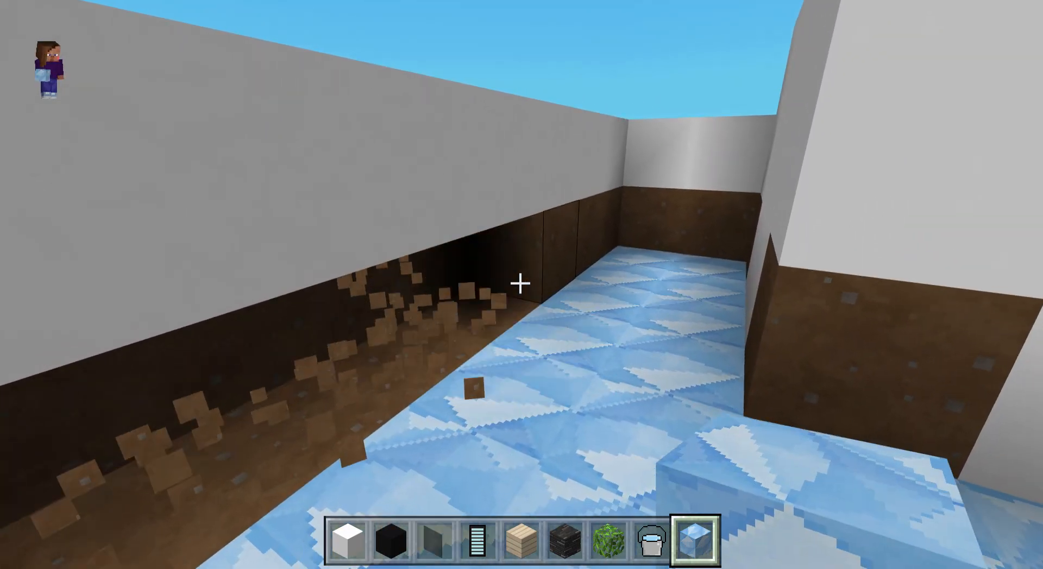
{"action": "mouse_move", "coordinate": [522, 285]}
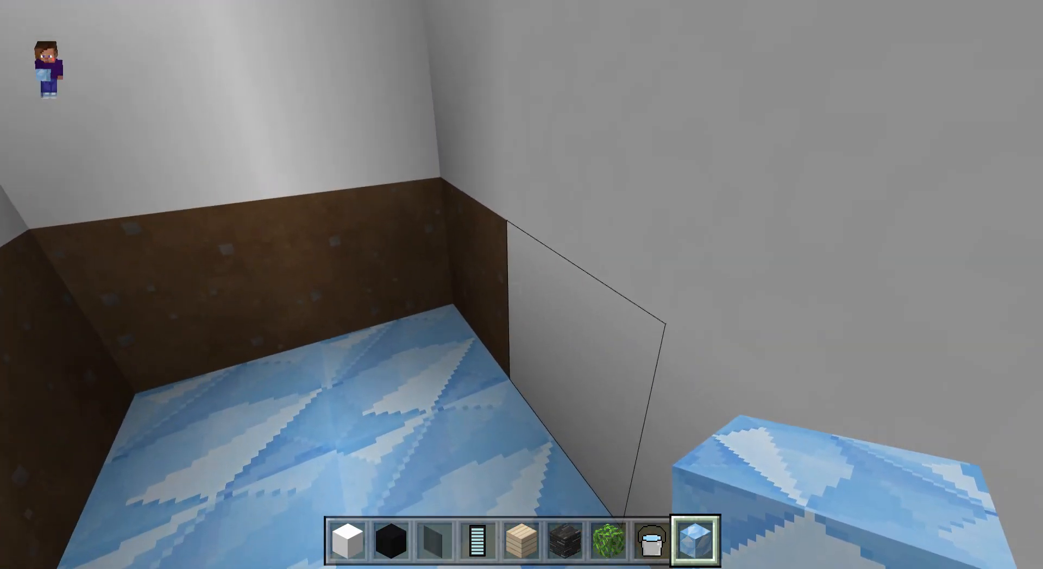
{"action": "mouse_move", "coordinate": [520, 282]}
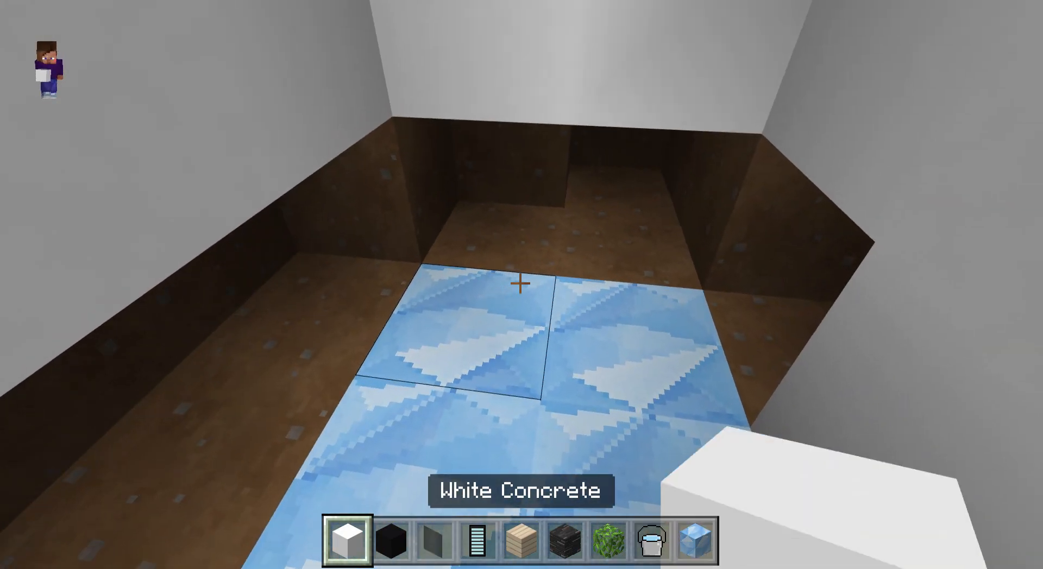
{"action": "mouse_move", "coordinate": [521, 284]}
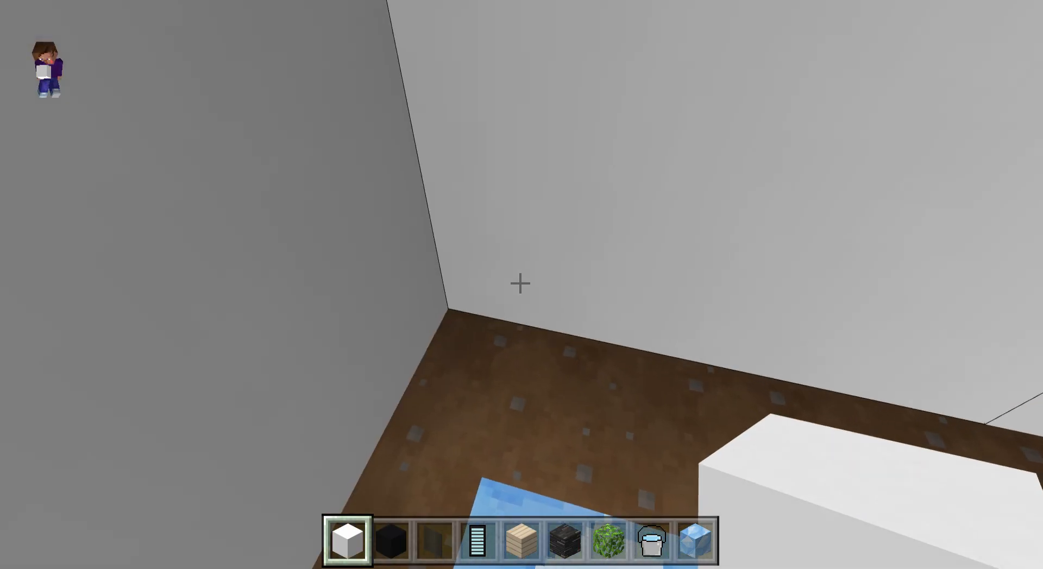
{"action": "mouse_move", "coordinate": [521, 285]}
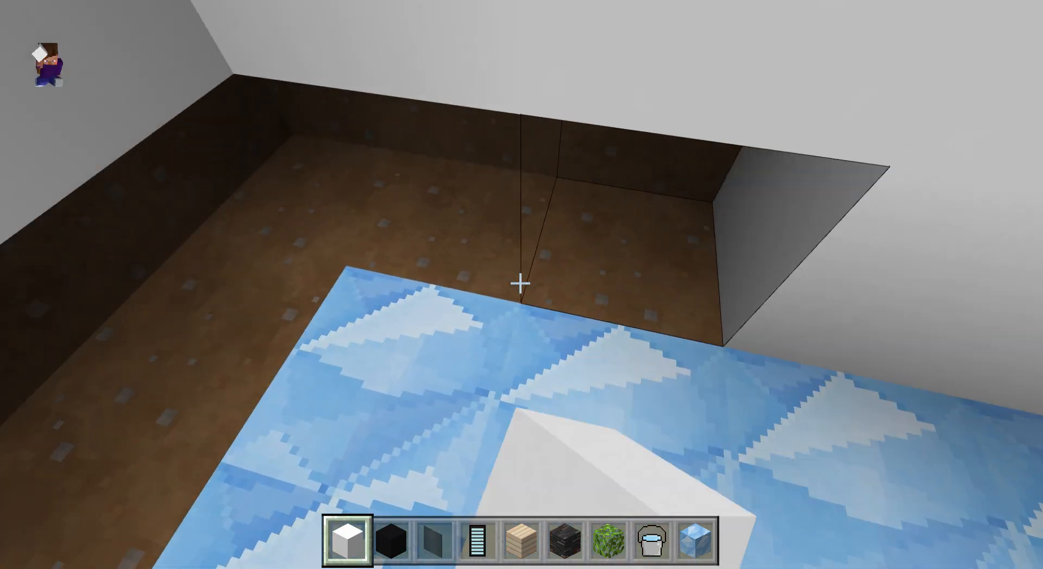
{"action": "mouse_move", "coordinate": [522, 284]}
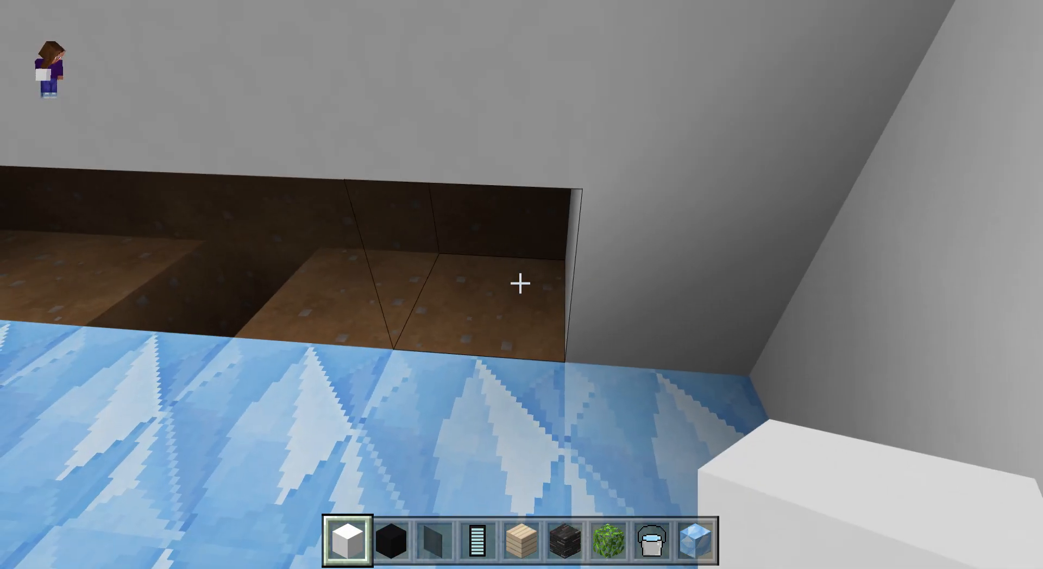
{"action": "mouse_move", "coordinate": [522, 284]}
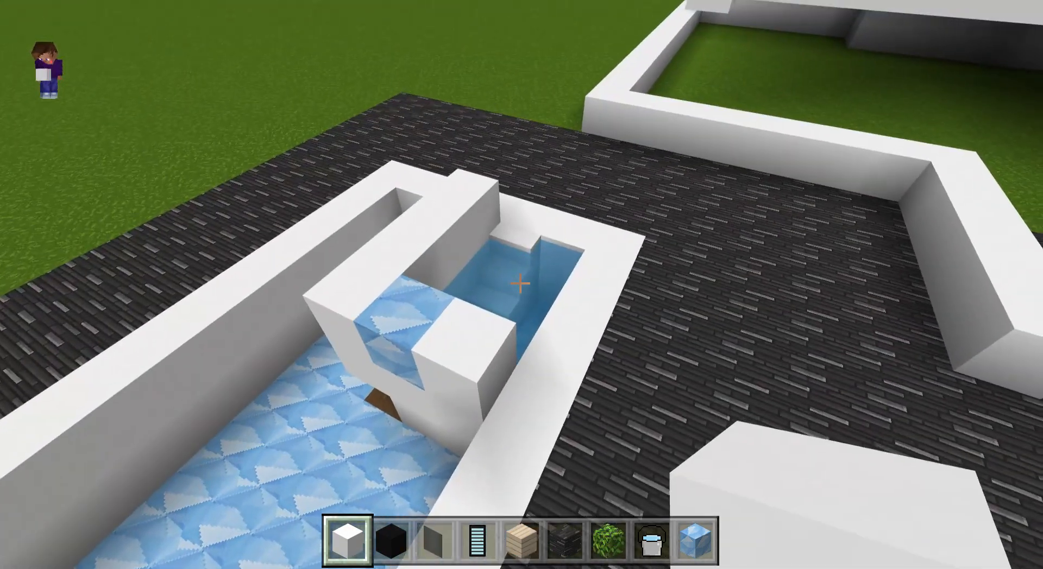
{"action": "mouse_move", "coordinate": [522, 285]}
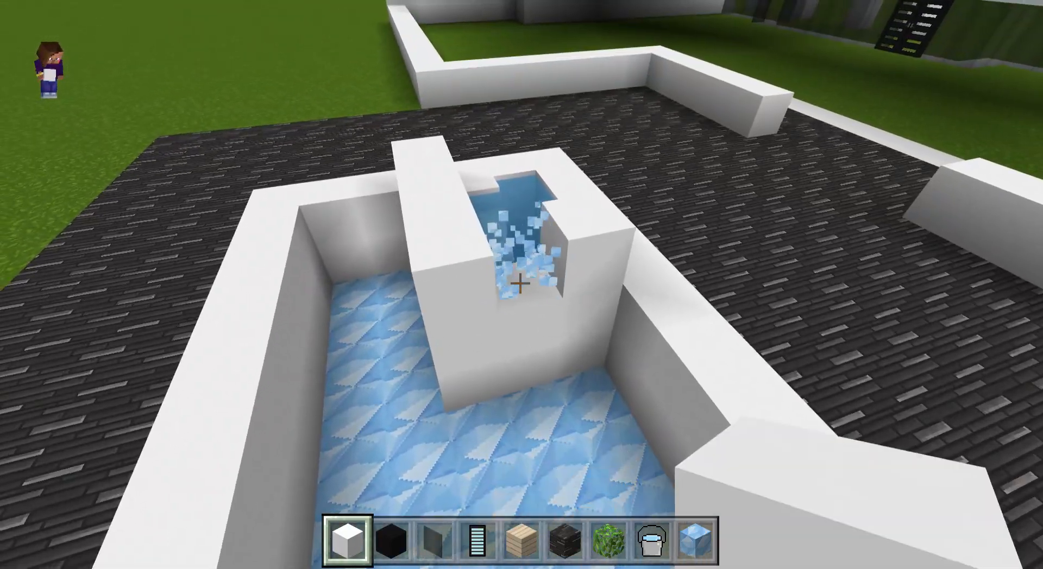
- Pour water into the pool's corner to fill it
{"action": "key", "text": "8"}
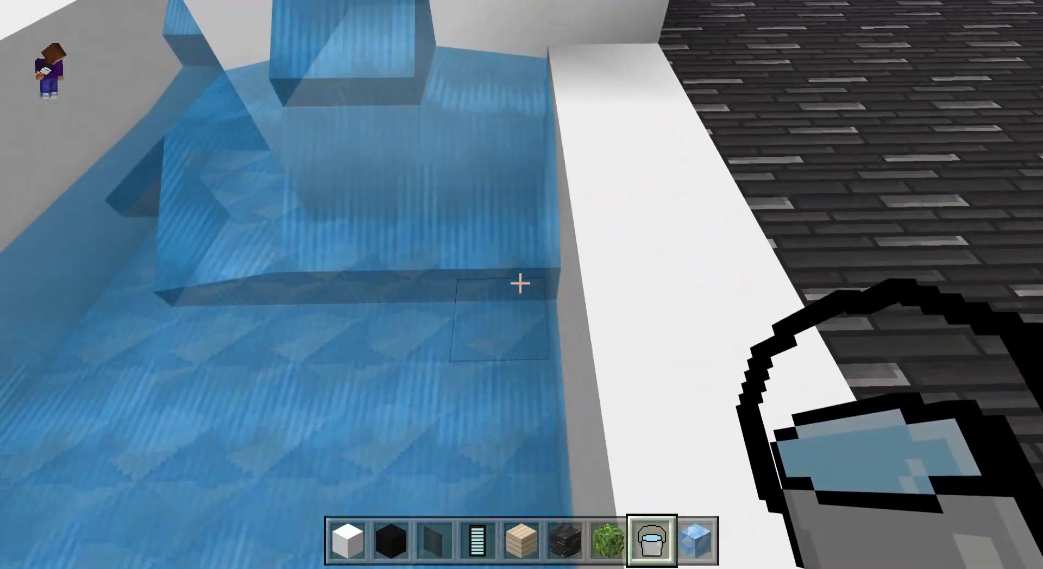
{"action": "mouse_move", "coordinate": [522, 285]}
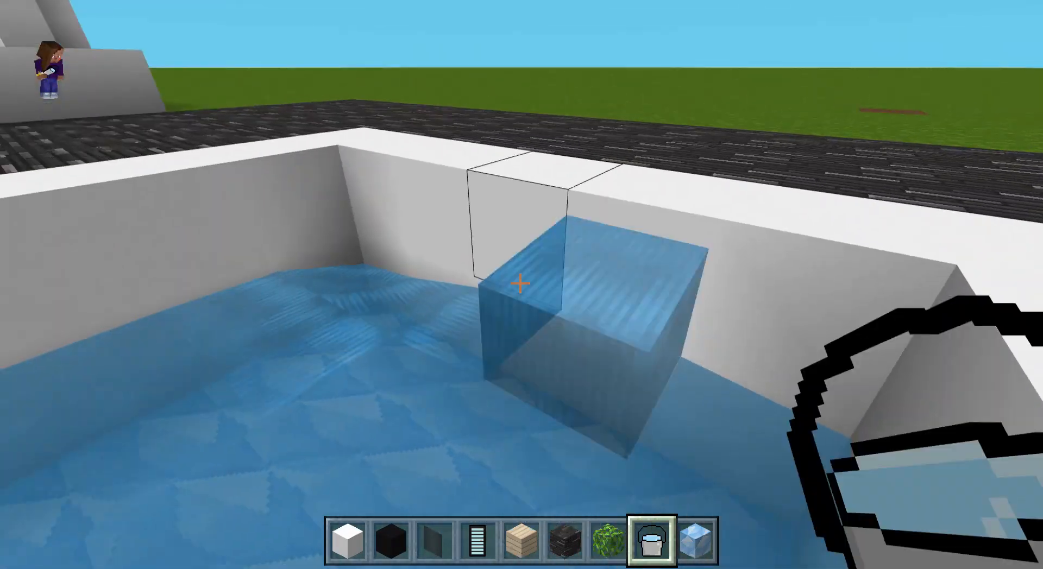
{"action": "left_click", "coordinate": [522, 283]}
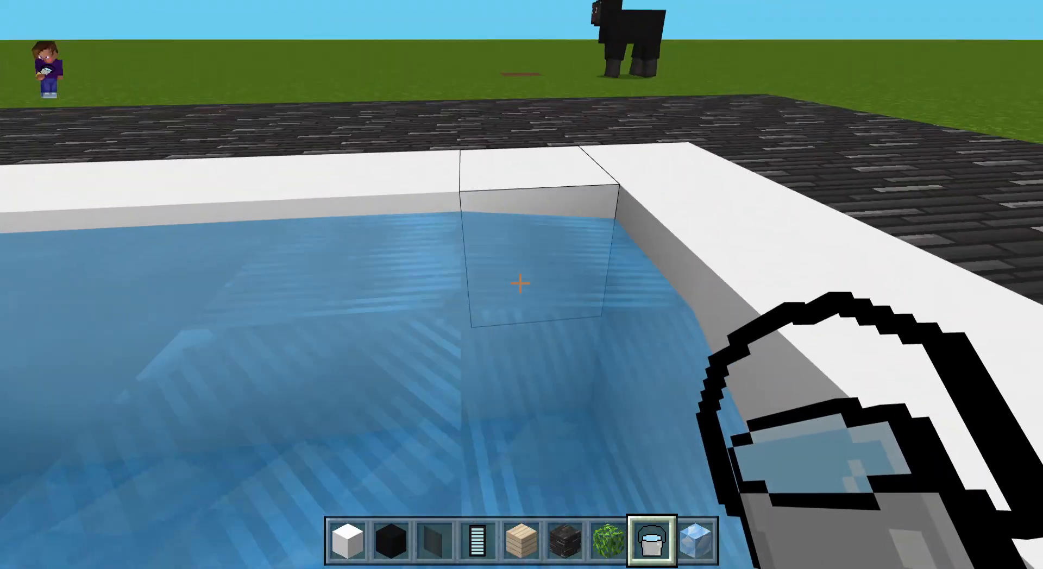
{"action": "mouse_move", "coordinate": [522, 284]}
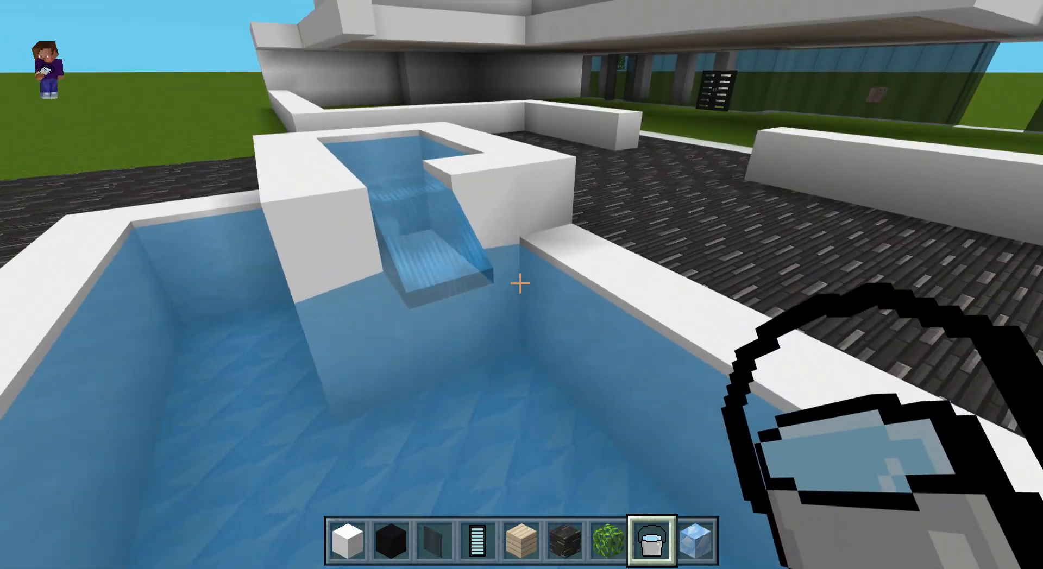
{"action": "mouse_move", "coordinate": [522, 285]}
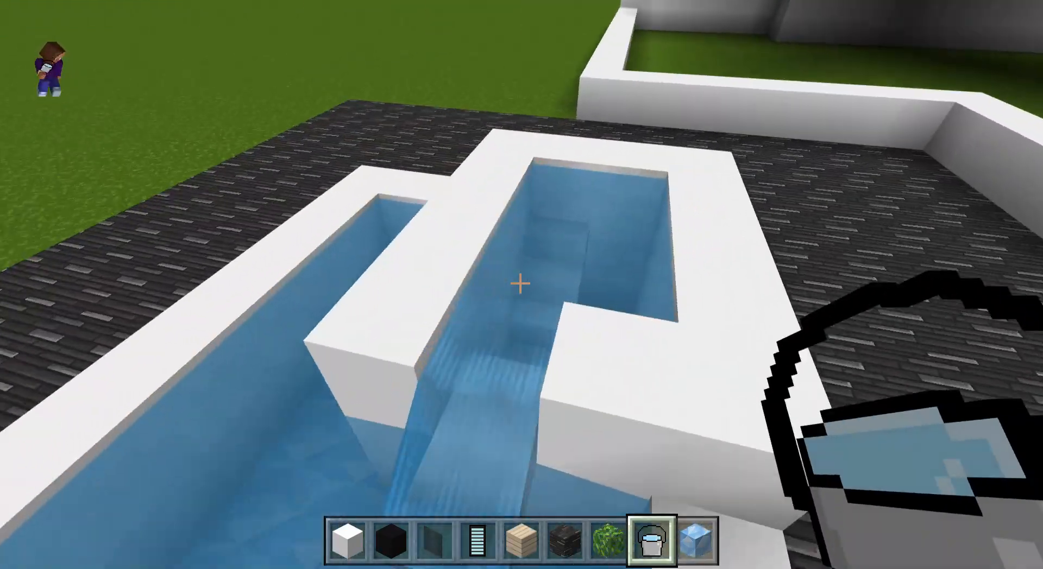
- Fetch Smooth Quartz Stairs from the inventory for steps into the water
{"action": "key", "text": "e"}
{"action": "type", "text": "st"}
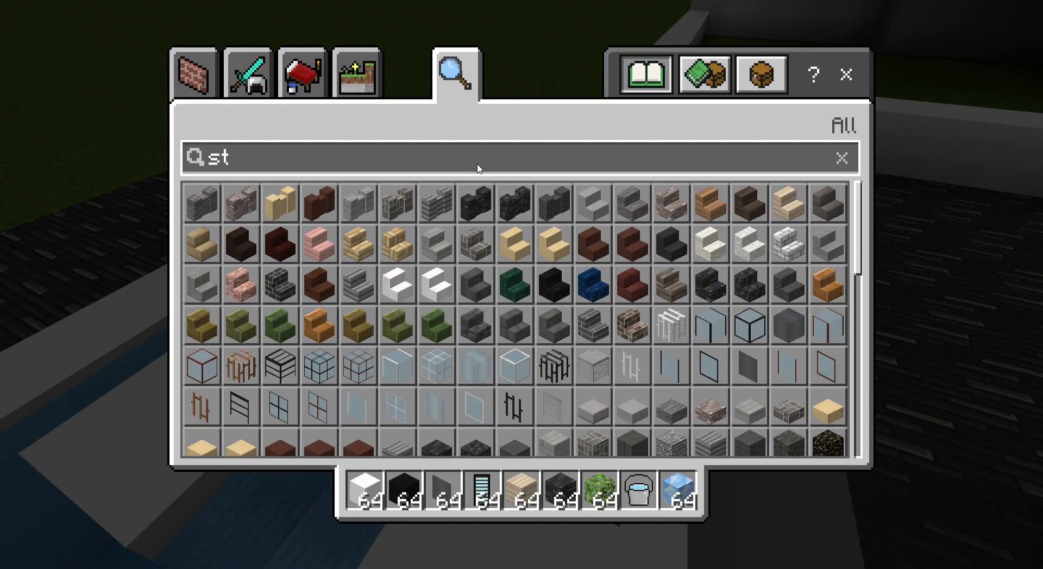
{"action": "type", "text": "air"}
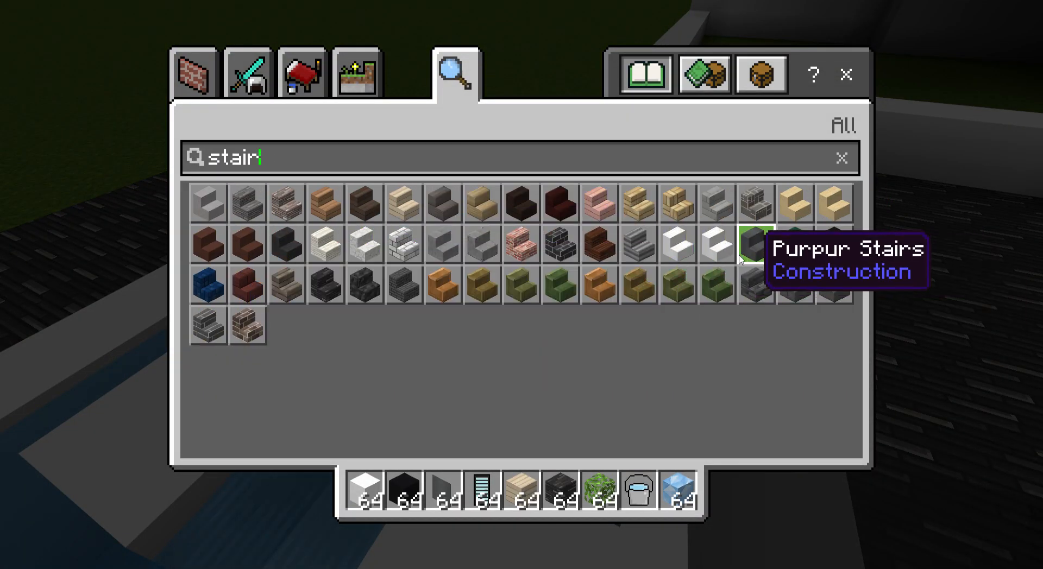
{"action": "key", "text": "Escape"}
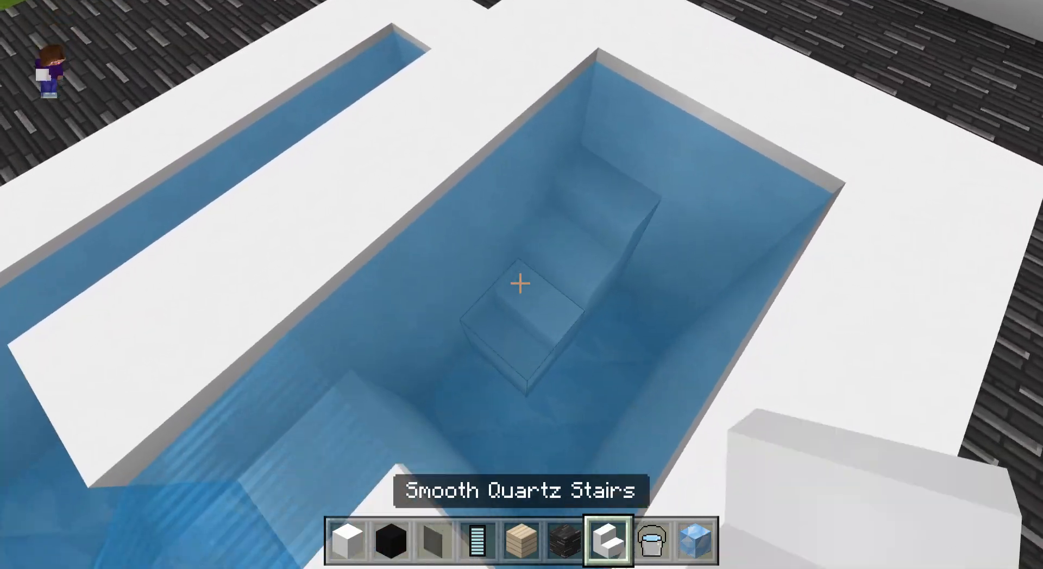
{"action": "mouse_move", "coordinate": [521, 283]}
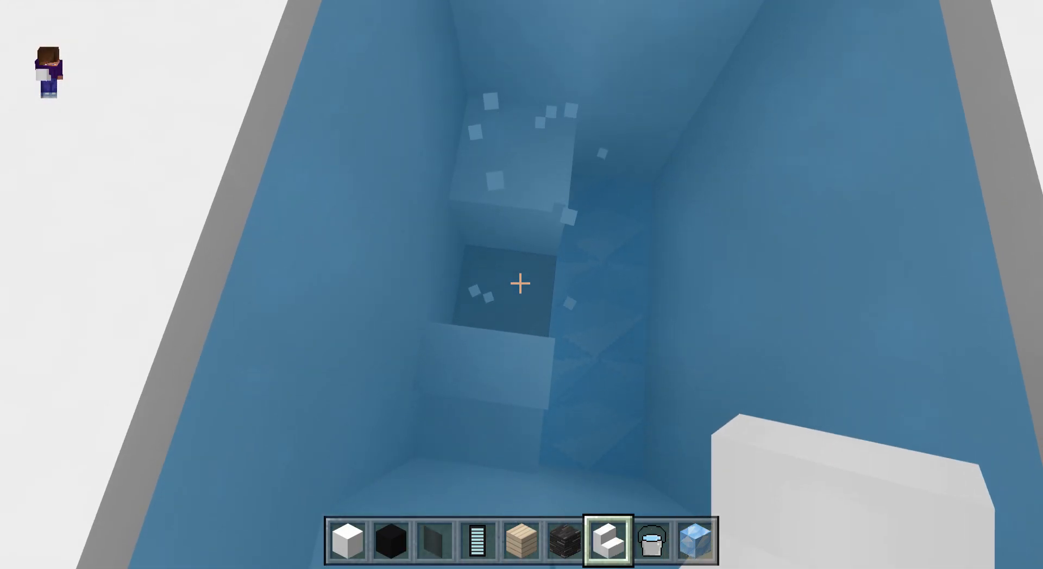
{"action": "key", "text": "1"}
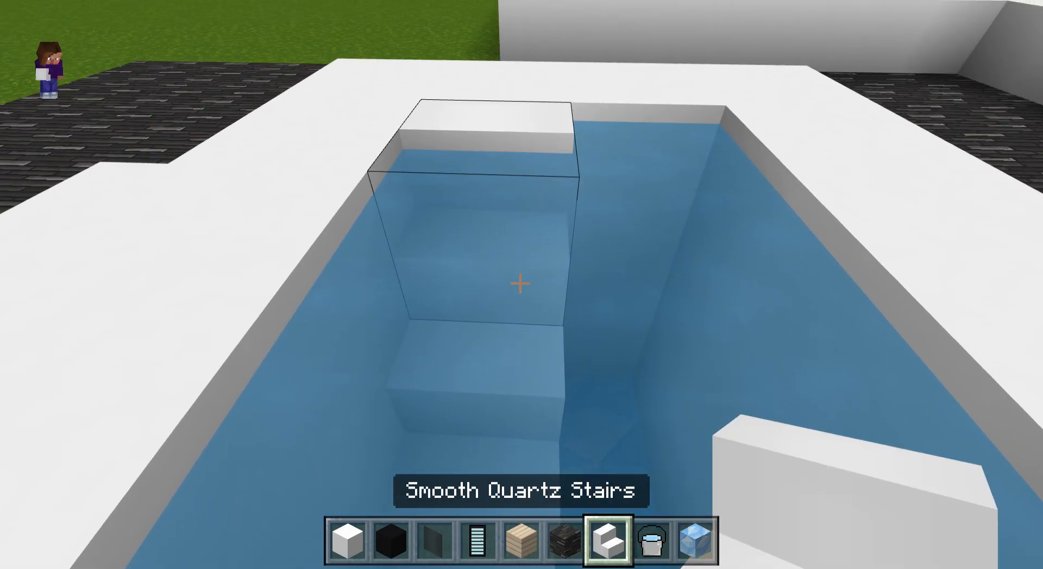
{"action": "mouse_move", "coordinate": [522, 285]}
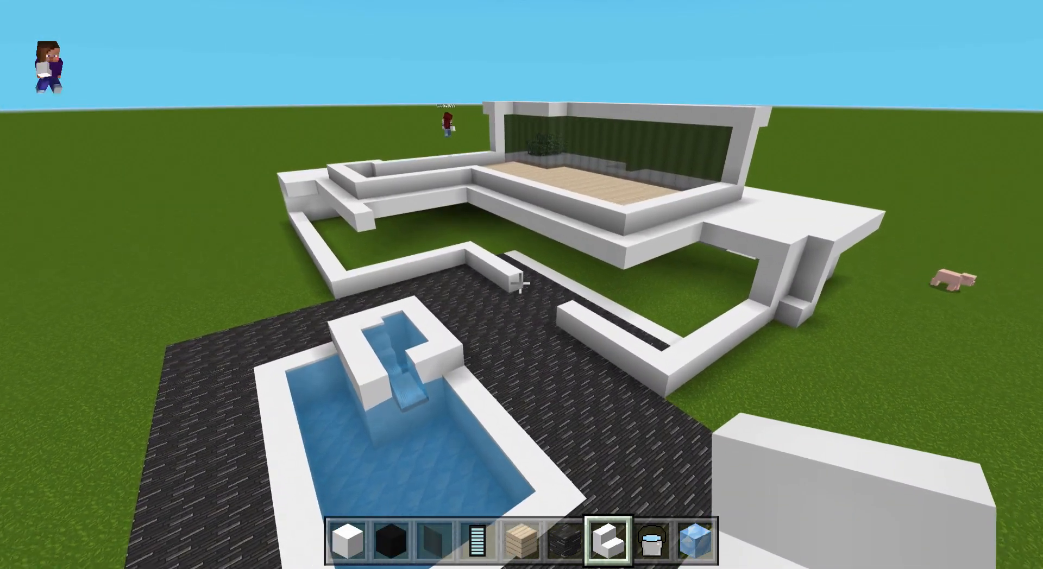
{"action": "mouse_move", "coordinate": [522, 279]}
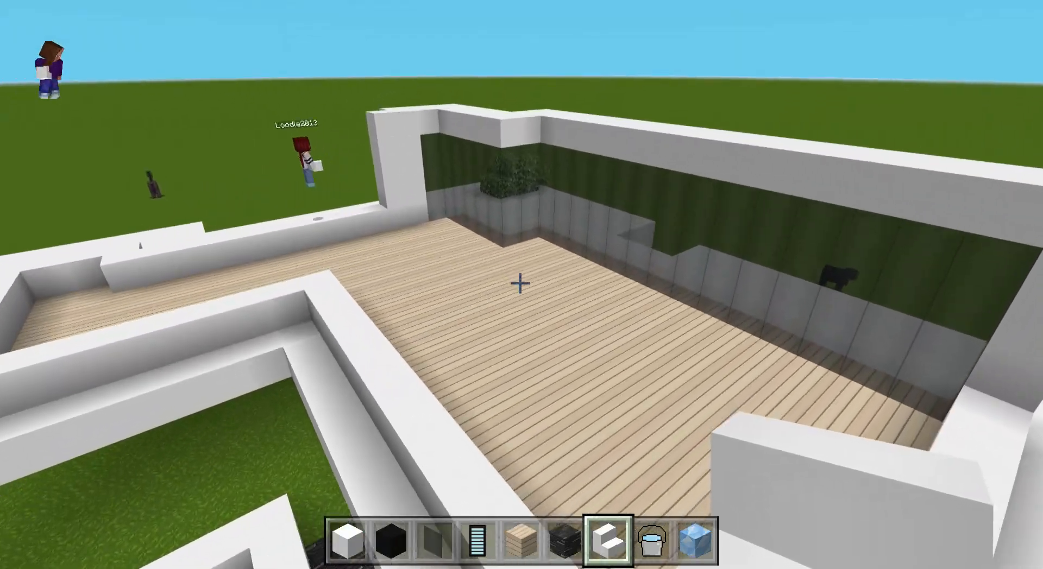
{"action": "mouse_move", "coordinate": [522, 285]}
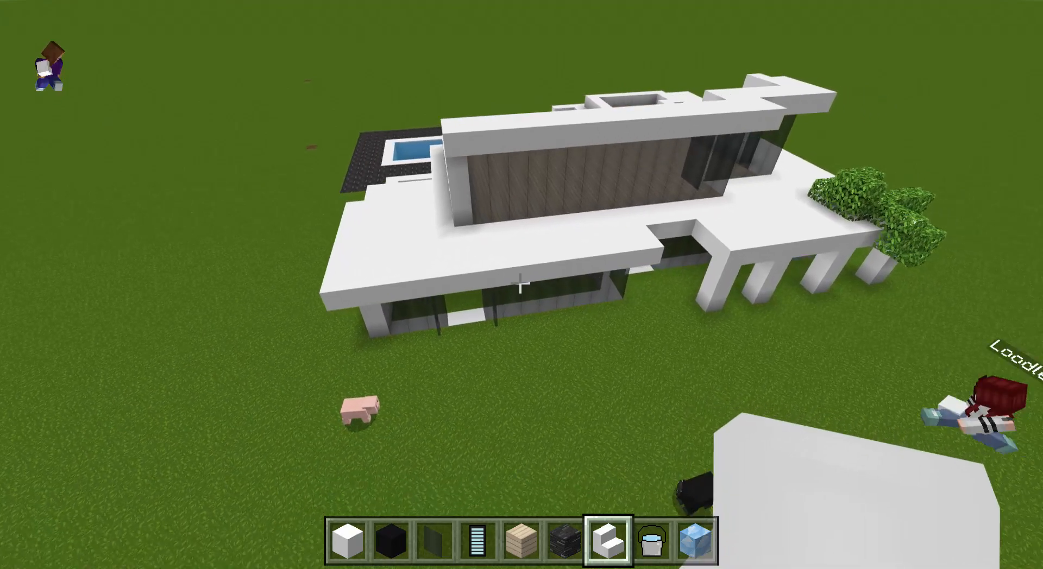
{"action": "mouse_move", "coordinate": [522, 285]}
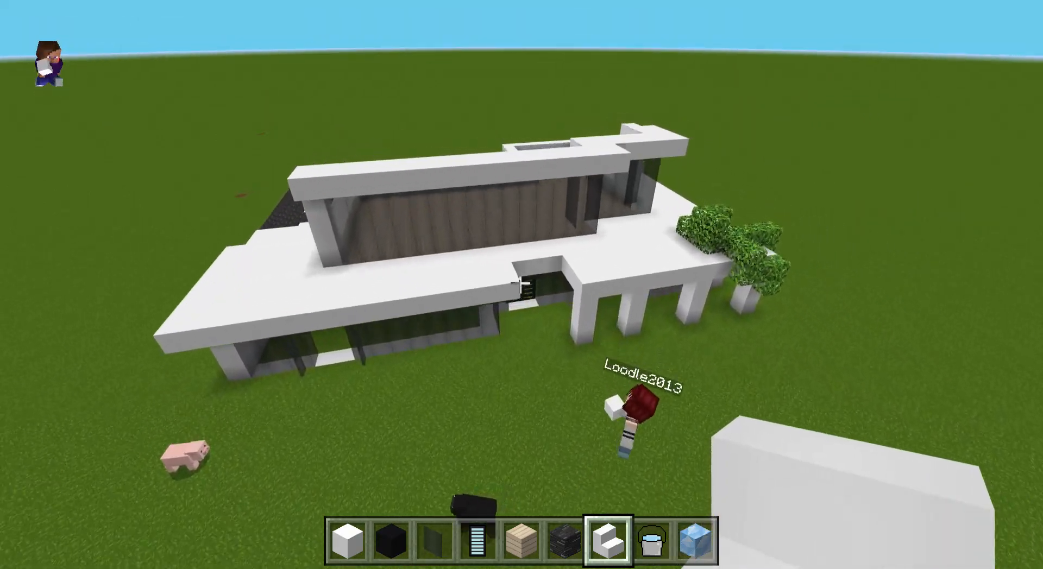
{"action": "mouse_move", "coordinate": [521, 284]}
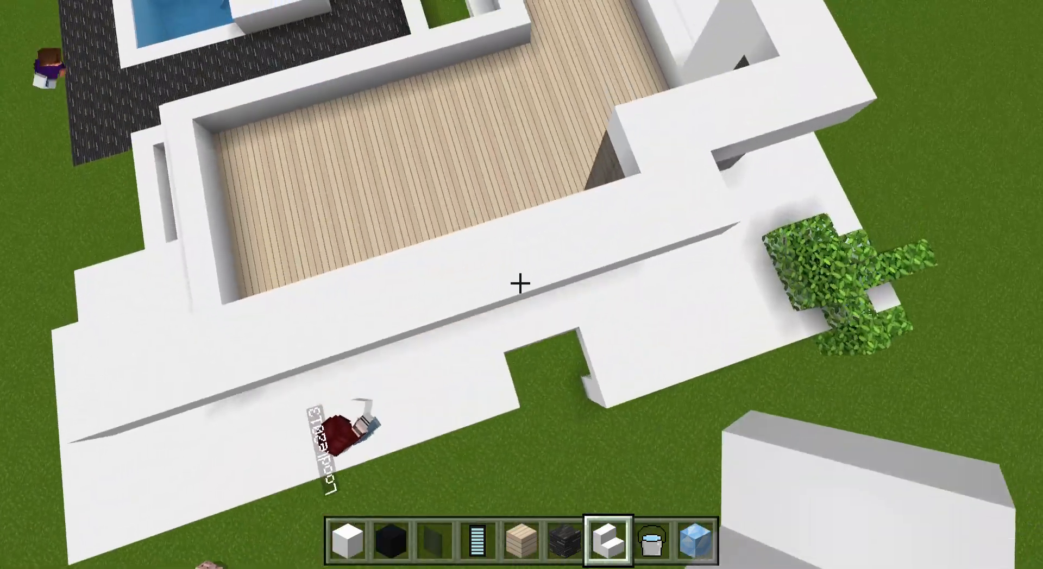
{"action": "key", "text": "e"}
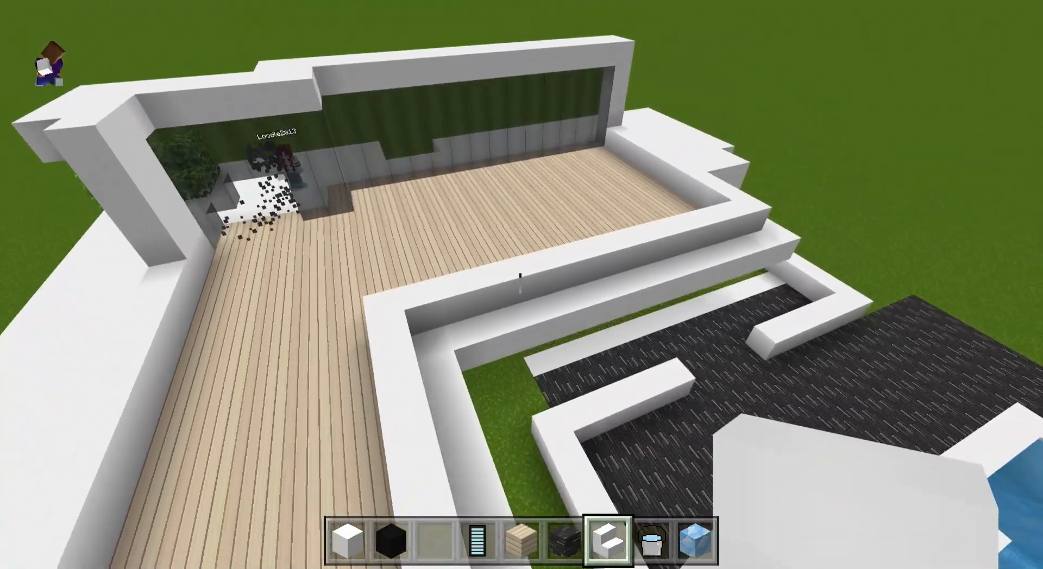
{"action": "mouse_move", "coordinate": [522, 284]}
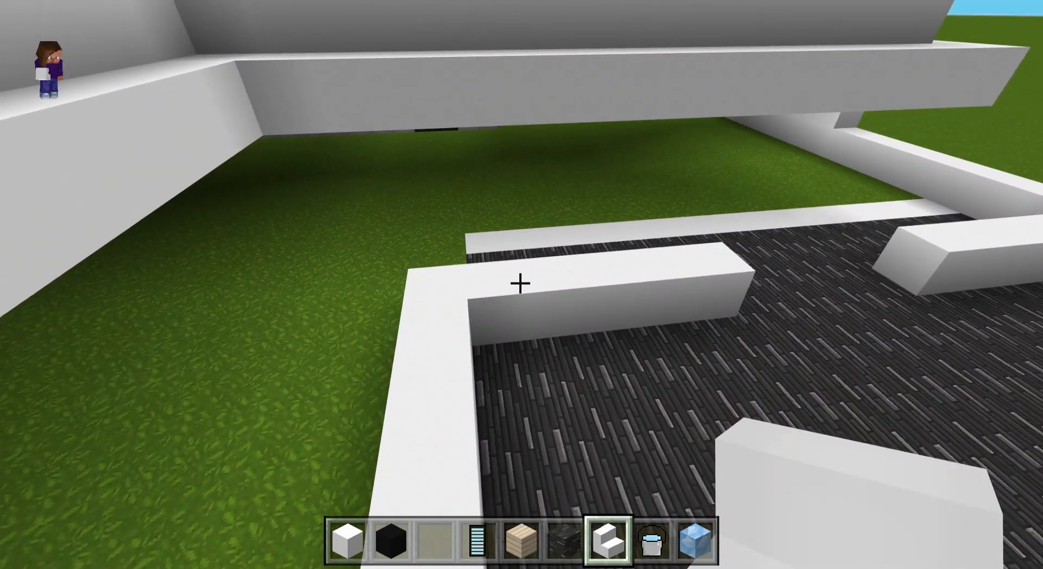
{"action": "mouse_move", "coordinate": [522, 285]}
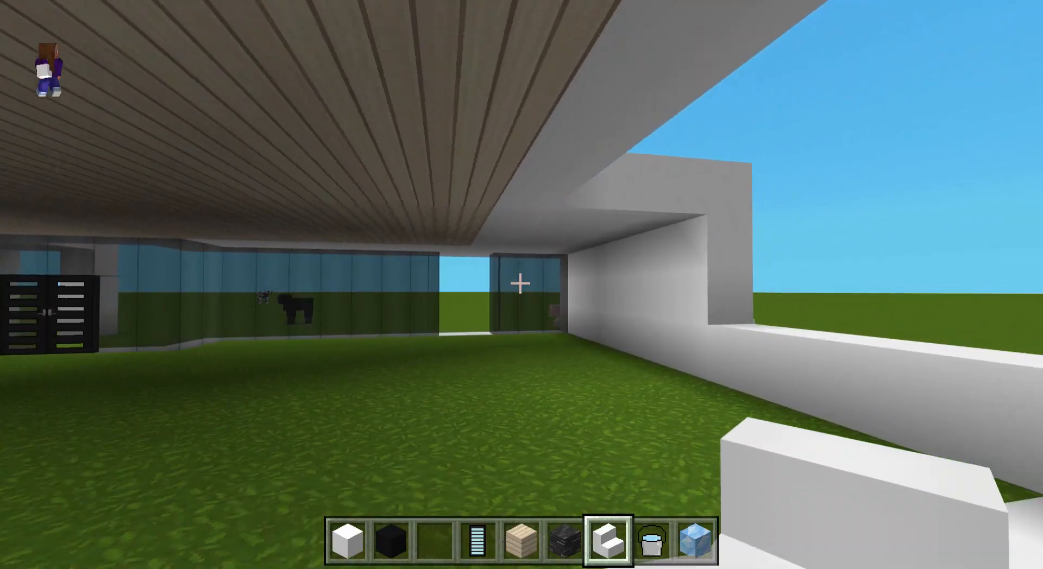
{"action": "mouse_move", "coordinate": [521, 285]}
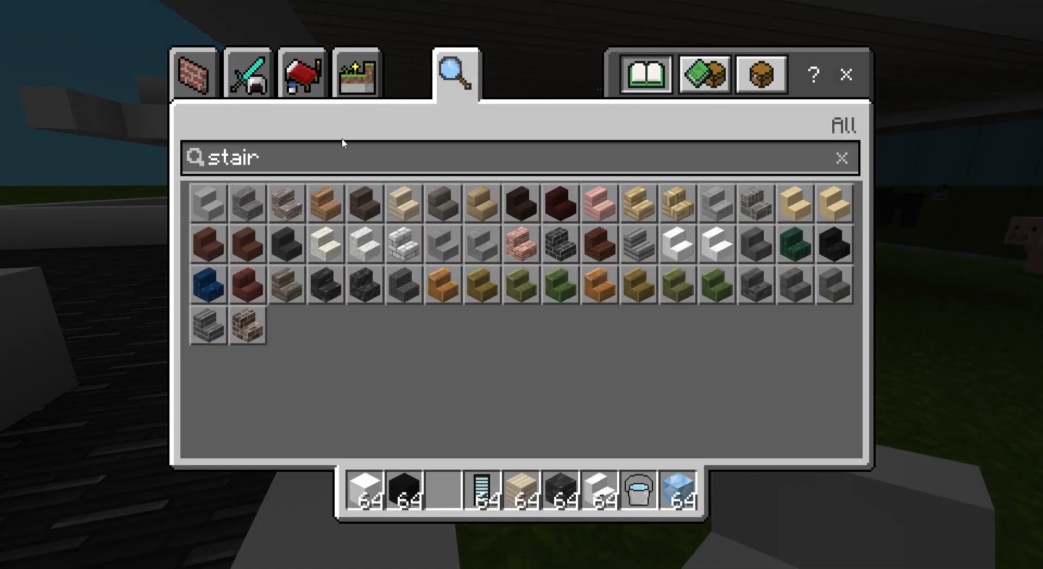
- Search "con", take the Conduit and hold it to light the corners under the overhang
{"action": "left_click", "coordinate": [841, 159]}
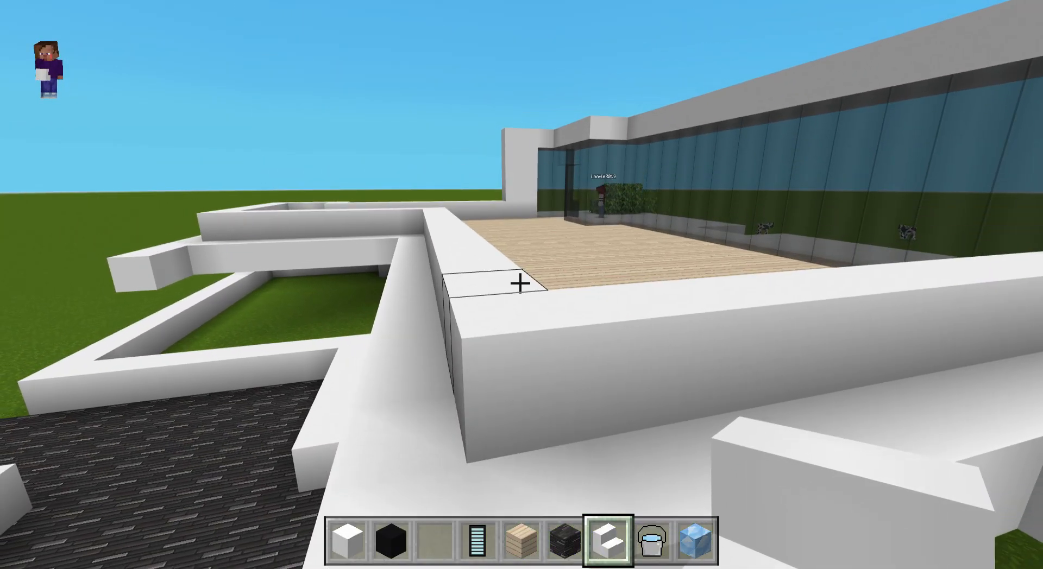
{"action": "mouse_move", "coordinate": [521, 285]}
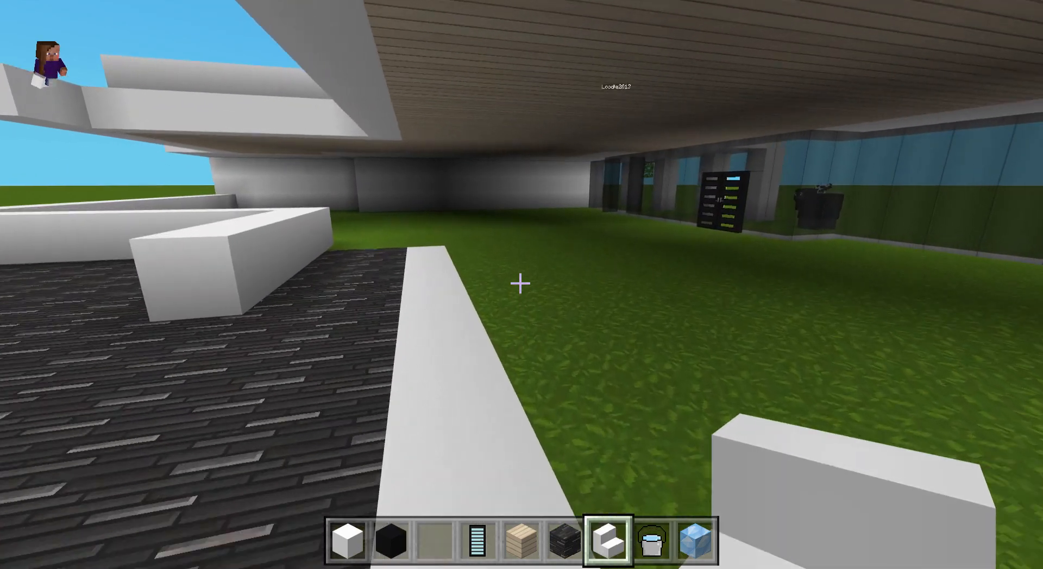
{"action": "mouse_move", "coordinate": [521, 284]}
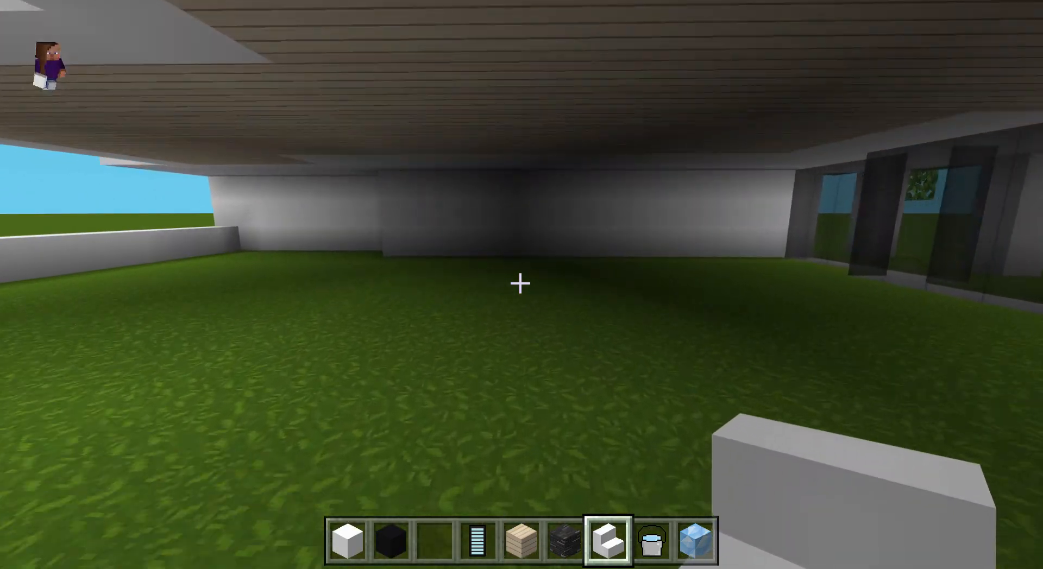
{"action": "mouse_move", "coordinate": [521, 285]}
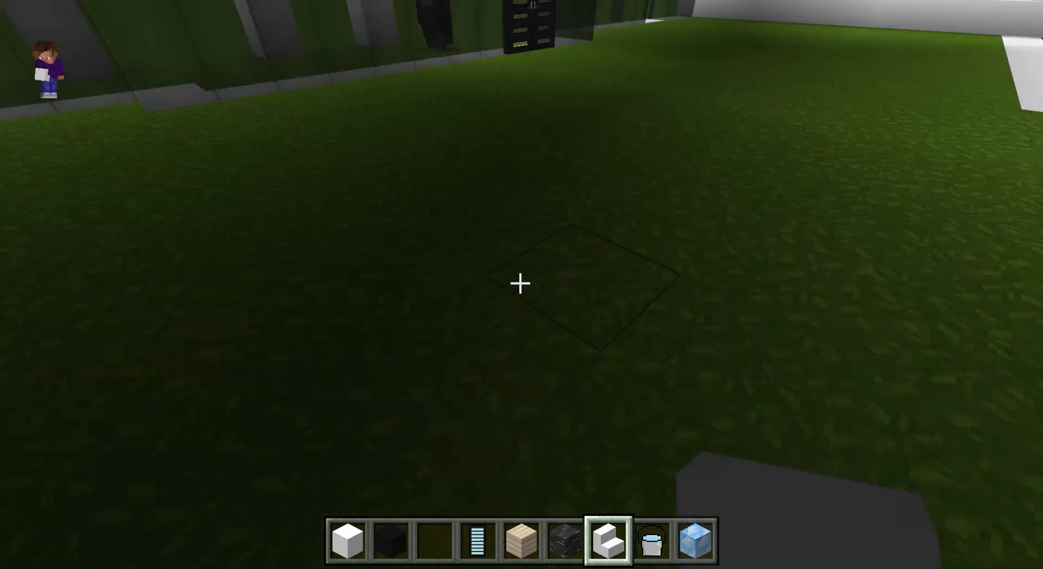
{"action": "key", "text": "e"}
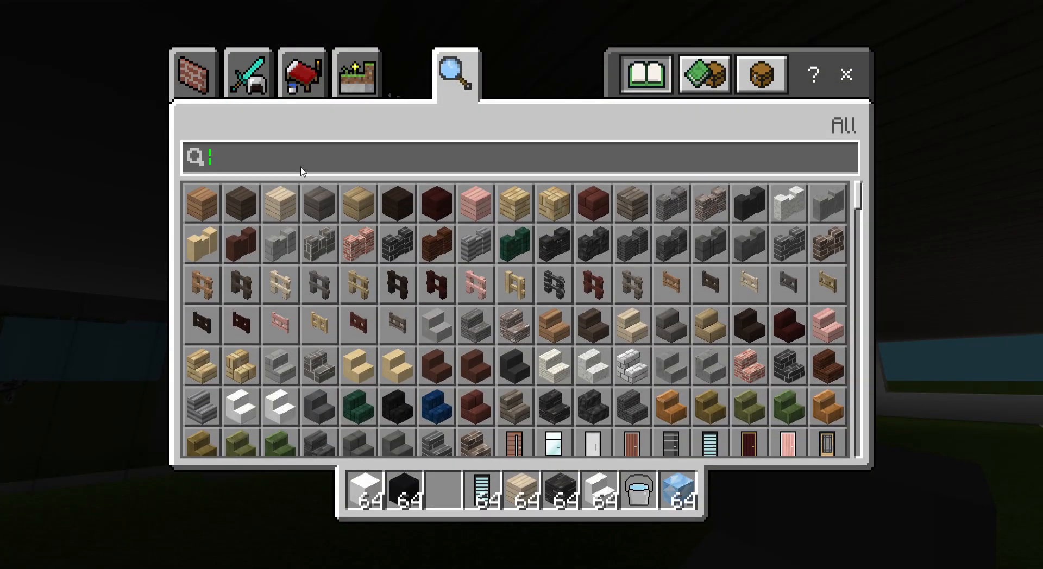
{"action": "type", "text": "con"}
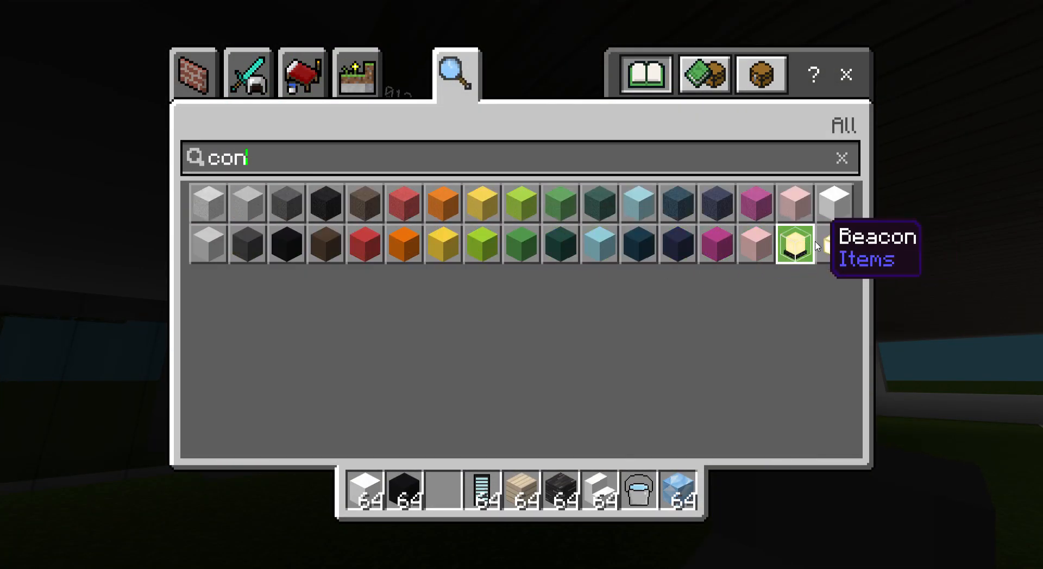
{"action": "key", "text": "Escape"}
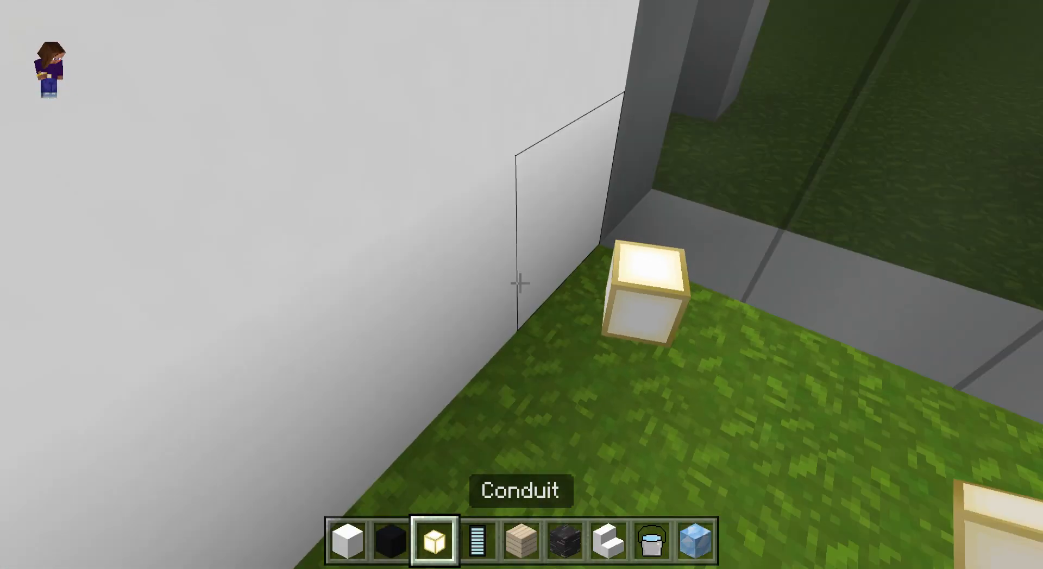
{"action": "mouse_move", "coordinate": [522, 284]}
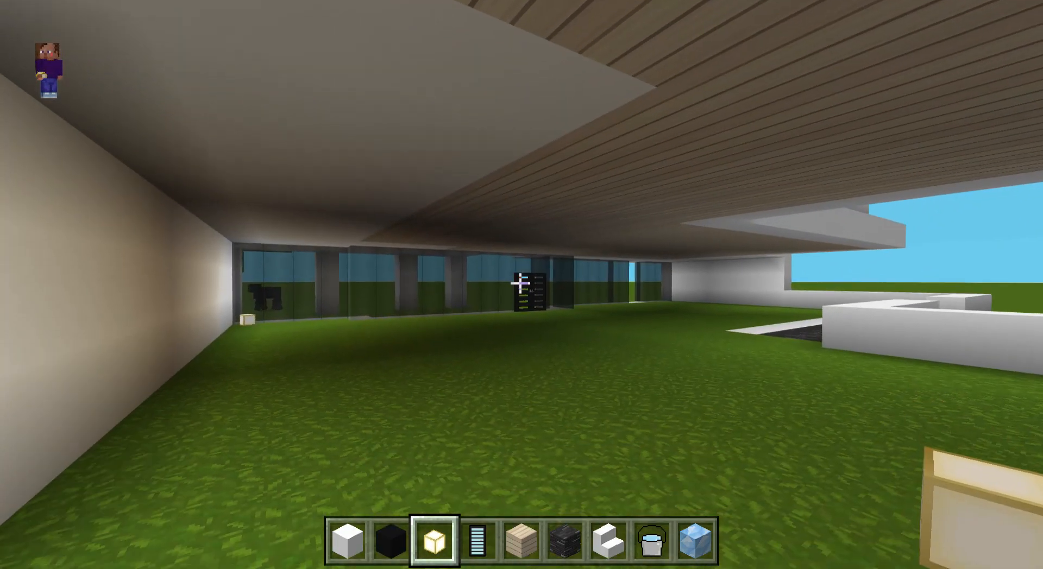
{"action": "mouse_move", "coordinate": [522, 285]}
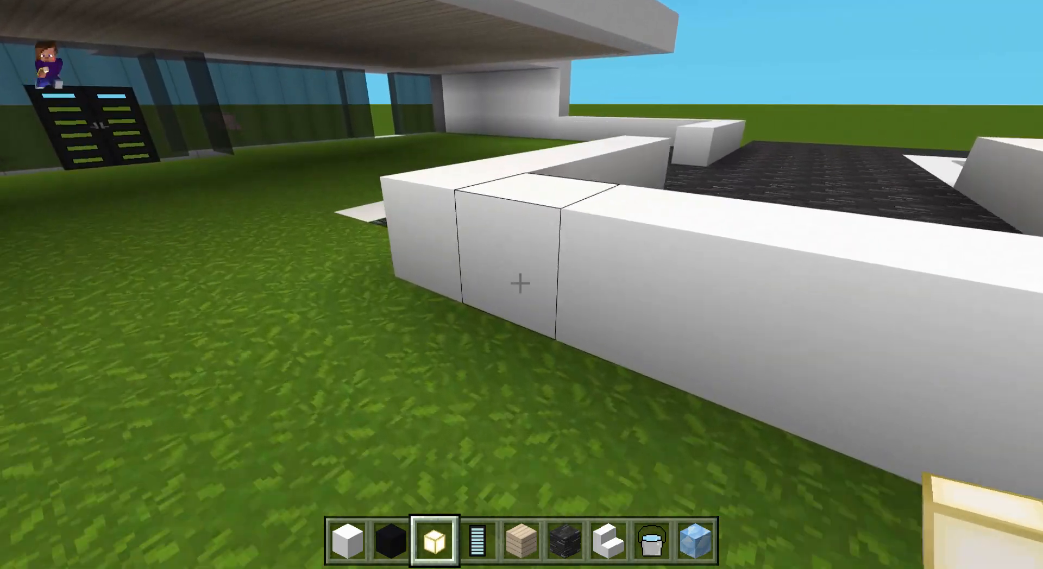
{"action": "mouse_move", "coordinate": [522, 285]}
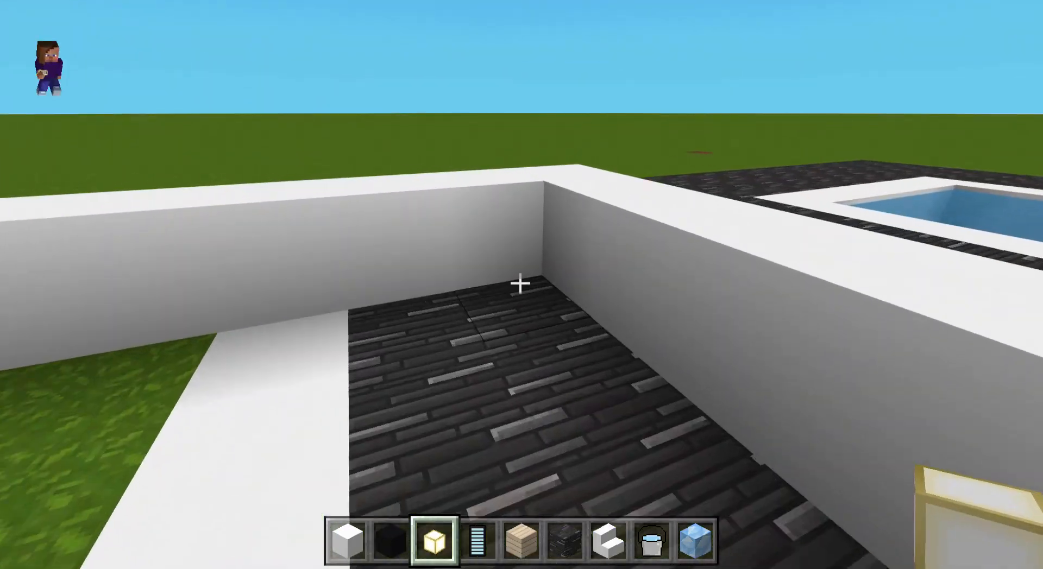
{"action": "mouse_move", "coordinate": [521, 284]}
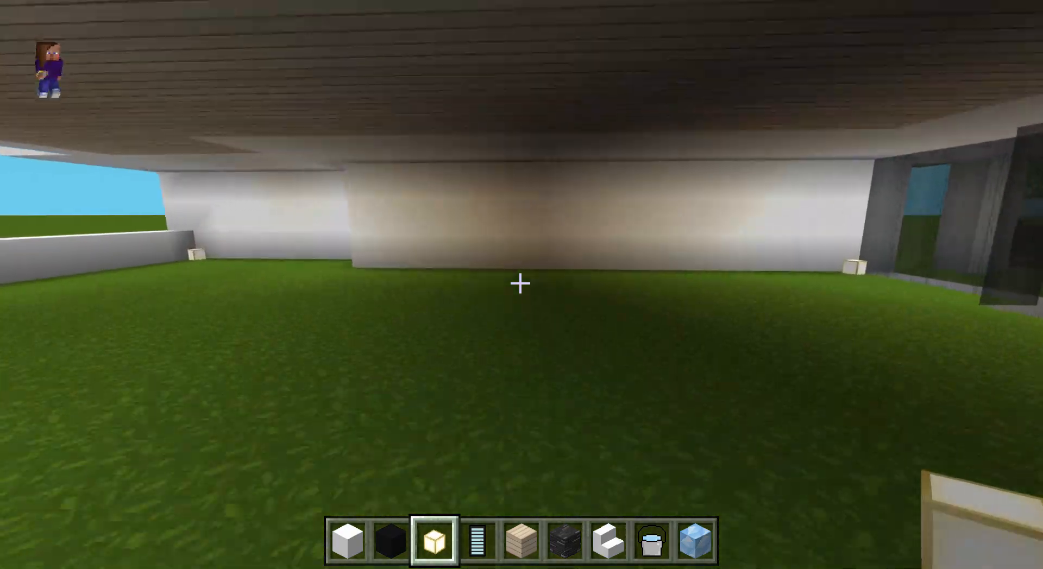
{"action": "mouse_move", "coordinate": [521, 284]}
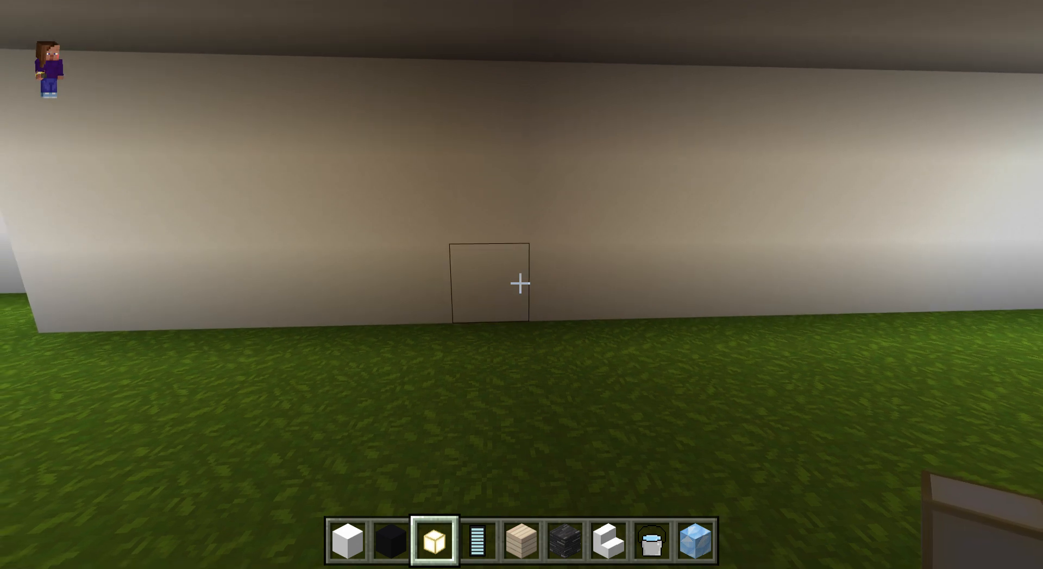
{"action": "mouse_move", "coordinate": [522, 285]}
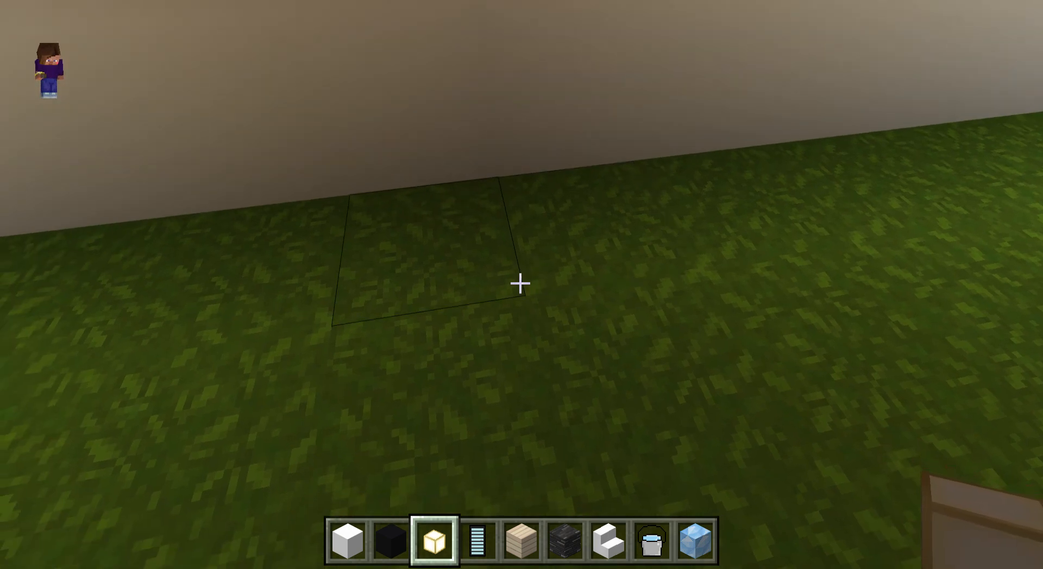
{"action": "key", "text": "7"}
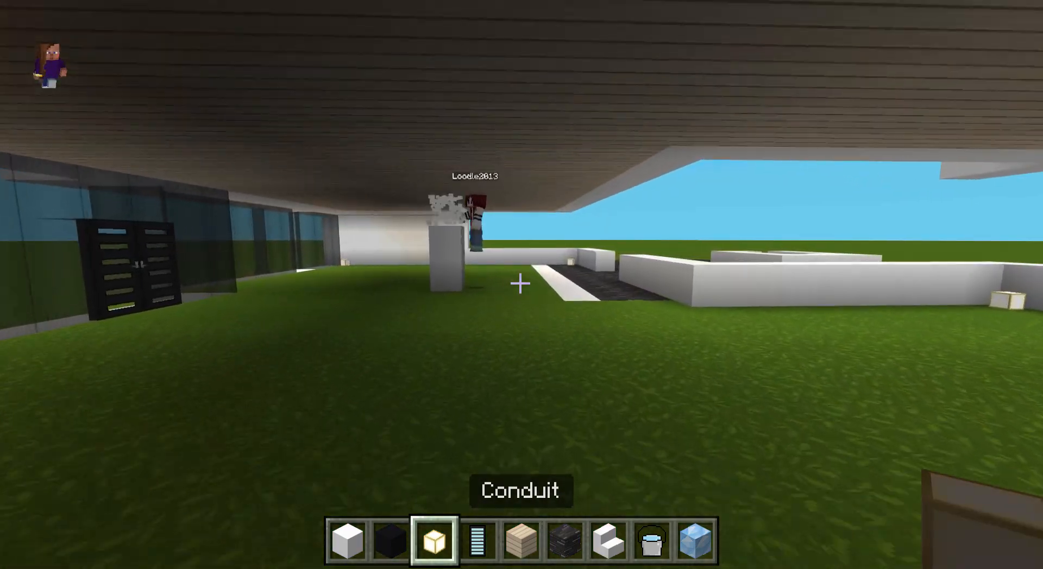
{"action": "mouse_move", "coordinate": [522, 283]}
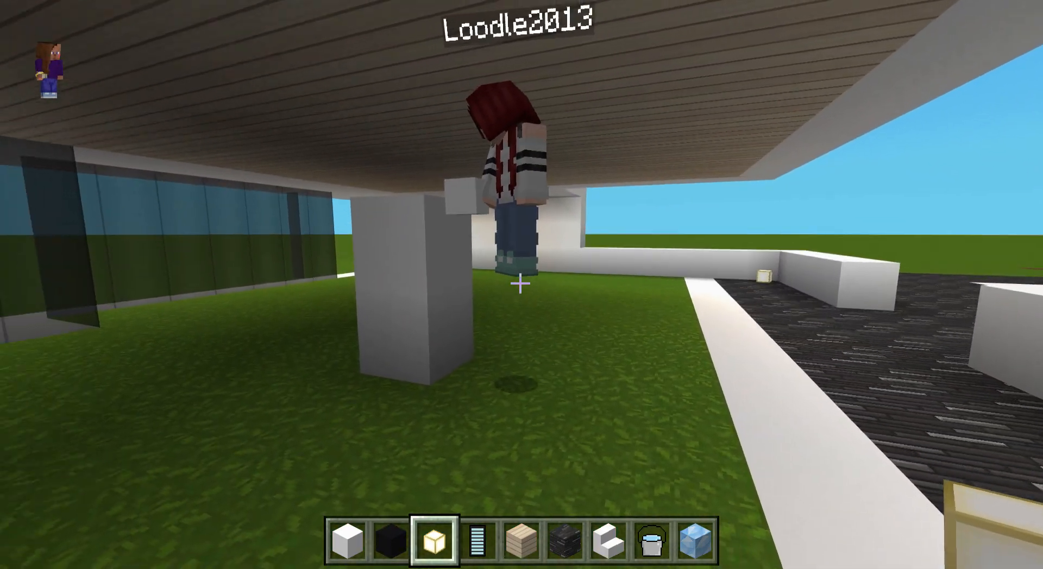
- Place a block under the overhang, then search the creative list for "light"
{"action": "left_click", "coordinate": [521, 285]}
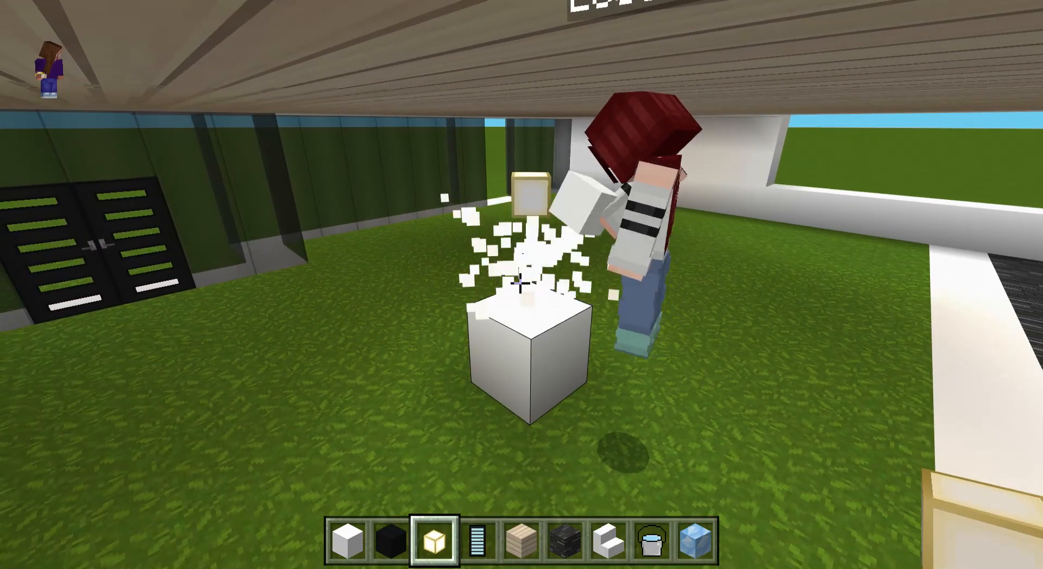
{"action": "mouse_move", "coordinate": [522, 285]}
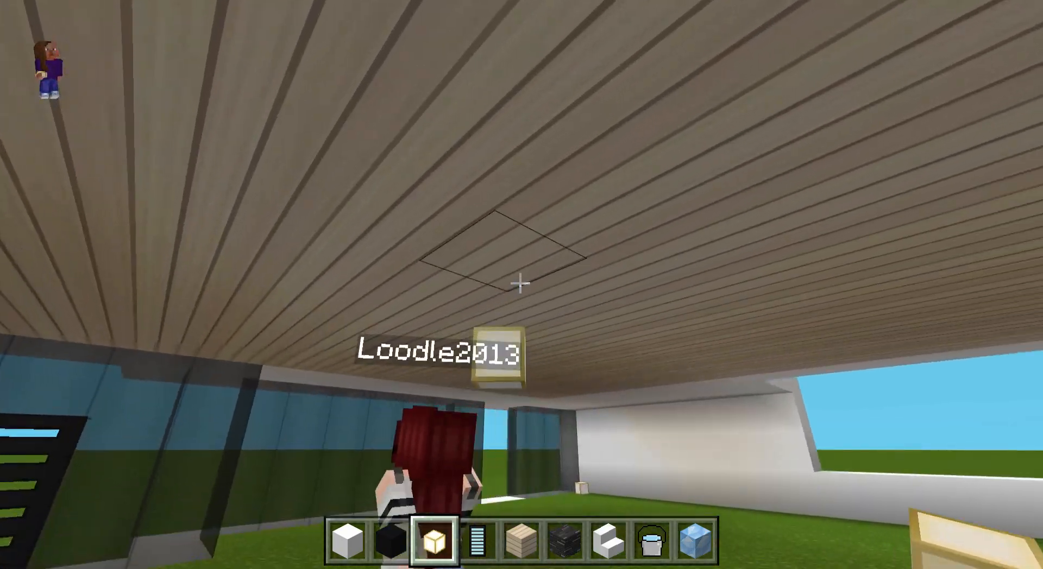
{"action": "mouse_move", "coordinate": [521, 285]}
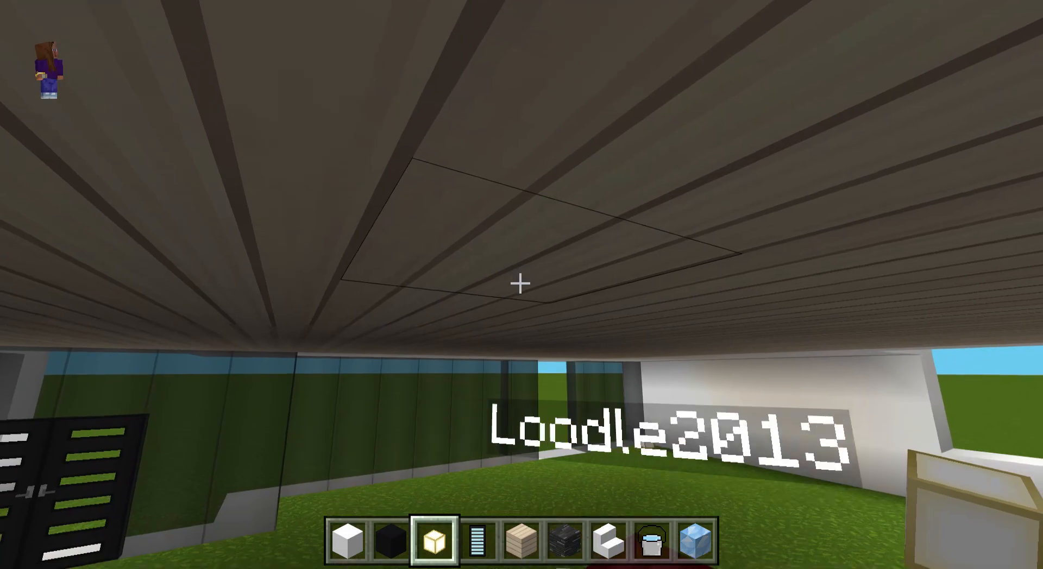
{"action": "mouse_move", "coordinate": [522, 285]}
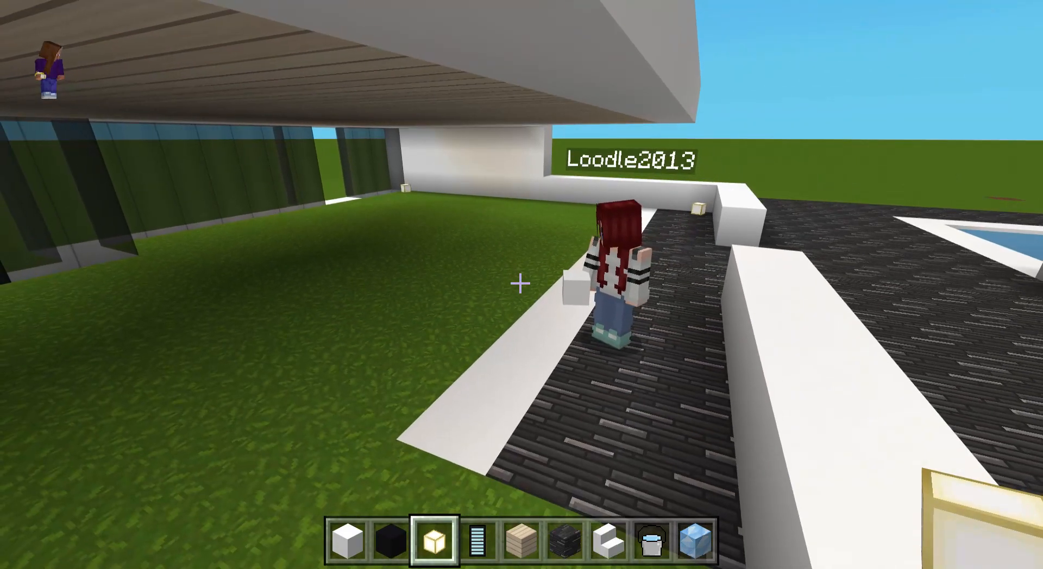
{"action": "mouse_move", "coordinate": [522, 285]}
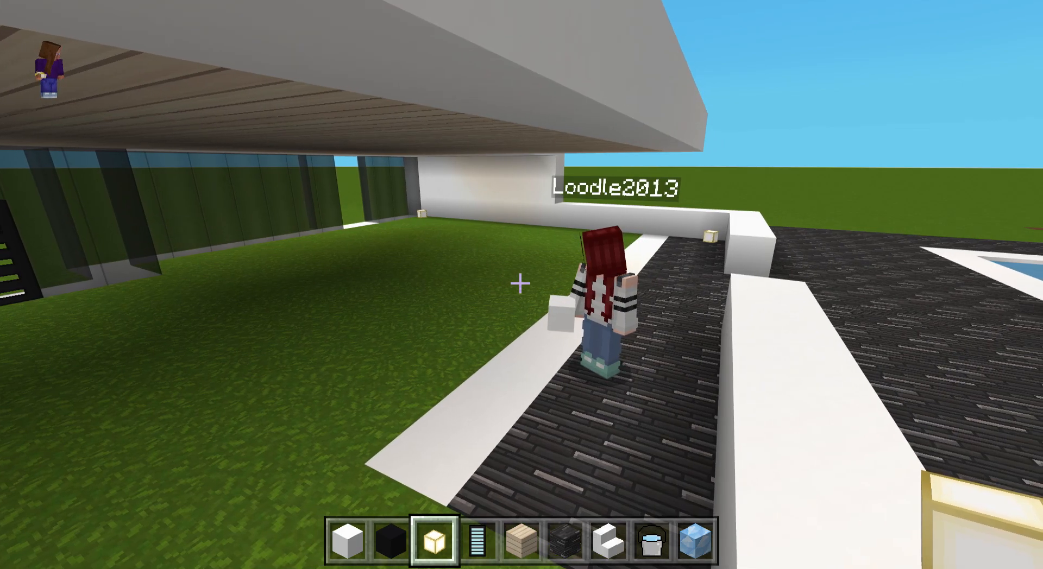
{"action": "mouse_move", "coordinate": [522, 285]}
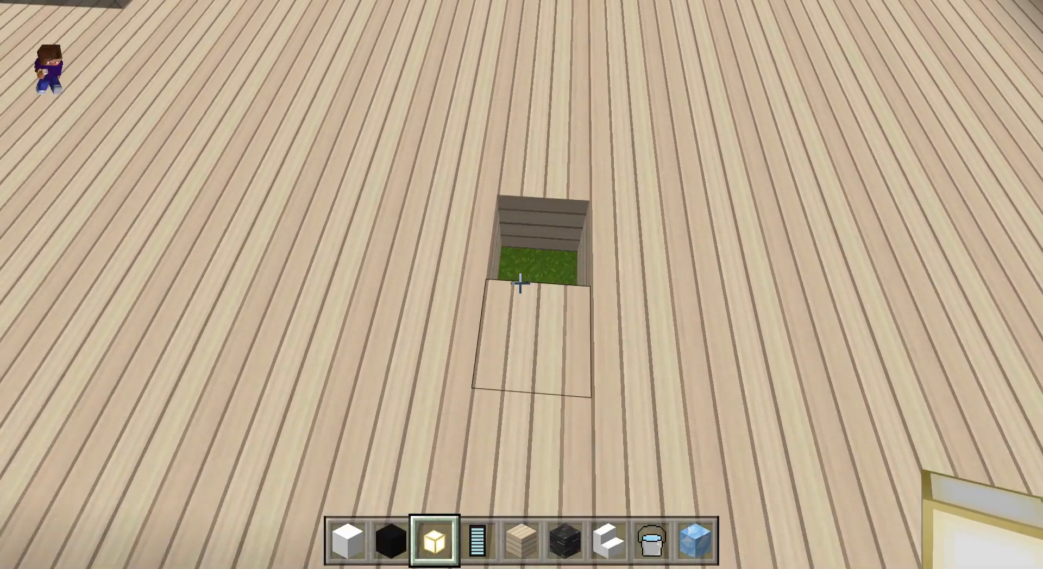
{"action": "mouse_move", "coordinate": [522, 285]}
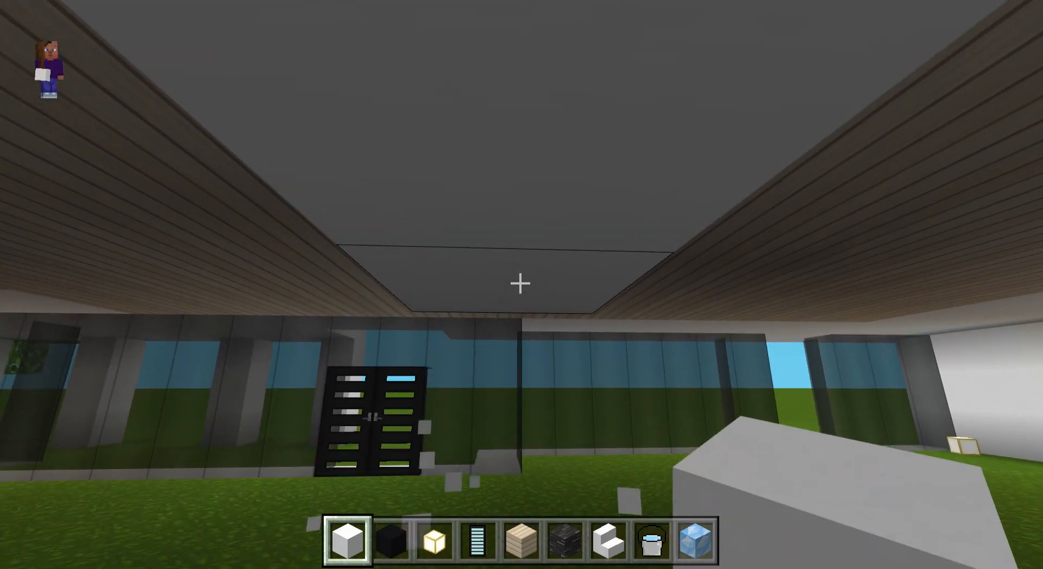
{"action": "mouse_move", "coordinate": [522, 285]}
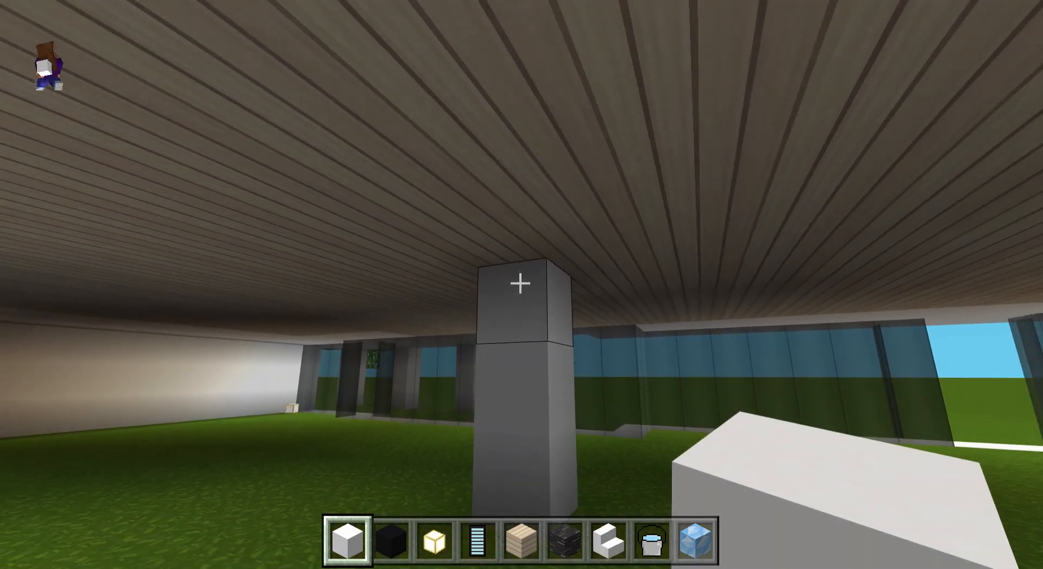
{"action": "mouse_move", "coordinate": [522, 284]}
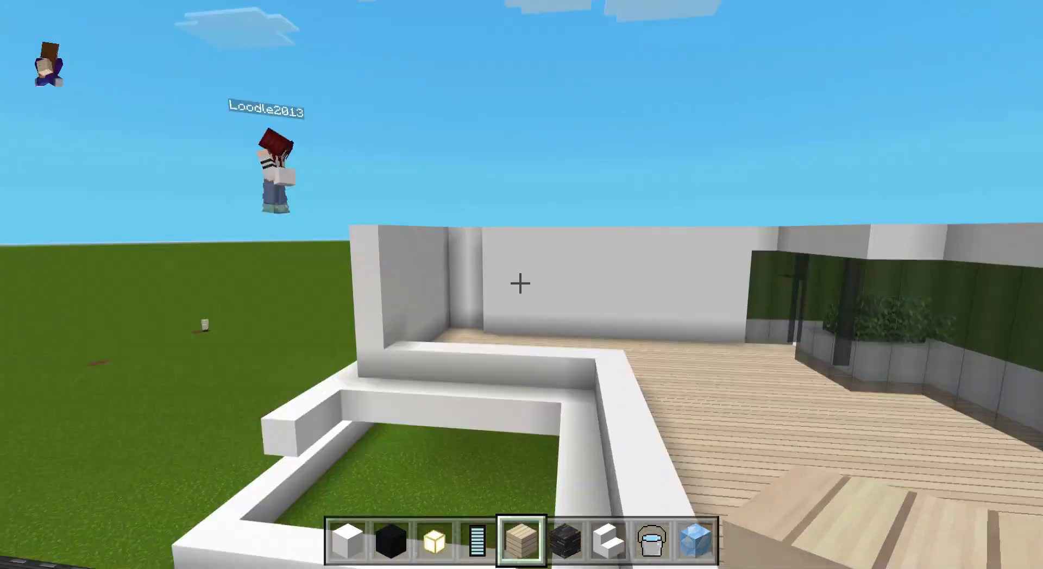
{"action": "mouse_move", "coordinate": [522, 285]}
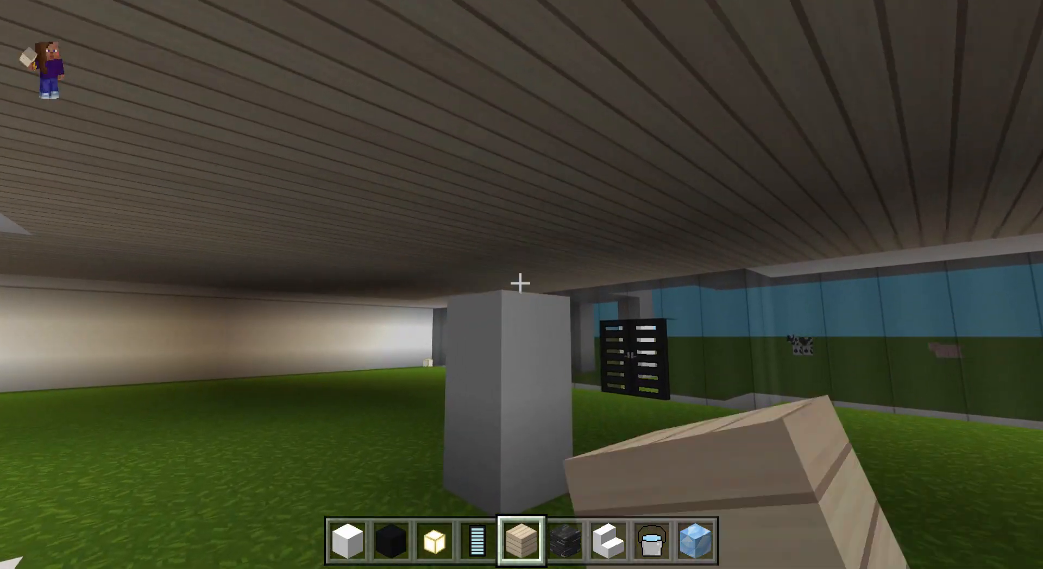
{"action": "mouse_move", "coordinate": [522, 284]}
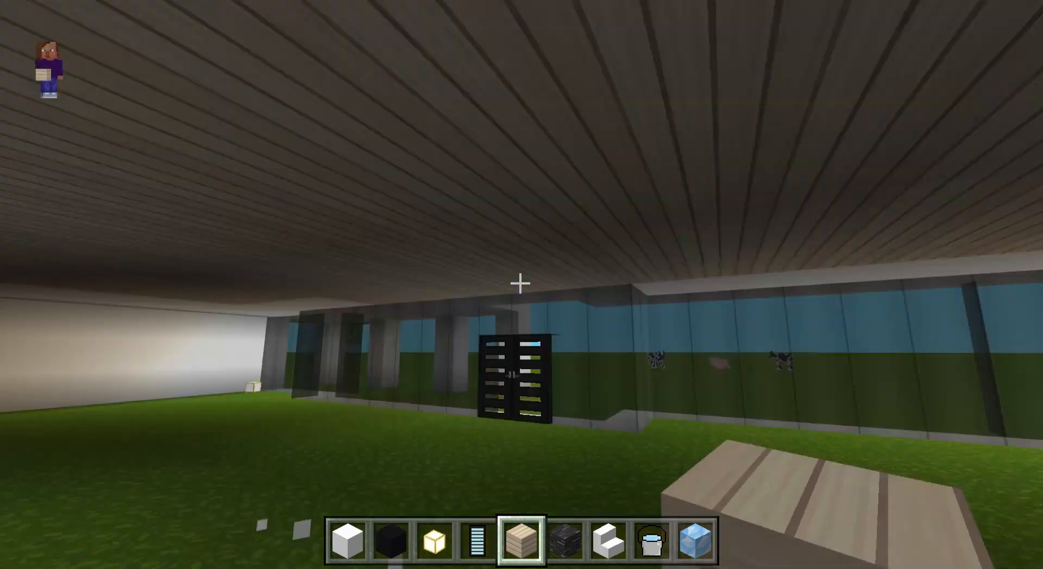
{"action": "mouse_move", "coordinate": [522, 284]}
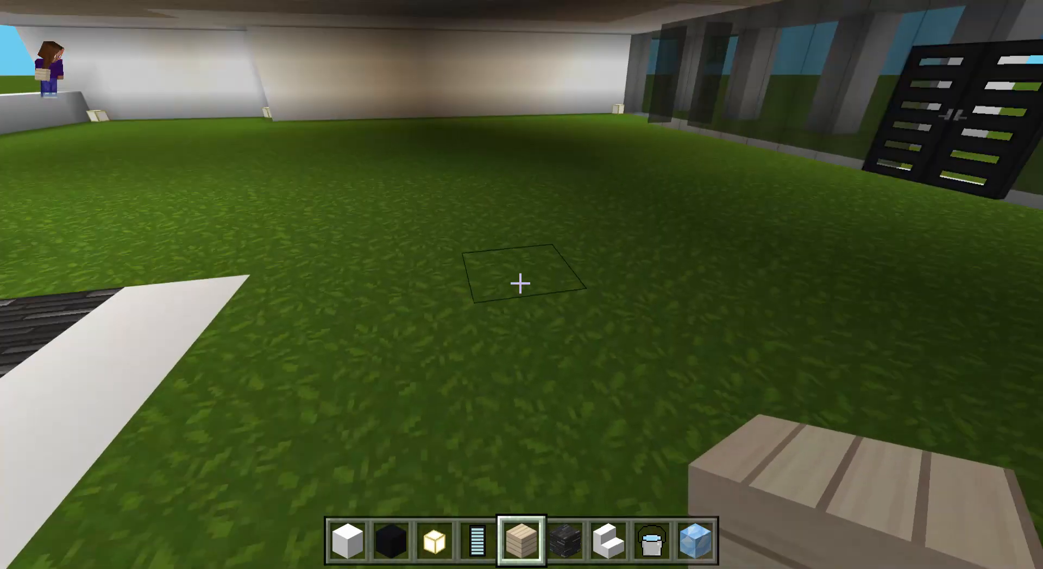
{"action": "mouse_move", "coordinate": [521, 285]}
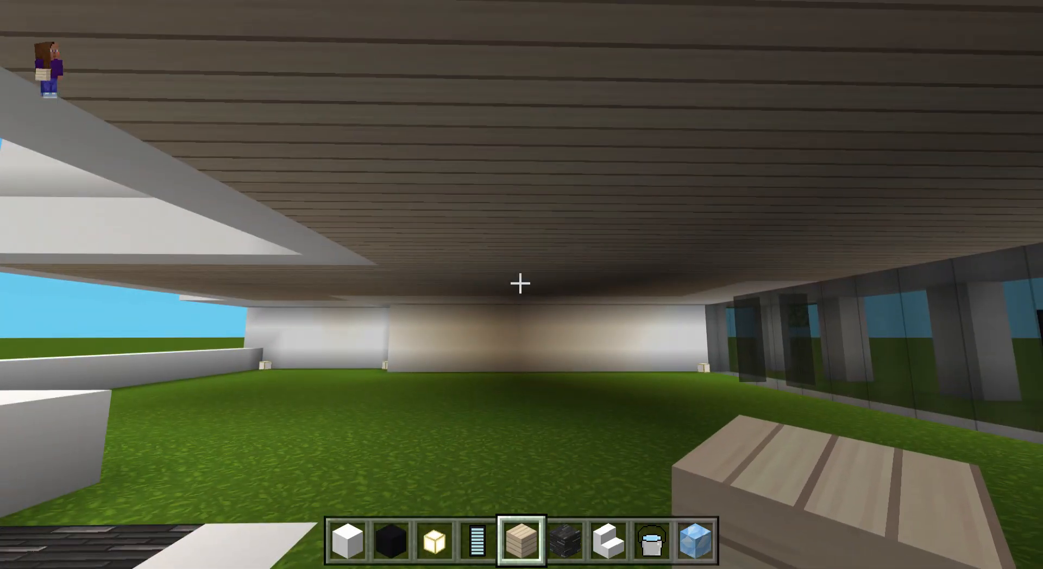
{"action": "key", "text": "e"}
{"action": "type", "text": "li"}
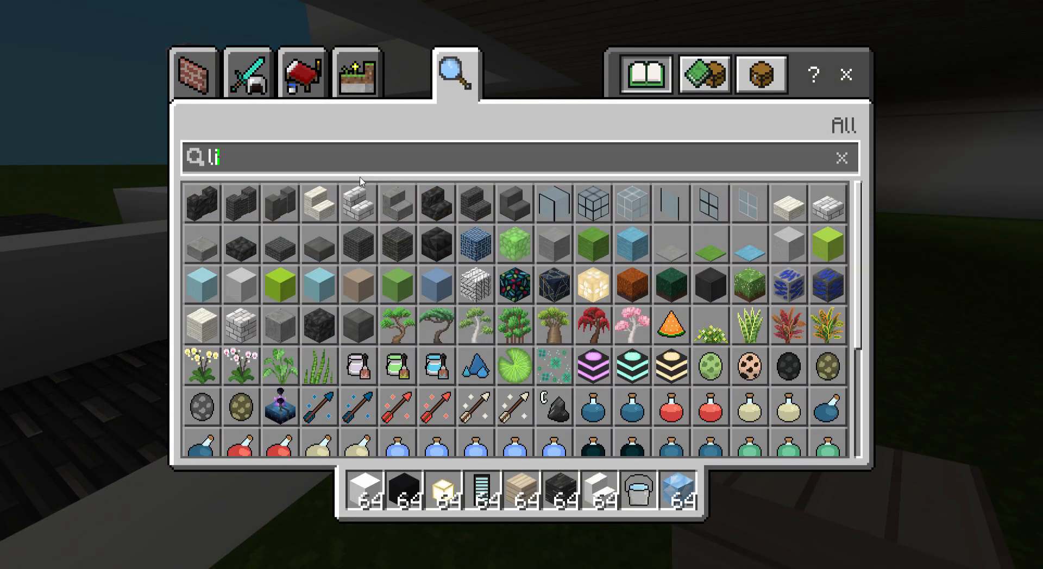
{"action": "type", "text": "ght"}
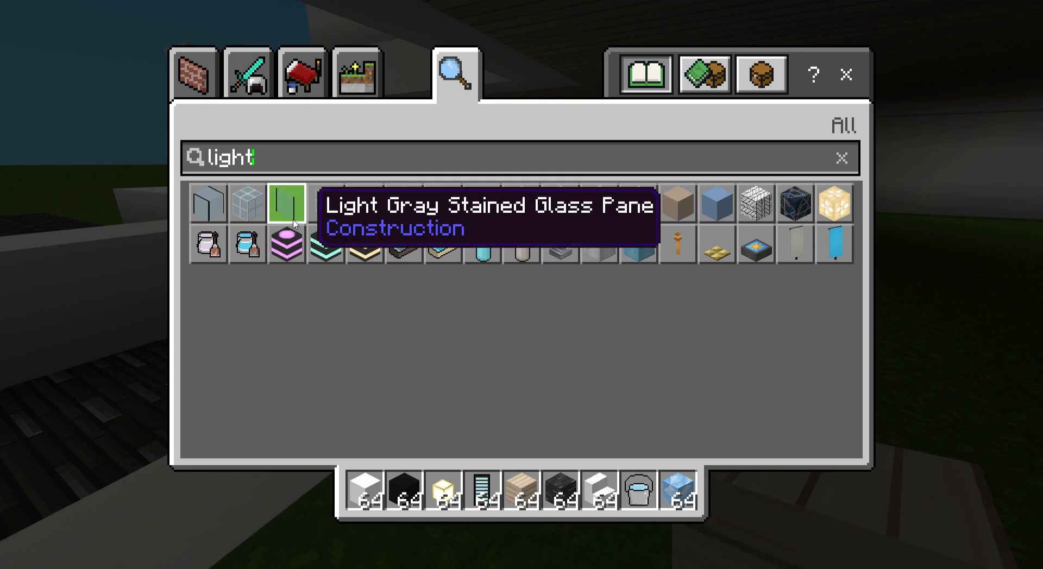
{"action": "mouse_move", "coordinate": [325, 248]}
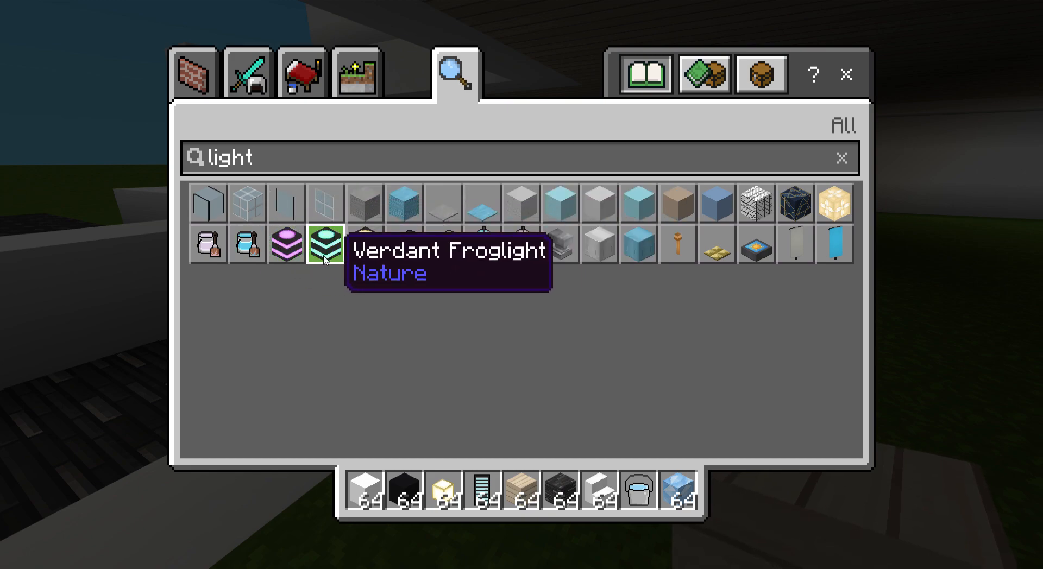
{"action": "mouse_move", "coordinate": [594, 322]}
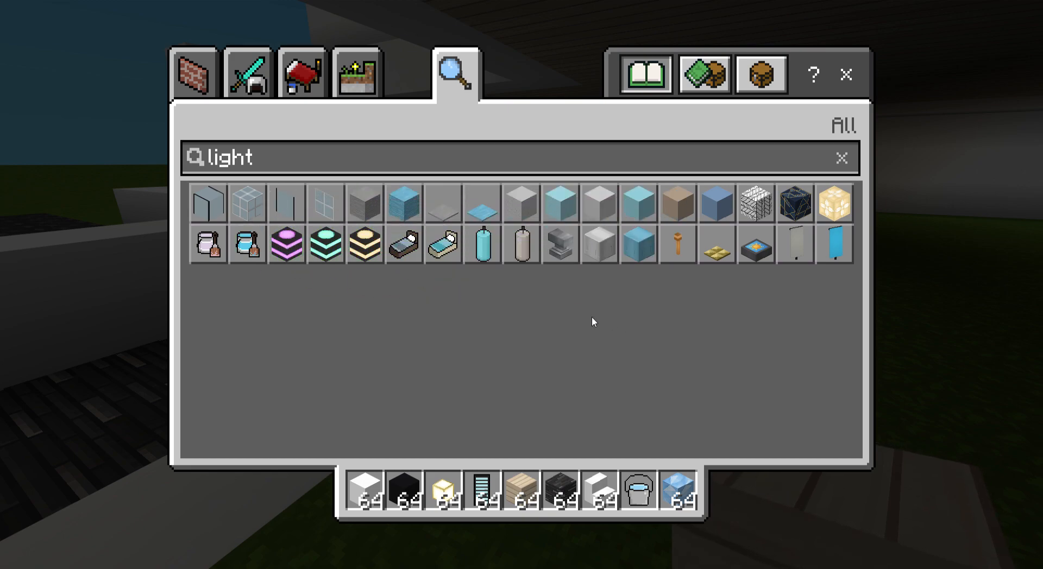
{"action": "mouse_move", "coordinate": [325, 245]}
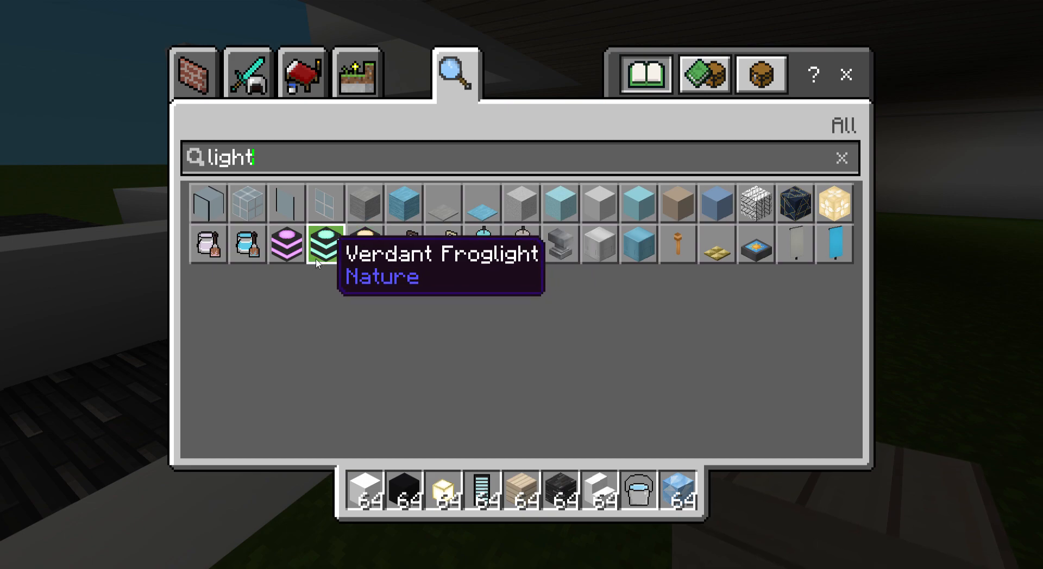
{"action": "mouse_move", "coordinate": [796, 203]}
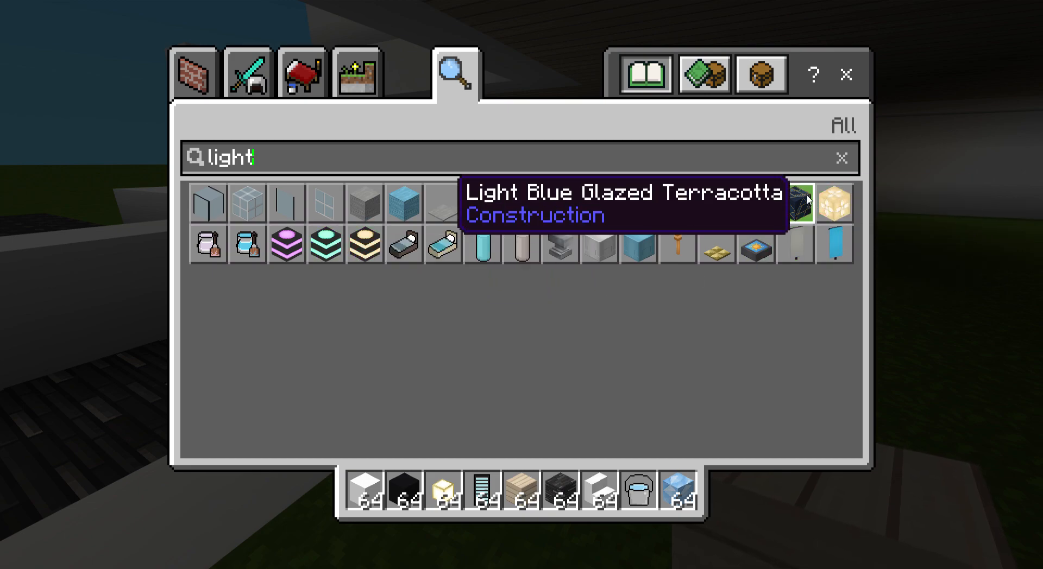
{"action": "mouse_move", "coordinate": [678, 246]}
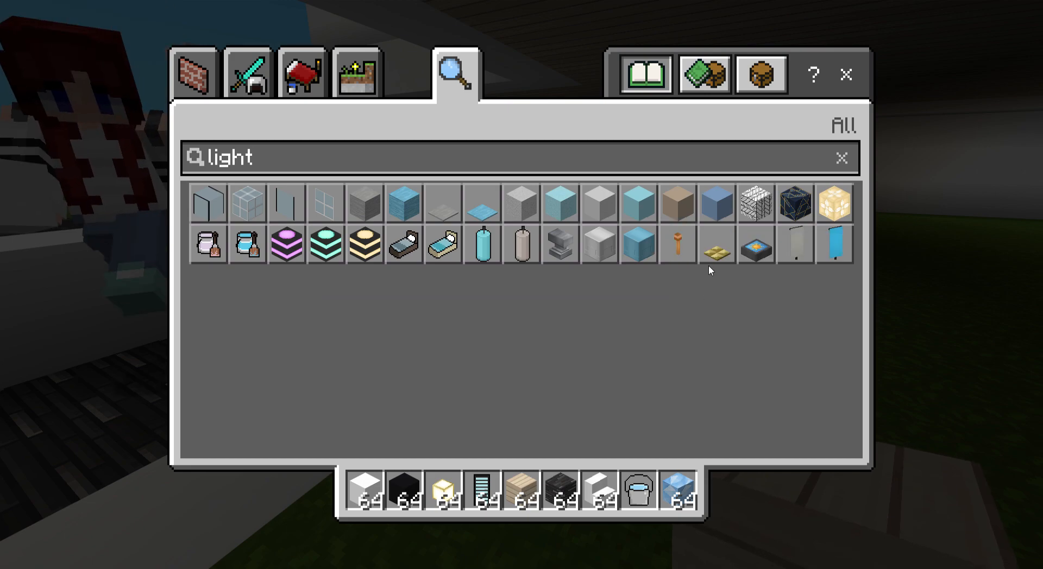
{"action": "mouse_move", "coordinate": [555, 399]}
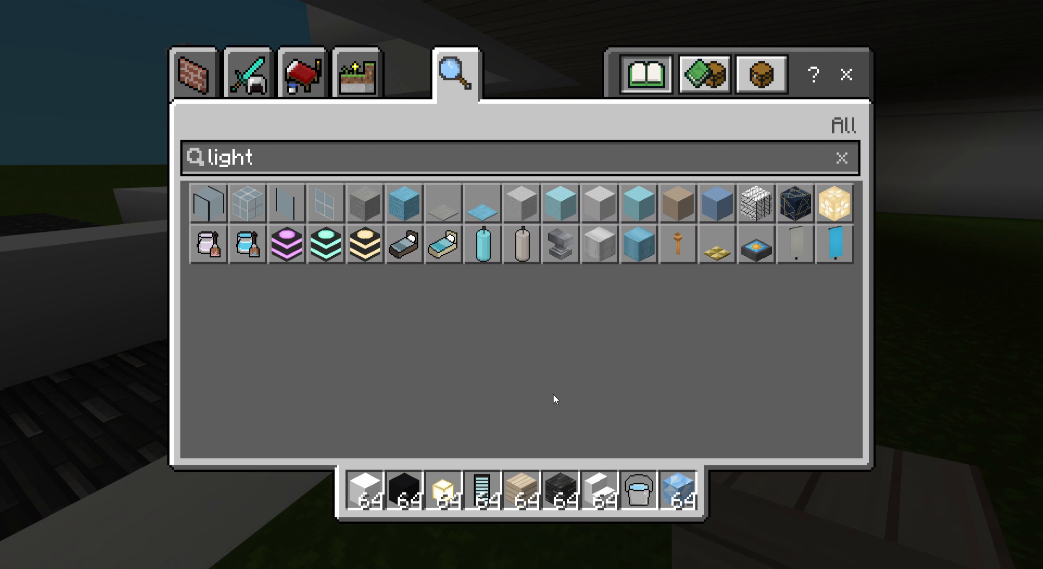
{"action": "mouse_move", "coordinate": [678, 492]}
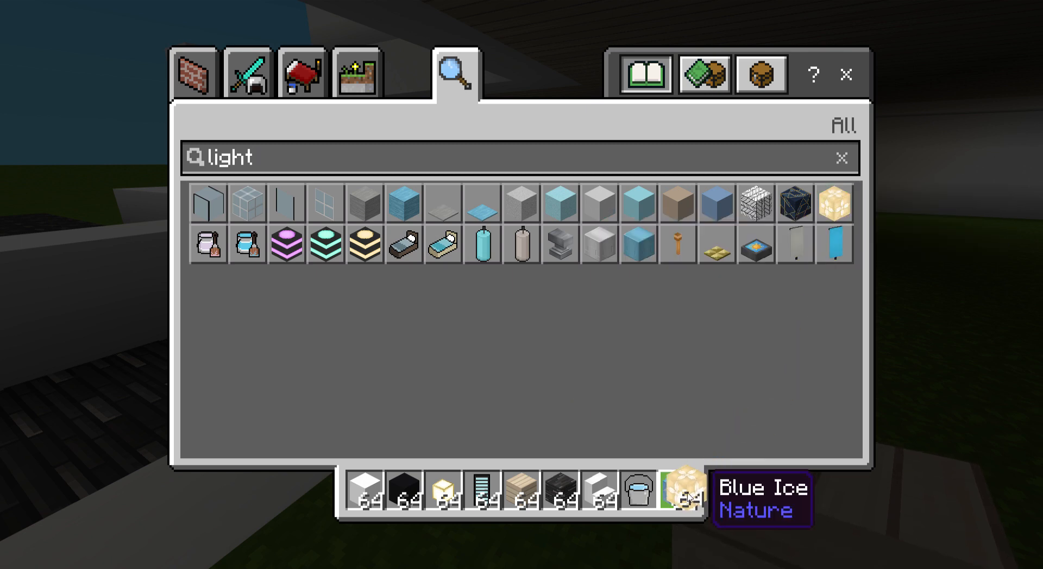
- Leave the item list and return to the room holding the froglight
{"action": "key", "text": "Escape"}
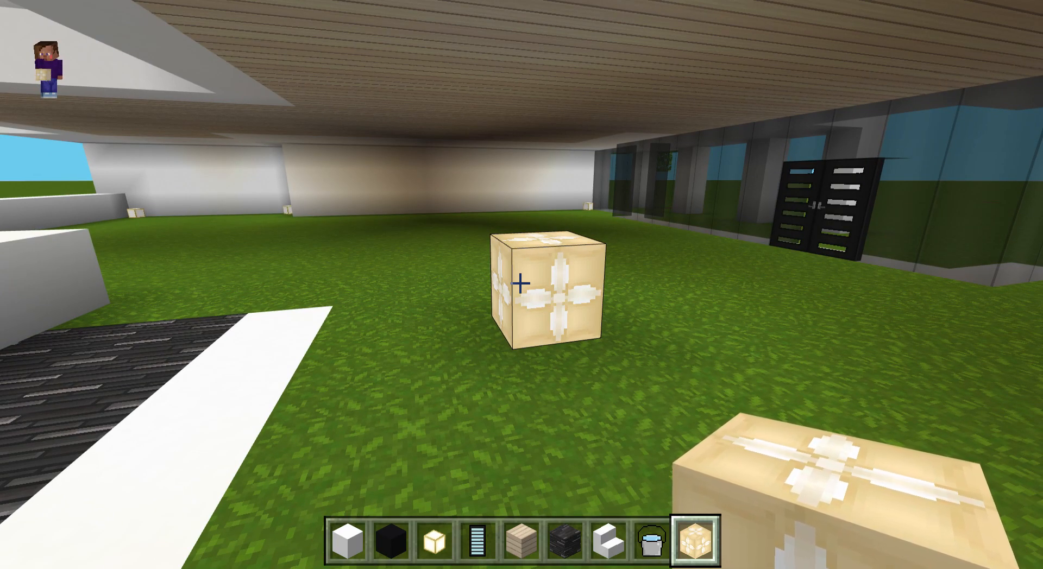
{"action": "mouse_move", "coordinate": [521, 285]}
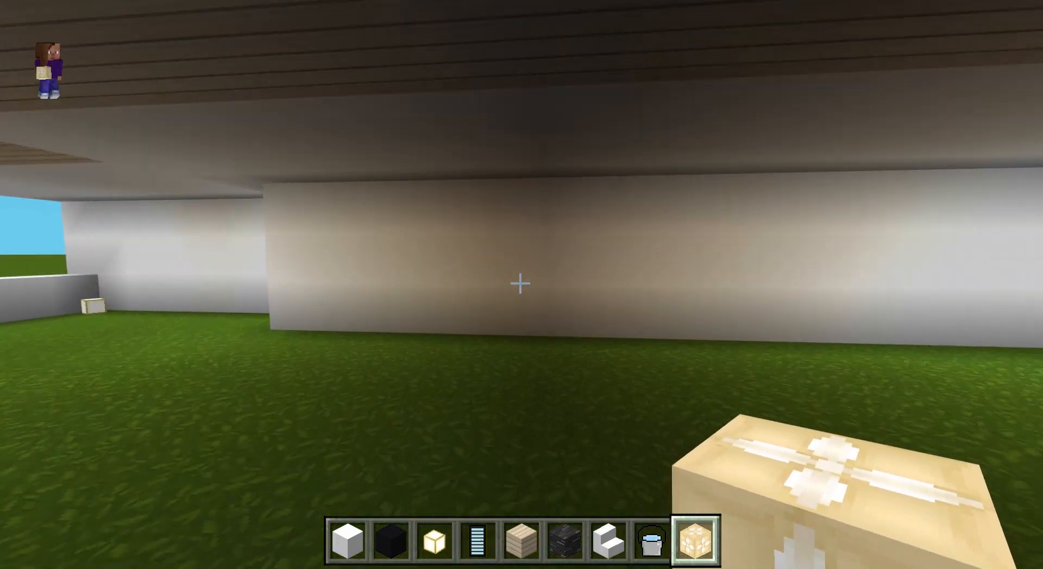
- Stack an ochre froglight onto the lamp column on the grass
{"action": "left_click", "coordinate": [521, 283]}
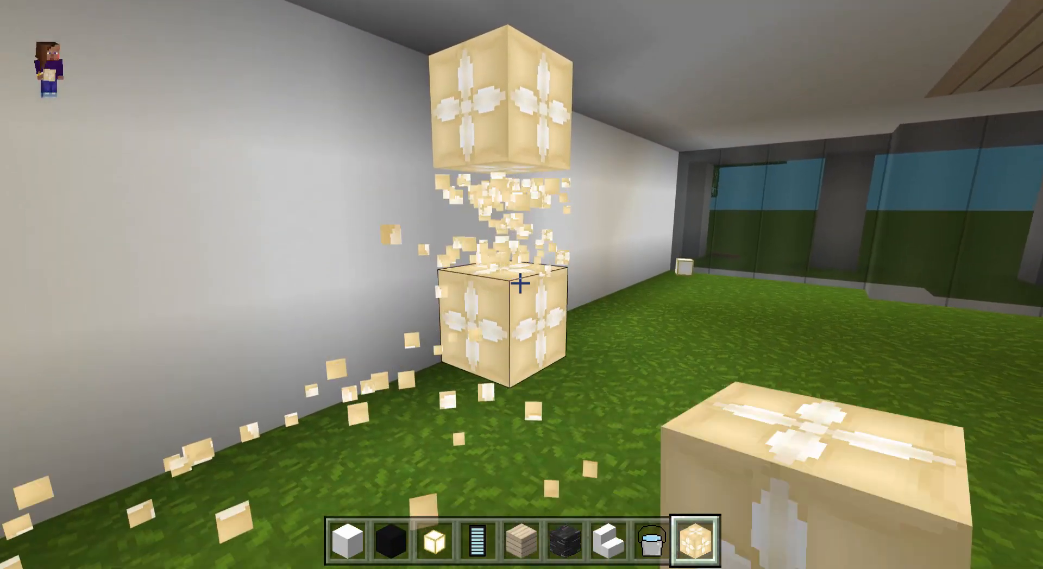
{"action": "key", "text": "1"}
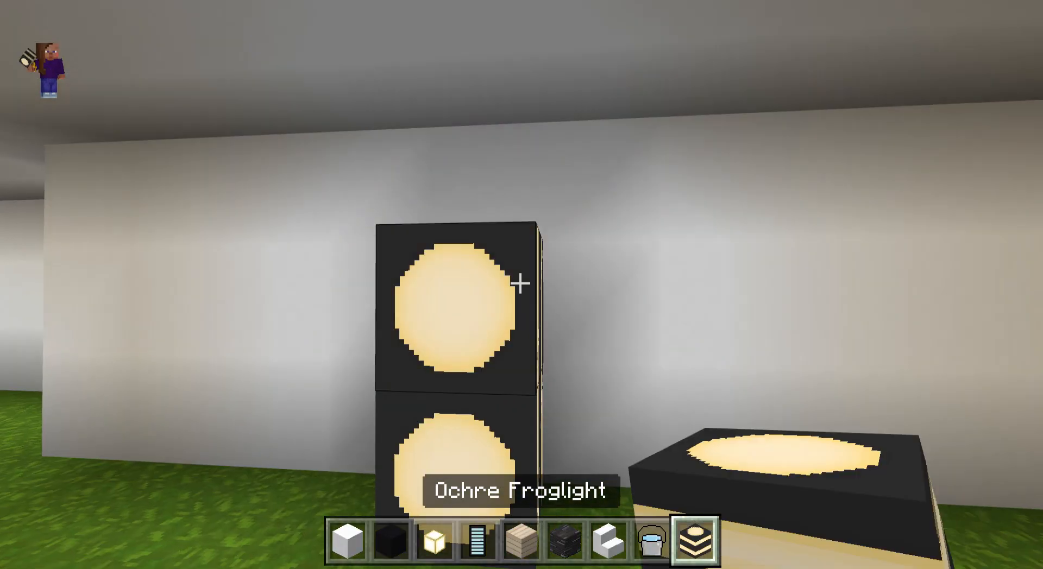
{"action": "mouse_move", "coordinate": [522, 285]}
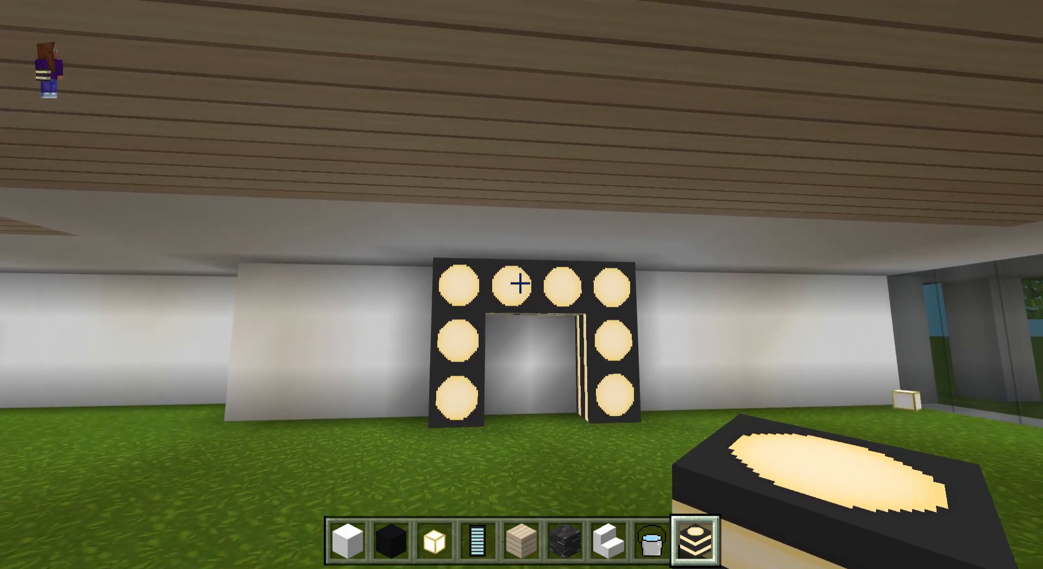
{"action": "mouse_move", "coordinate": [519, 284]}
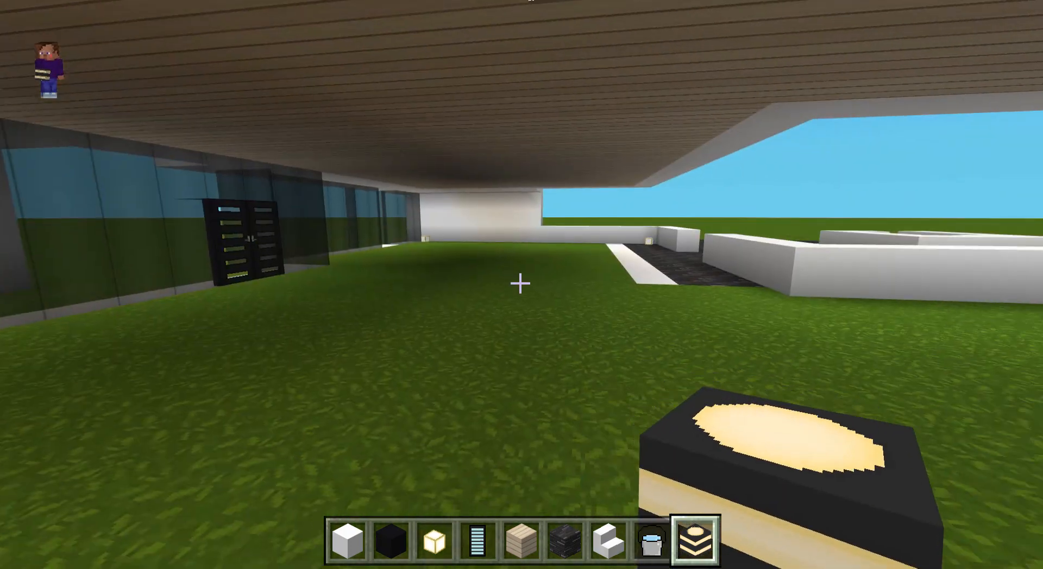
{"action": "mouse_move", "coordinate": [521, 284]}
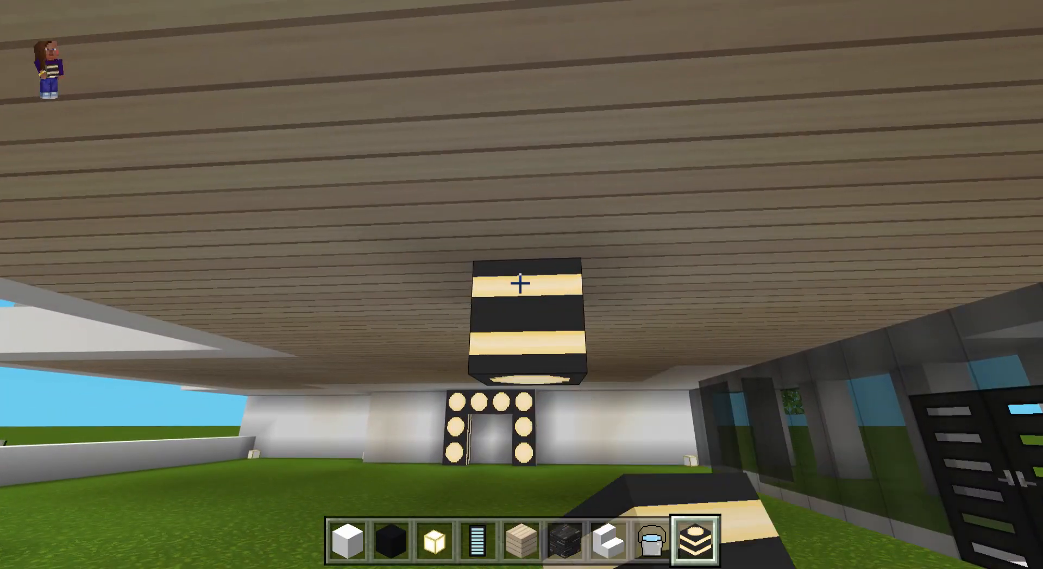
{"action": "mouse_move", "coordinate": [522, 285]}
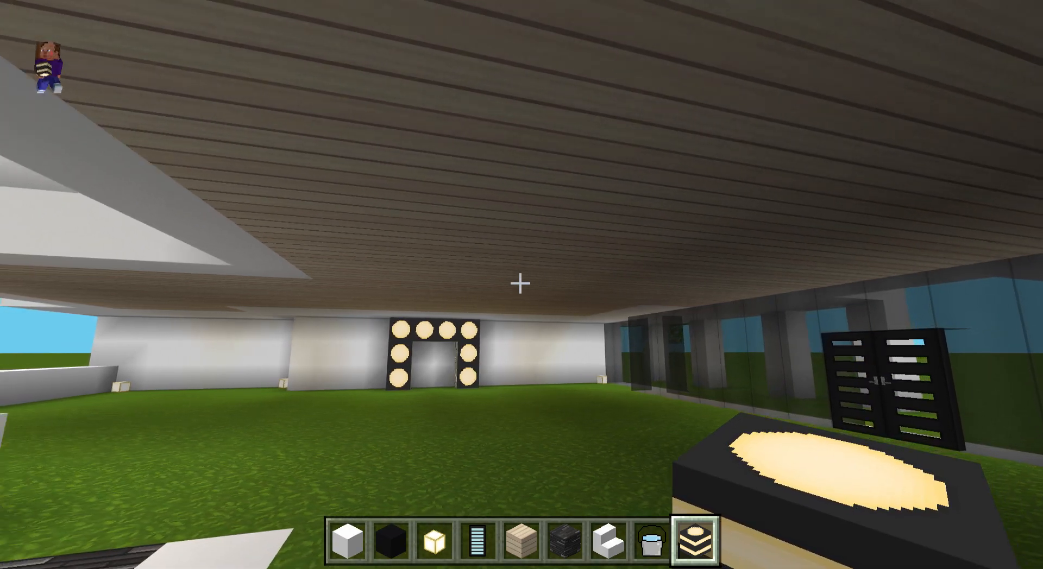
{"action": "mouse_move", "coordinate": [521, 284]}
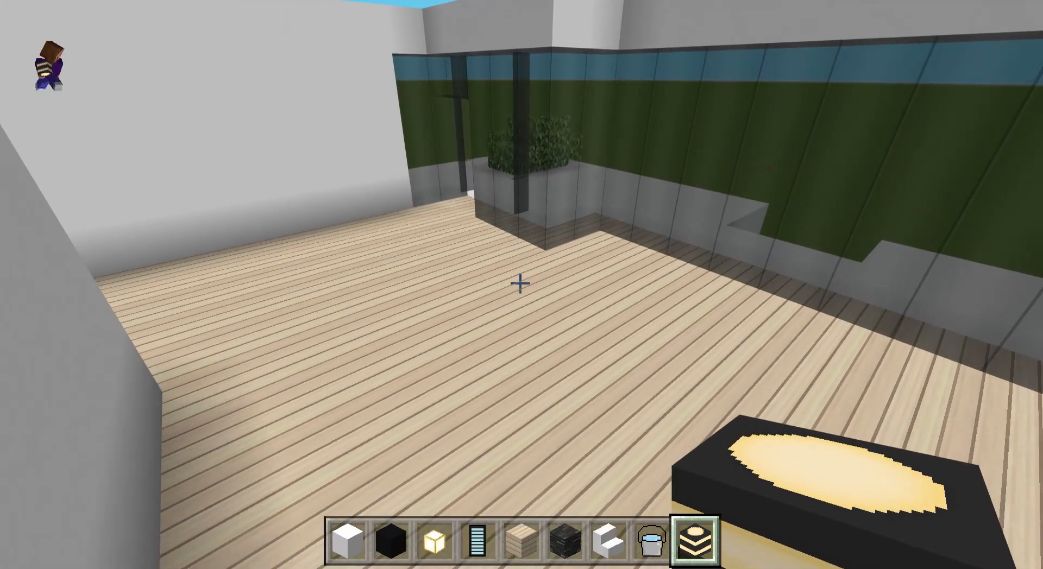
{"action": "mouse_move", "coordinate": [522, 285]}
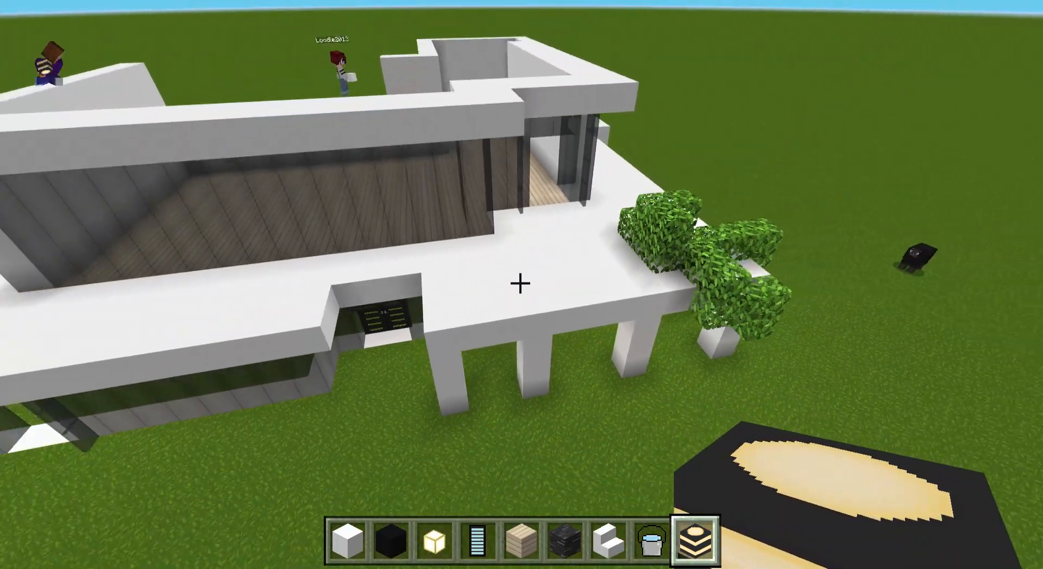
{"action": "mouse_move", "coordinate": [521, 285]}
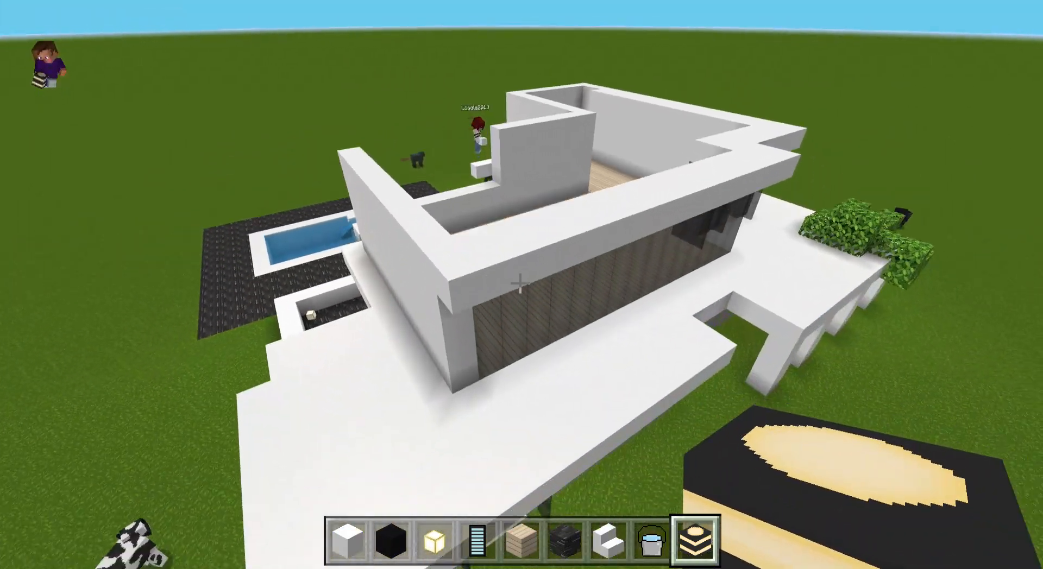
{"action": "mouse_move", "coordinate": [521, 284]}
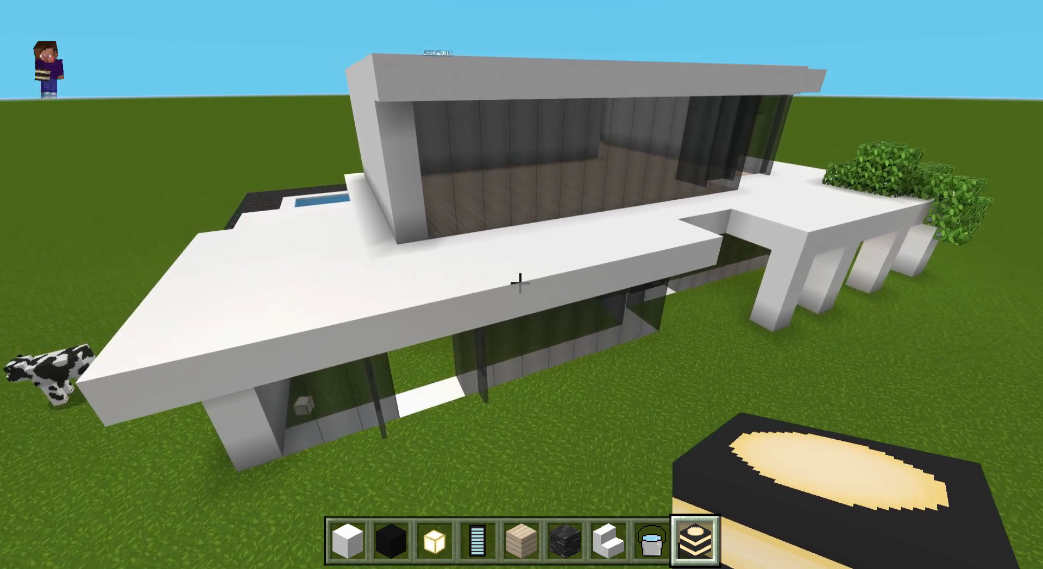
{"action": "mouse_move", "coordinate": [522, 283]}
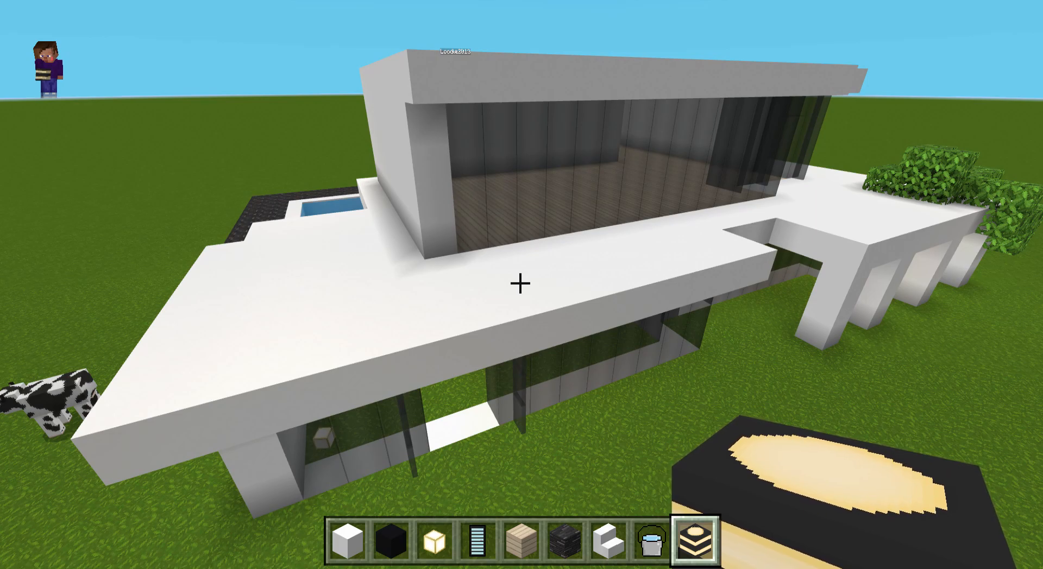
{"action": "mouse_move", "coordinate": [521, 284]}
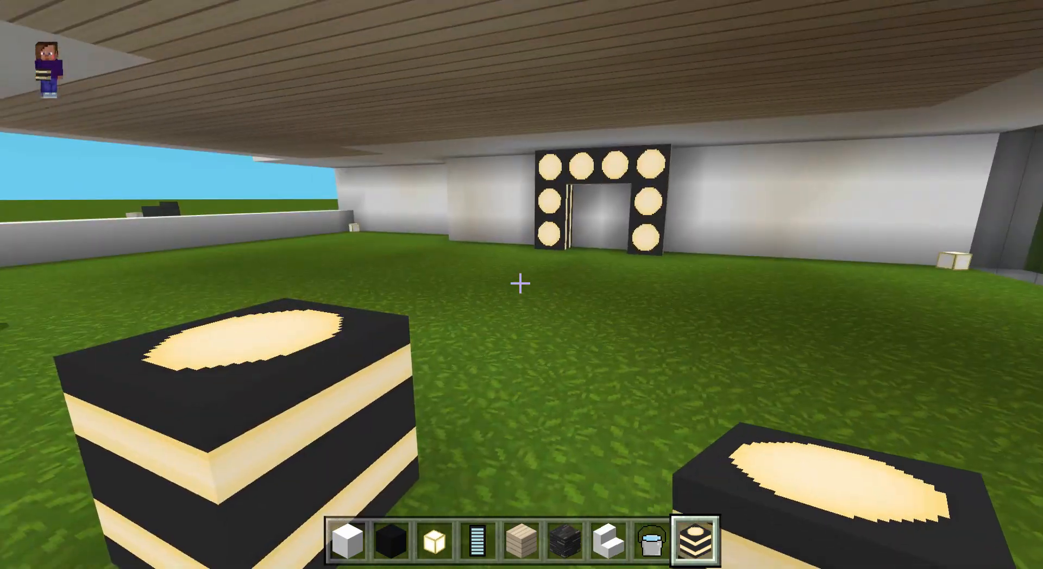
{"action": "mouse_move", "coordinate": [522, 284]}
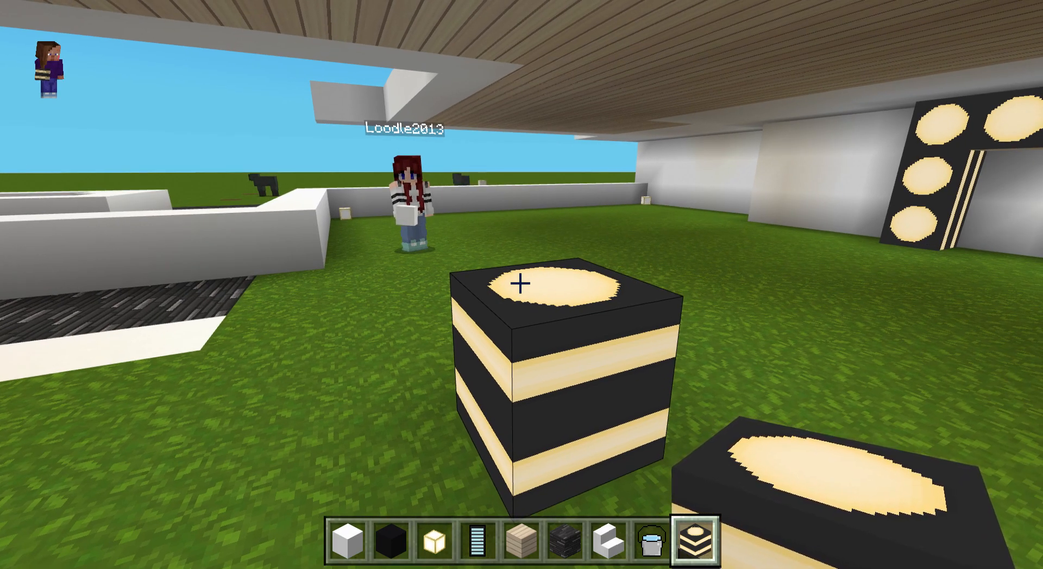
{"action": "mouse_move", "coordinate": [521, 284]}
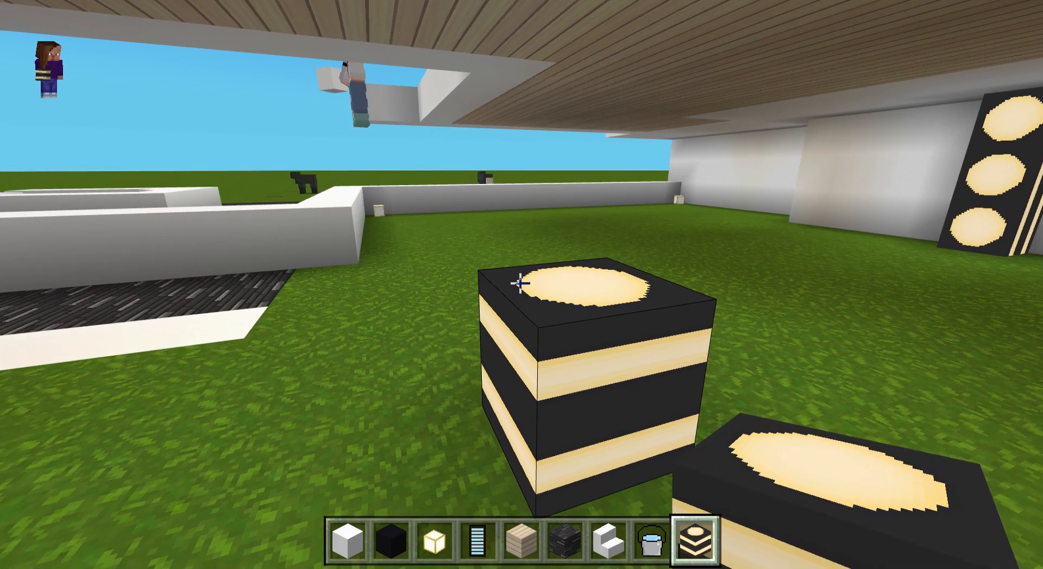
{"action": "mouse_move", "coordinate": [522, 266]}
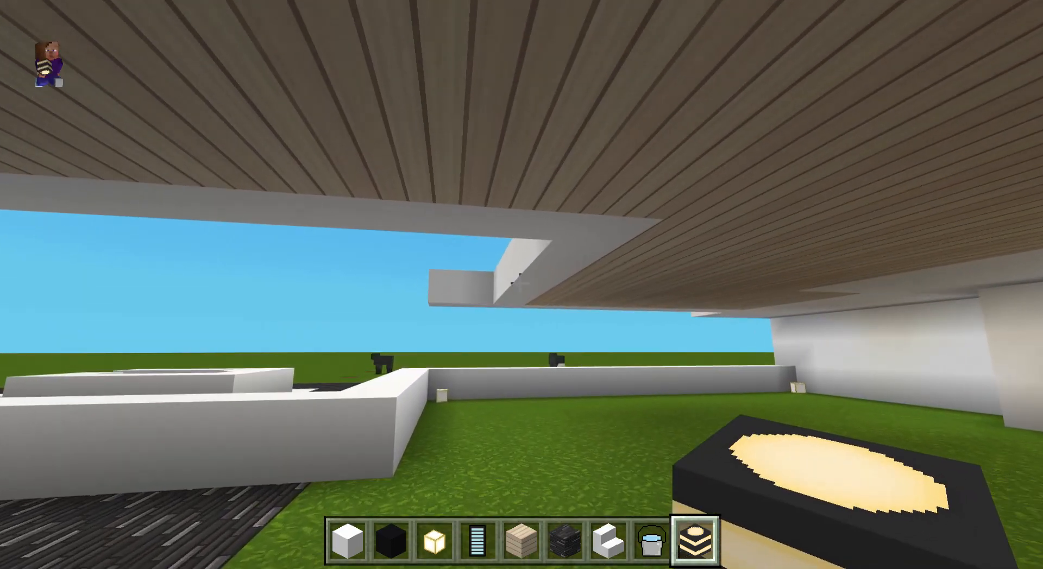
{"action": "mouse_move", "coordinate": [522, 285]}
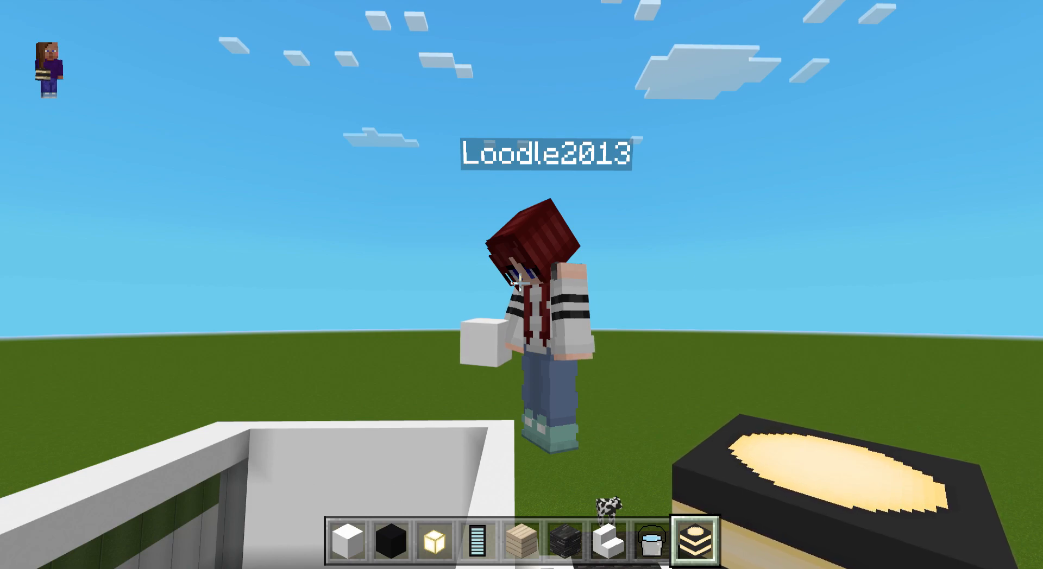
{"action": "mouse_move", "coordinate": [520, 282]}
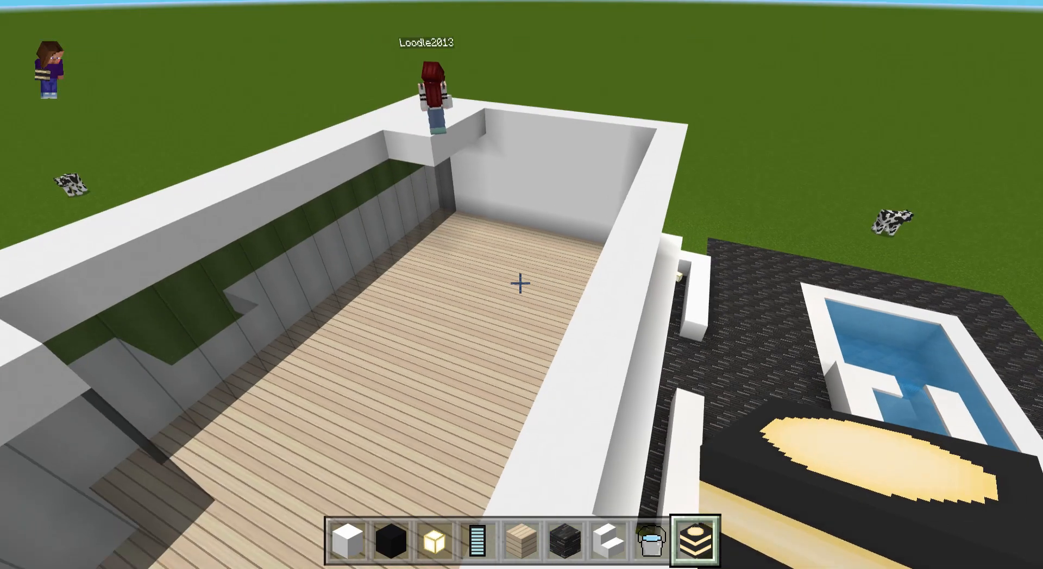
{"action": "mouse_move", "coordinate": [522, 285]}
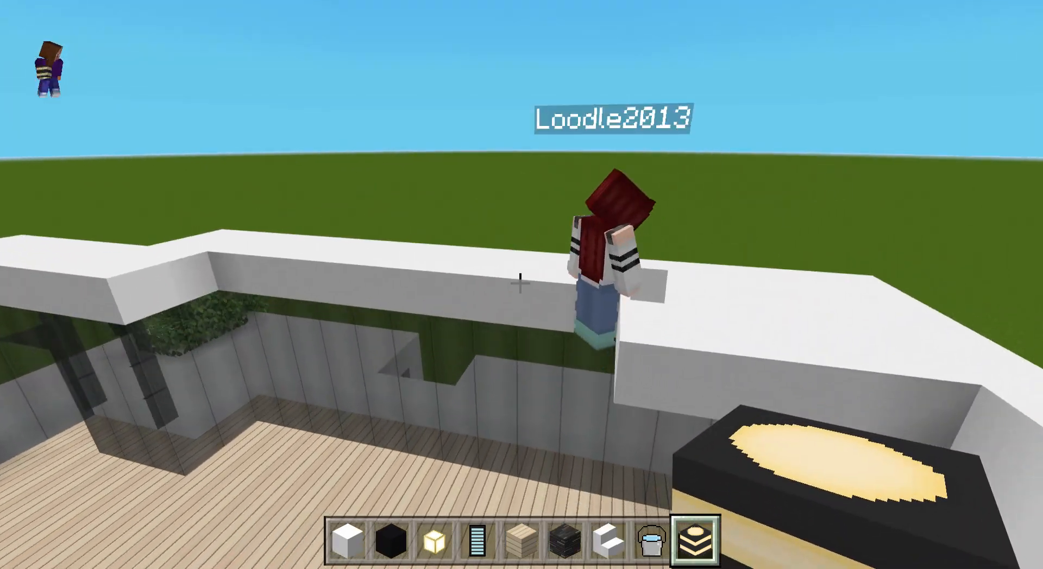
{"action": "key", "text": "Escape"}
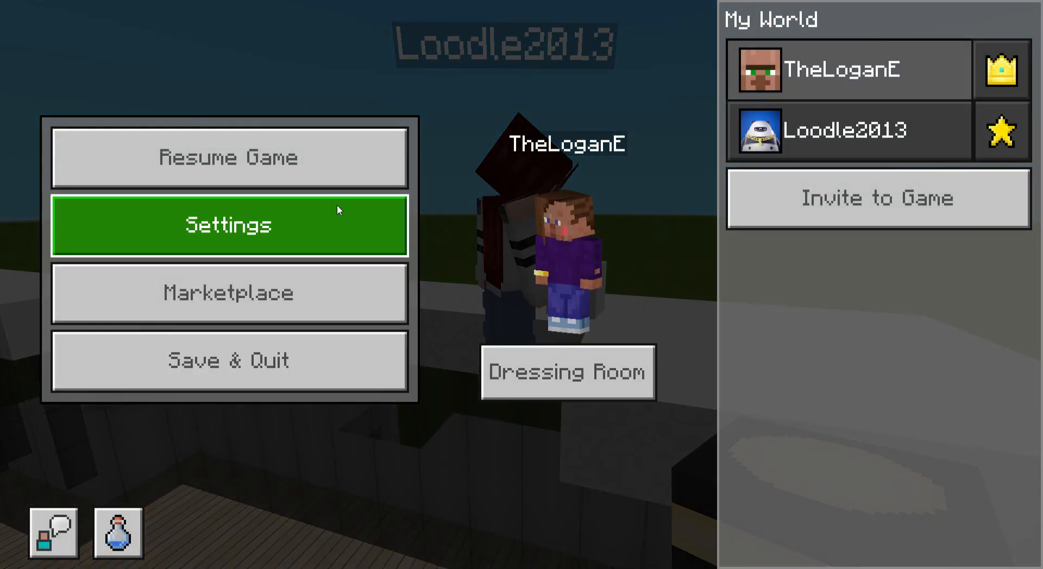
{"action": "left_click", "coordinate": [228, 225]}
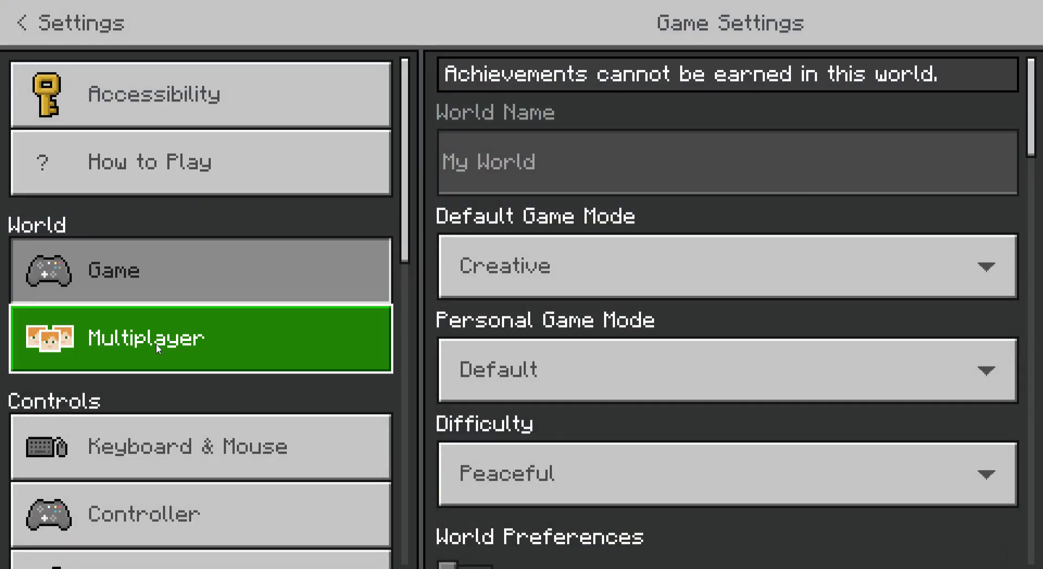
{"action": "left_click", "coordinate": [146, 338]}
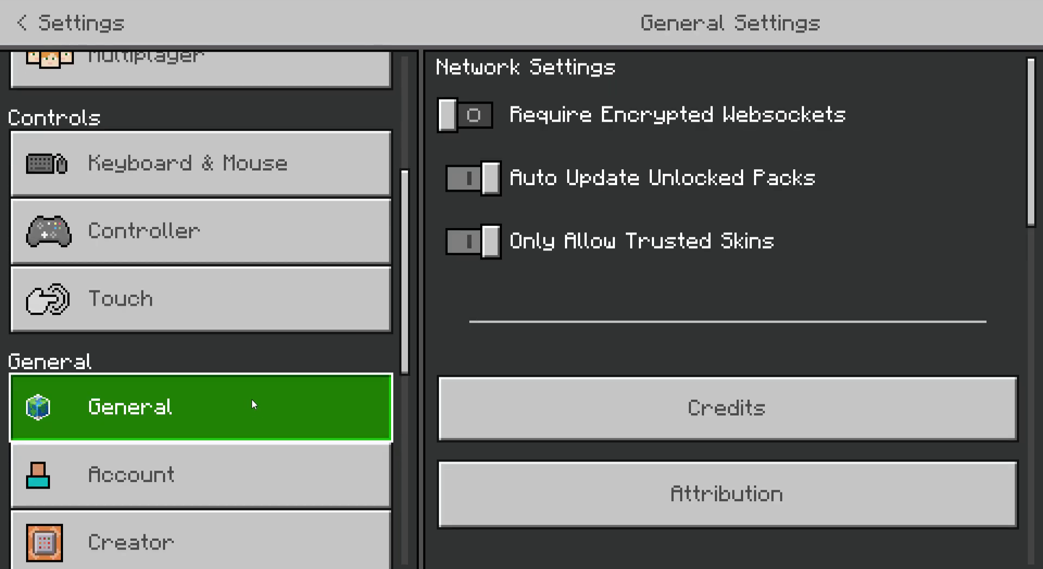
{"action": "scroll", "scroll_direction": "down", "scroll_amount": 3}
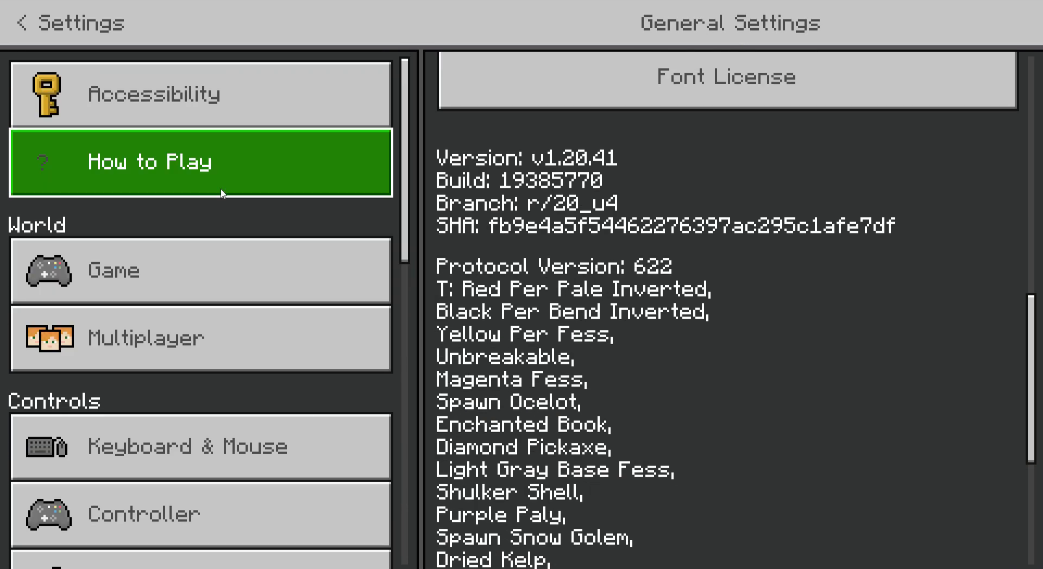
{"action": "left_click", "coordinate": [201, 271]}
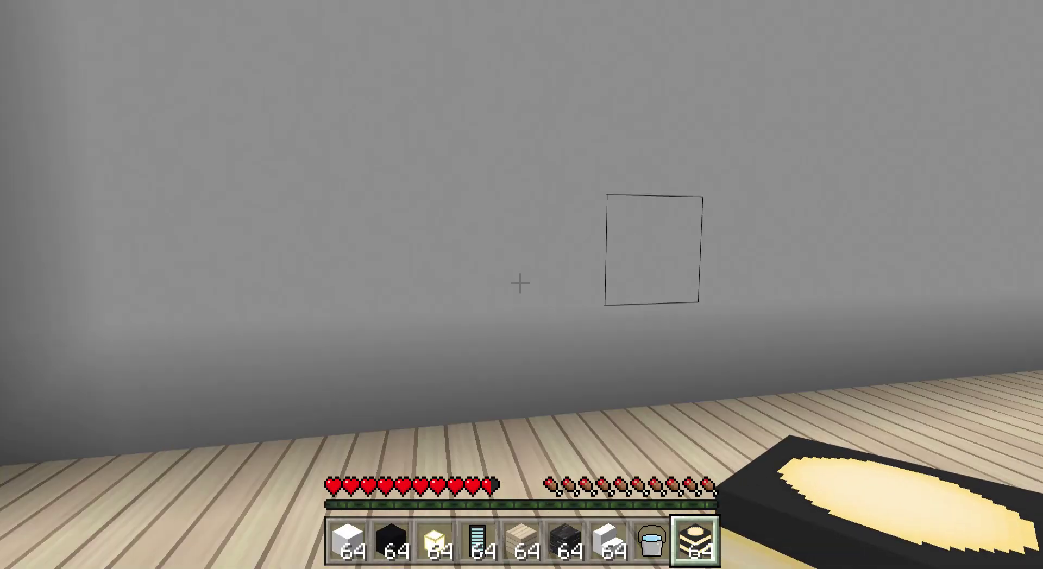
{"action": "key", "text": "Escape"}
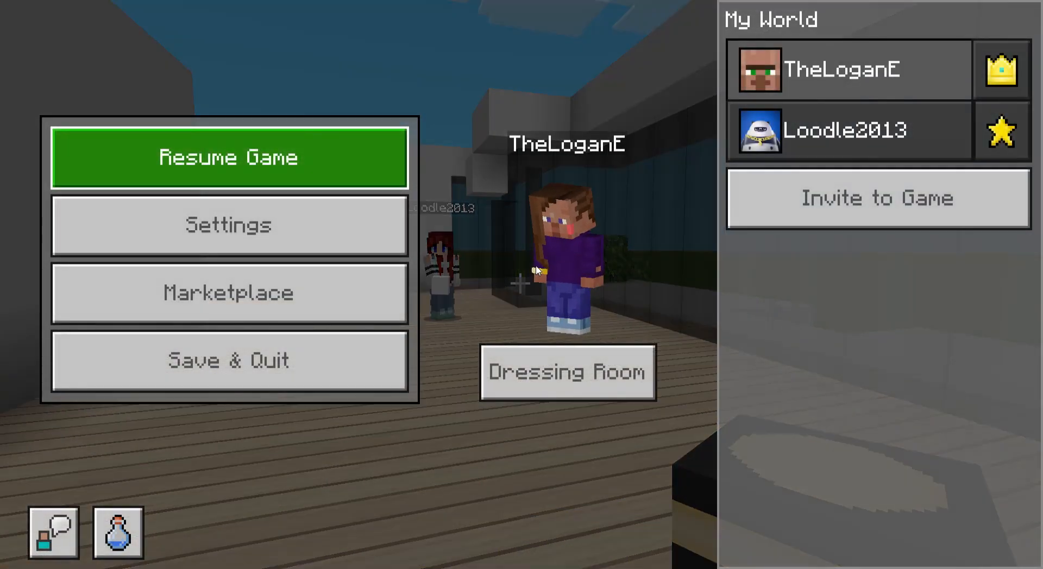
{"action": "left_click", "coordinate": [229, 225]}
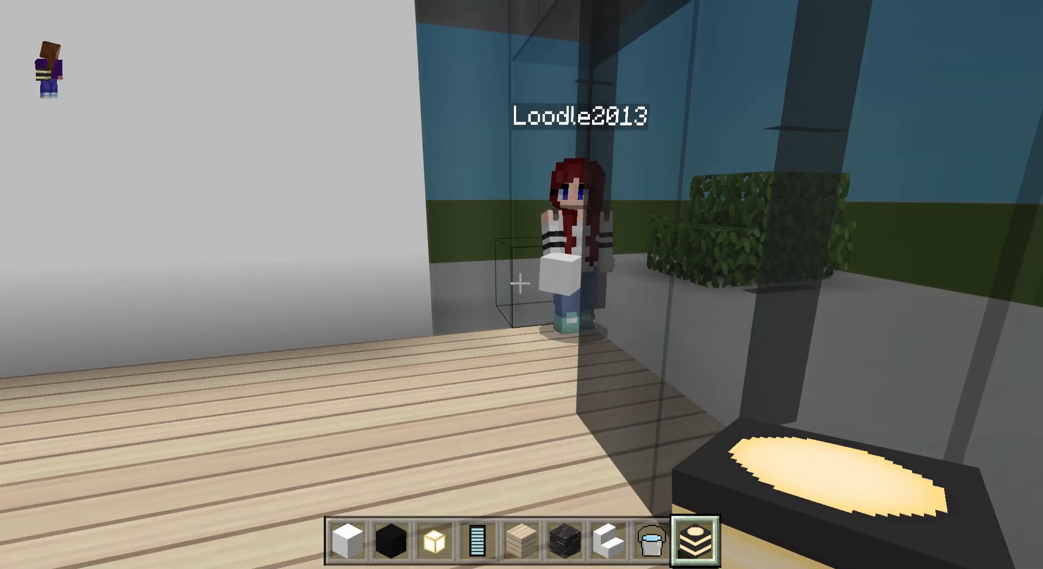
{"action": "key", "text": "Escape"}
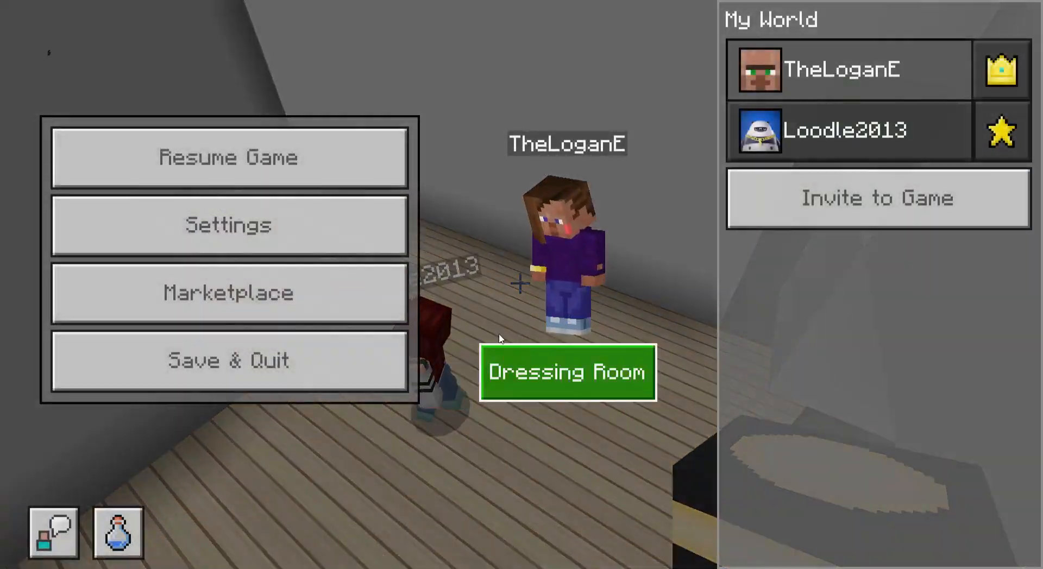
{"action": "left_click", "coordinate": [228, 225]}
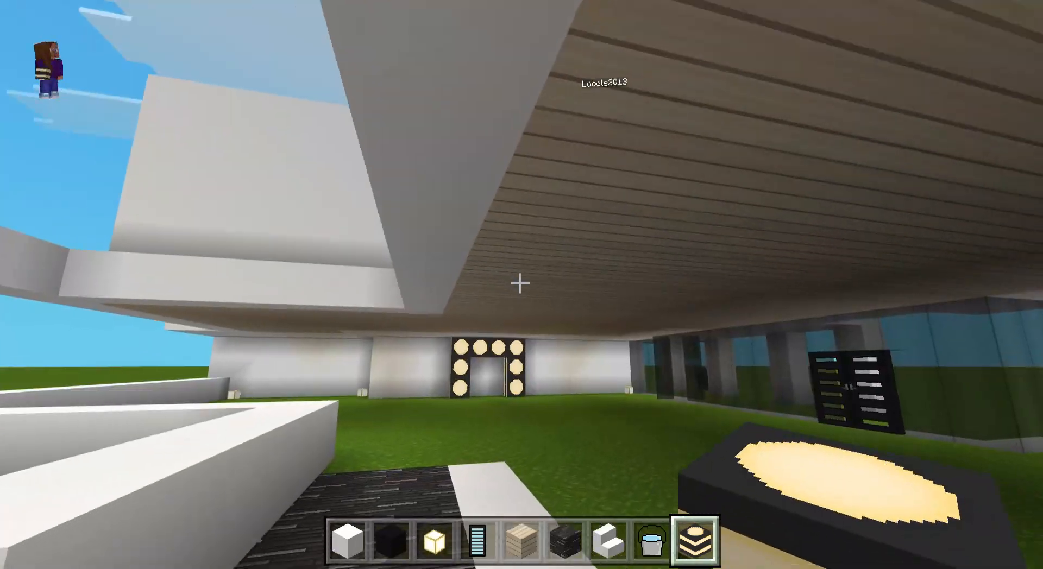
- Search "lan" and take the lantern to hang from the birch ceiling
{"action": "key", "text": "e"}
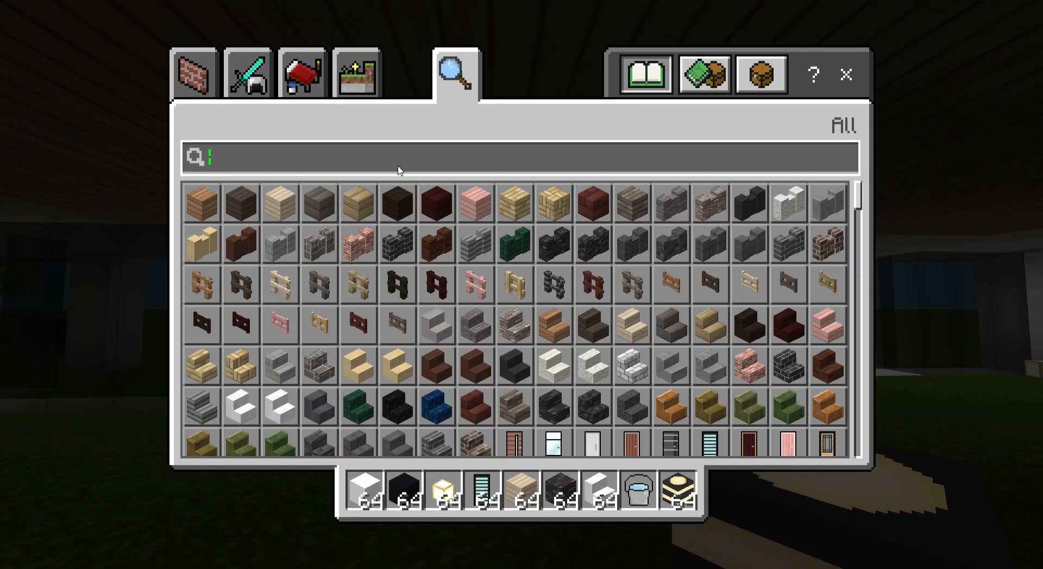
{"action": "type", "text": "lan"}
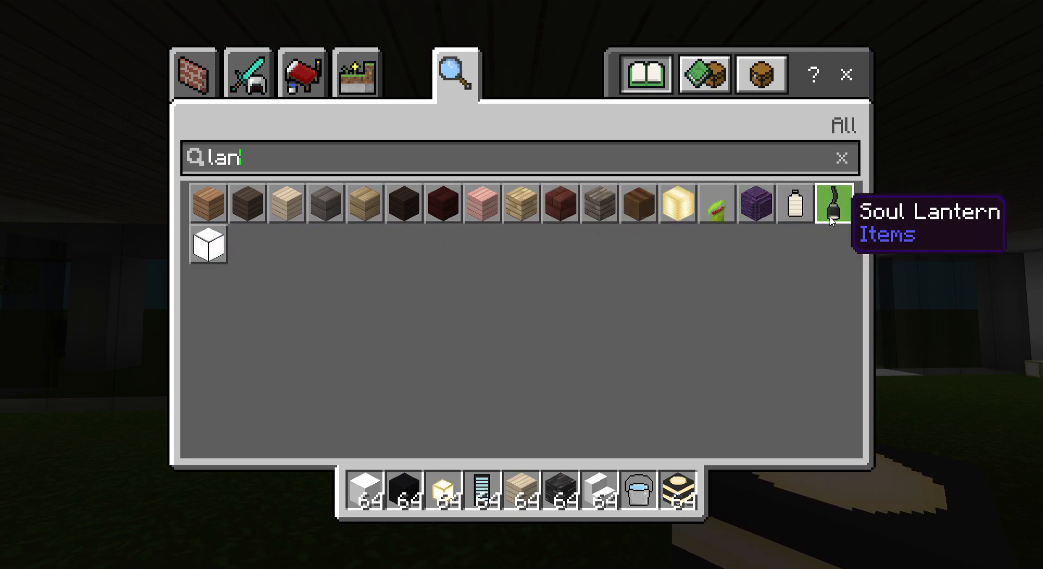
{"action": "key", "text": "escape"}
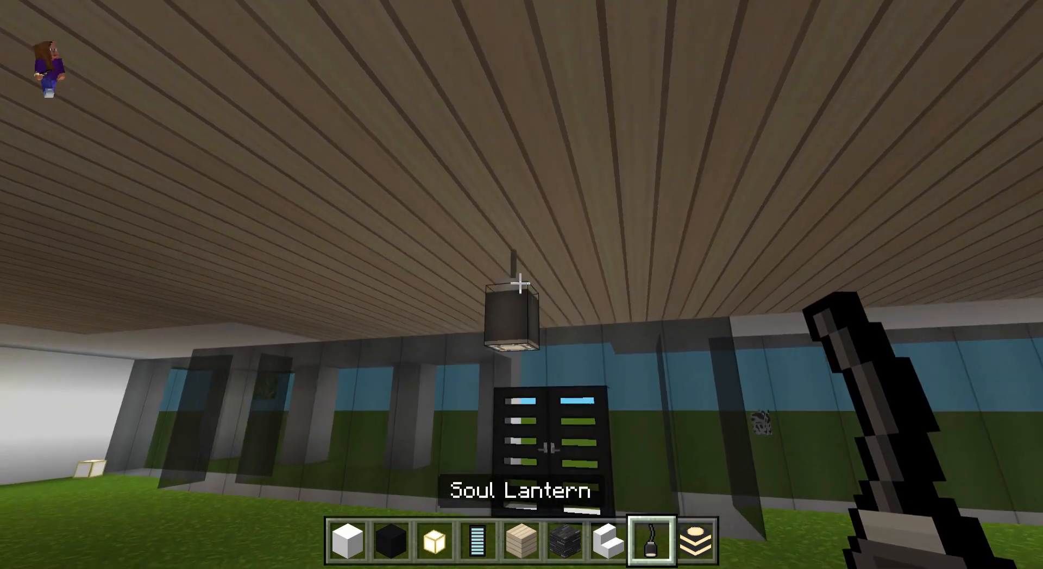
{"action": "mouse_move", "coordinate": [522, 285]}
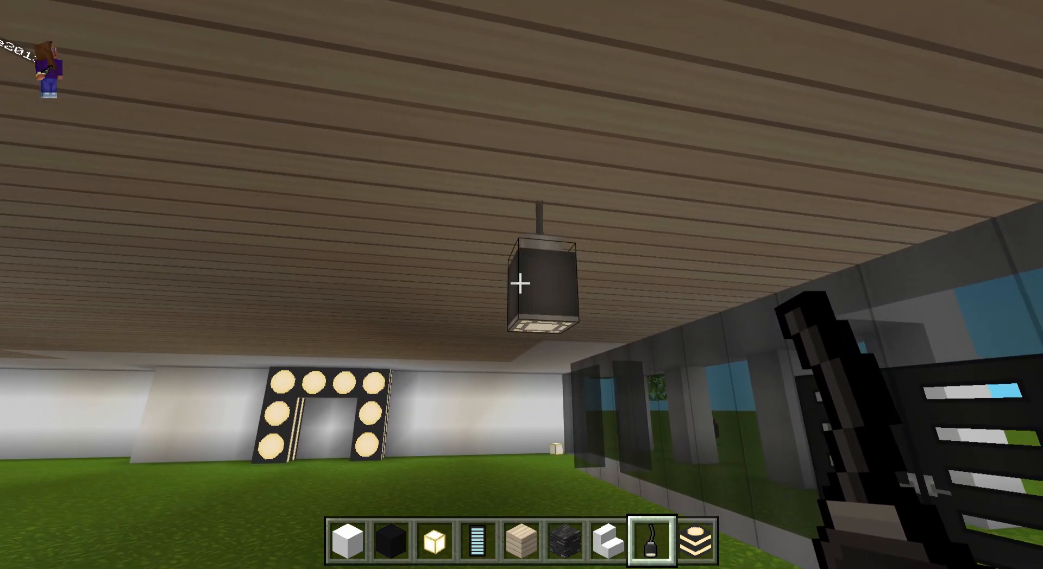
{"action": "mouse_move", "coordinate": [522, 285]}
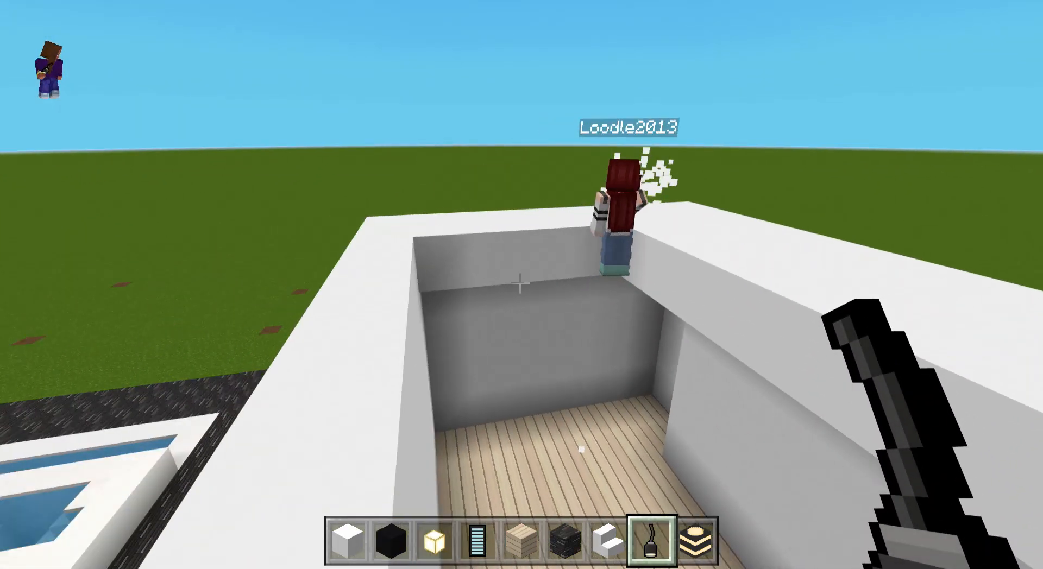
{"action": "mouse_move", "coordinate": [521, 284]}
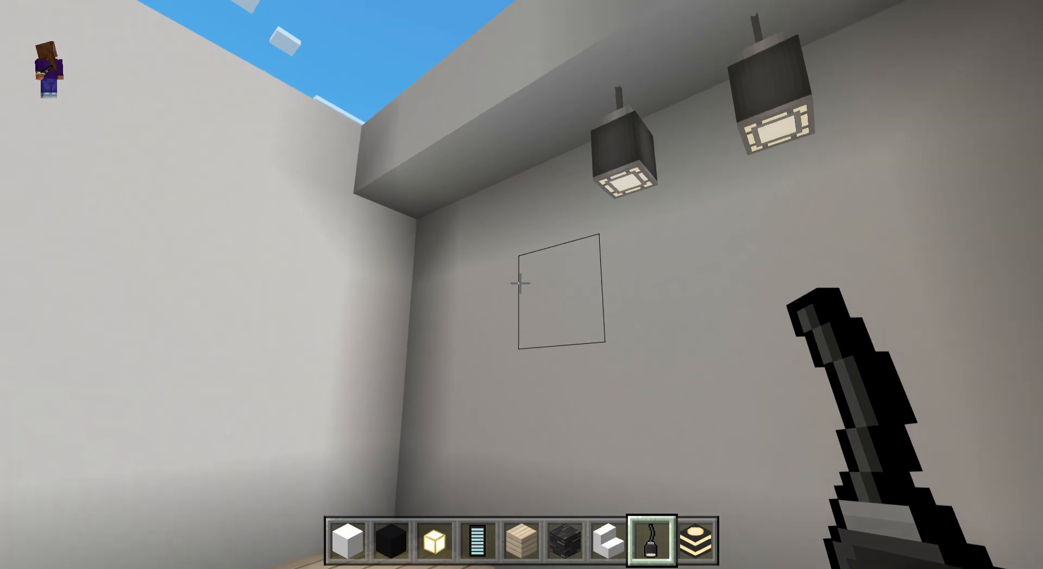
{"action": "mouse_move", "coordinate": [522, 285]}
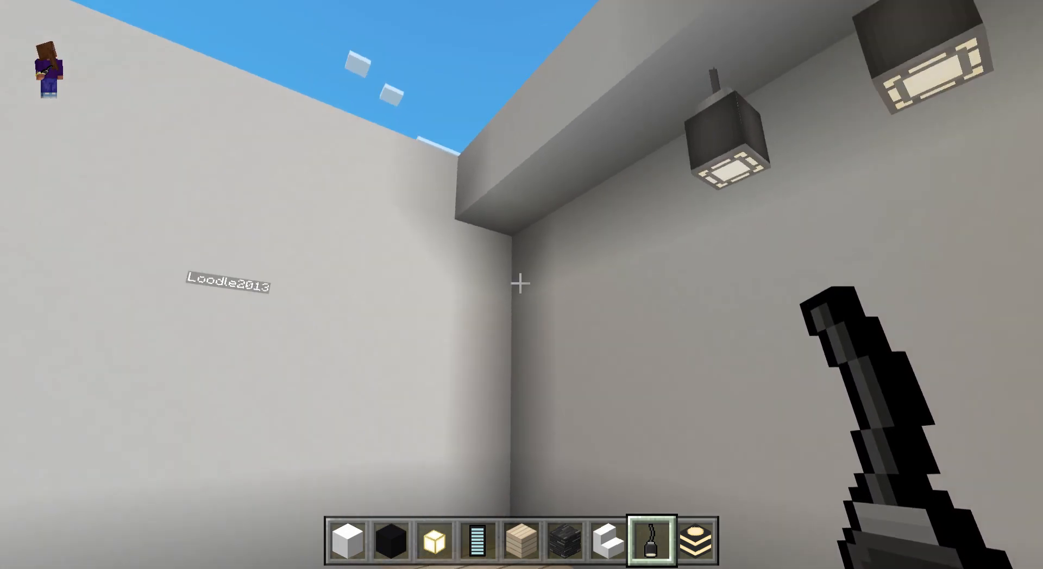
{"action": "mouse_move", "coordinate": [521, 285]}
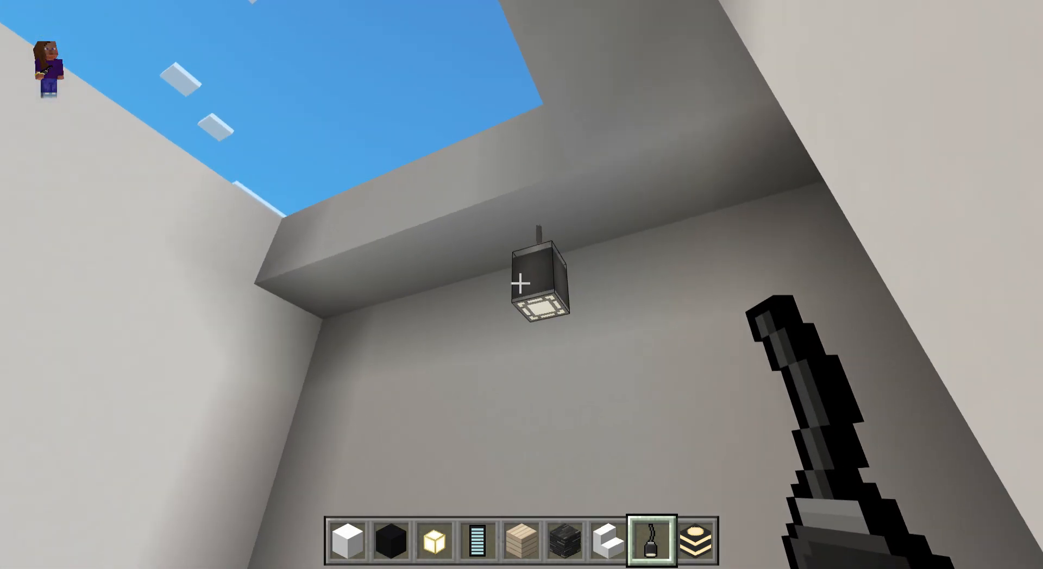
{"action": "mouse_move", "coordinate": [522, 285]}
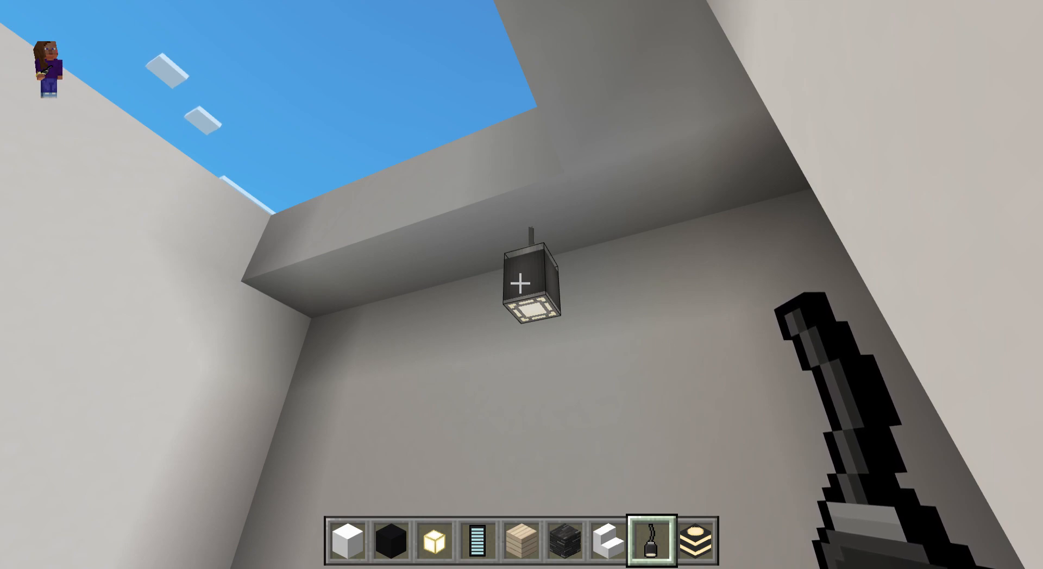
{"action": "mouse_move", "coordinate": [522, 284]}
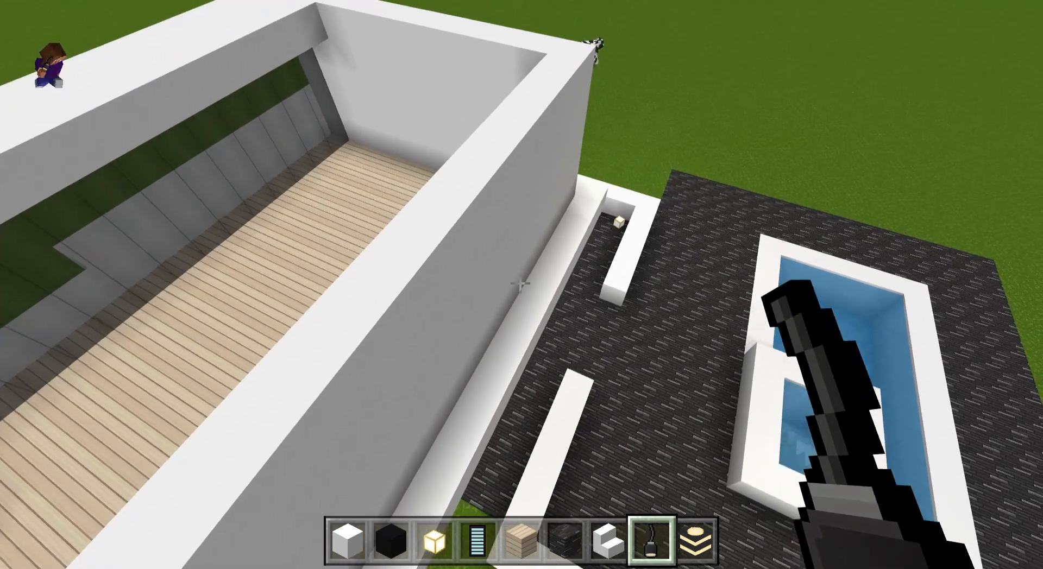
{"action": "mouse_move", "coordinate": [522, 284]}
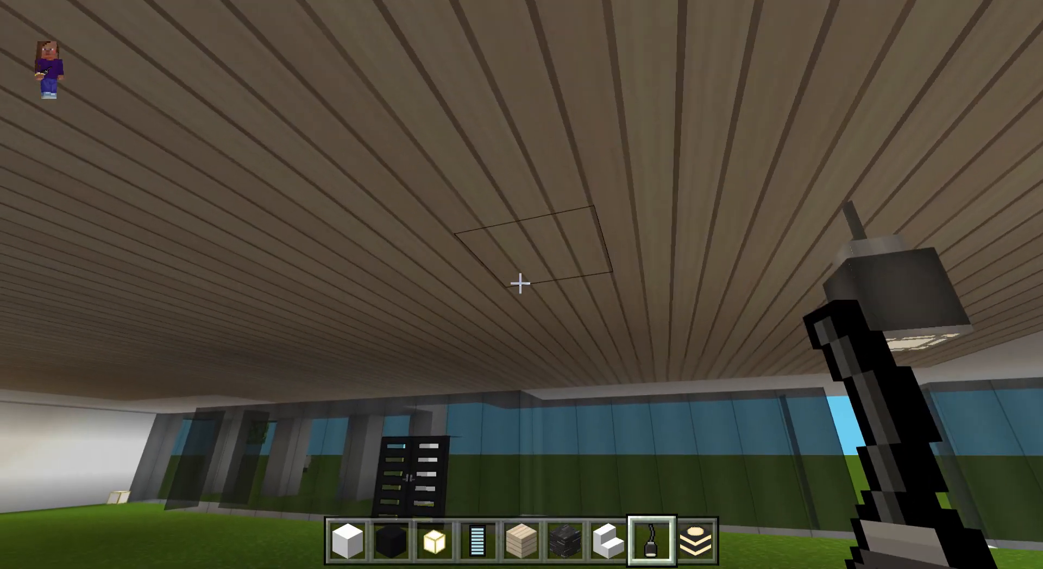
{"action": "mouse_move", "coordinate": [521, 285]}
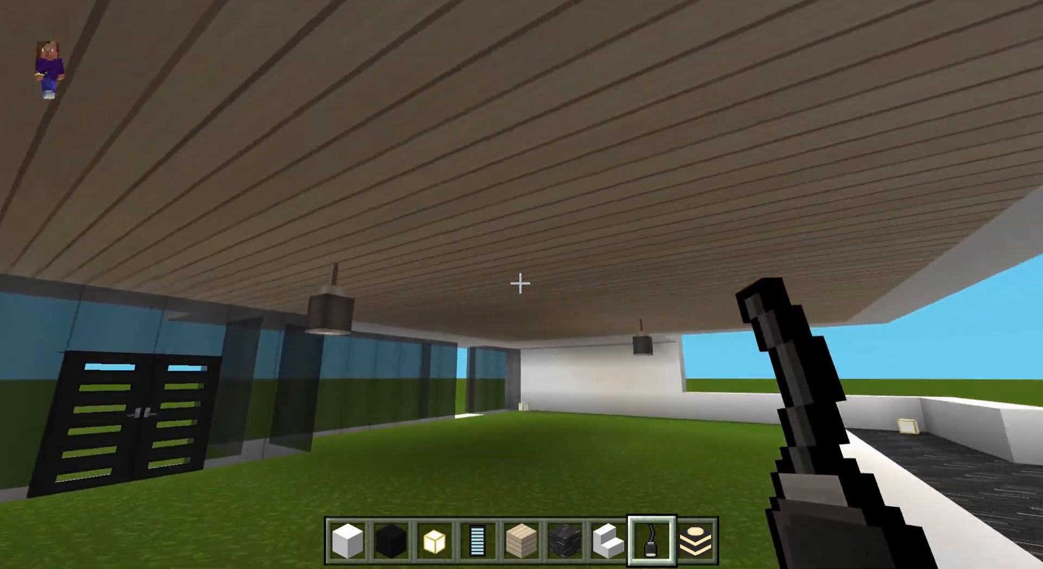
{"action": "mouse_move", "coordinate": [522, 285]}
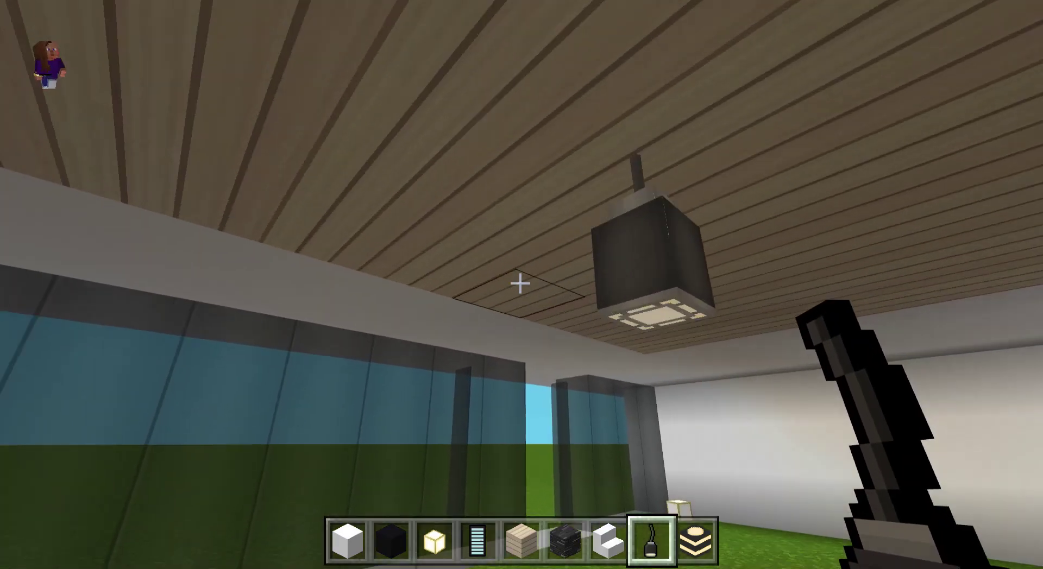
{"action": "mouse_move", "coordinate": [522, 285]}
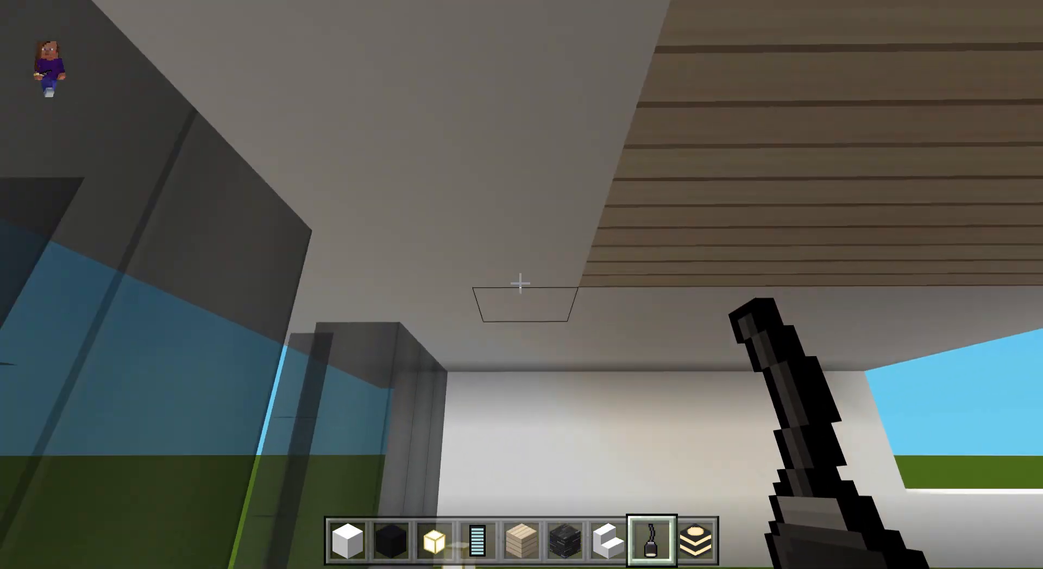
{"action": "mouse_move", "coordinate": [521, 282]}
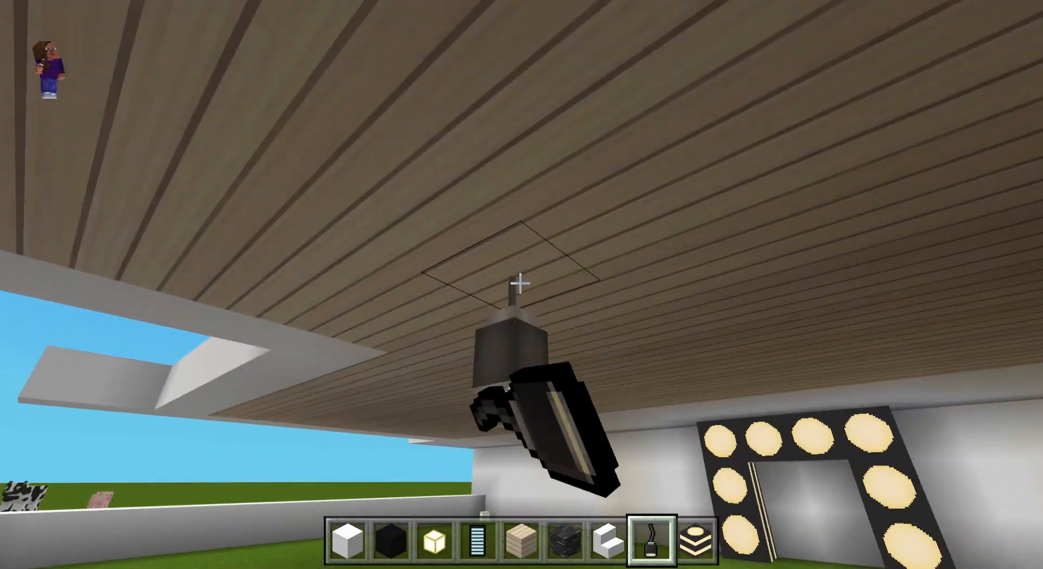
{"action": "mouse_move", "coordinate": [521, 285]}
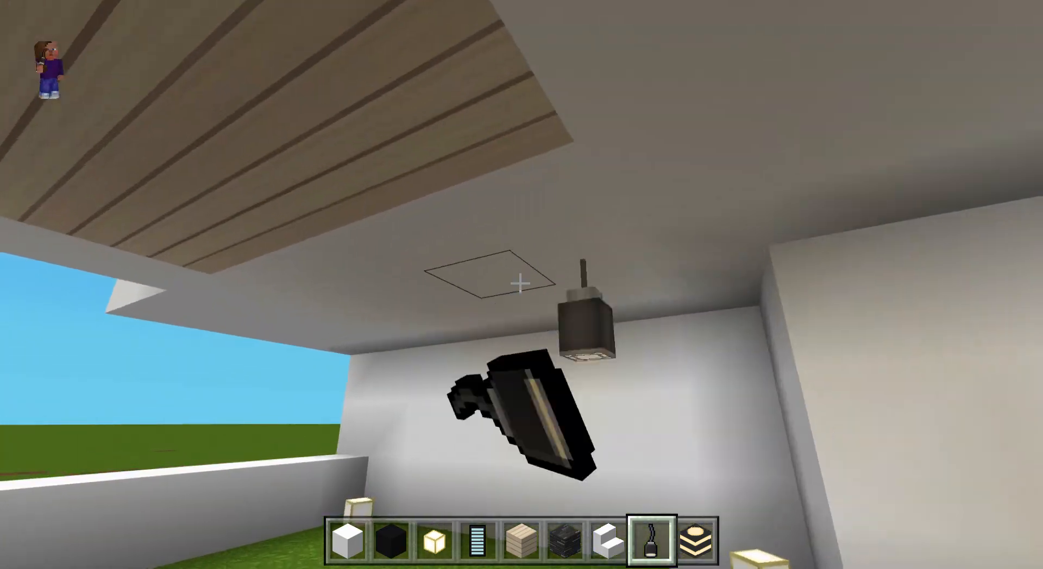
{"action": "mouse_move", "coordinate": [521, 283]}
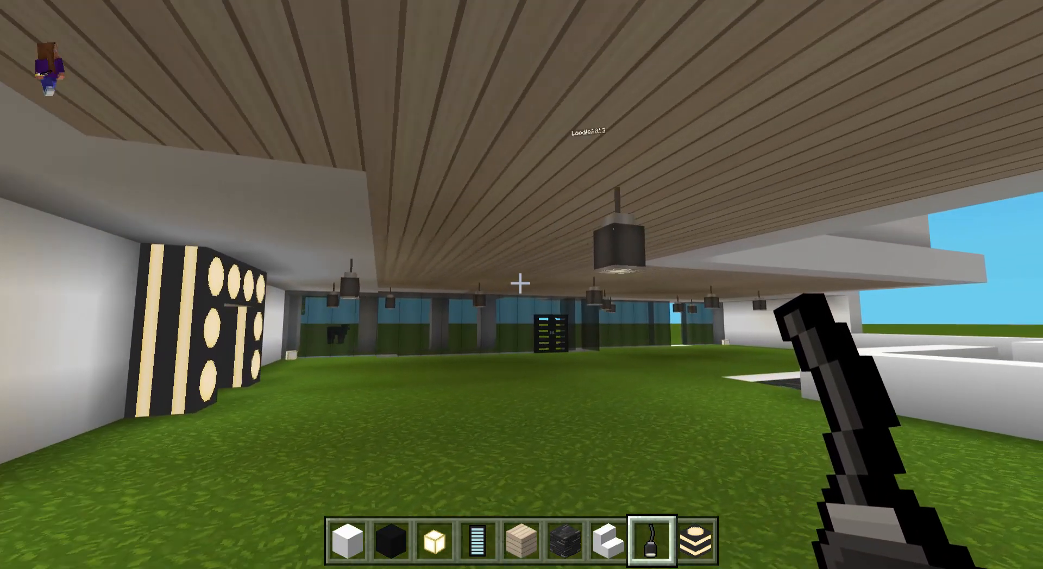
{"action": "mouse_move", "coordinate": [522, 285]}
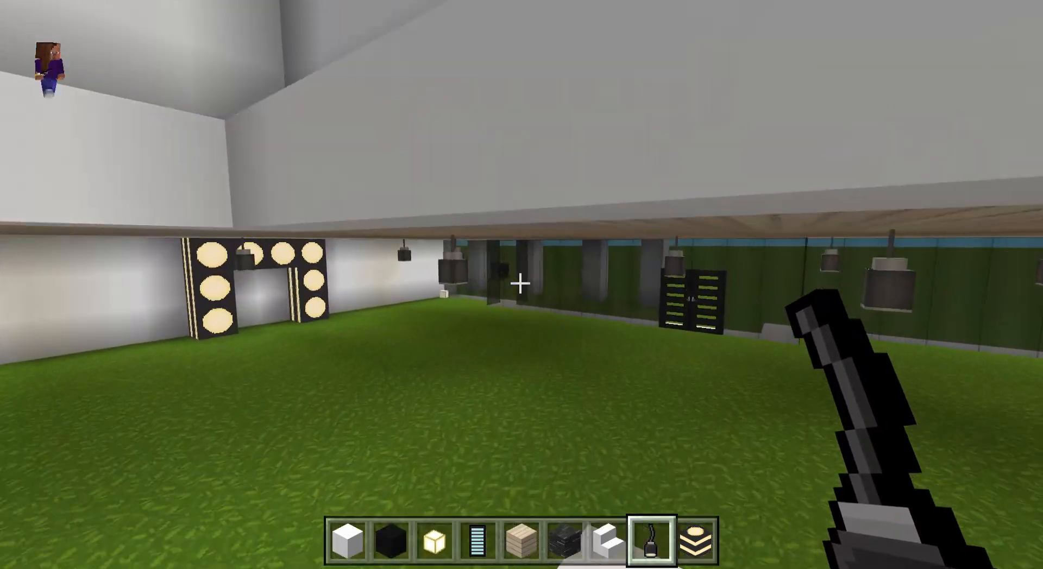
{"action": "mouse_move", "coordinate": [521, 285]}
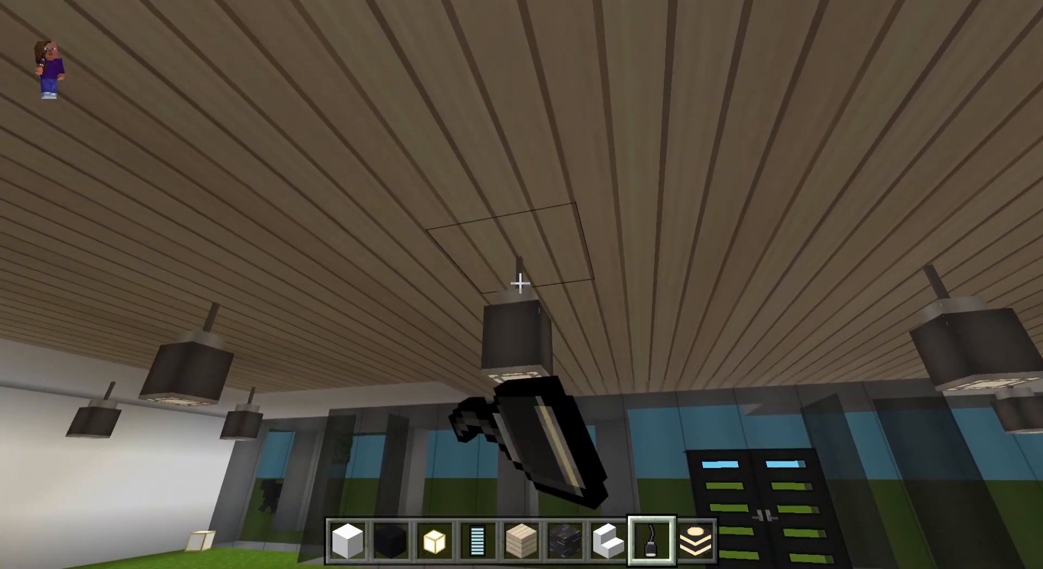
{"action": "mouse_move", "coordinate": [522, 285]}
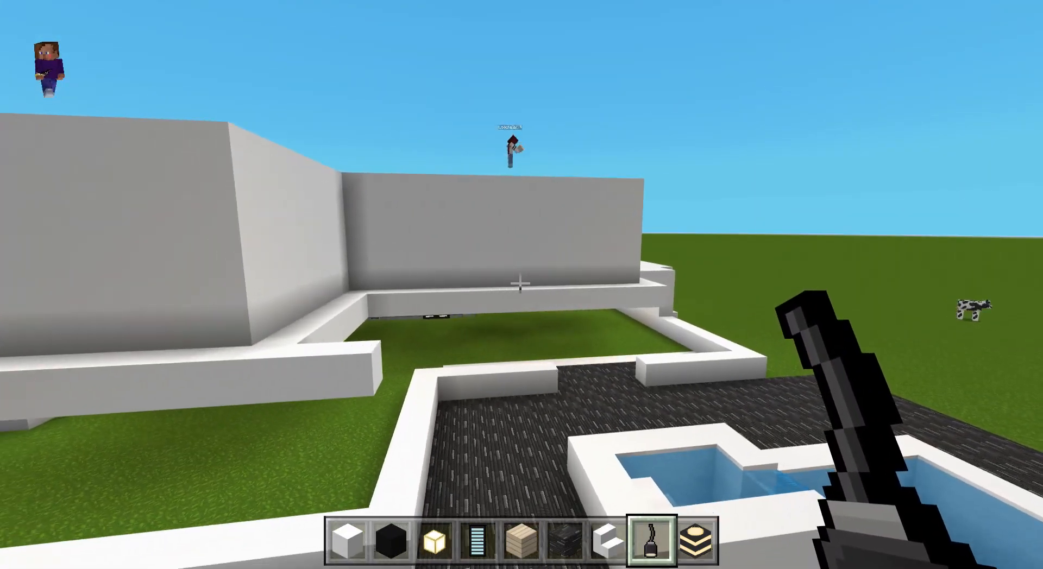
{"action": "key", "text": "e"}
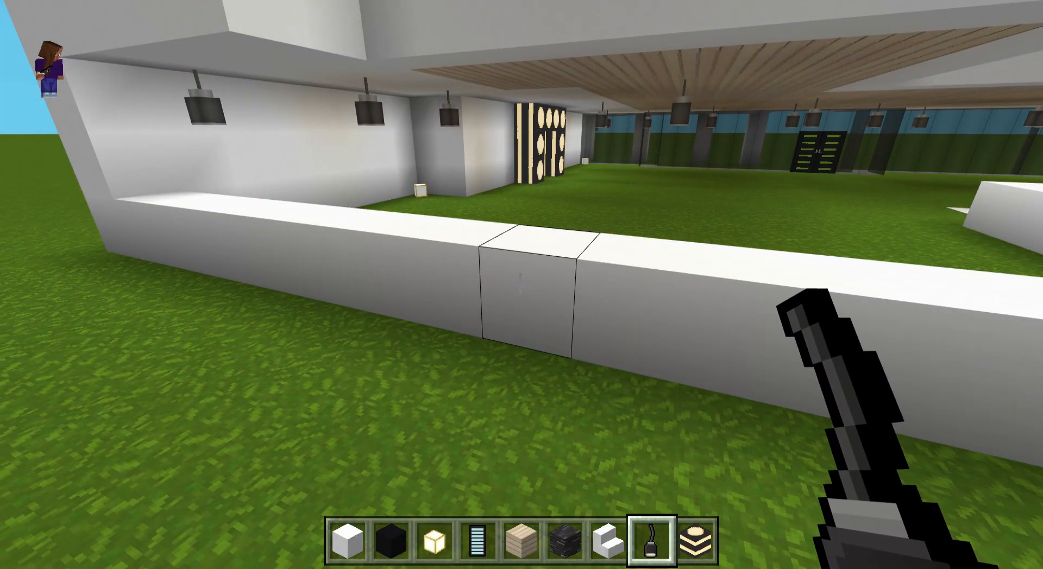
- Search "sta" for gray stained glass and return to the game holding it
{"action": "key", "text": "e"}
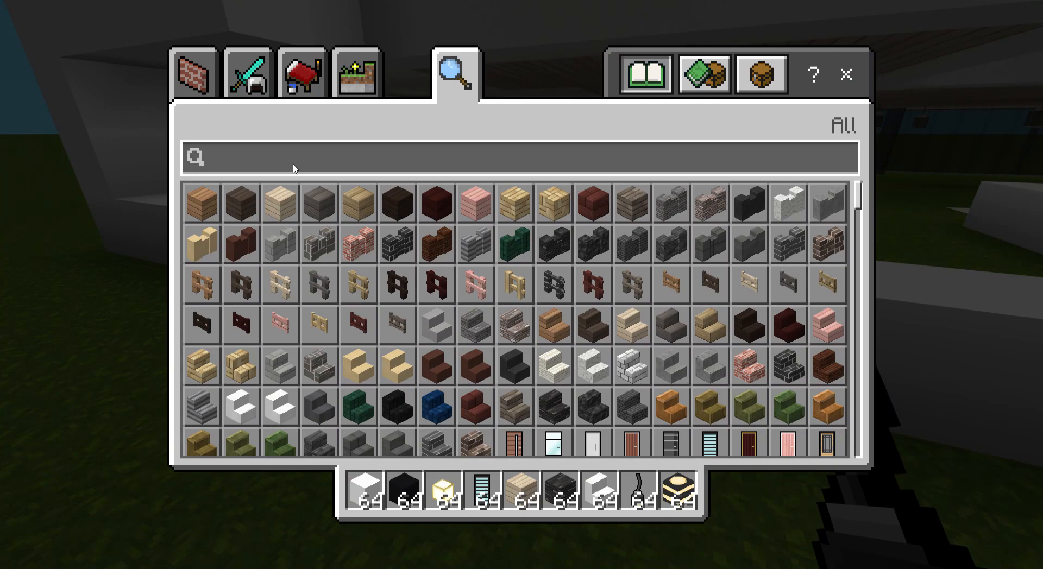
{"action": "type", "text": "stainer"}
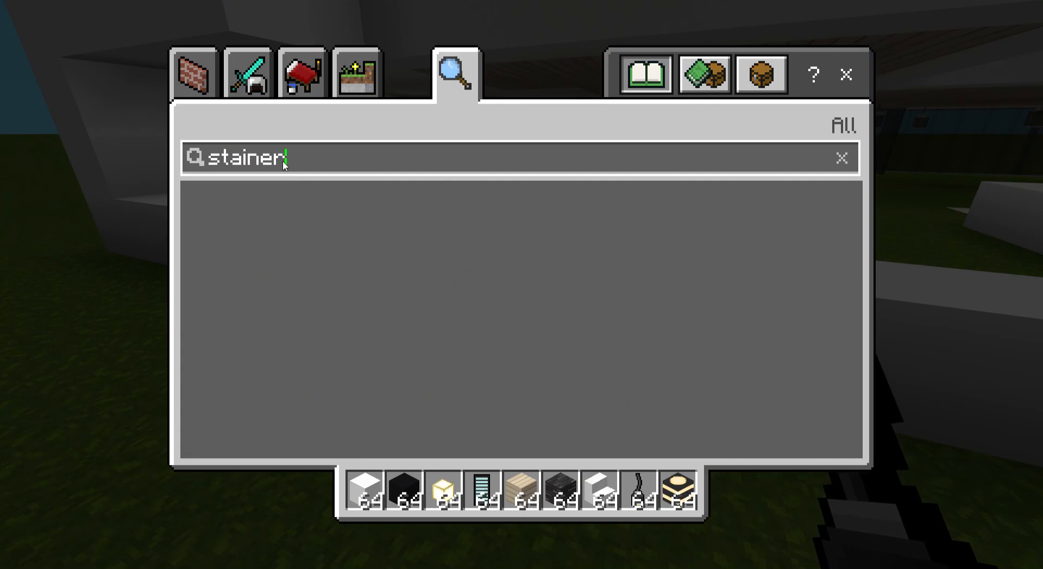
{"action": "key", "text": "Backspace"}
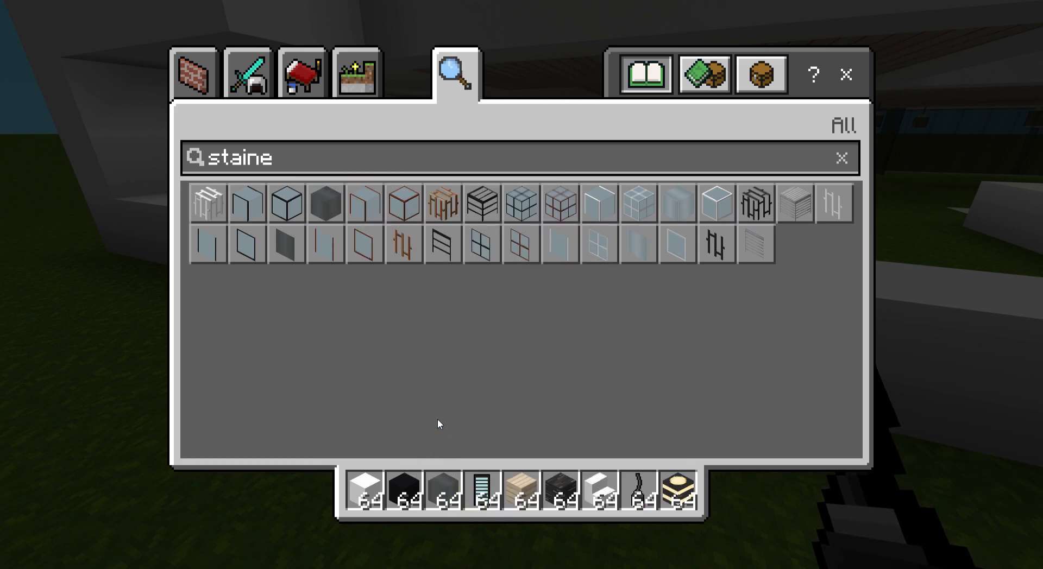
{"action": "key", "text": "Escape"}
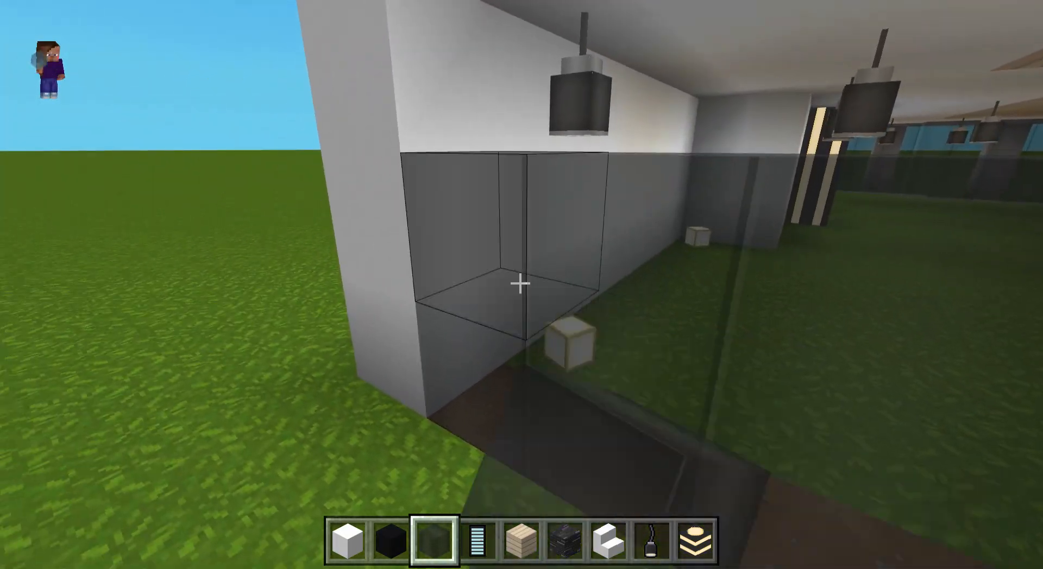
{"action": "mouse_move", "coordinate": [522, 285]}
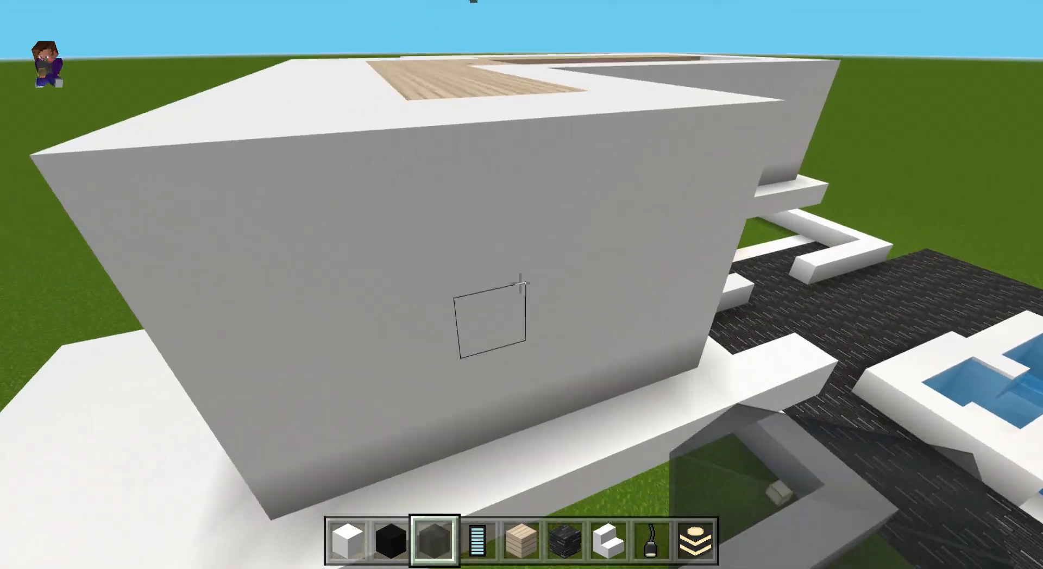
{"action": "mouse_move", "coordinate": [522, 285]}
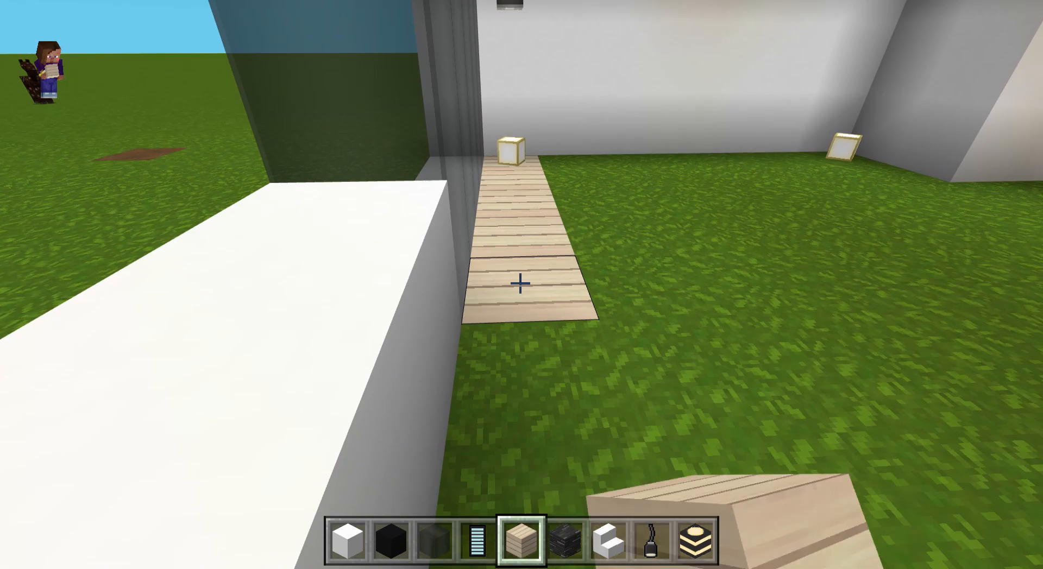
{"action": "mouse_move", "coordinate": [522, 285]}
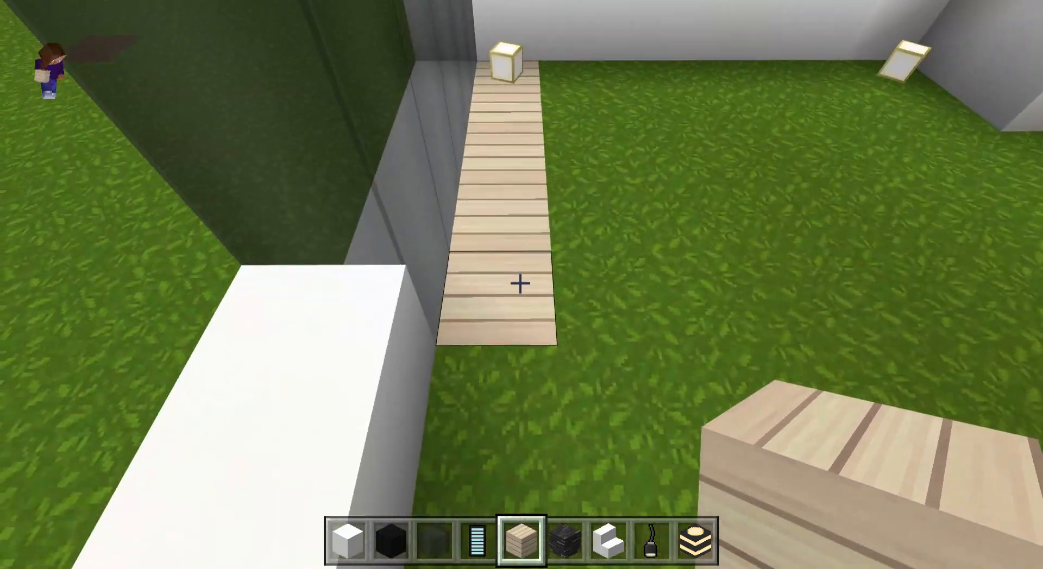
{"action": "mouse_move", "coordinate": [521, 285]}
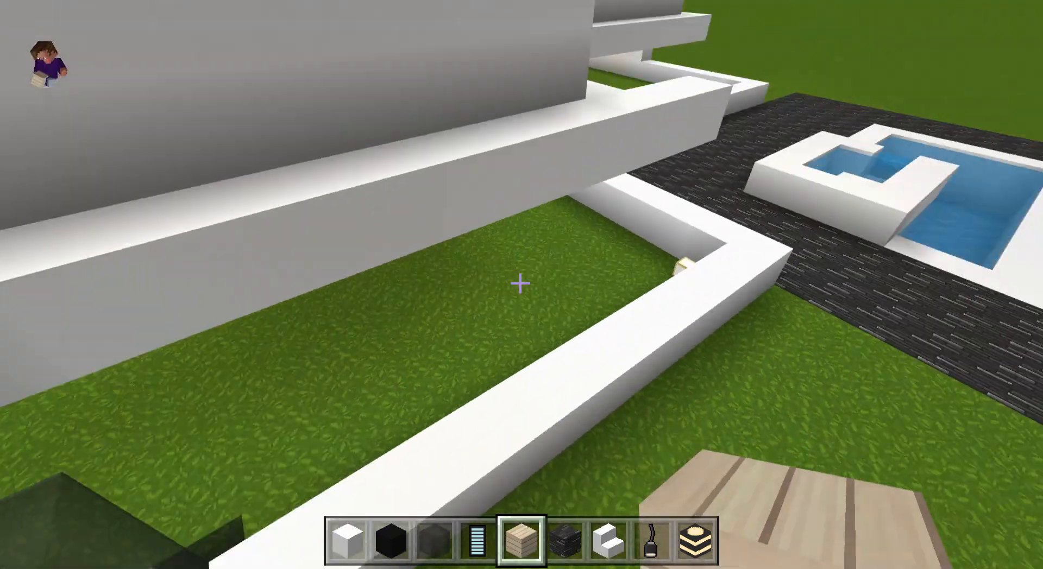
{"action": "mouse_move", "coordinate": [522, 285]}
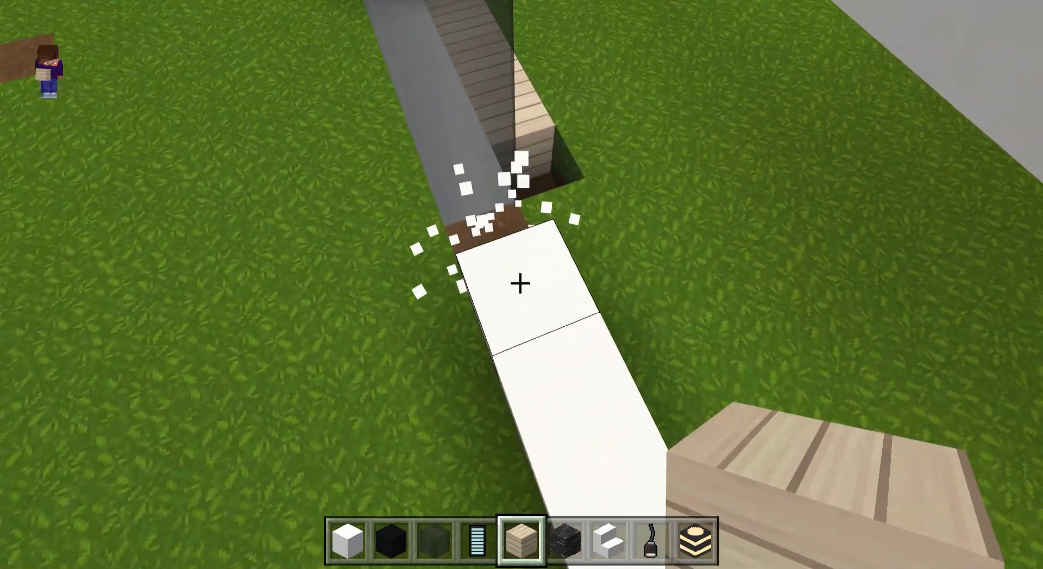
- Close the wing's side opening with gray stained glass and lay white concrete strips along the ground
{"action": "key", "text": "1"}
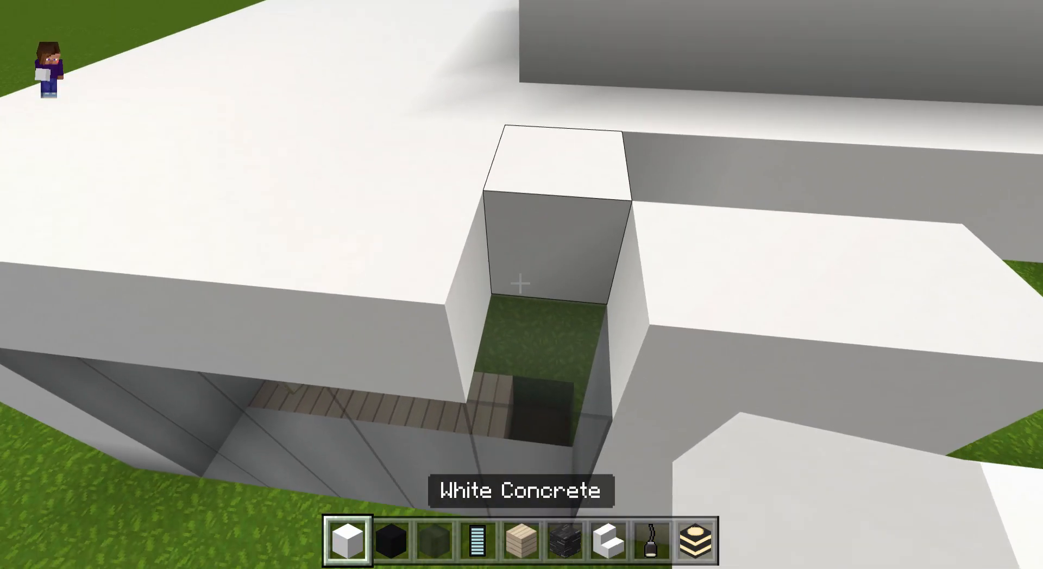
{"action": "mouse_move", "coordinate": [522, 285]}
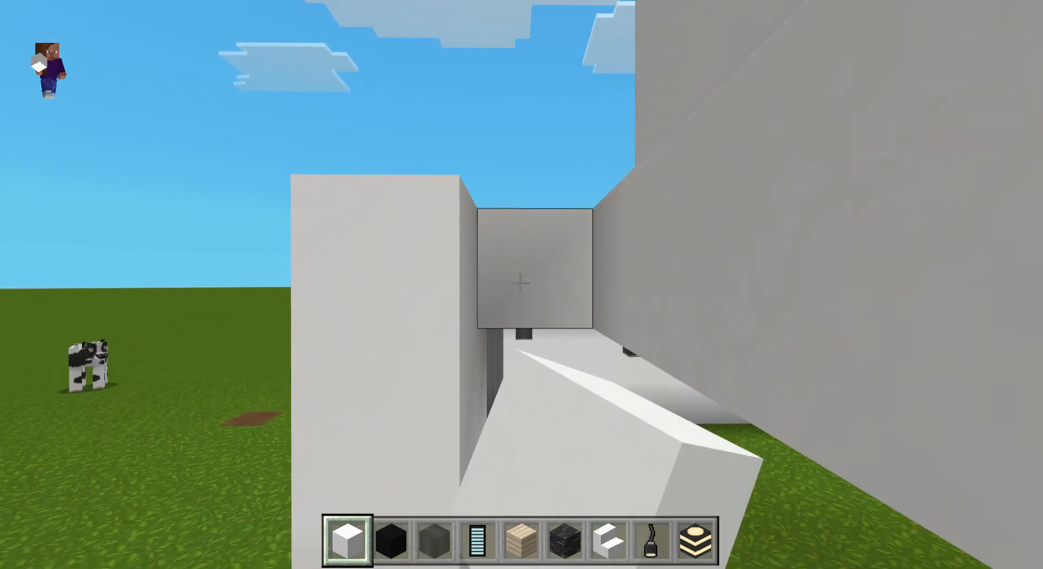
{"action": "mouse_move", "coordinate": [522, 285]}
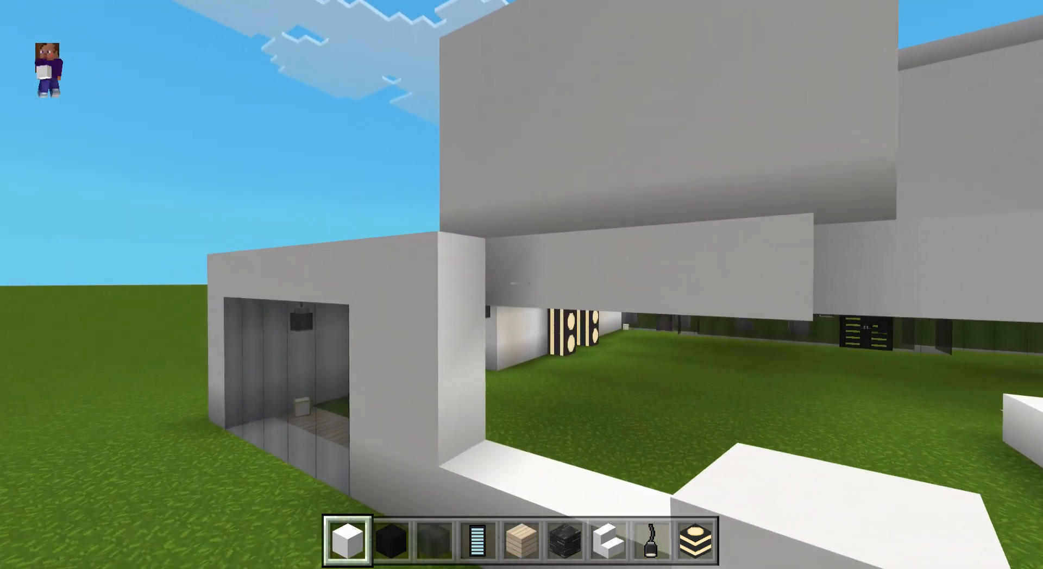
{"action": "mouse_move", "coordinate": [521, 285]}
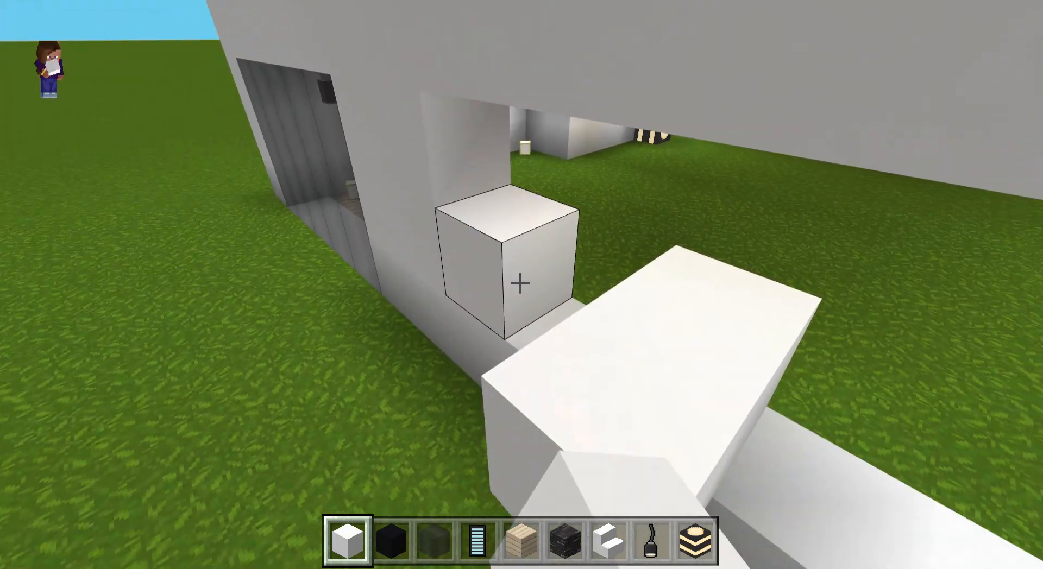
{"action": "mouse_move", "coordinate": [522, 285]}
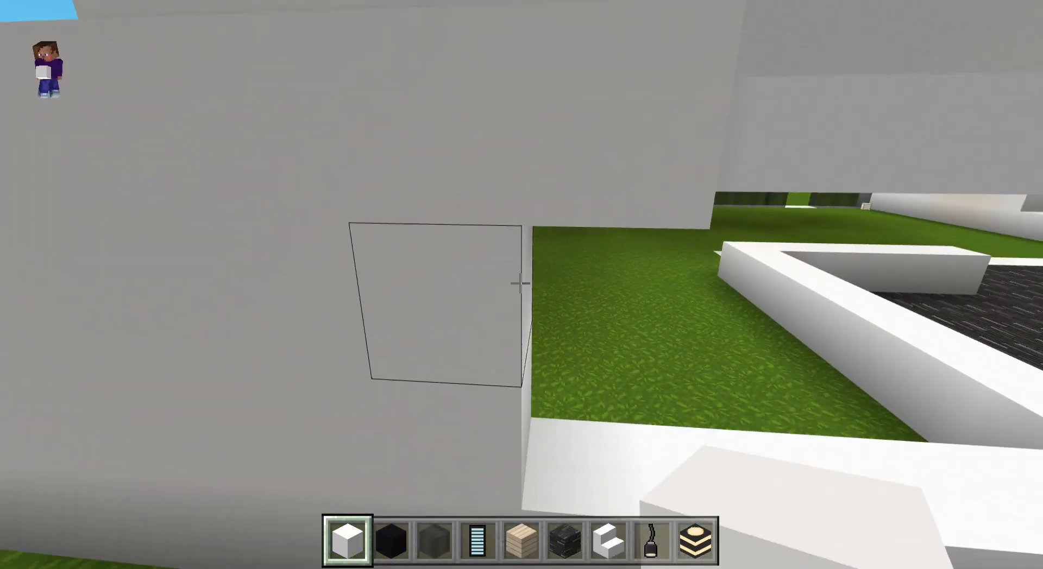
{"action": "mouse_move", "coordinate": [522, 285]}
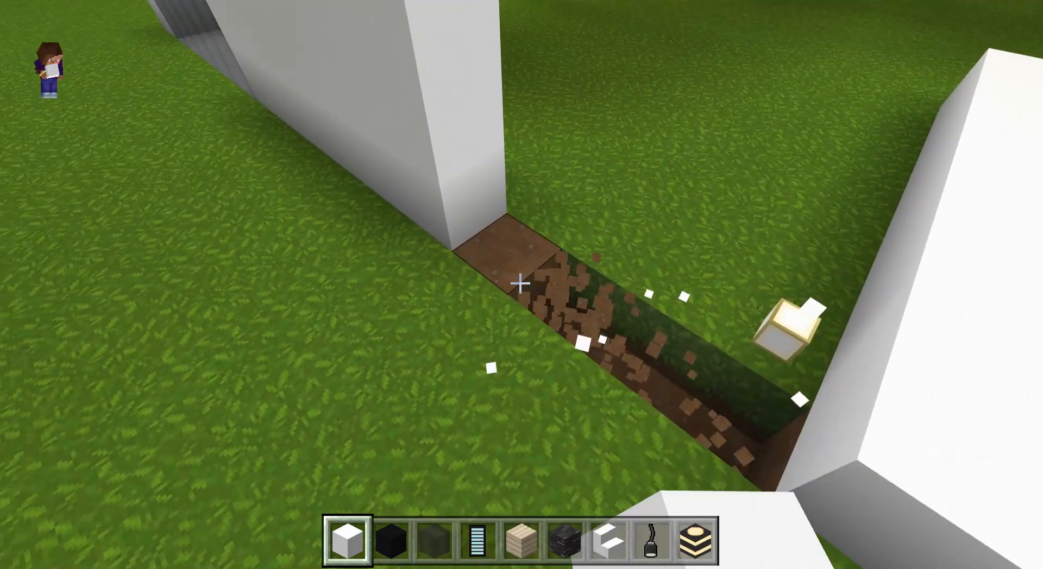
{"action": "mouse_move", "coordinate": [522, 285]}
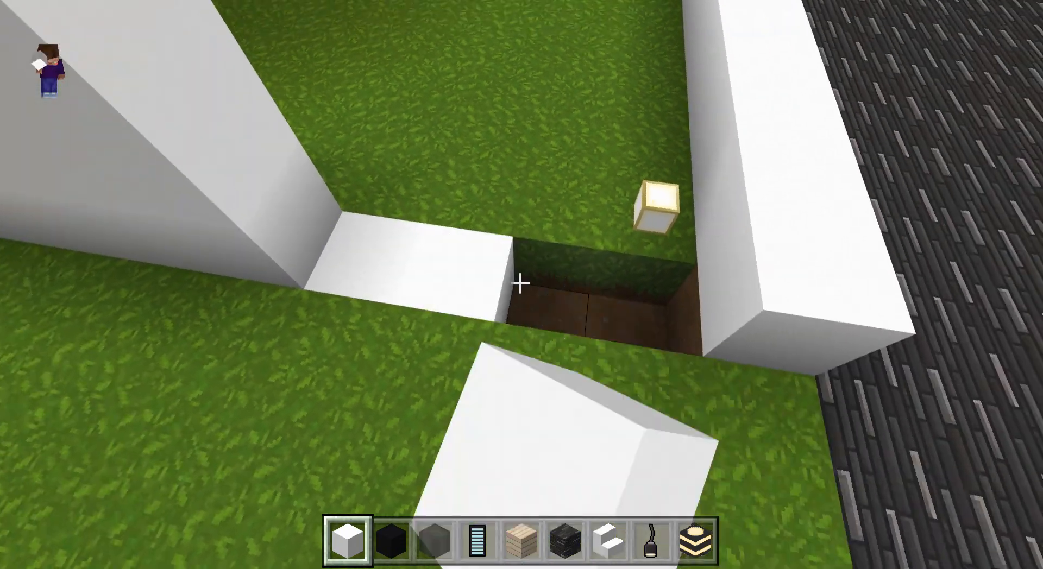
{"action": "mouse_move", "coordinate": [522, 285]}
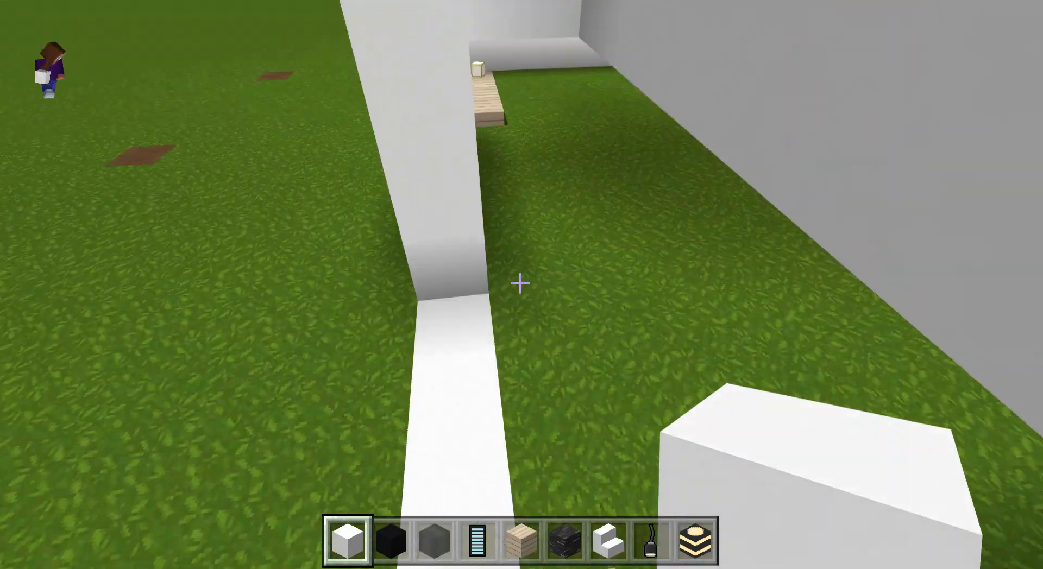
{"action": "key", "text": "3"}
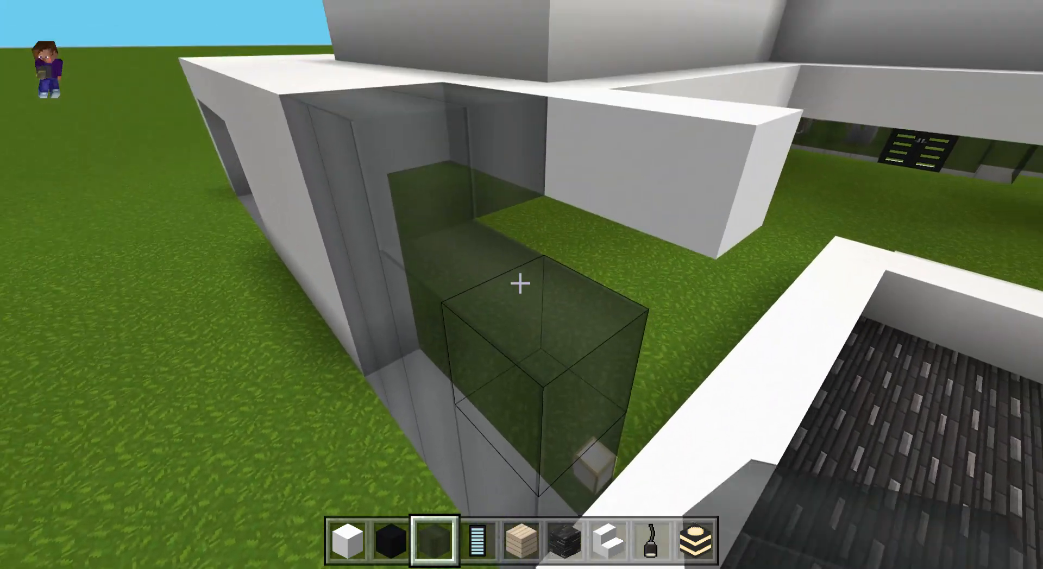
{"action": "mouse_move", "coordinate": [521, 285]}
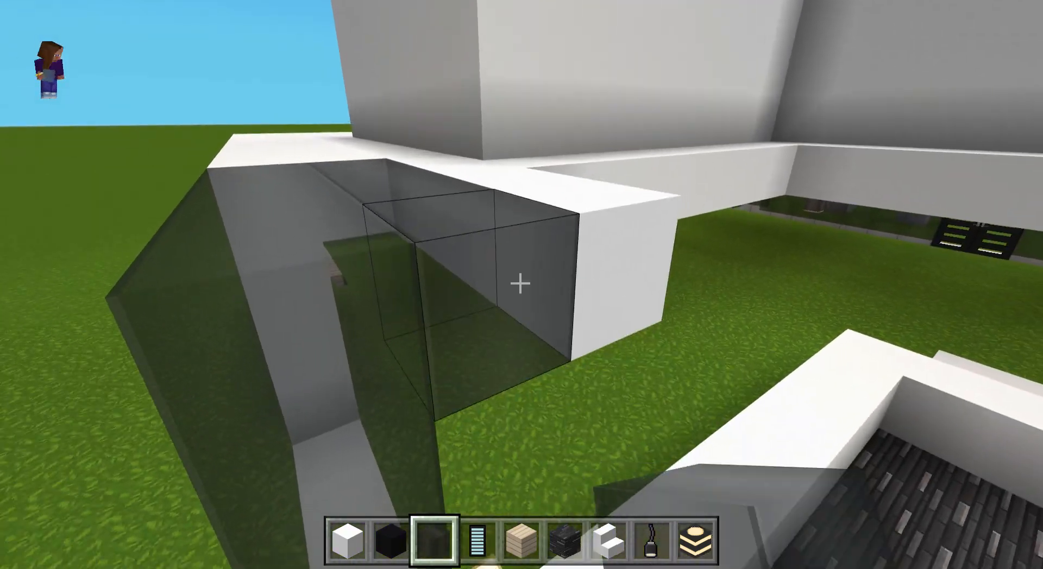
- Wall the patio corner beside the house with gray stained glass blocks
{"action": "left_click", "coordinate": [521, 284]}
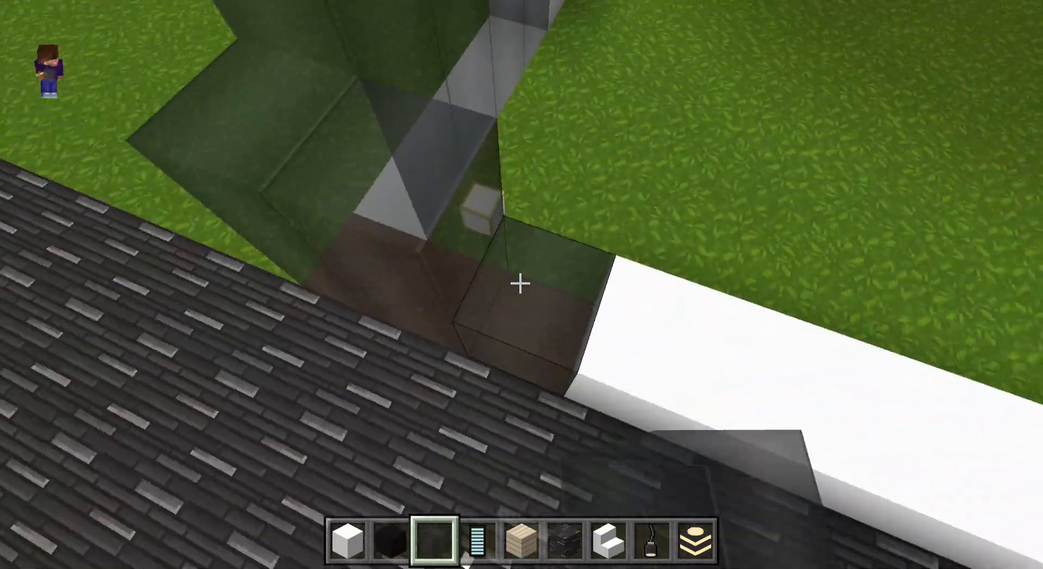
{"action": "mouse_move", "coordinate": [521, 284]}
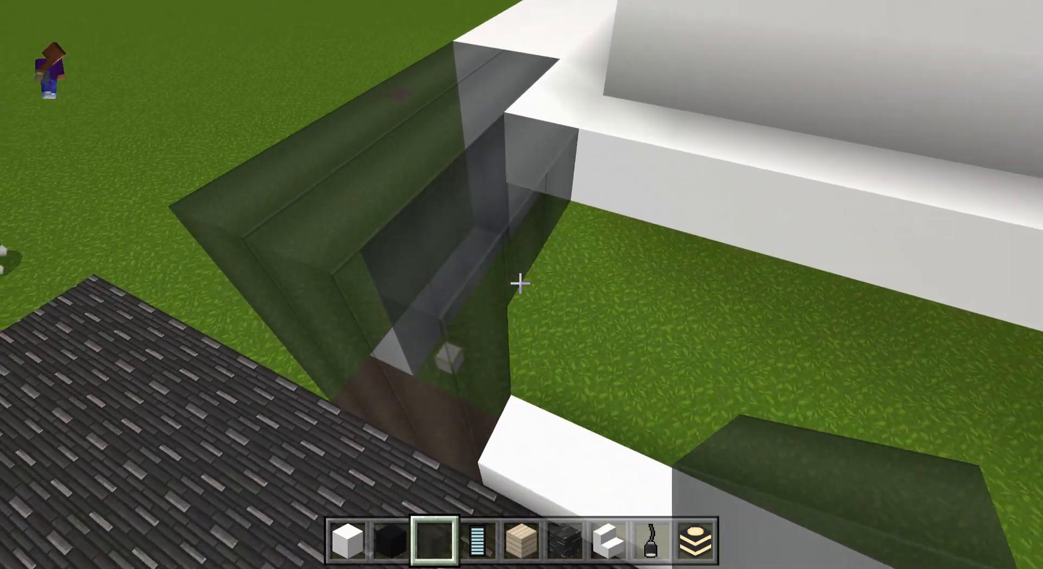
{"action": "mouse_move", "coordinate": [522, 285]}
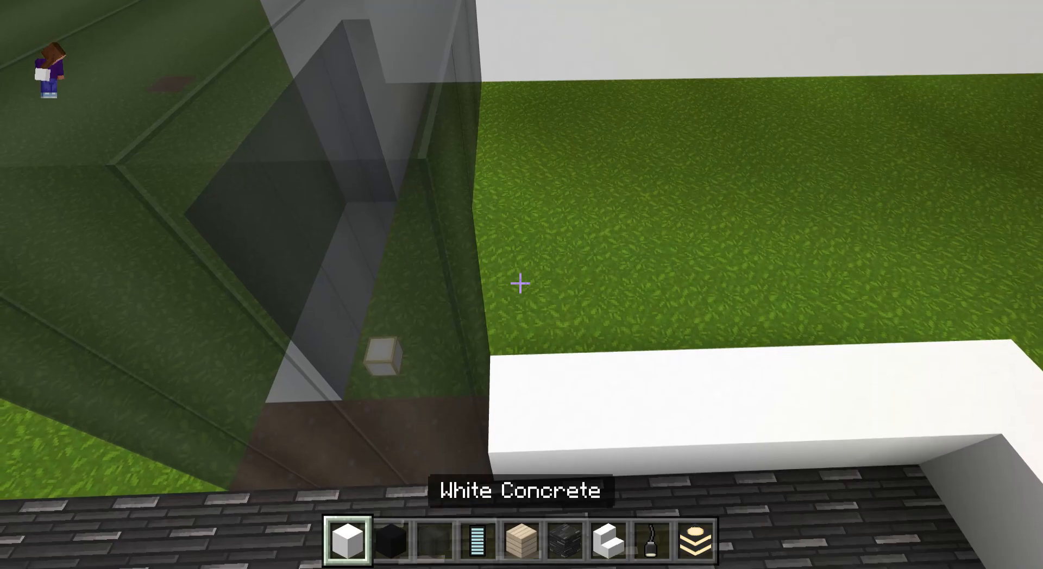
{"action": "mouse_move", "coordinate": [522, 283]}
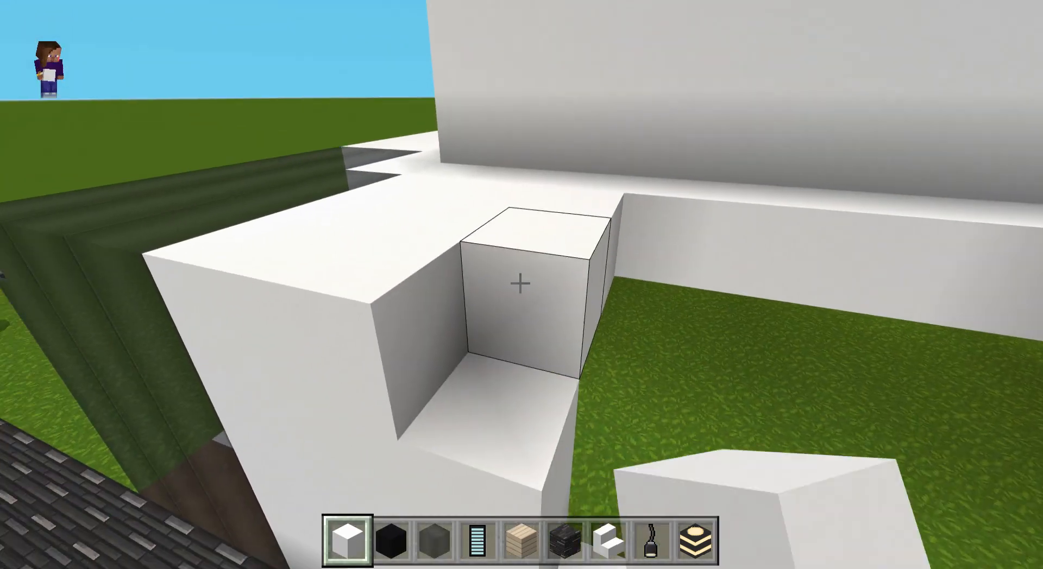
{"action": "mouse_move", "coordinate": [521, 285]}
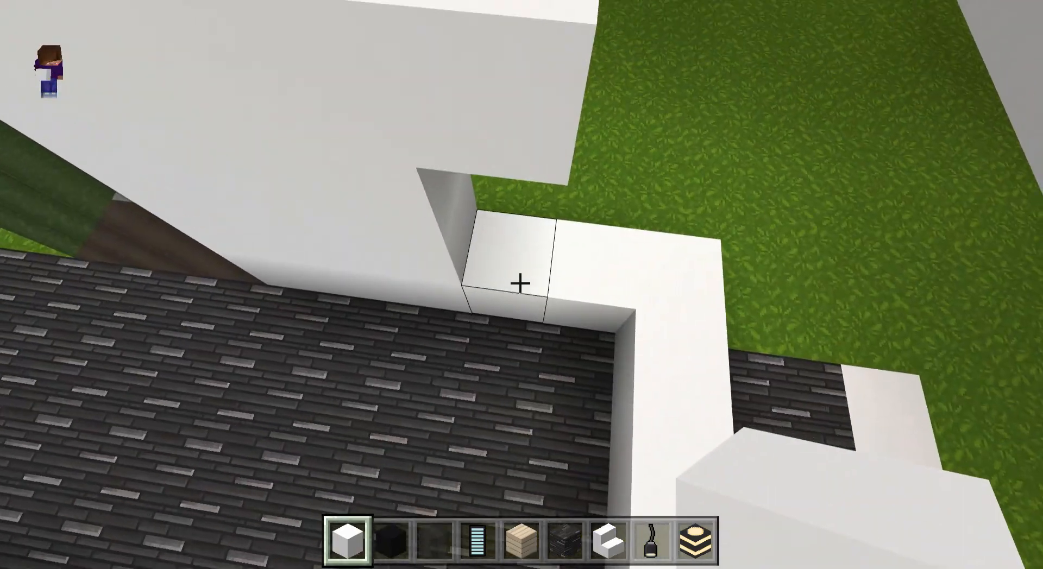
{"action": "mouse_move", "coordinate": [521, 285]}
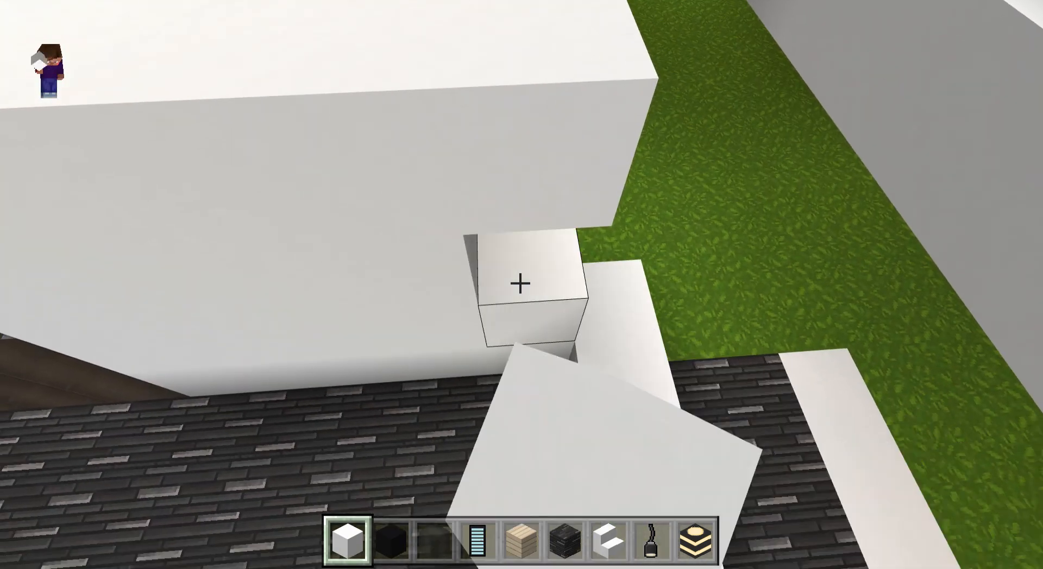
{"action": "mouse_move", "coordinate": [522, 284]}
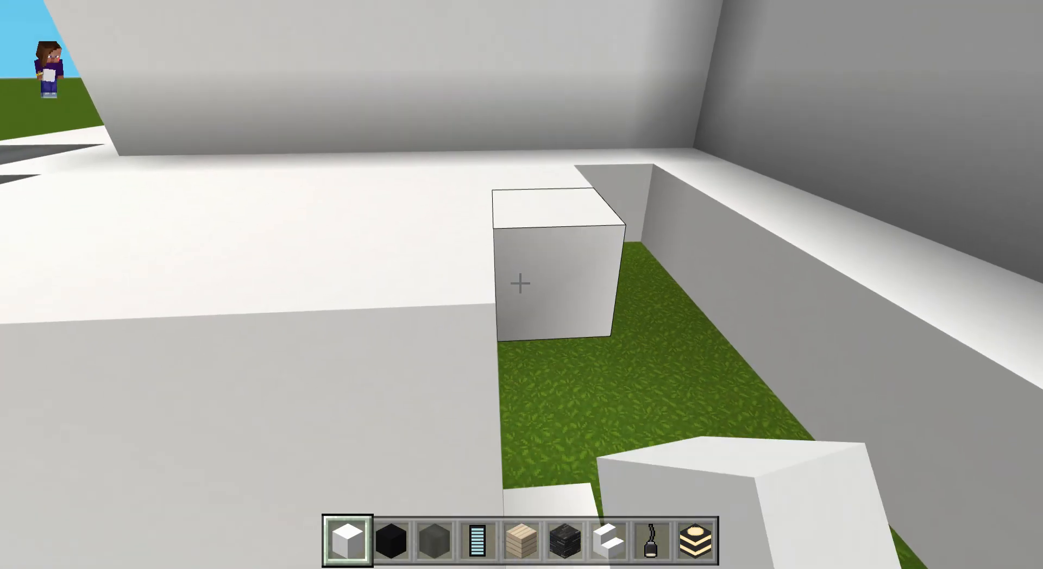
{"action": "mouse_move", "coordinate": [522, 285]}
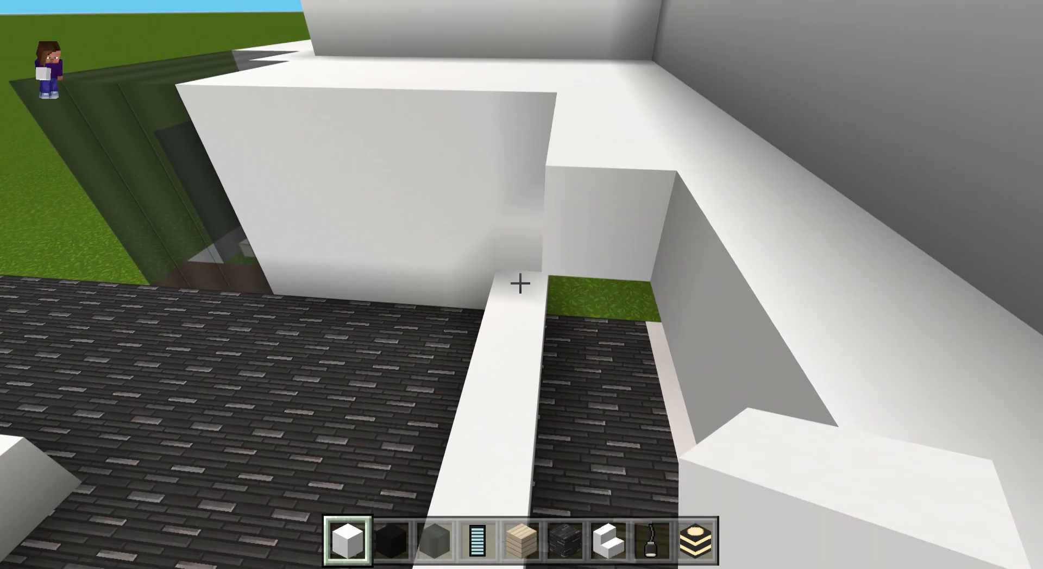
{"action": "mouse_move", "coordinate": [522, 283]}
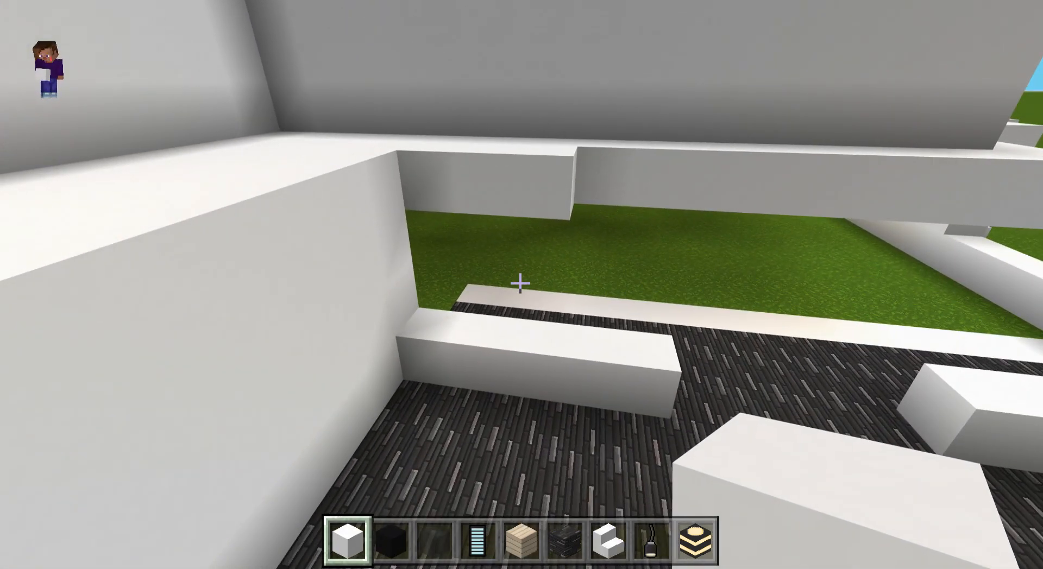
{"action": "mouse_move", "coordinate": [522, 285]}
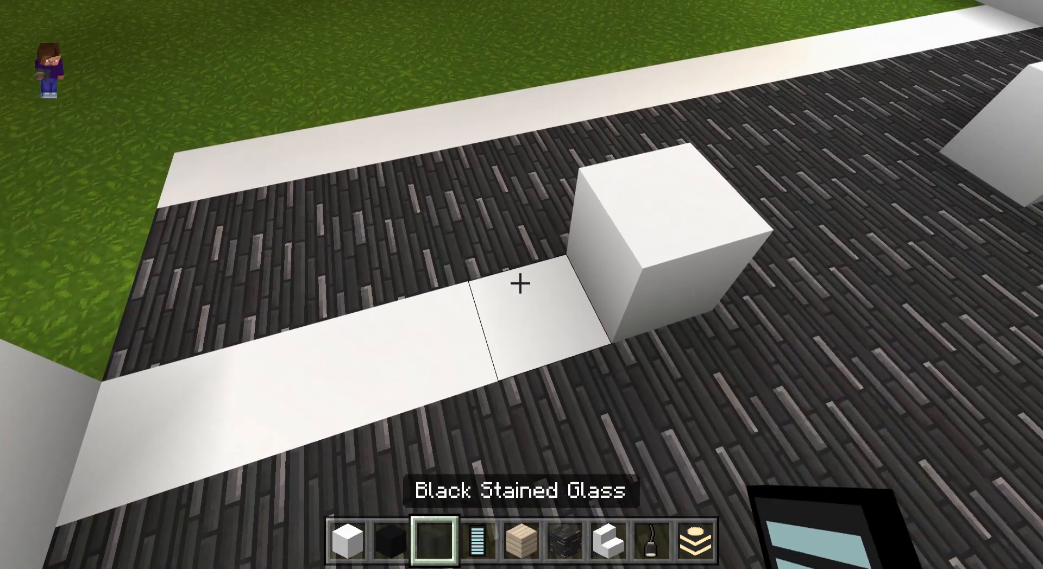
{"action": "mouse_move", "coordinate": [522, 285]}
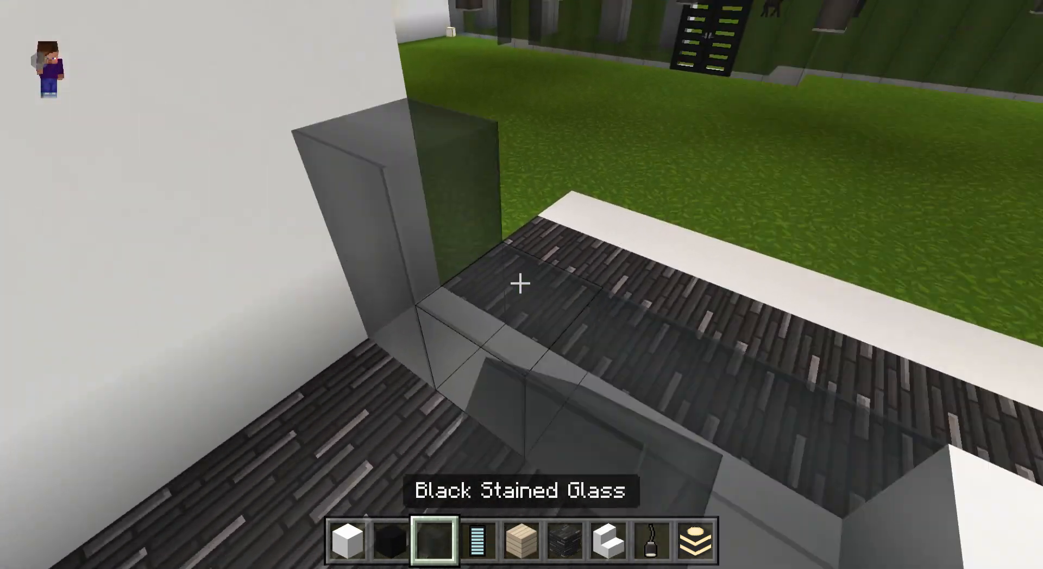
{"action": "mouse_move", "coordinate": [521, 285]}
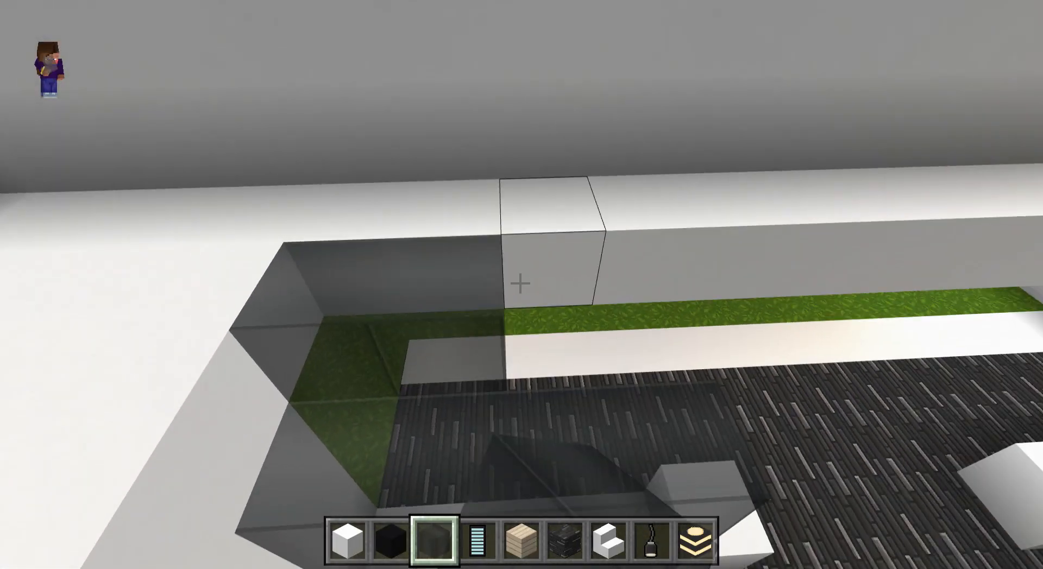
{"action": "mouse_move", "coordinate": [521, 285]}
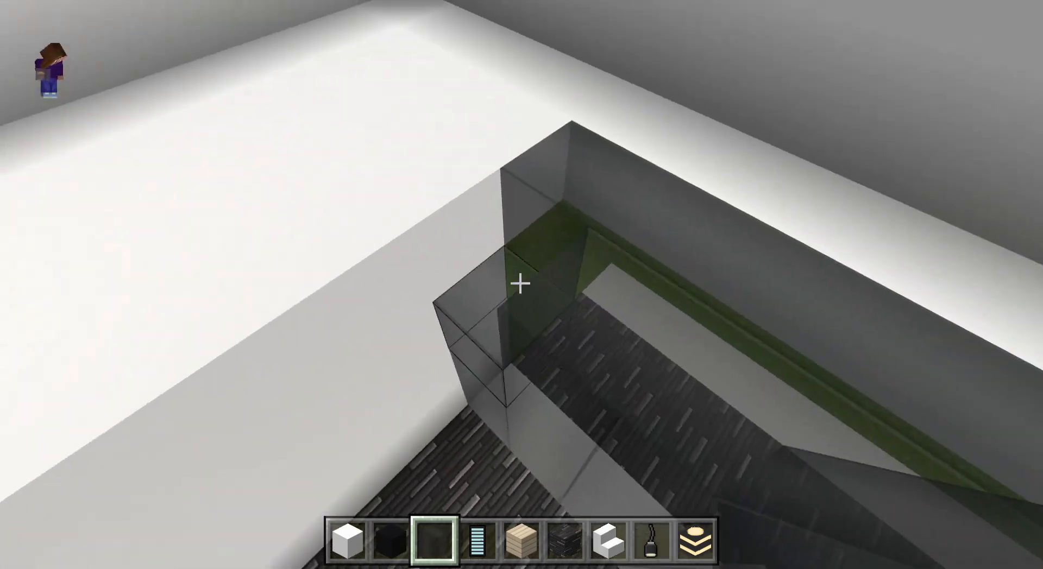
{"action": "mouse_move", "coordinate": [522, 284]}
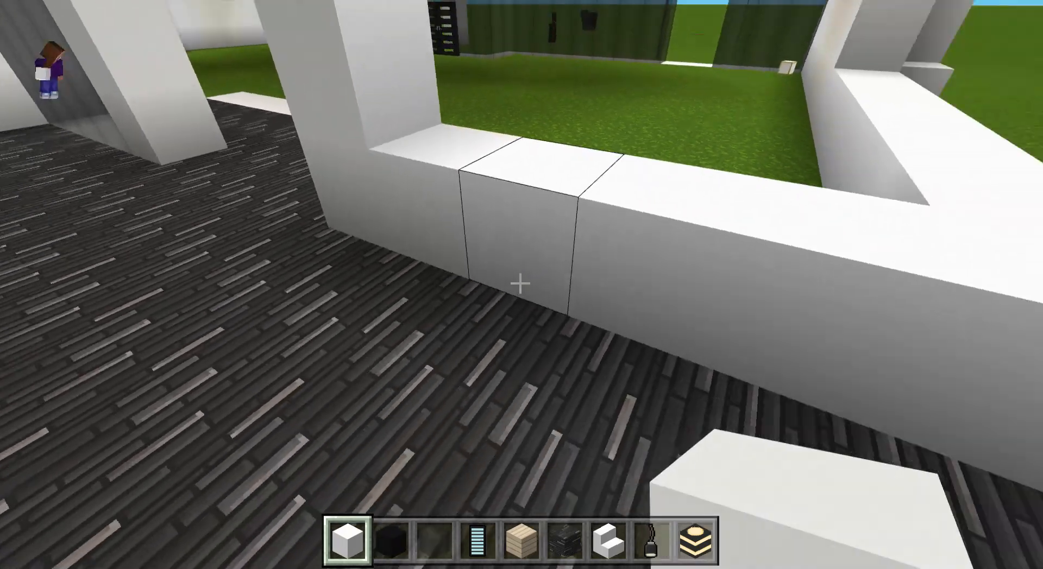
{"action": "mouse_move", "coordinate": [521, 285]}
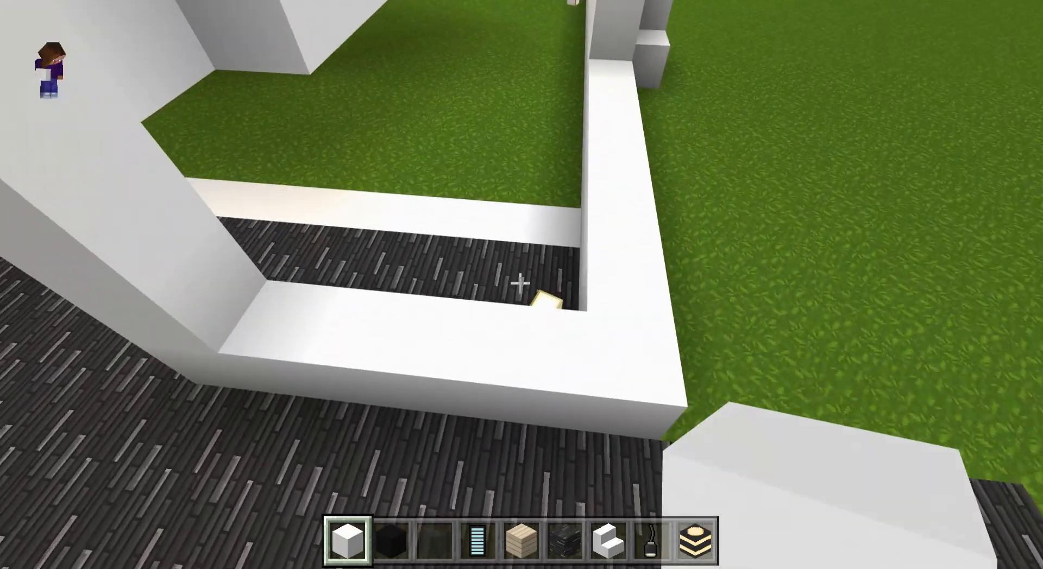
{"action": "mouse_move", "coordinate": [521, 285]}
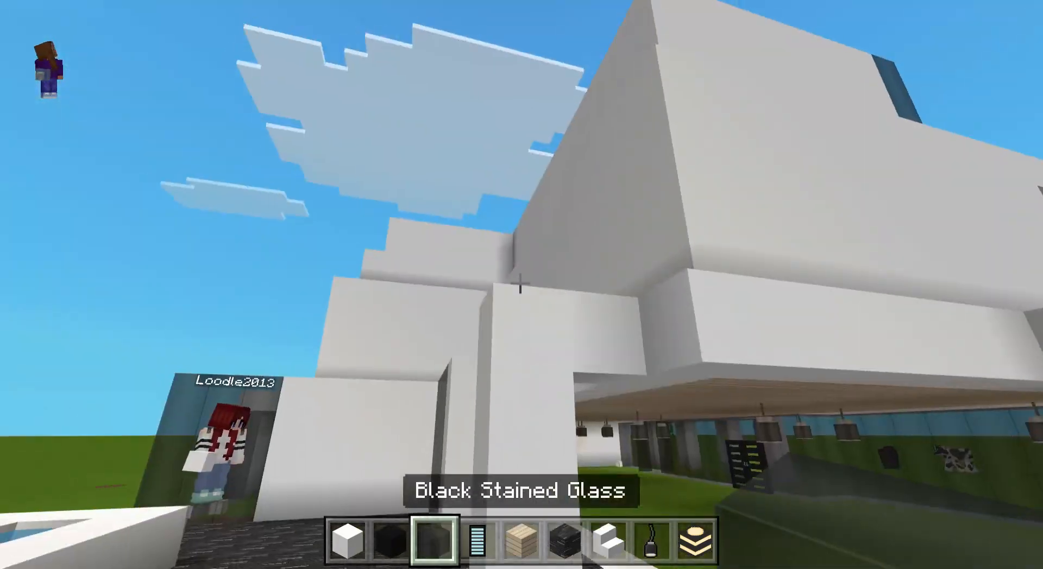
{"action": "mouse_move", "coordinate": [522, 285]}
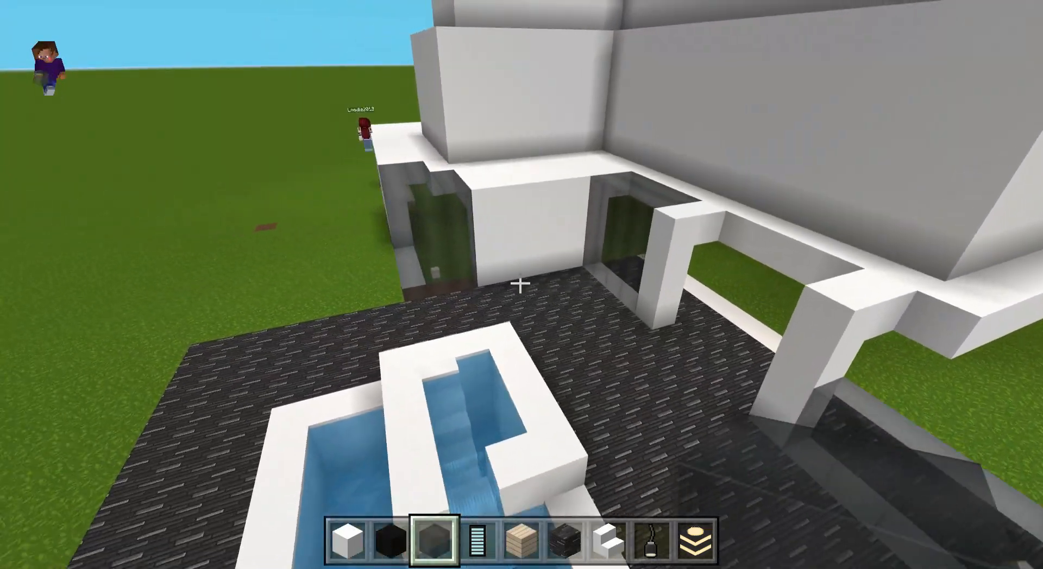
{"action": "mouse_move", "coordinate": [522, 284]}
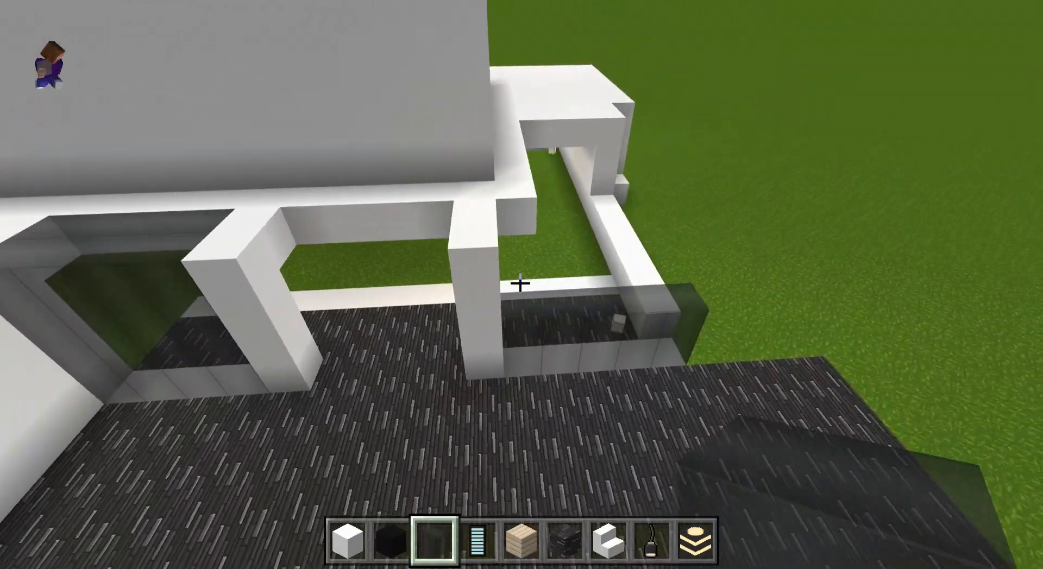
{"action": "mouse_move", "coordinate": [522, 284]}
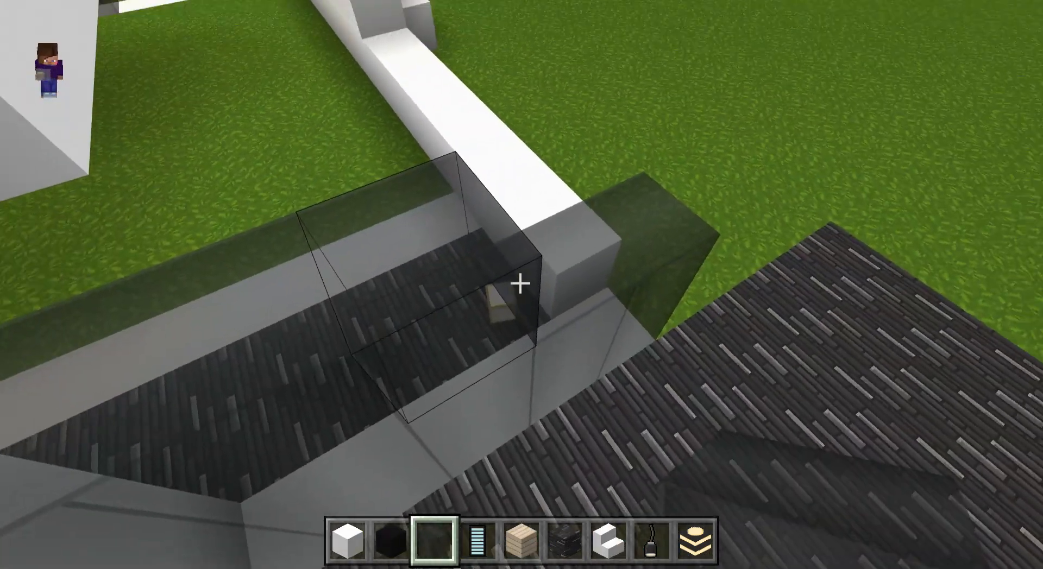
{"action": "mouse_move", "coordinate": [522, 285]}
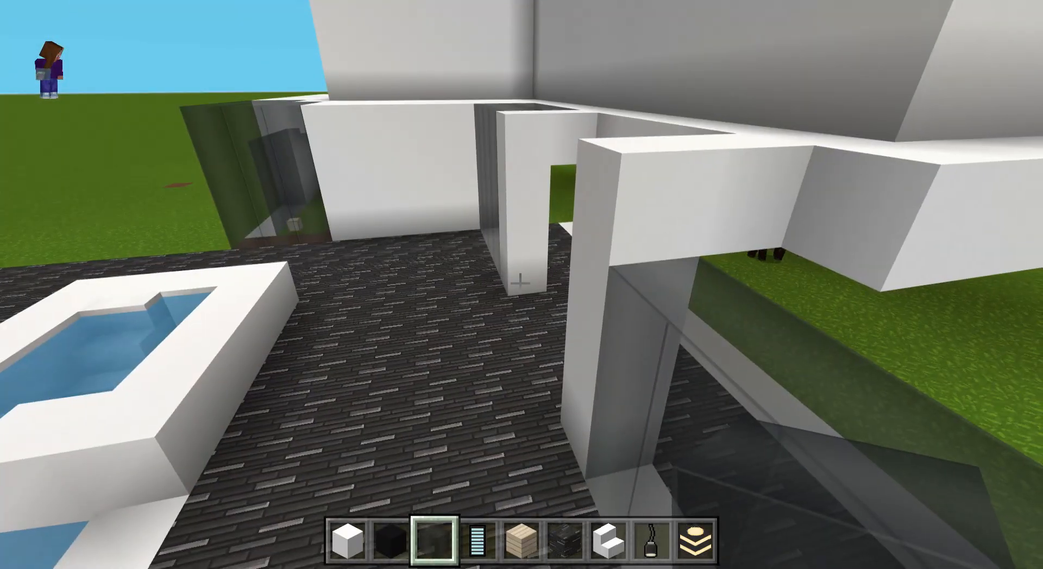
{"action": "mouse_move", "coordinate": [522, 285]}
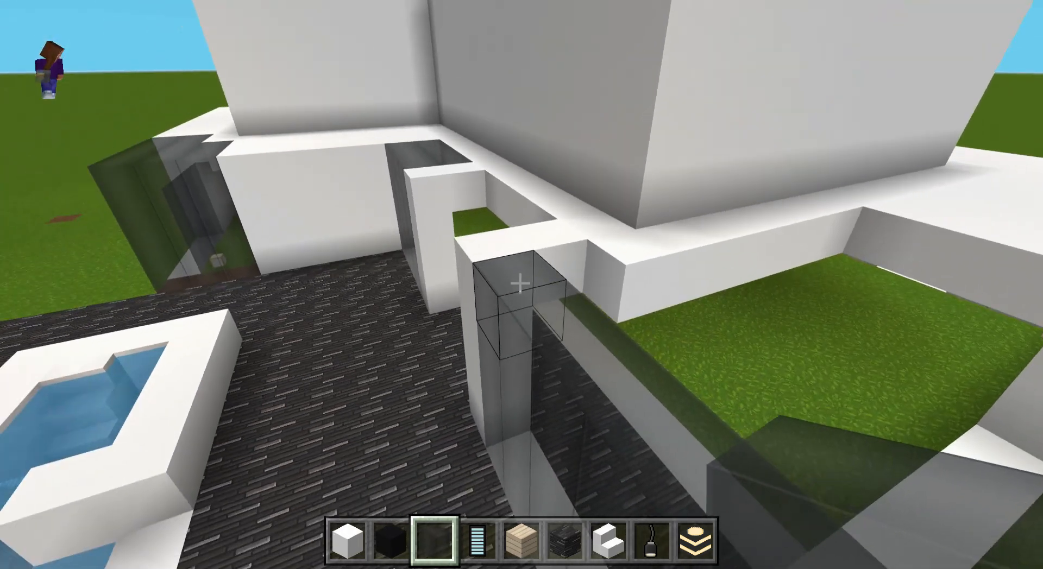
{"action": "mouse_move", "coordinate": [522, 284]}
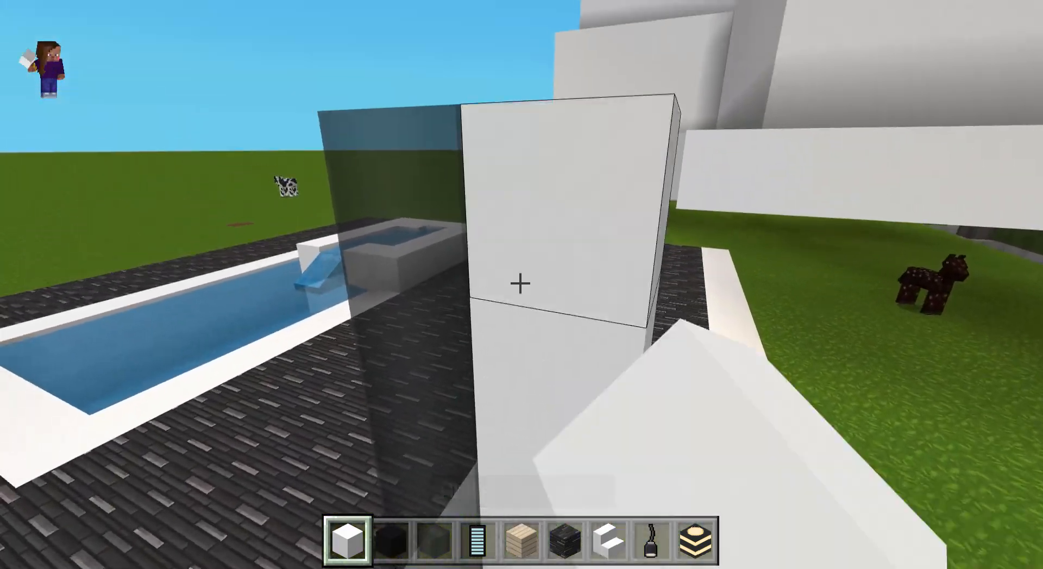
{"action": "mouse_move", "coordinate": [521, 285]}
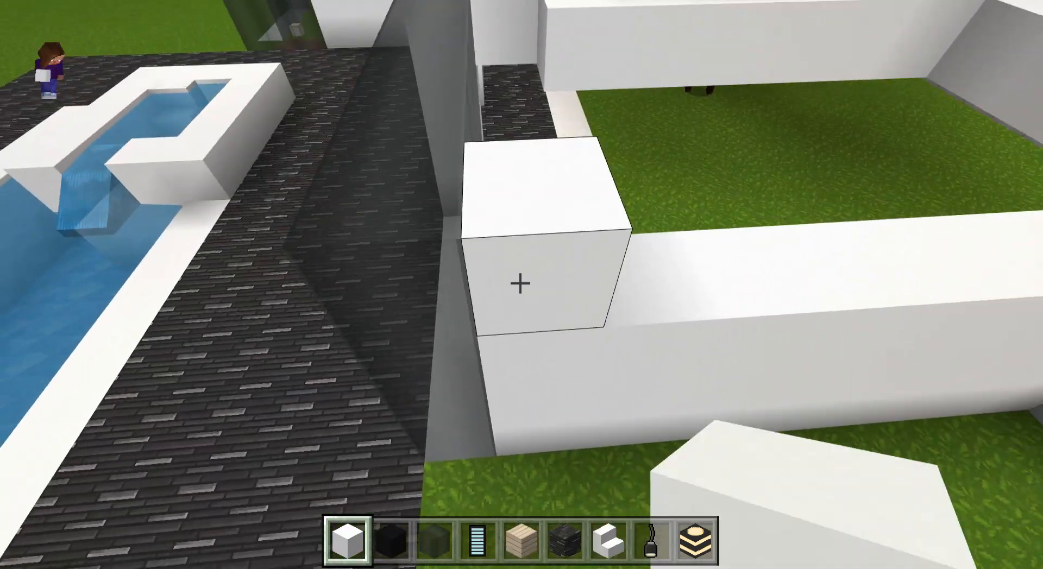
{"action": "mouse_move", "coordinate": [522, 285]}
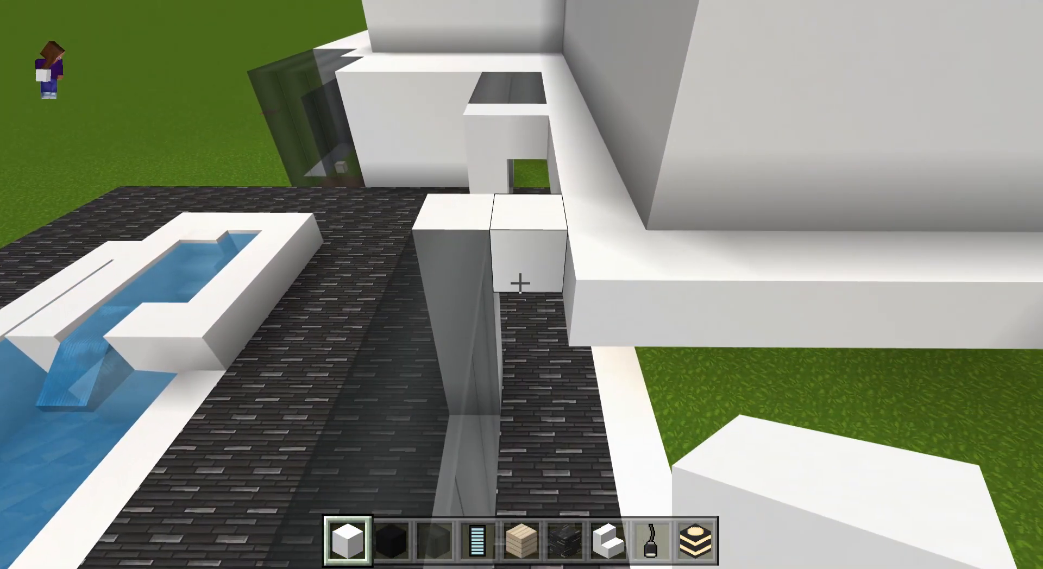
- Cap the gray glass patio wall with a white concrete beam joined to the house
{"action": "key", "text": "3"}
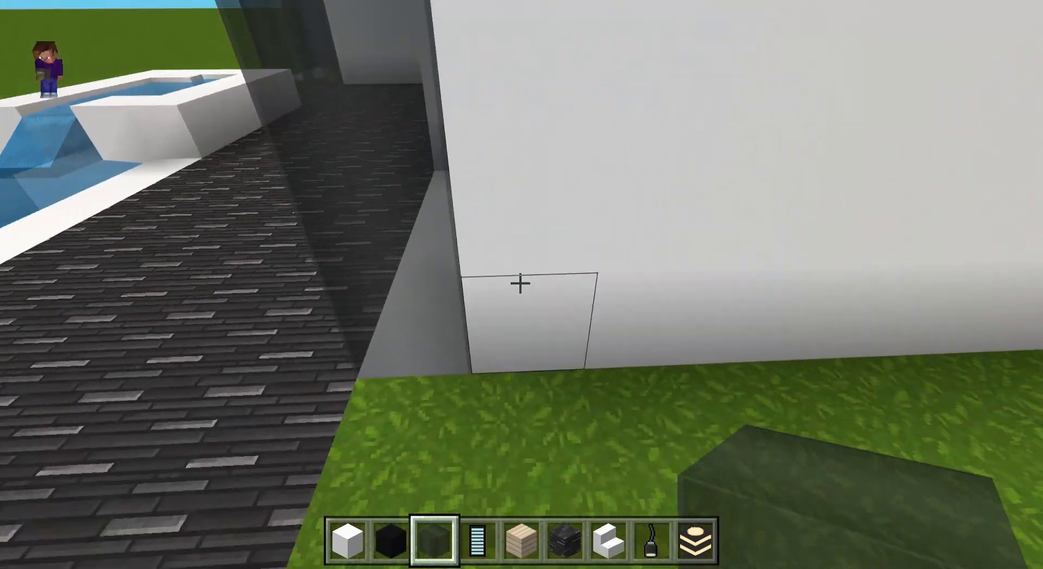
{"action": "left_click", "coordinate": [521, 284]}
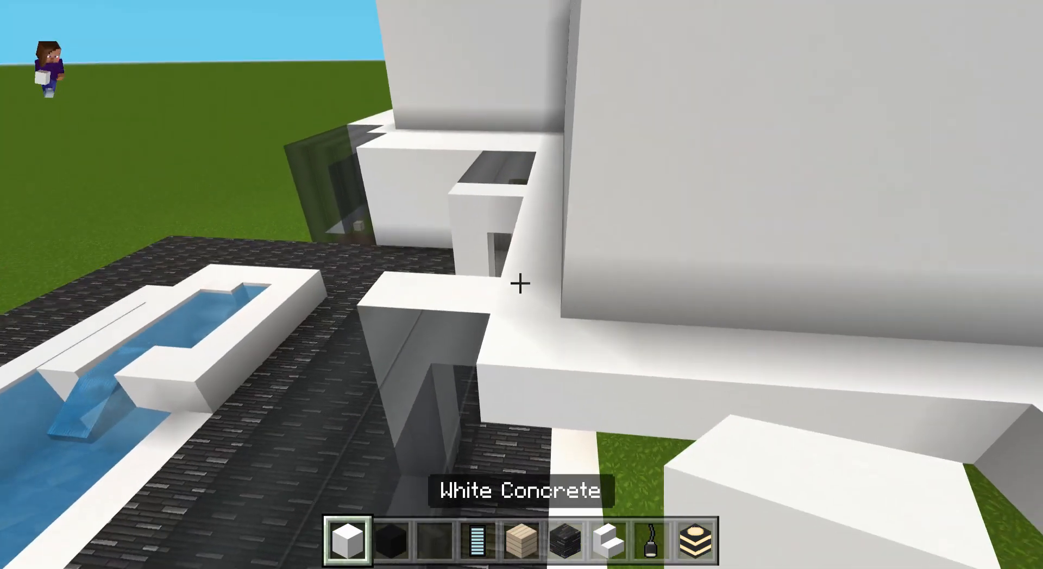
{"action": "mouse_move", "coordinate": [522, 284]}
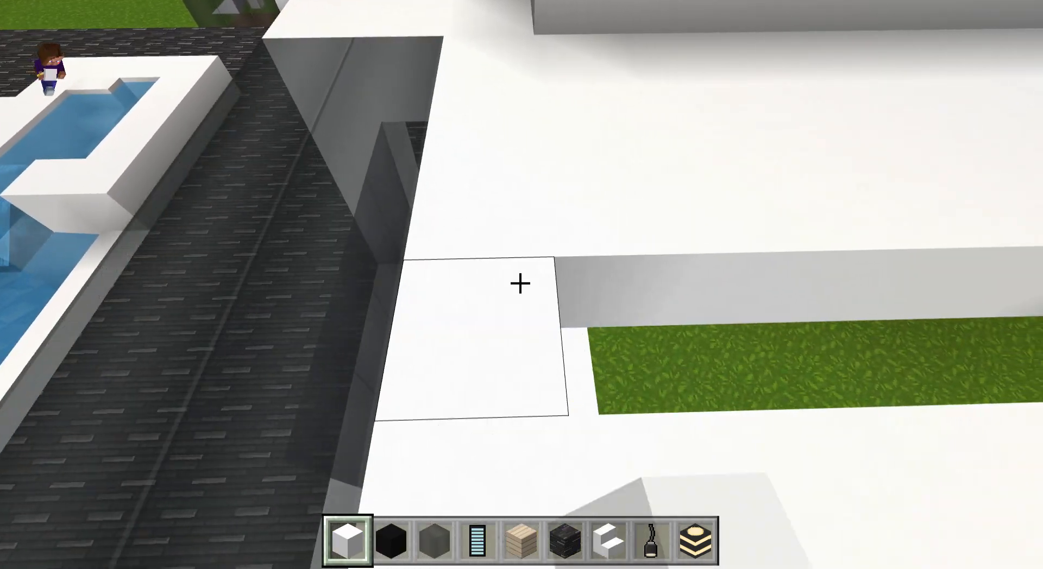
{"action": "mouse_move", "coordinate": [522, 285]}
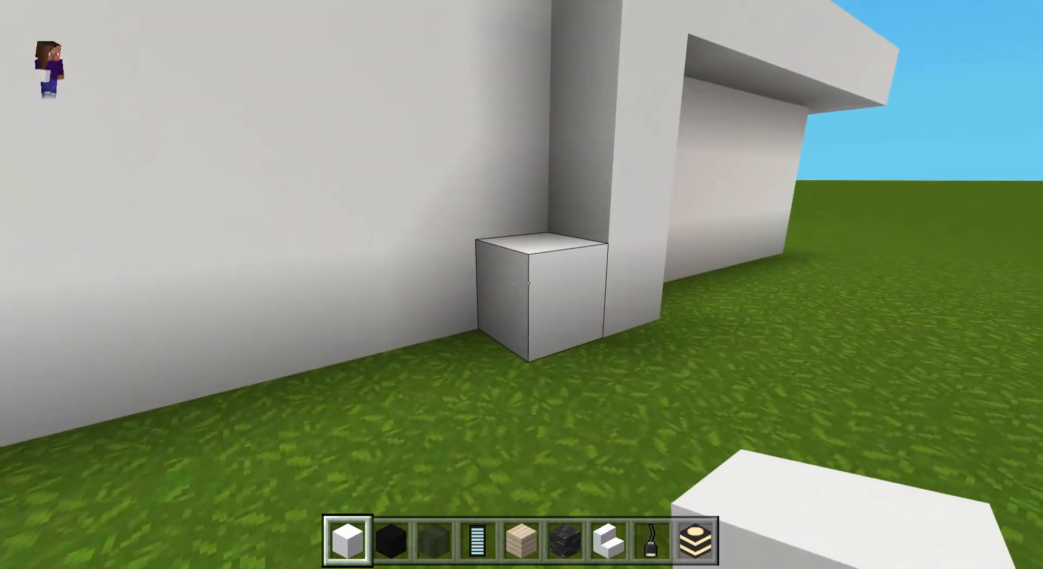
{"action": "mouse_move", "coordinate": [522, 284]}
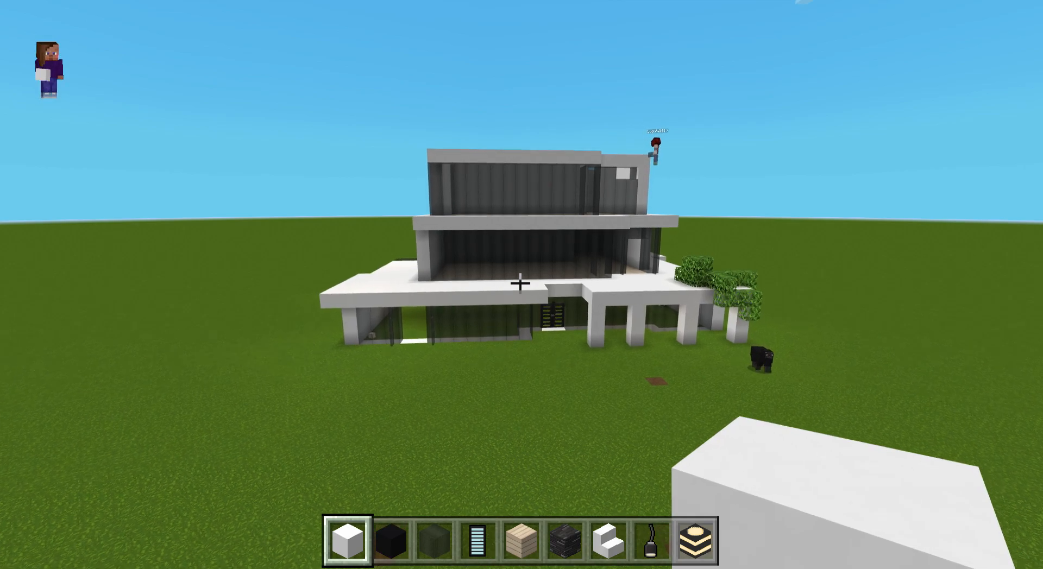
{"action": "mouse_move", "coordinate": [522, 285]}
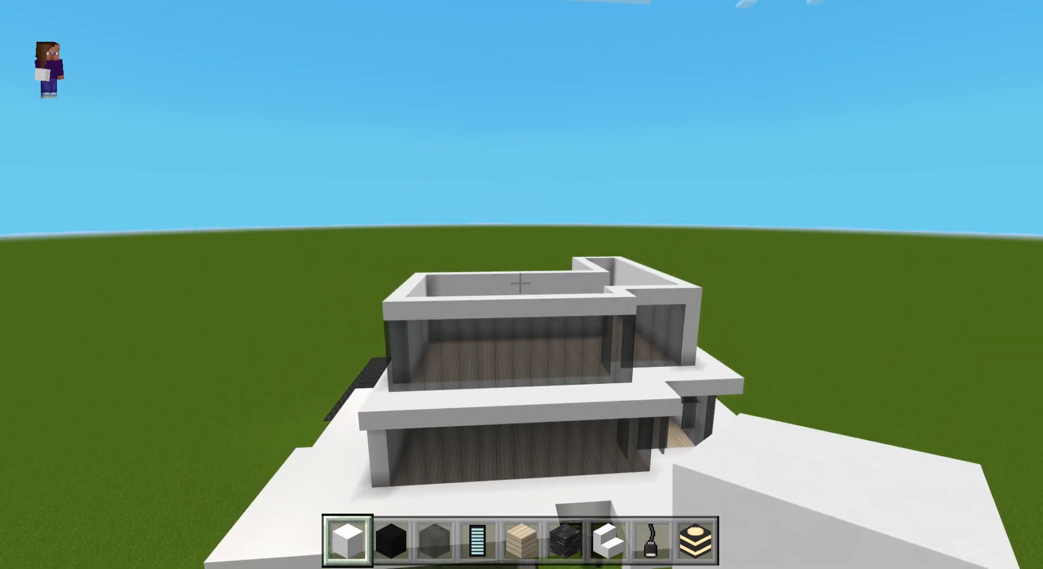
{"action": "mouse_move", "coordinate": [522, 285]}
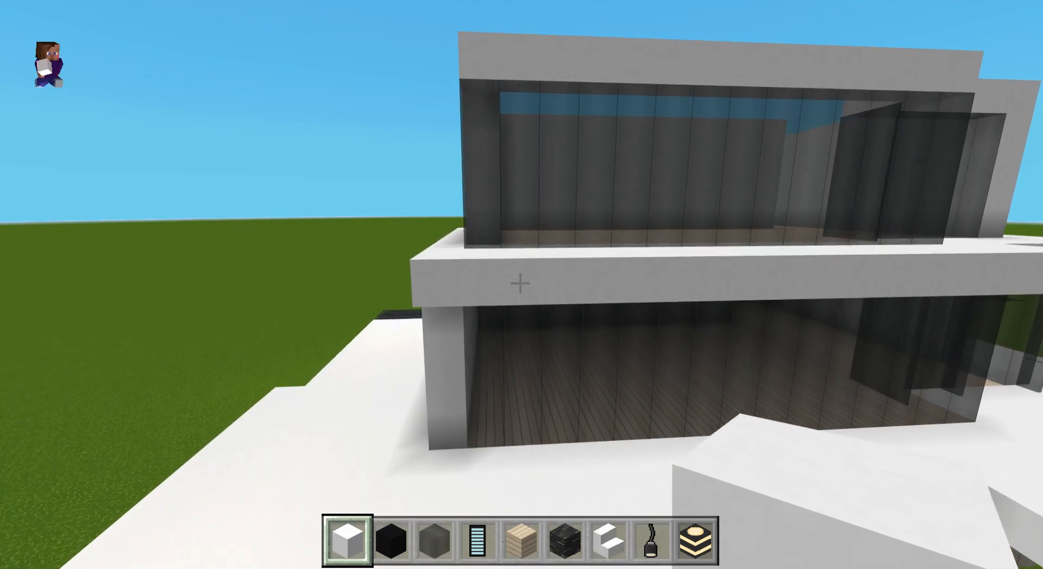
{"action": "mouse_move", "coordinate": [521, 285]}
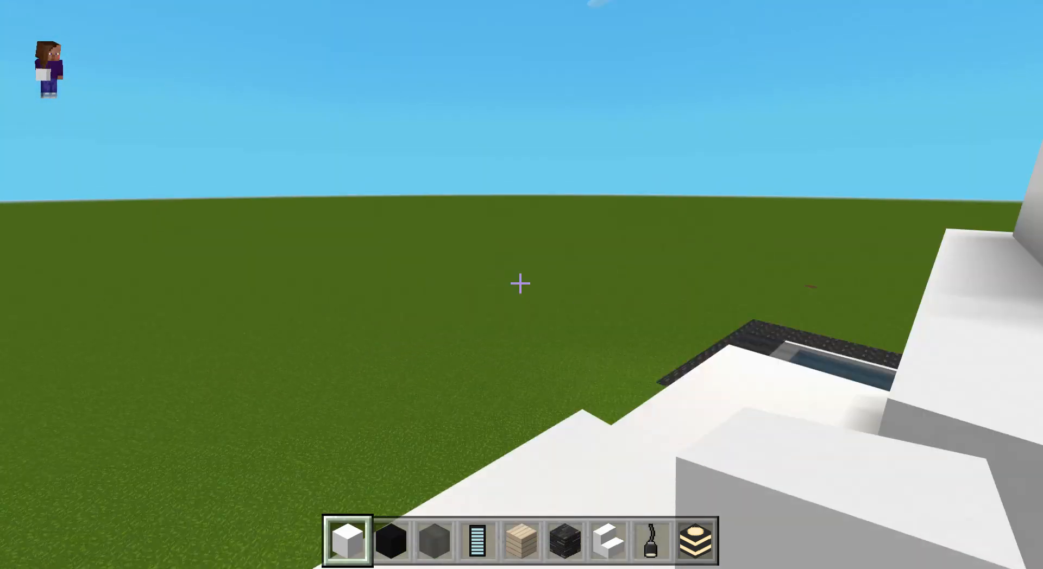
{"action": "mouse_move", "coordinate": [522, 284]}
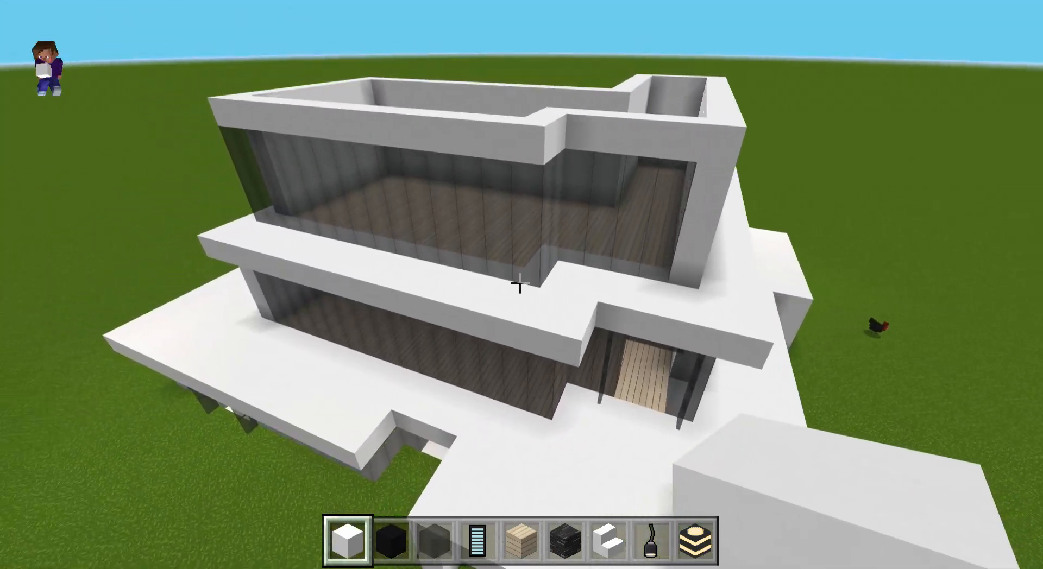
{"action": "mouse_move", "coordinate": [522, 284]}
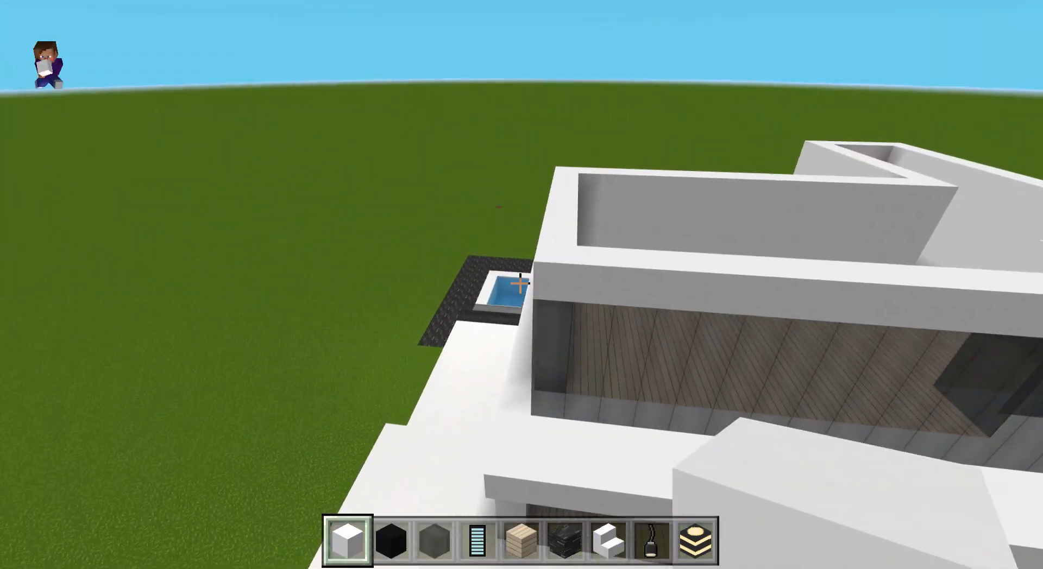
{"action": "mouse_move", "coordinate": [522, 285]}
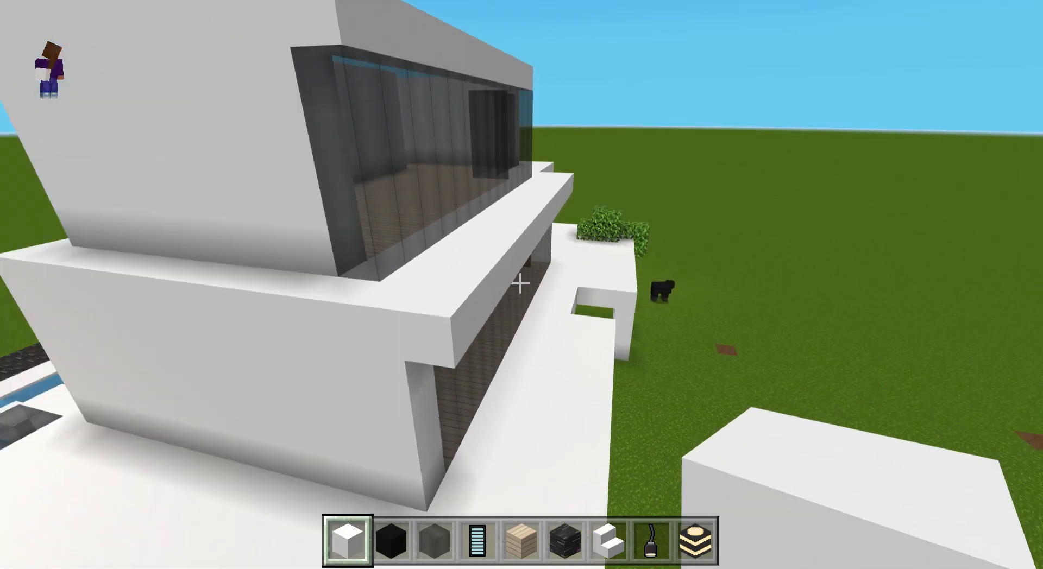
{"action": "mouse_move", "coordinate": [521, 285]}
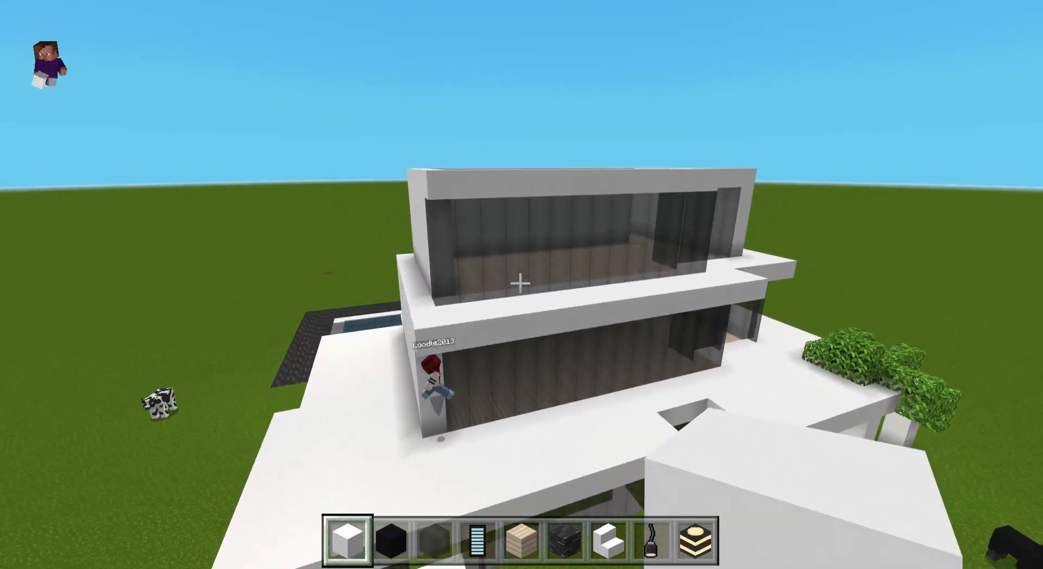
{"action": "mouse_move", "coordinate": [522, 283]}
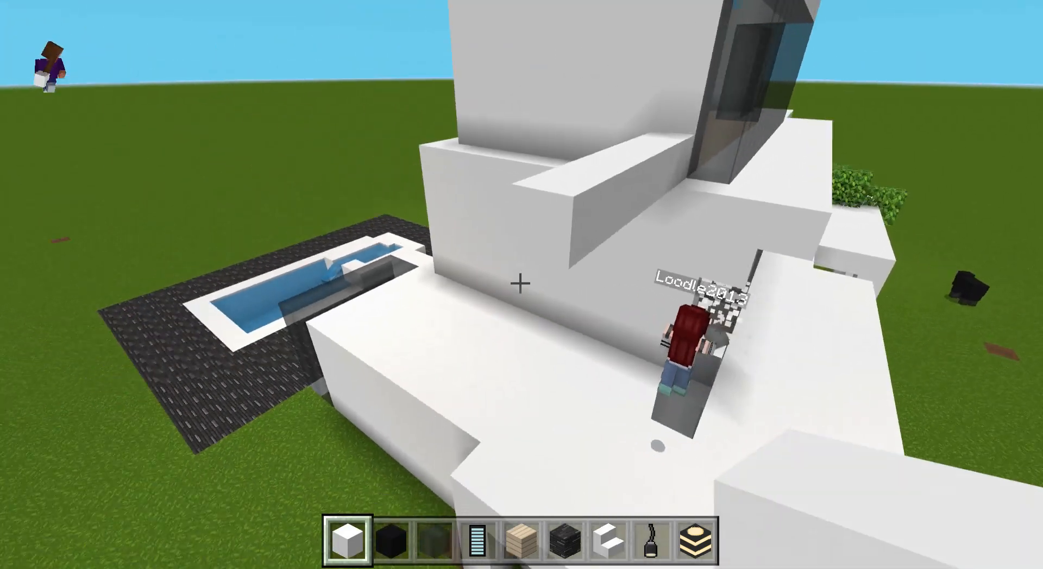
{"action": "mouse_move", "coordinate": [522, 284]}
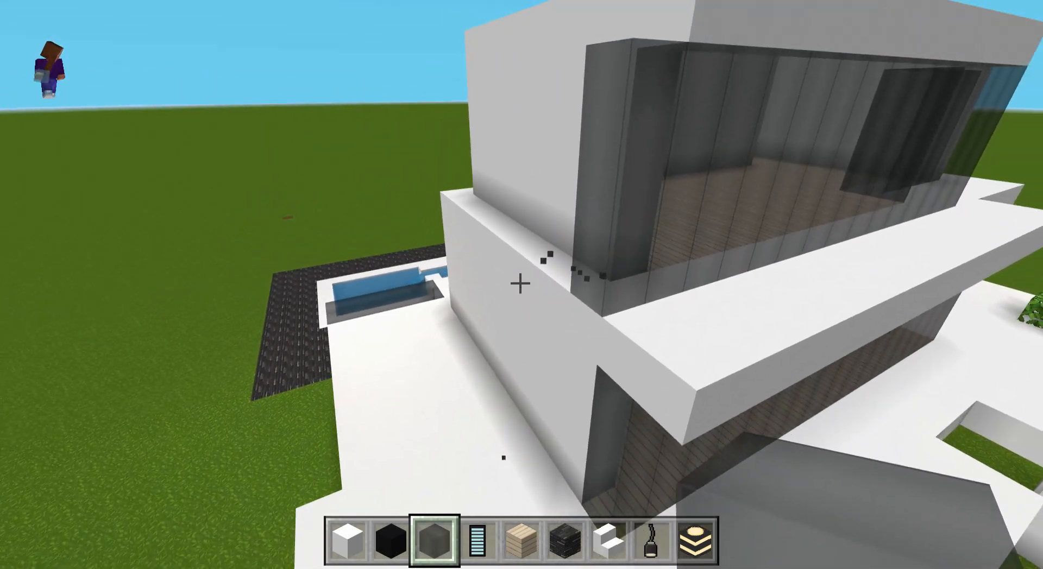
{"action": "mouse_move", "coordinate": [521, 285]}
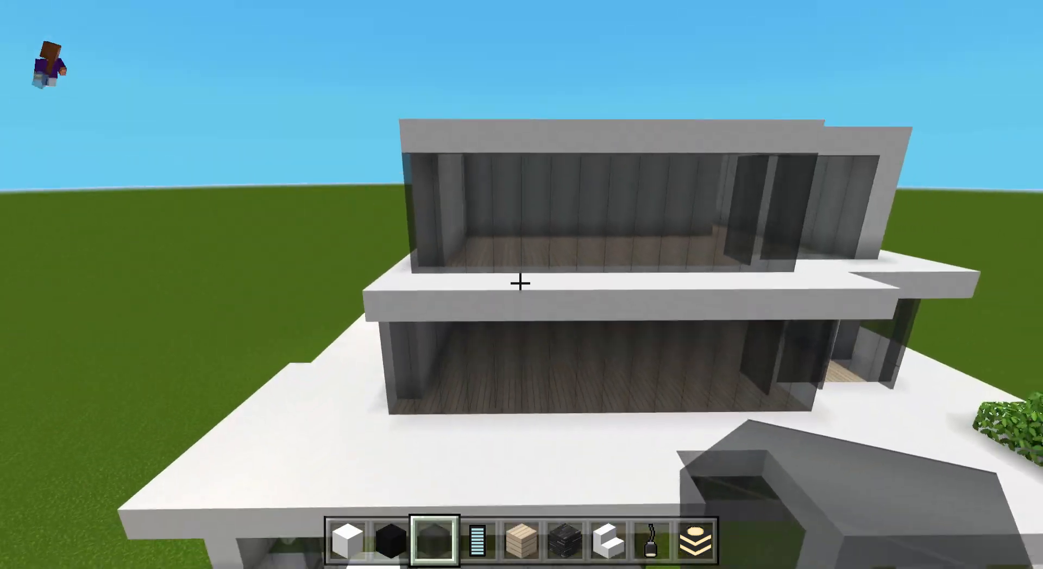
- Fetch leaf blocks from the inventory and extend the hedge onto the middle-floor balcony ledge
{"action": "key", "text": "e"}
{"action": "type", "text": "lea"}
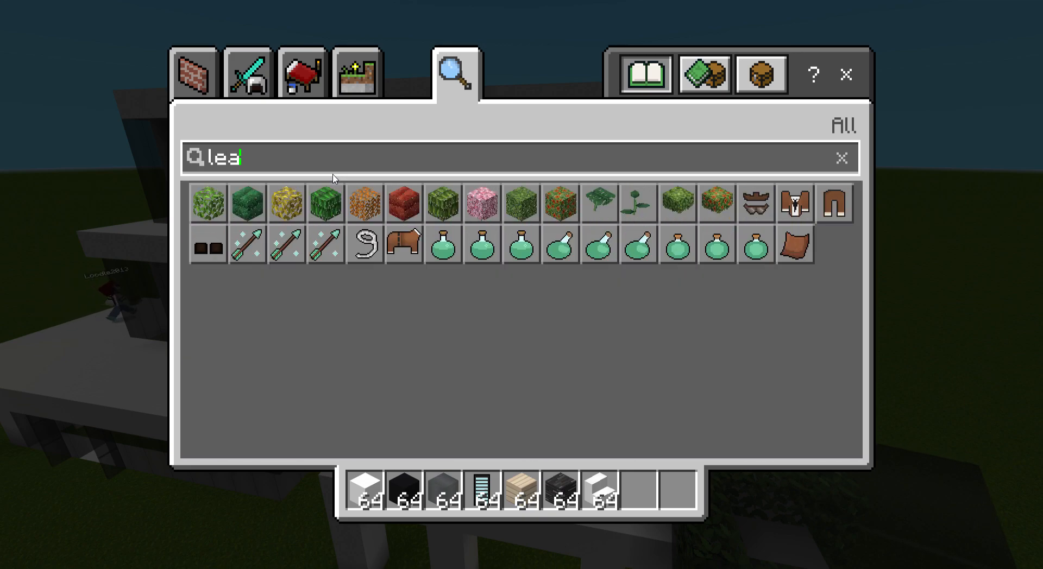
{"action": "type", "text": "v"}
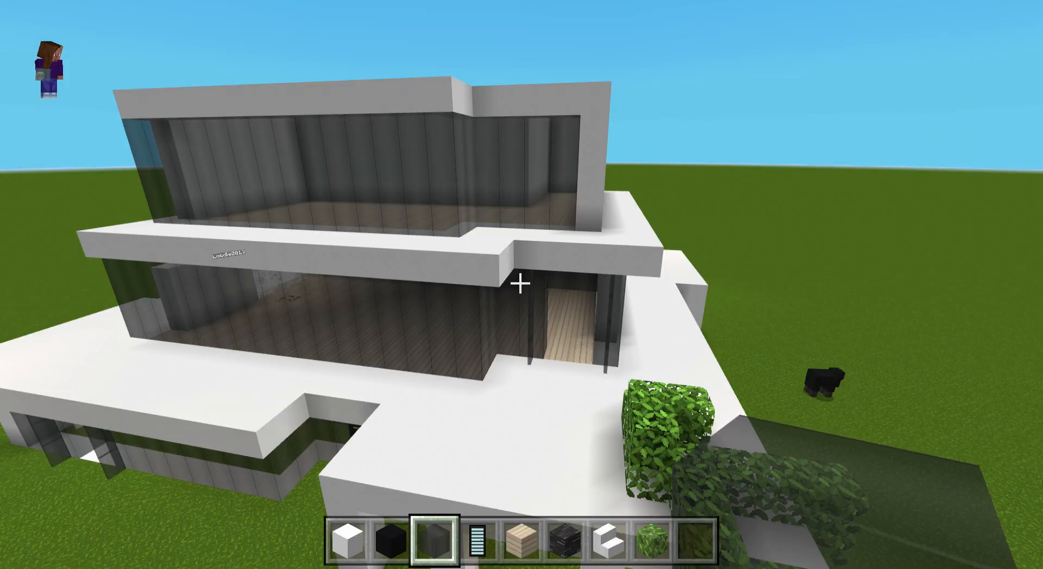
{"action": "mouse_move", "coordinate": [522, 285]}
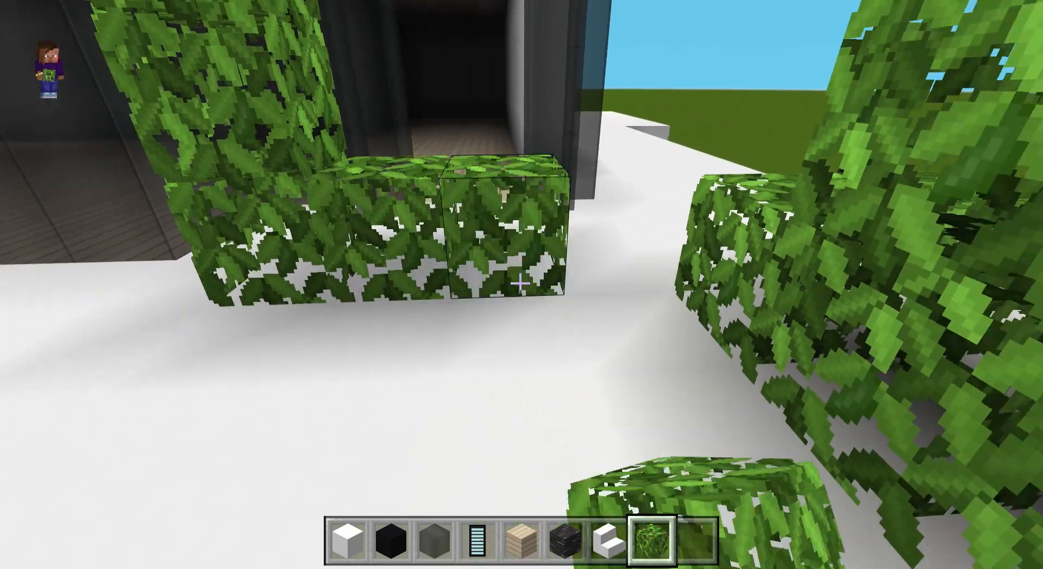
{"action": "mouse_move", "coordinate": [522, 285]}
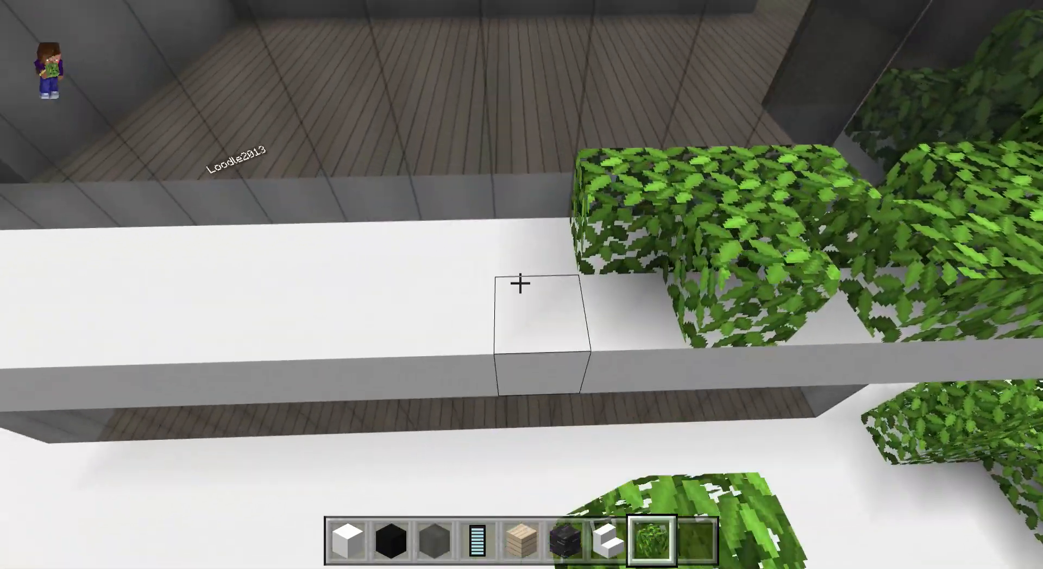
{"action": "left_click", "coordinate": [522, 284]}
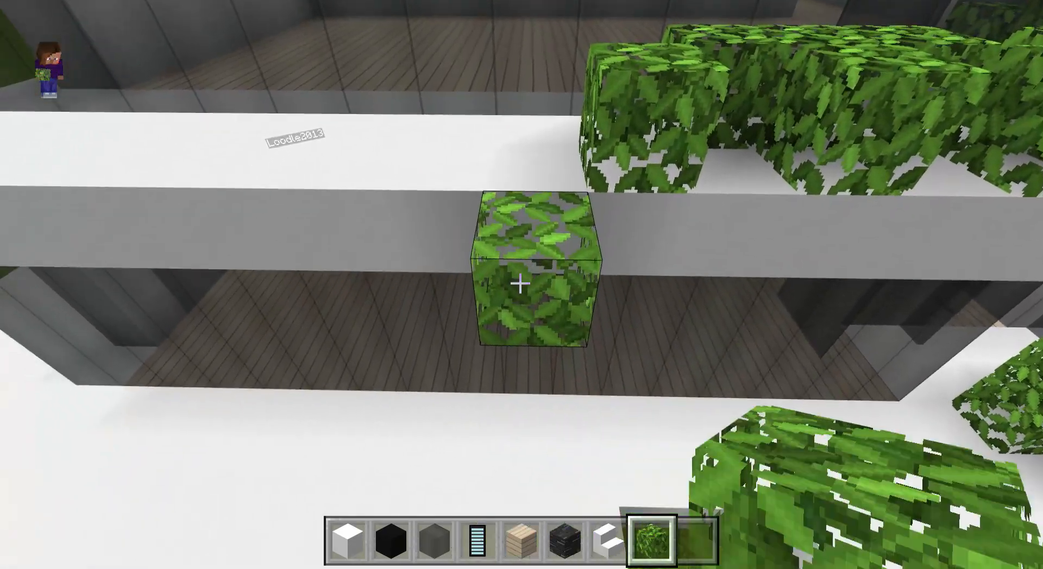
{"action": "mouse_move", "coordinate": [521, 284]}
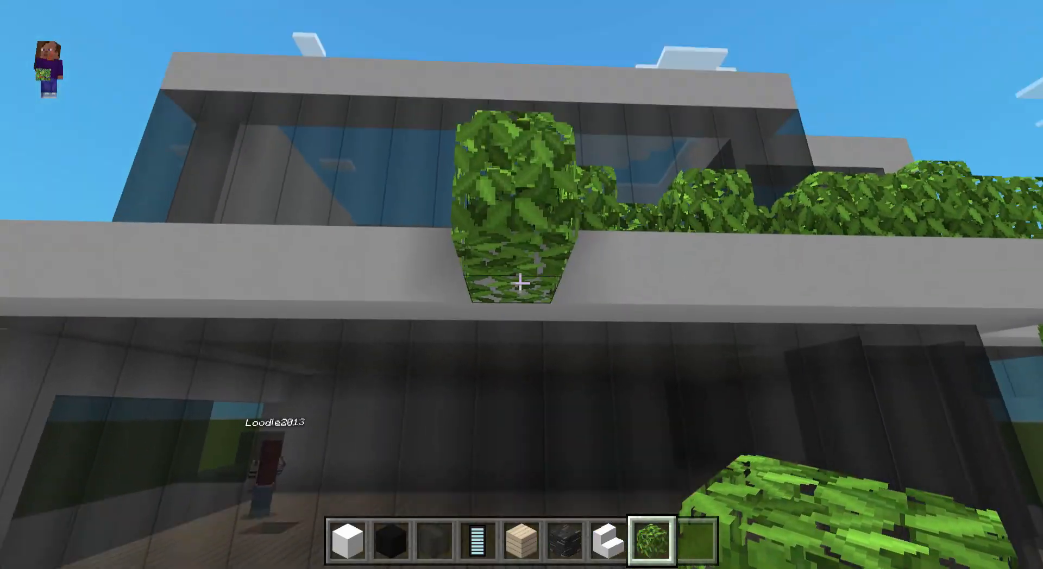
{"action": "mouse_move", "coordinate": [522, 285]}
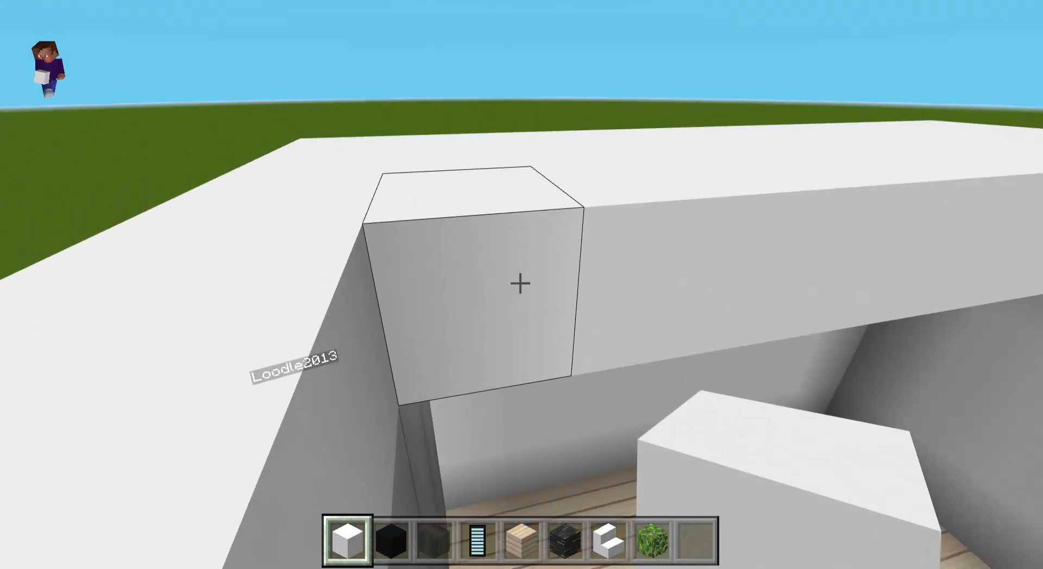
{"action": "mouse_move", "coordinate": [522, 285]}
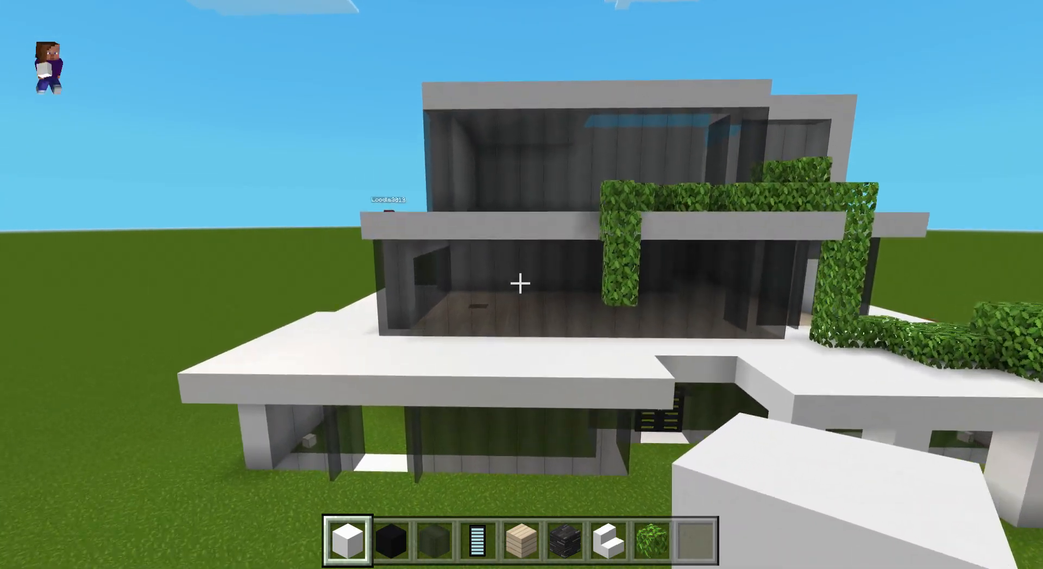
{"action": "mouse_move", "coordinate": [522, 285]}
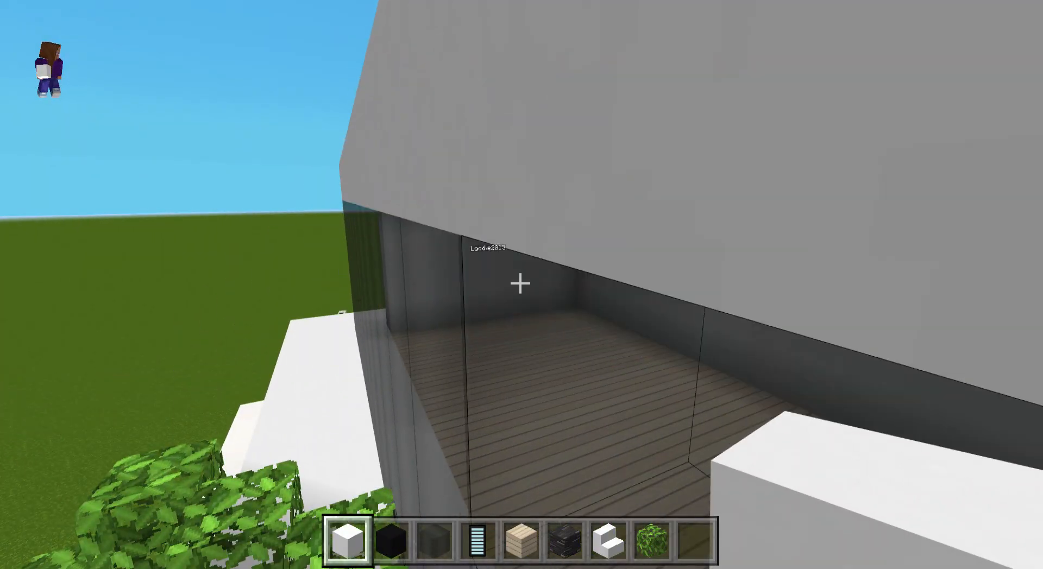
{"action": "mouse_move", "coordinate": [521, 285]}
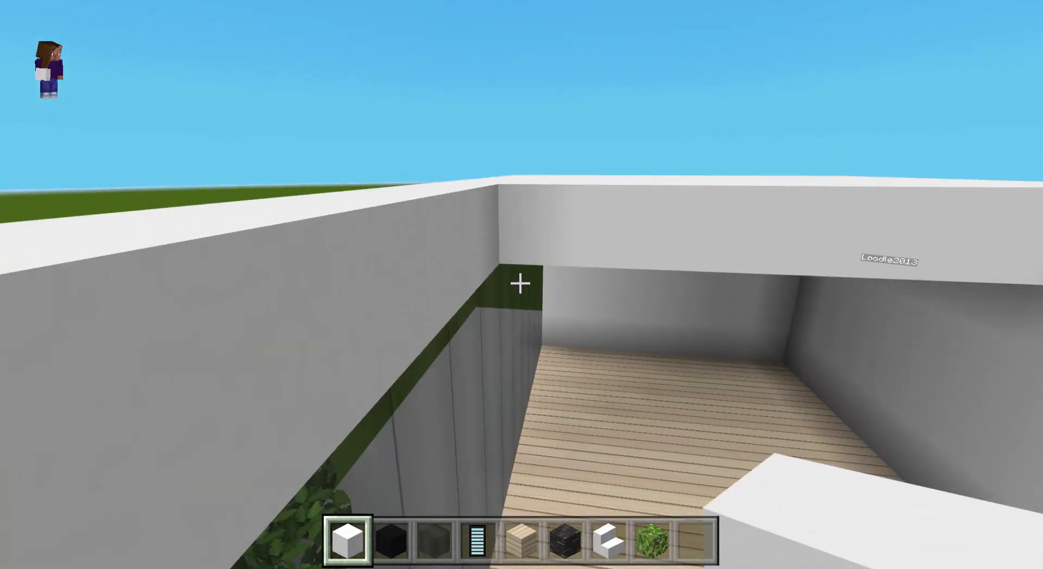
{"action": "mouse_move", "coordinate": [522, 285]}
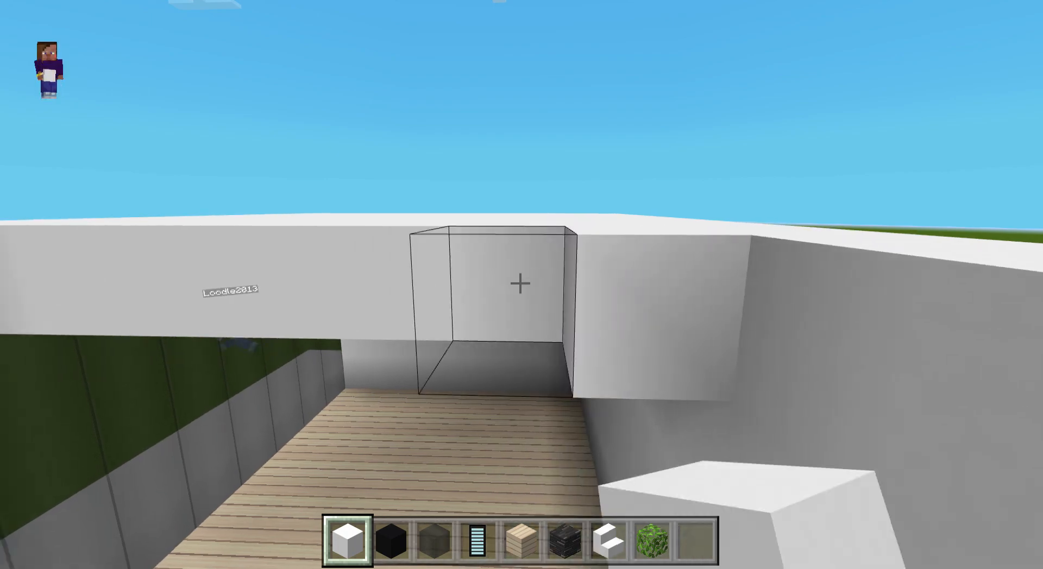
- Bridge the open gap in the top roof with white concrete, then pause the game
{"action": "left_click", "coordinate": [522, 284]}
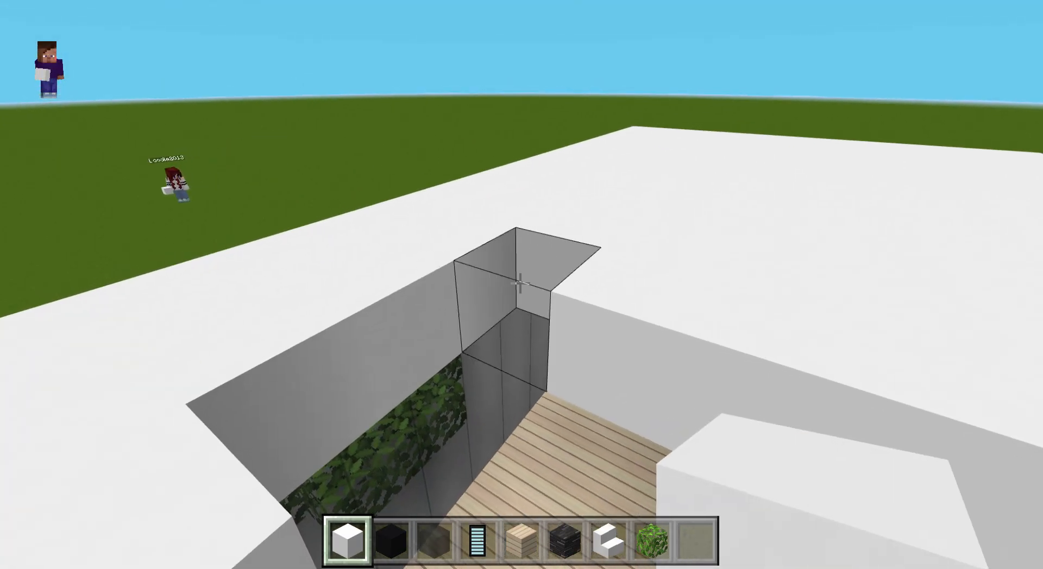
{"action": "mouse_move", "coordinate": [522, 285]}
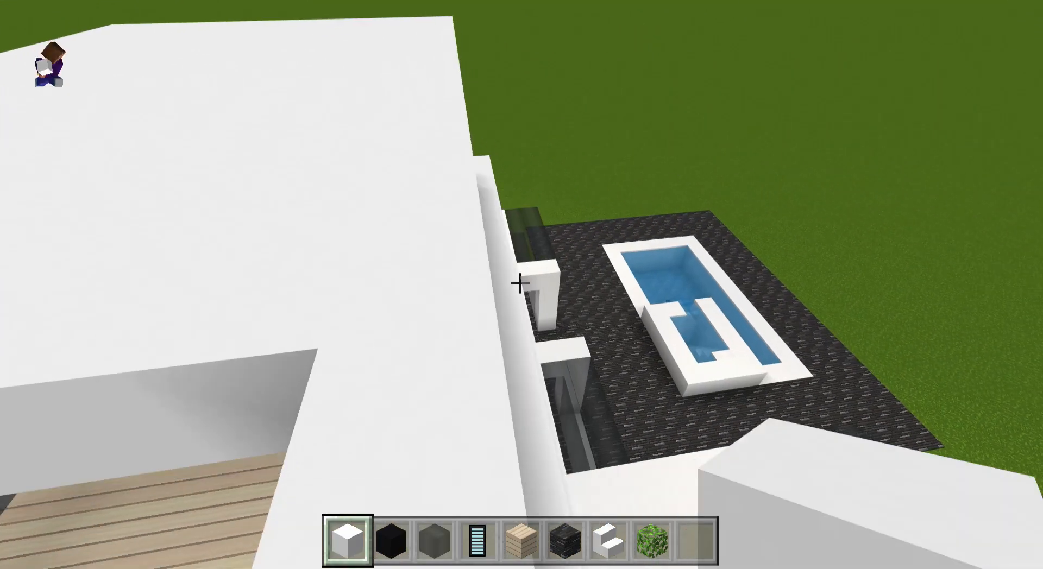
{"action": "mouse_move", "coordinate": [522, 285]}
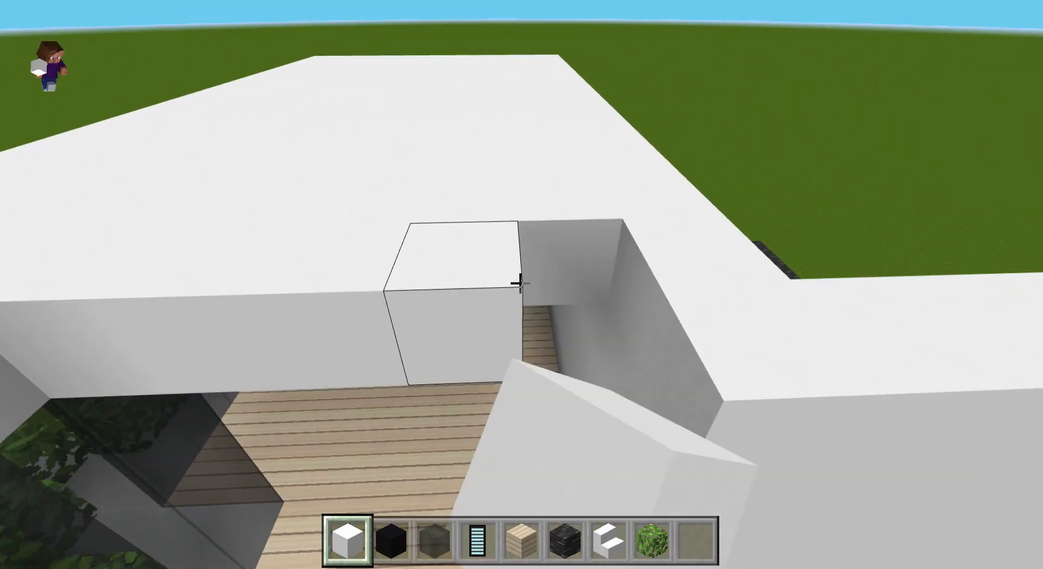
{"action": "mouse_move", "coordinate": [522, 285]}
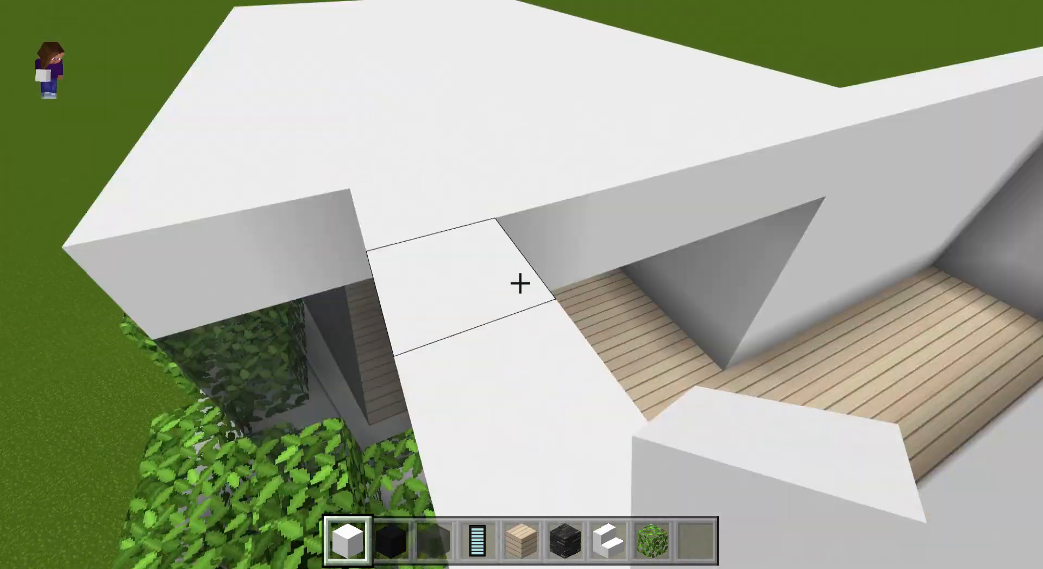
{"action": "mouse_move", "coordinate": [521, 284]}
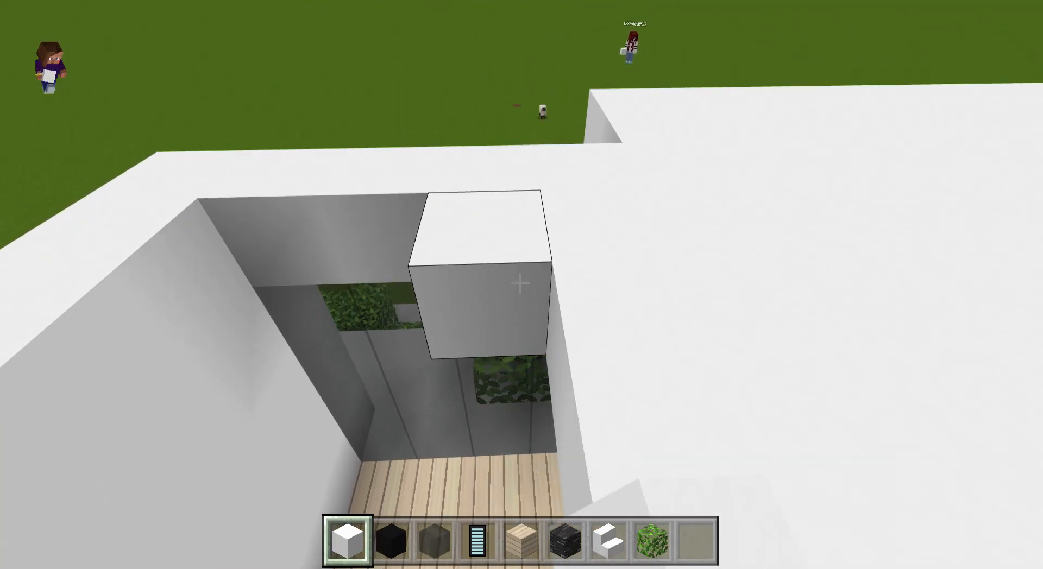
{"action": "mouse_move", "coordinate": [521, 285]}
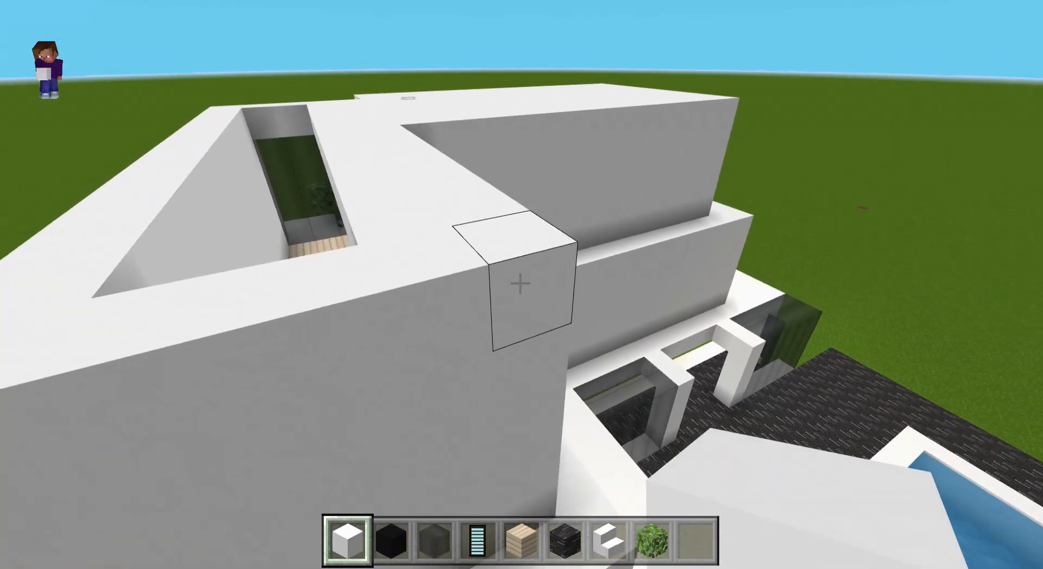
{"action": "mouse_move", "coordinate": [522, 285]}
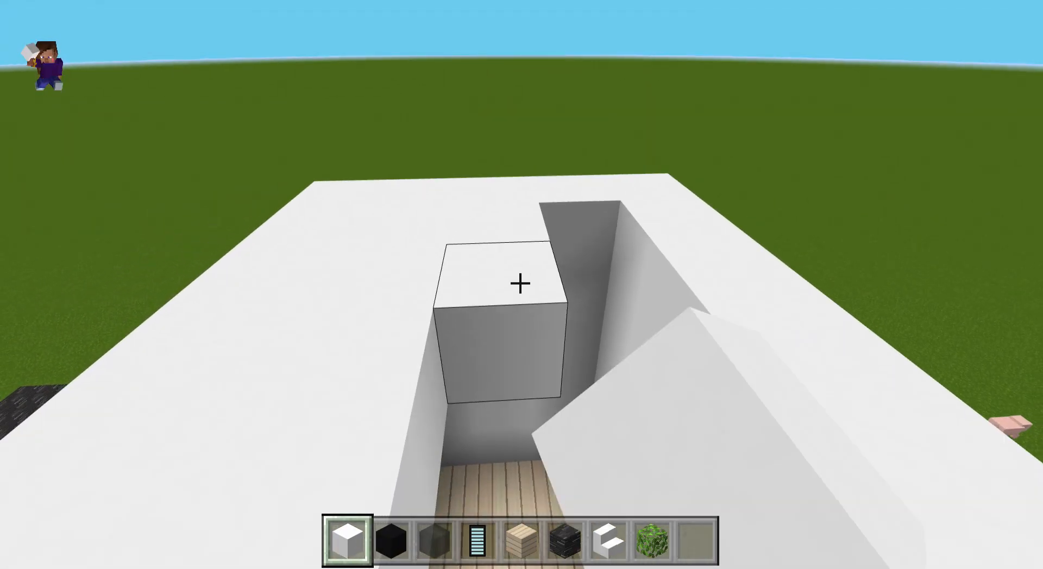
{"action": "mouse_move", "coordinate": [521, 285]}
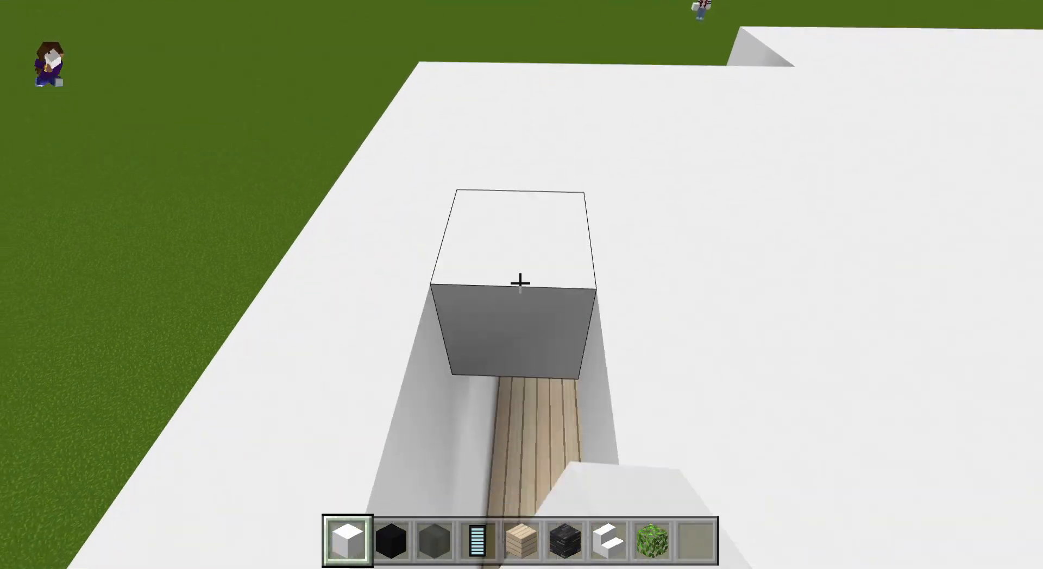
{"action": "mouse_move", "coordinate": [520, 282]}
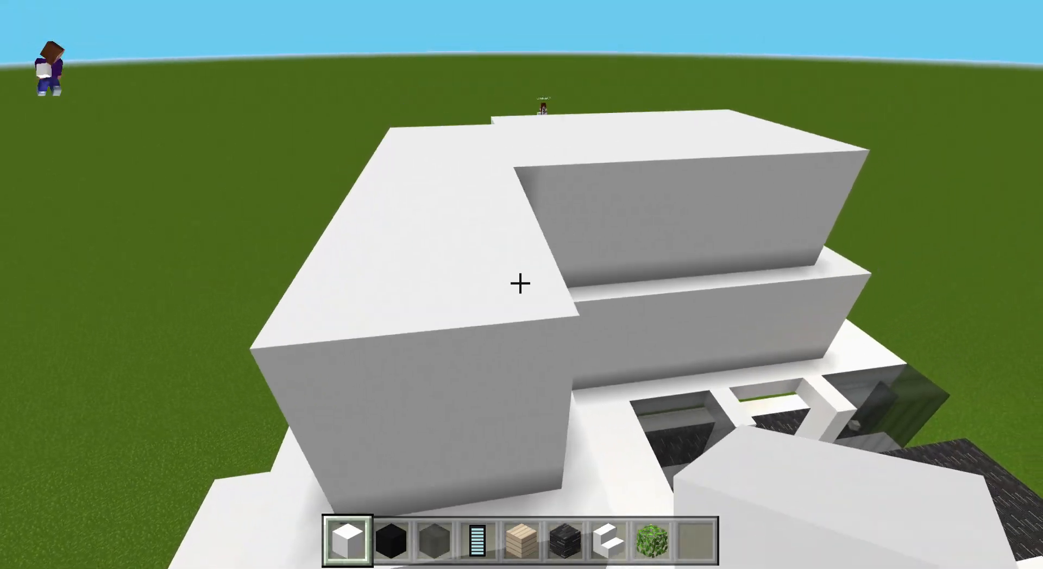
{"action": "mouse_move", "coordinate": [521, 284]}
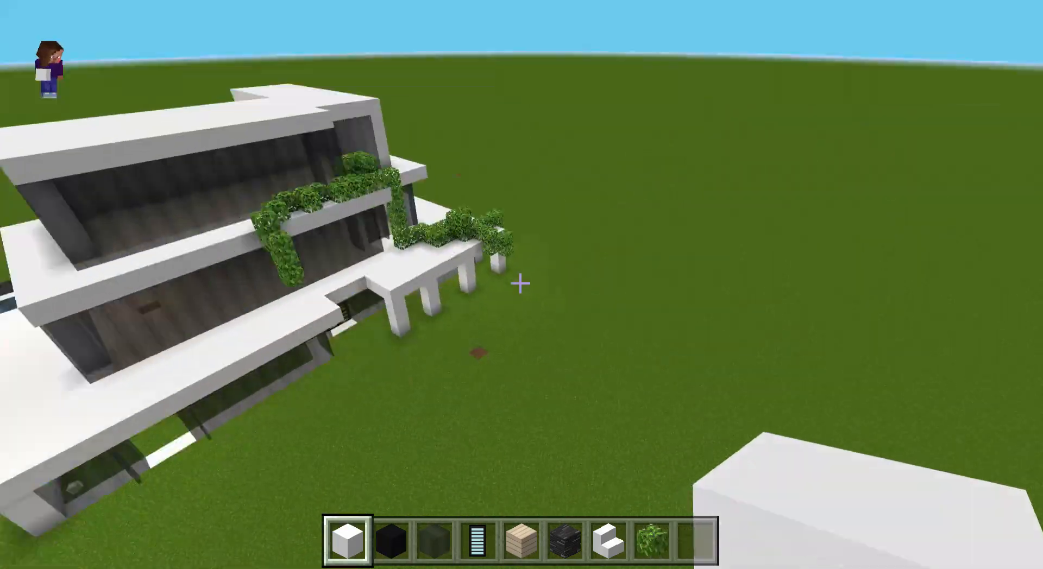
{"action": "key", "text": "Escape"}
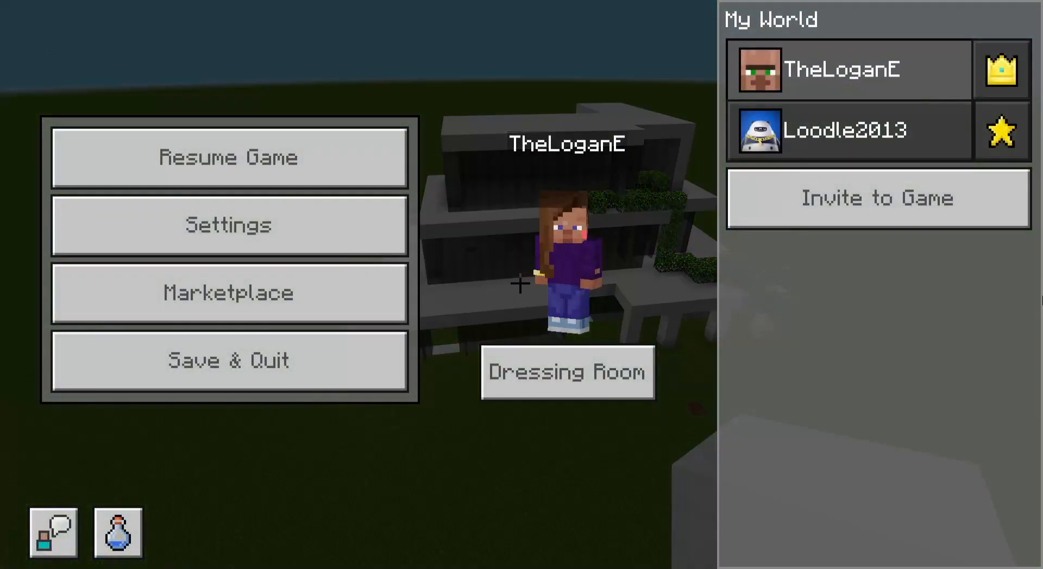